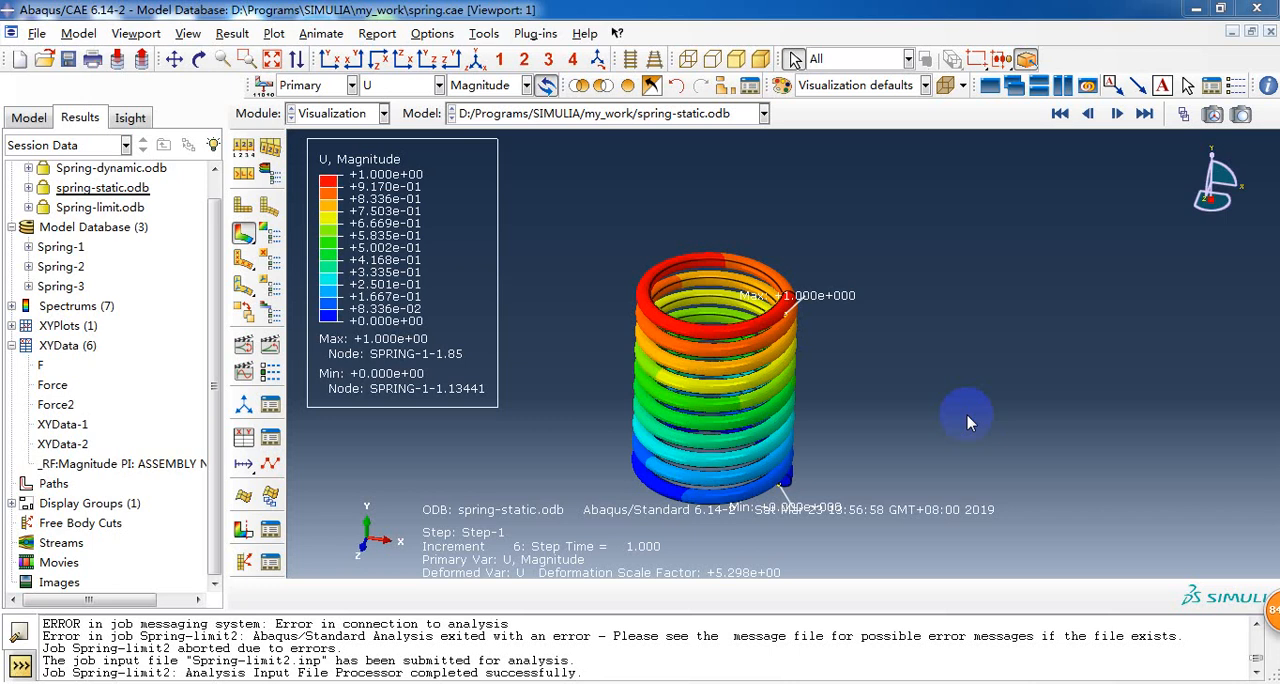
mouse_move(856, 444)
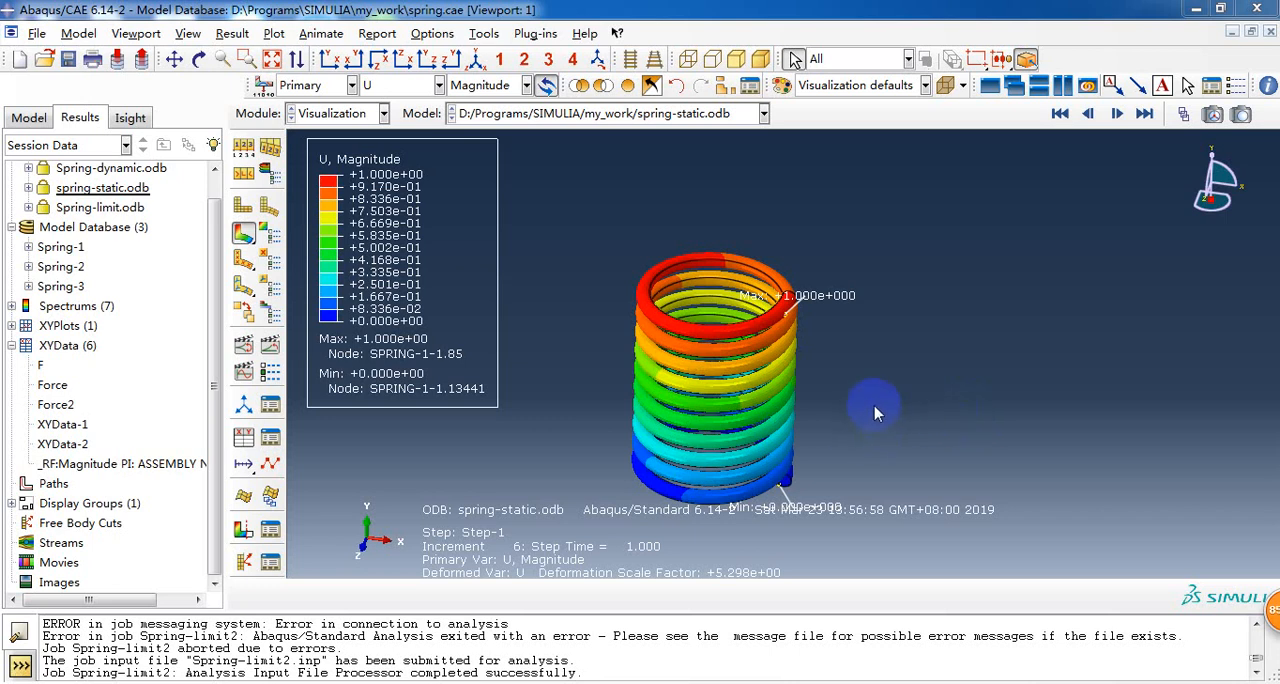
mouse_move(860, 396)
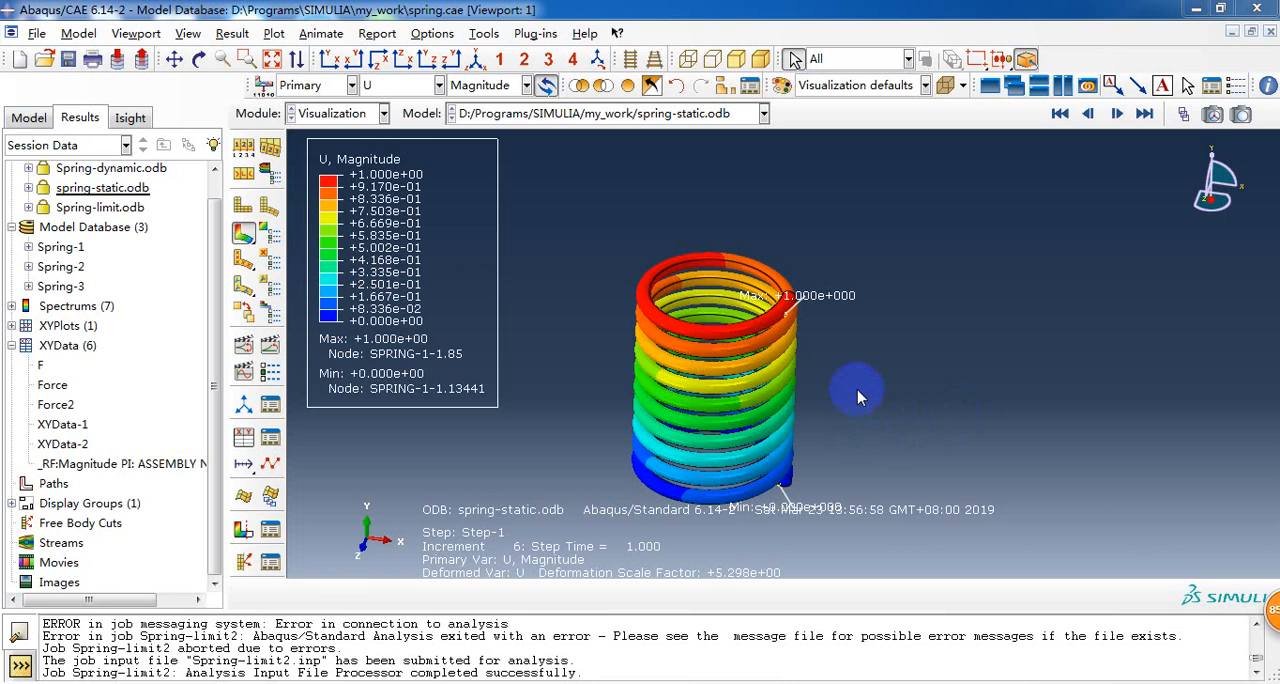
mouse_move(616, 382)
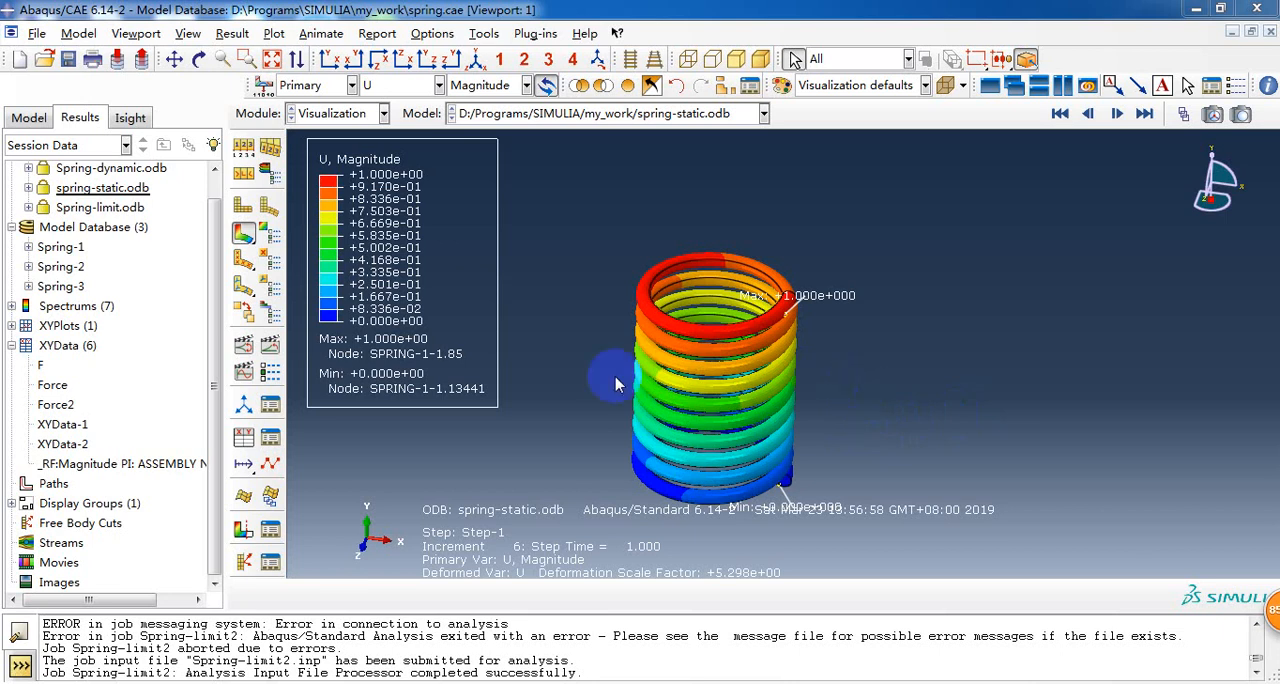
mouse_move(548, 358)
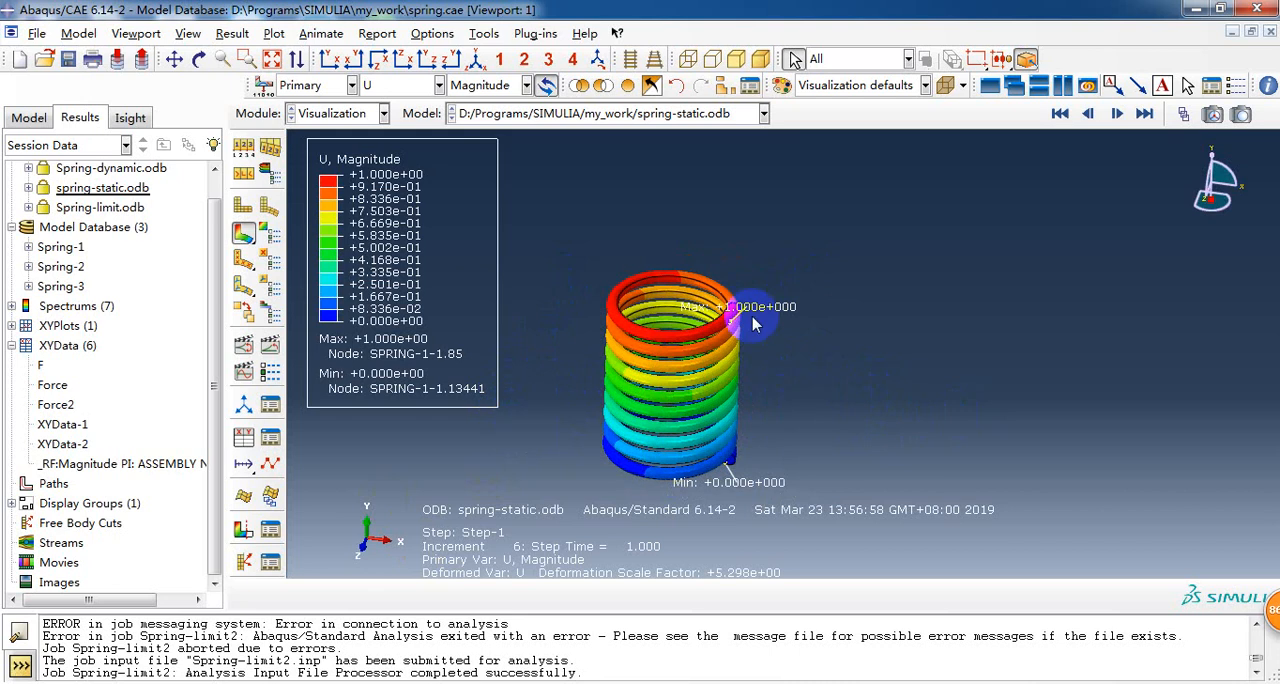
mouse_move(602, 290)
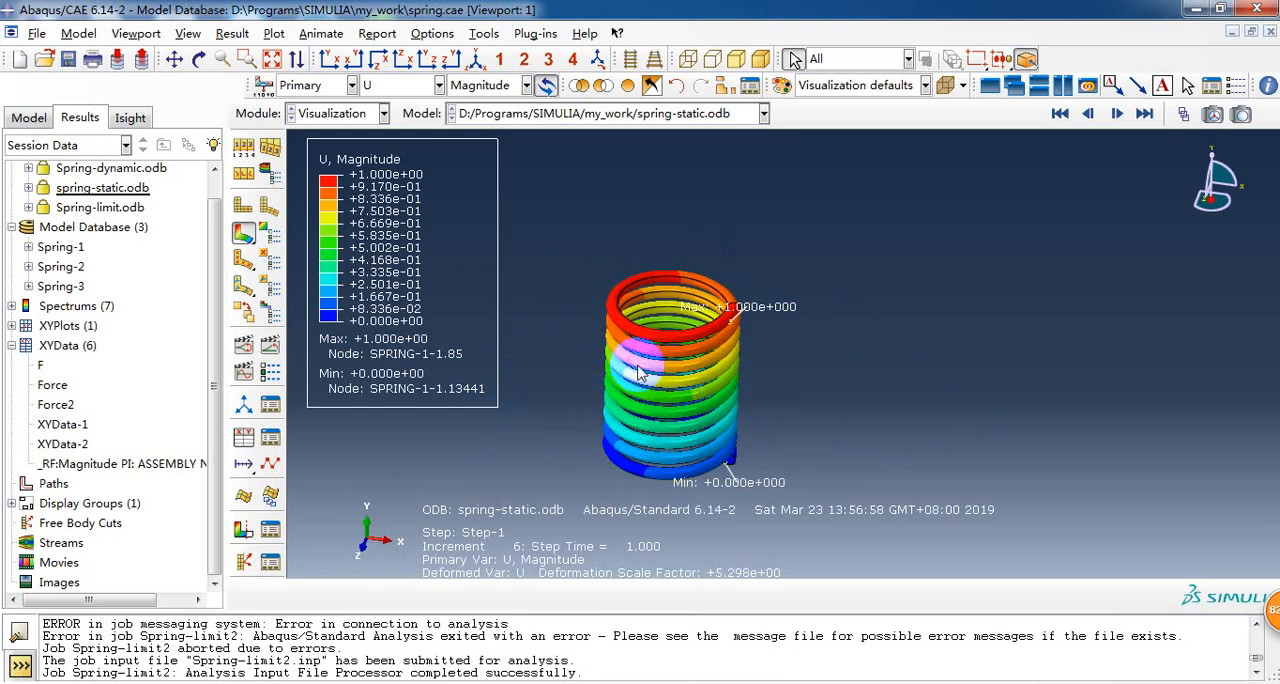
mouse_move(542, 428)
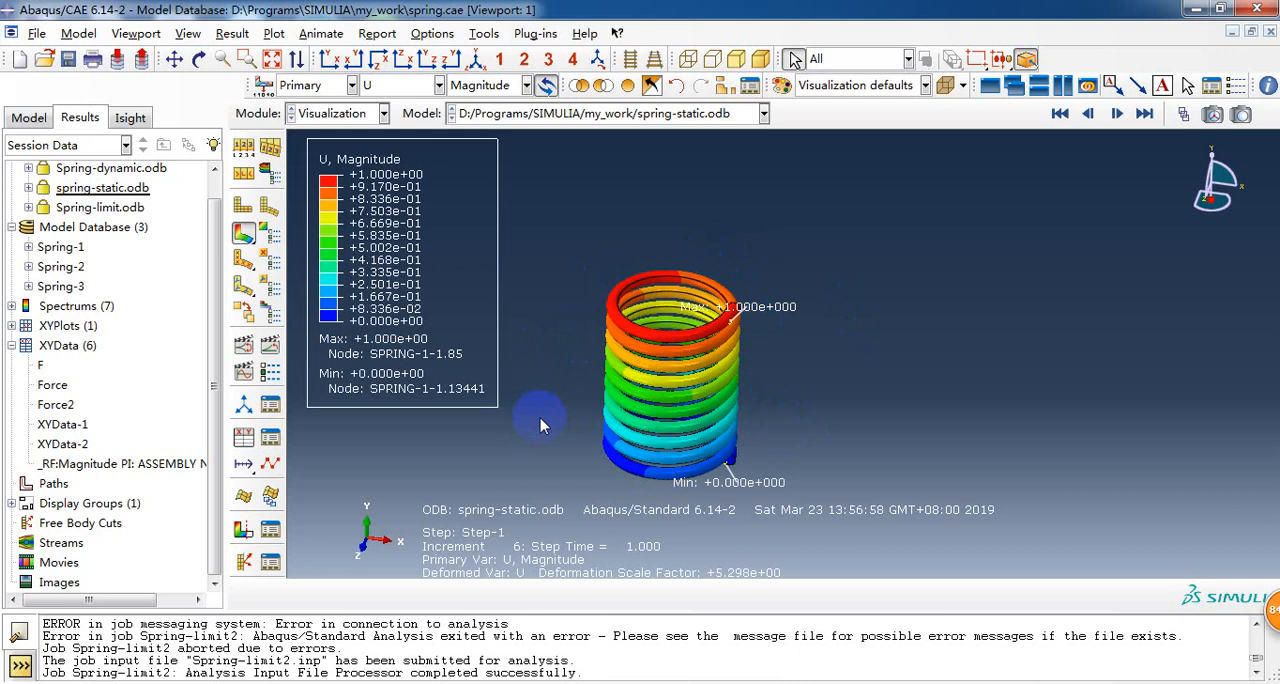
mouse_move(584, 432)
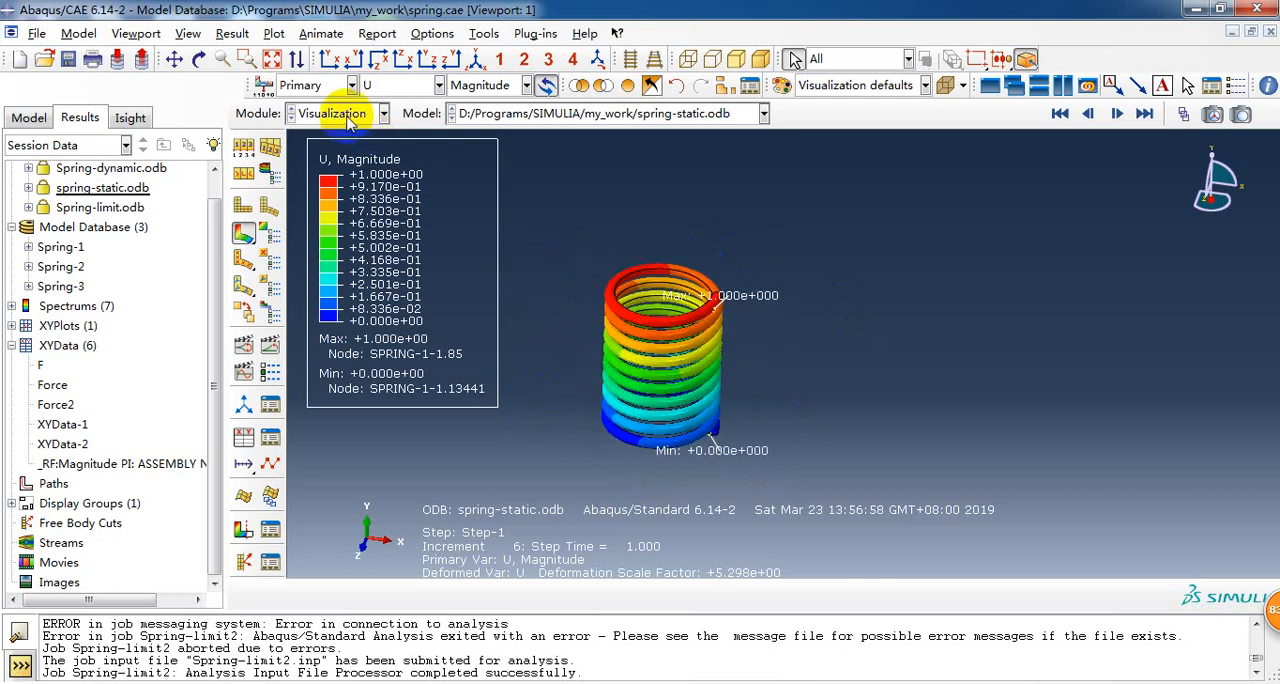
- In the Part module, expand spring-1 > Features > Solid revolve-1 and inspect its section sketch
left_click(344, 112)
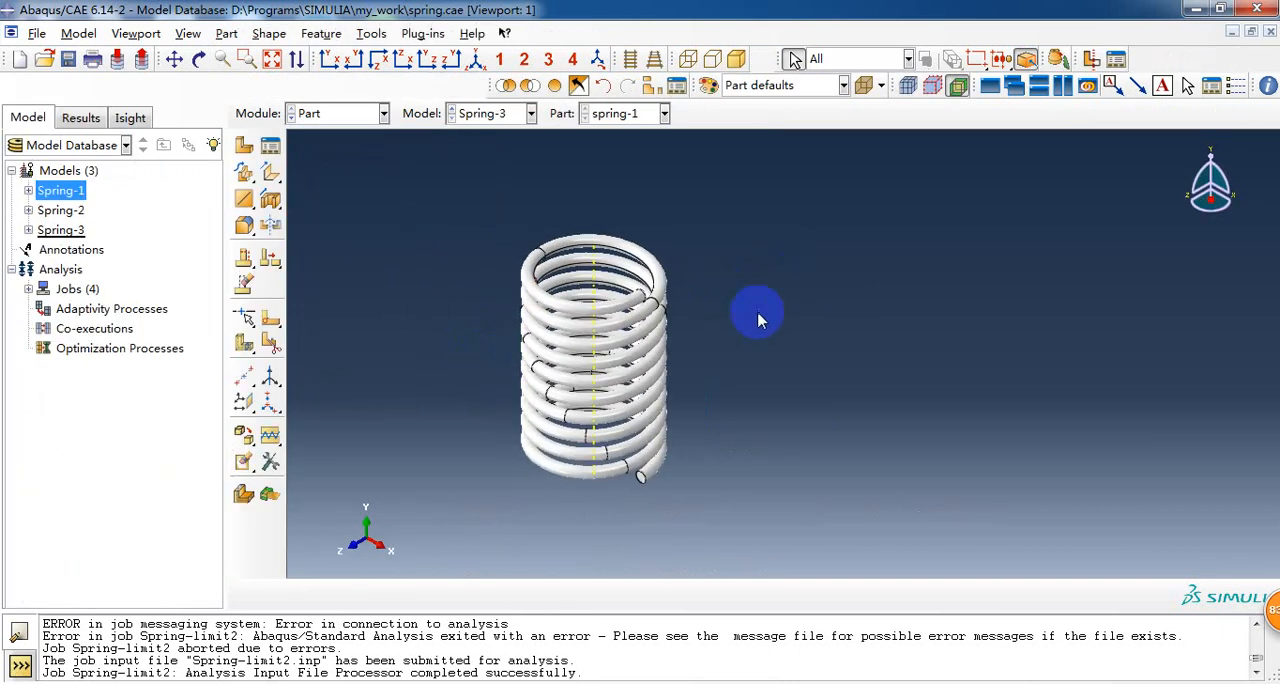
left_click_drag(756, 320, 402, 236)
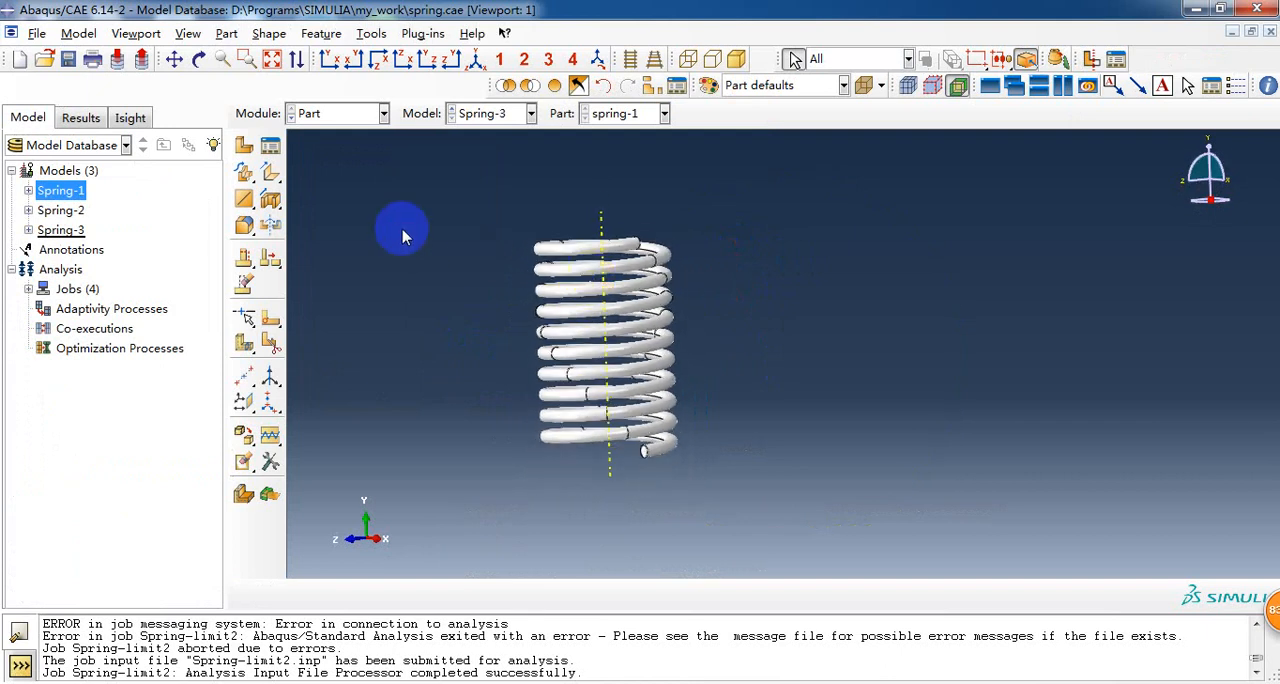
mouse_move(378, 184)
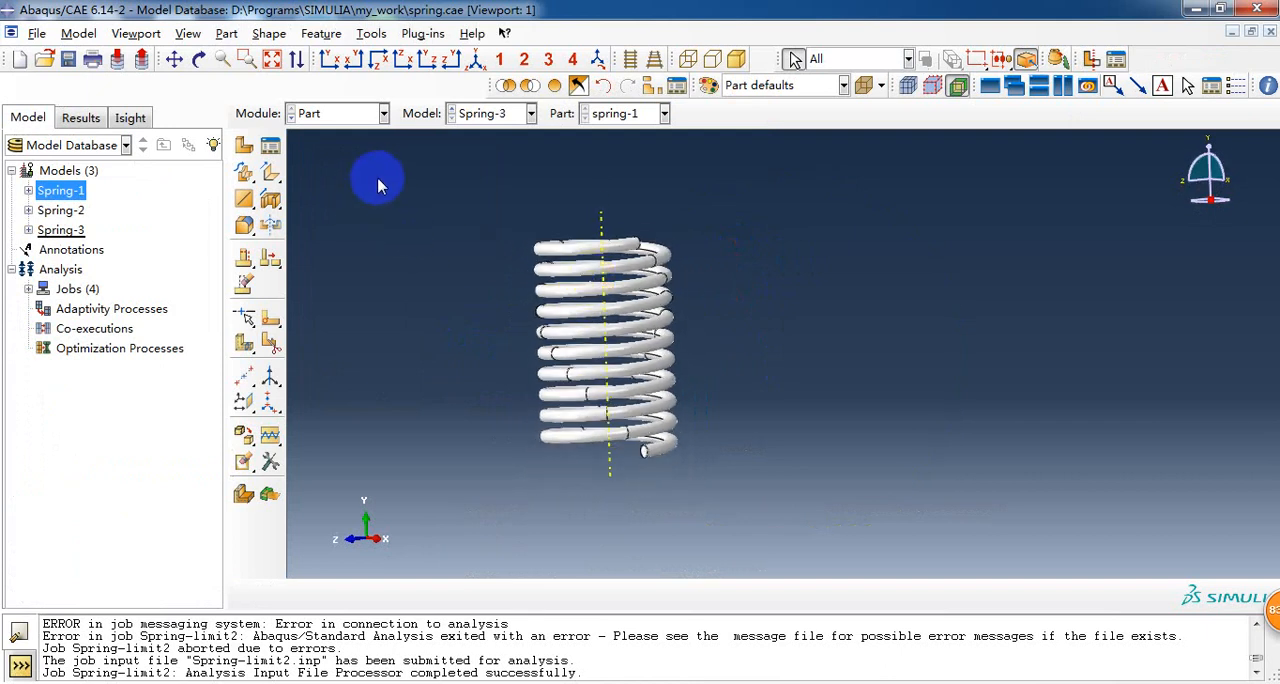
mouse_move(392, 190)
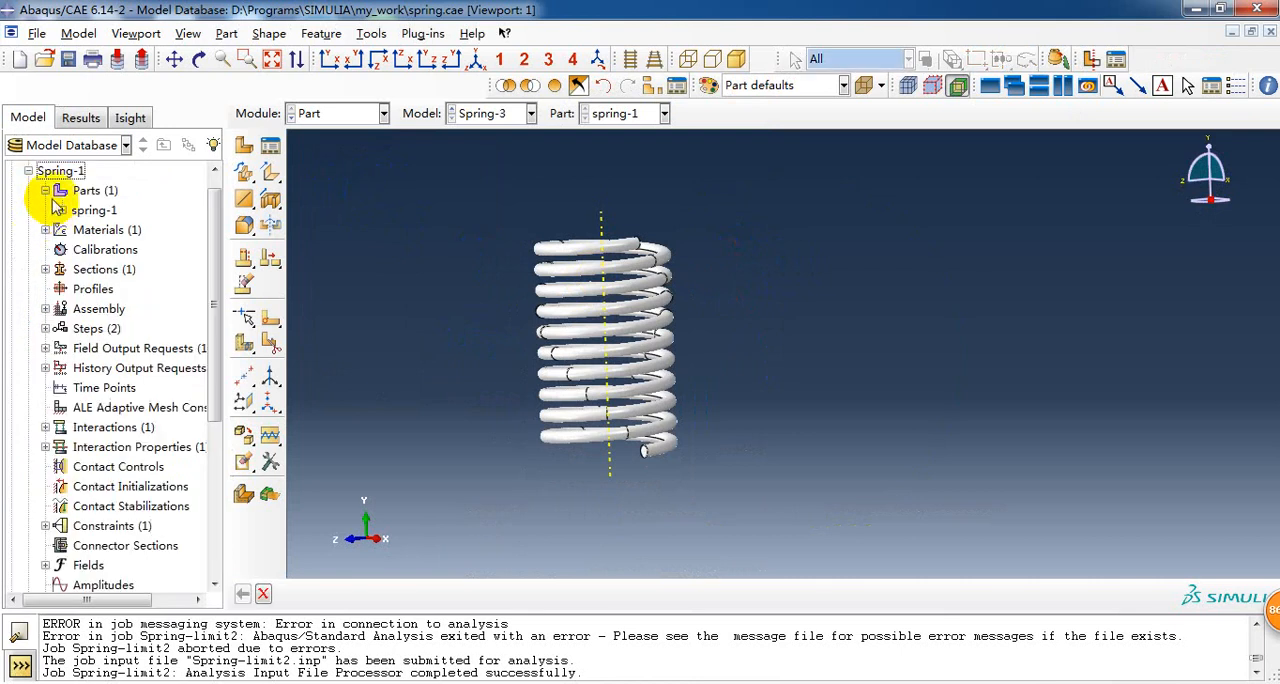
left_click(62, 210)
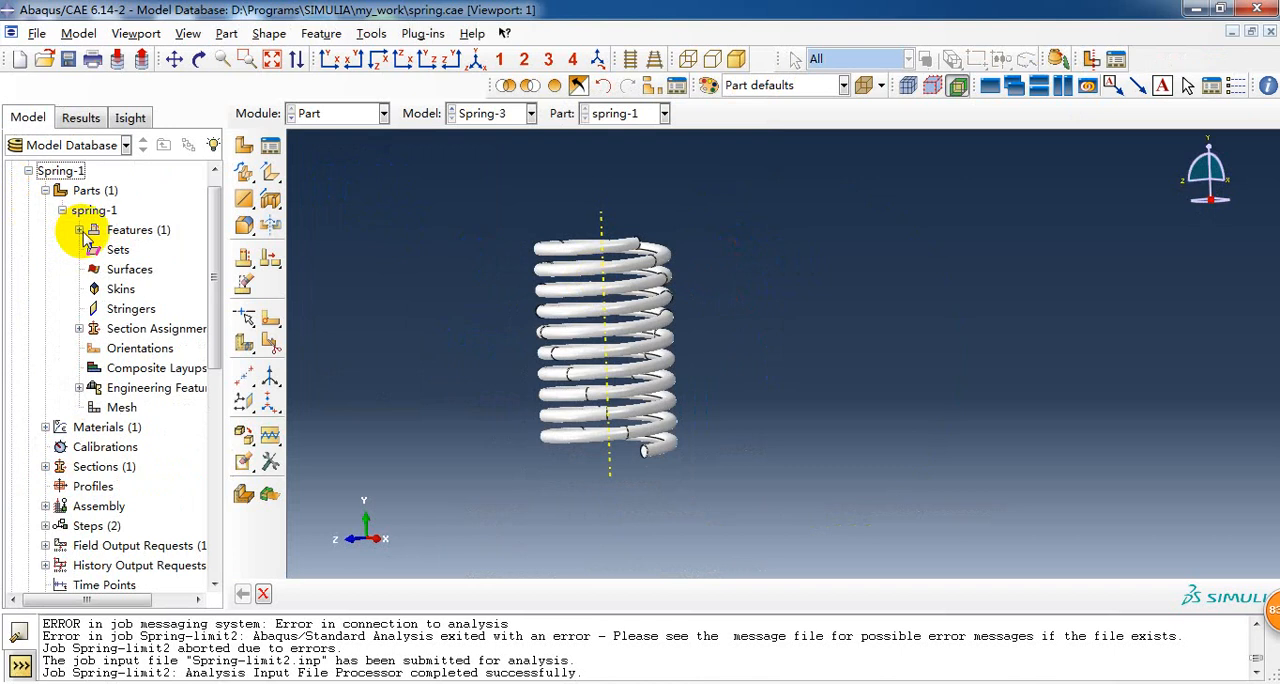
left_click(80, 230)
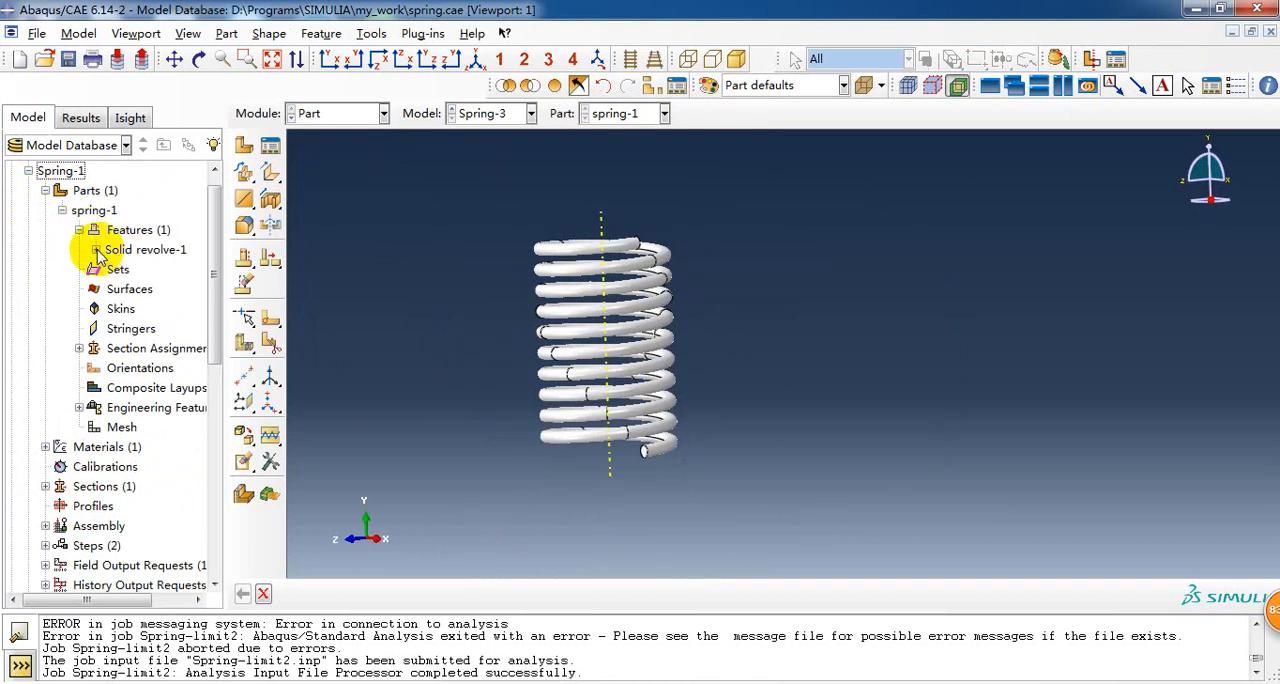
left_click(78, 250)
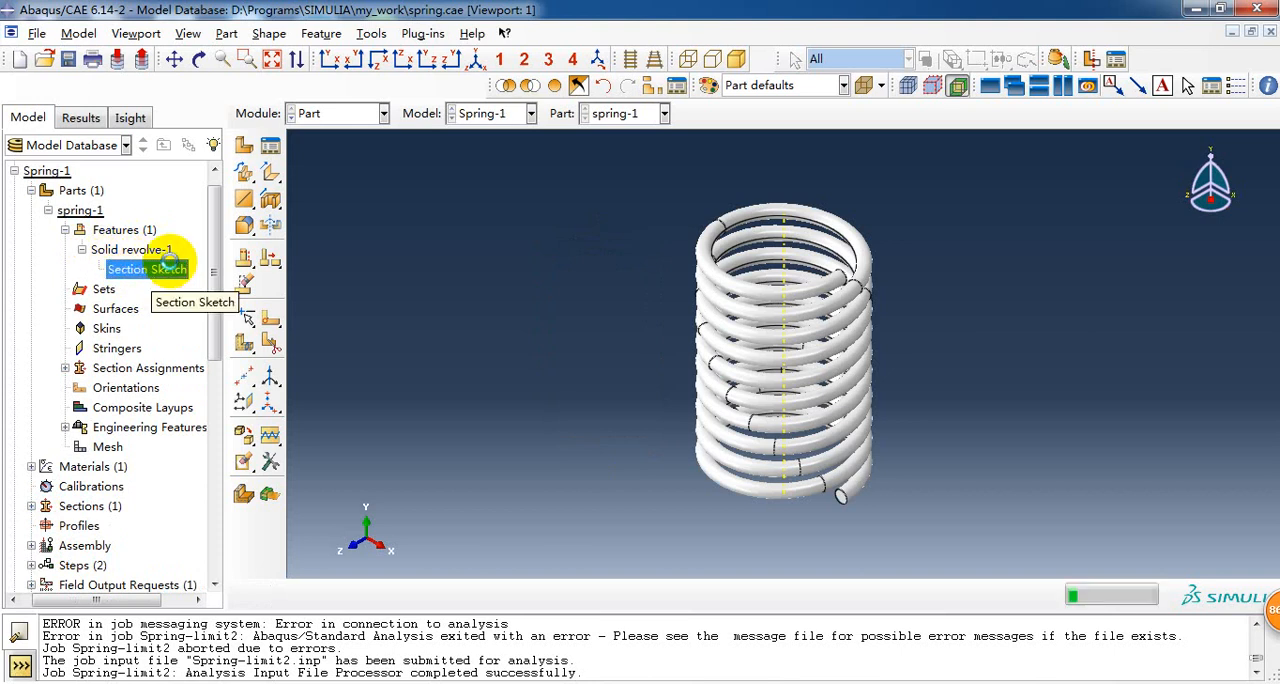
double_click(146, 268)
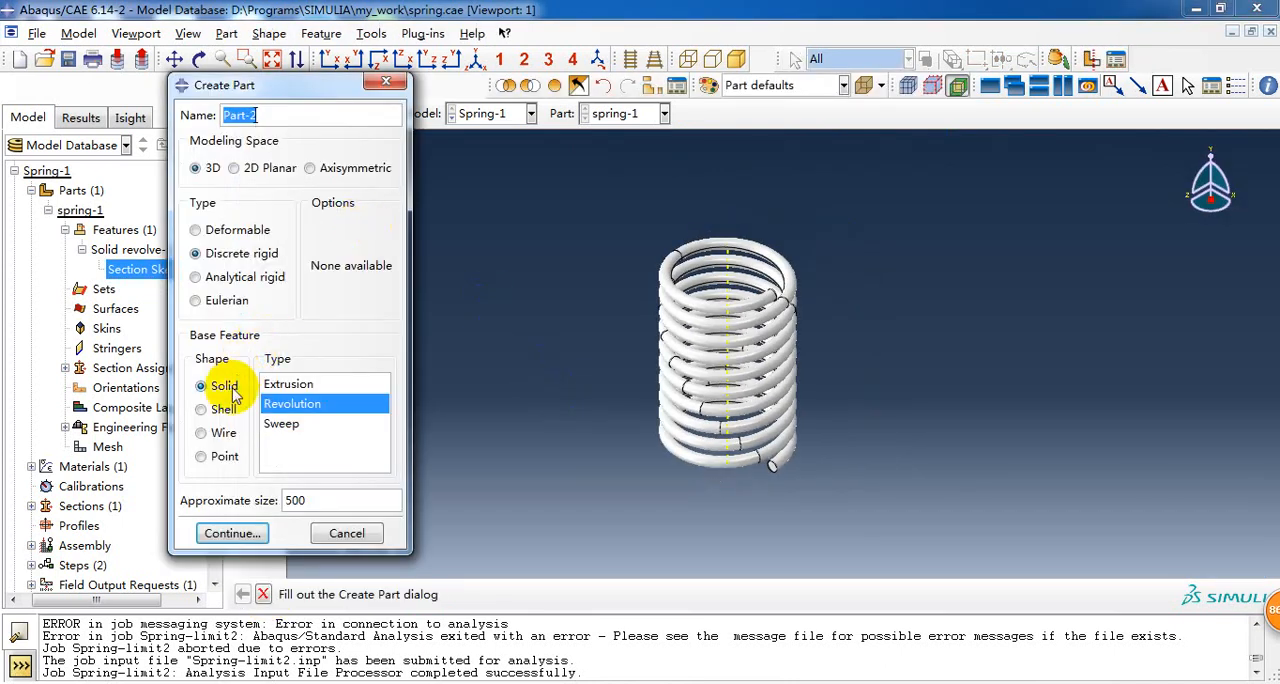
mouse_move(292, 404)
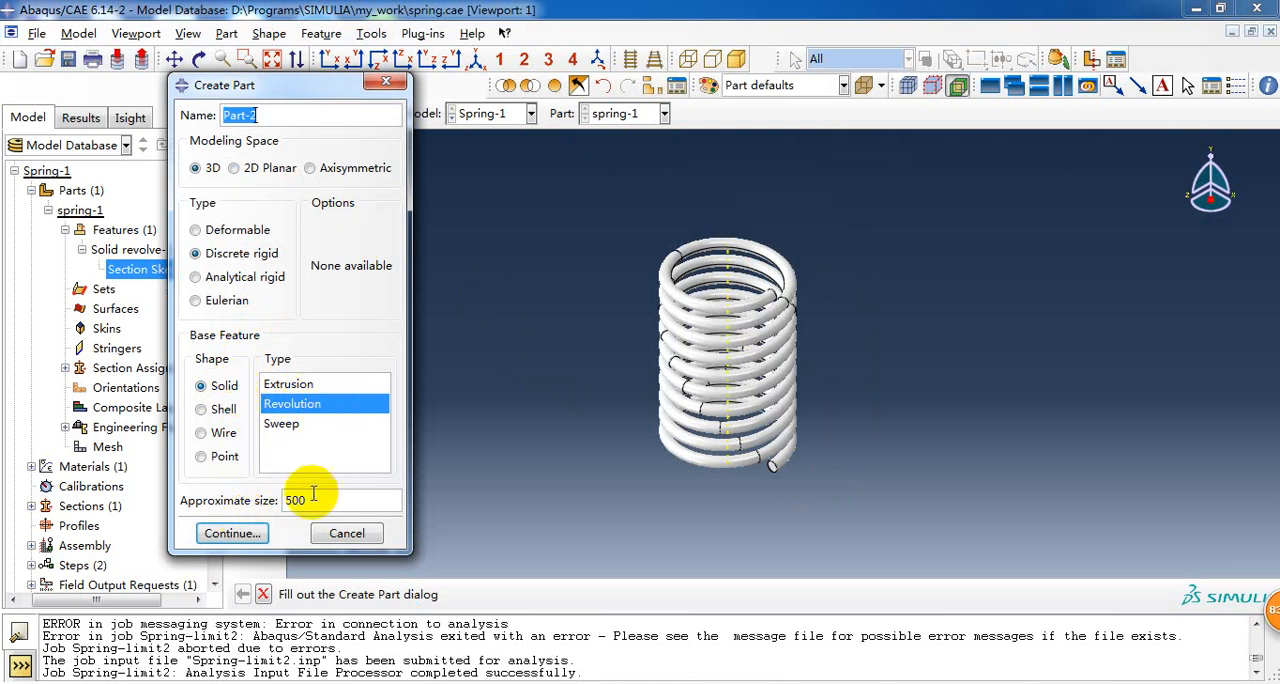
- Start a 3D solid revolution part and sketch a circle centred at 15,0 with a nearby perimeter point
left_click(296, 500)
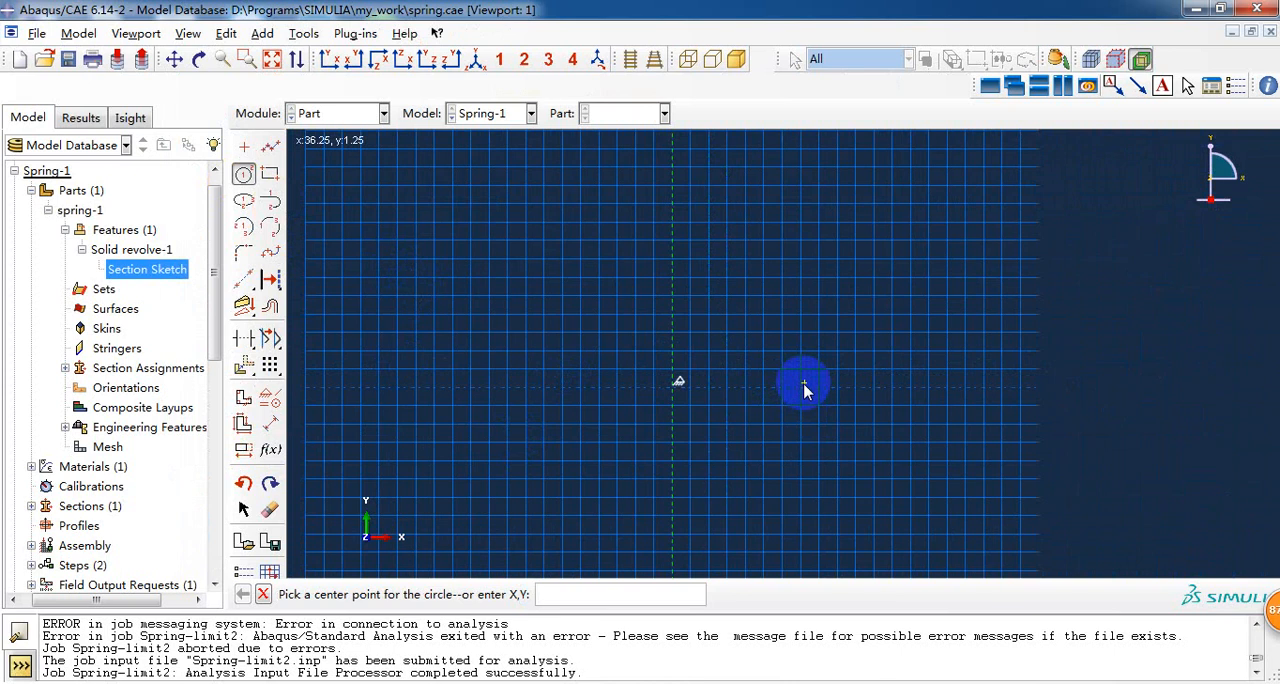
type("15,0")
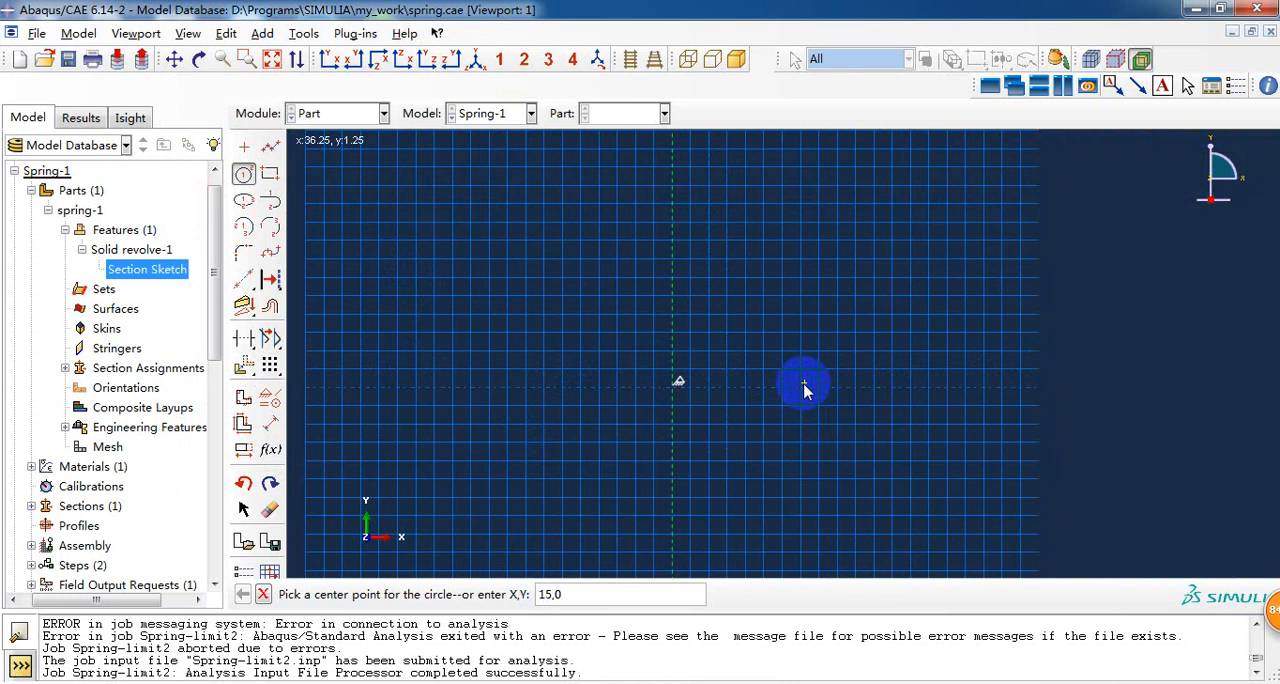
left_click(804, 388)
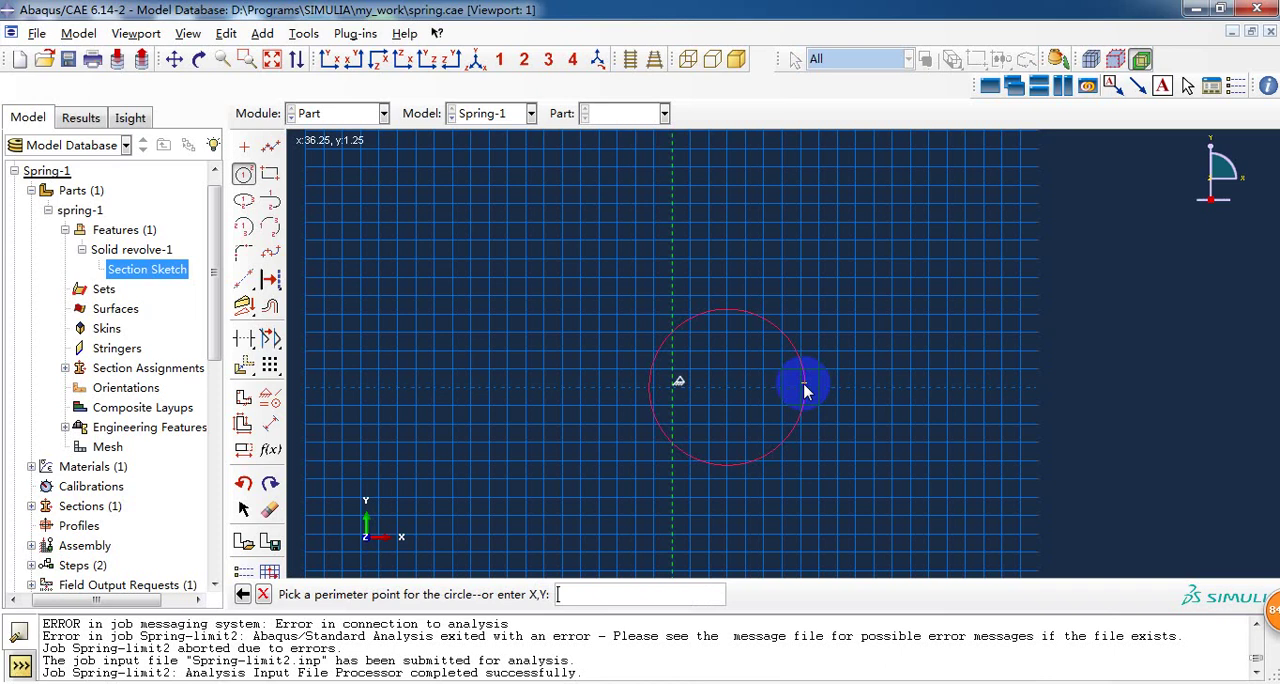
type("1")
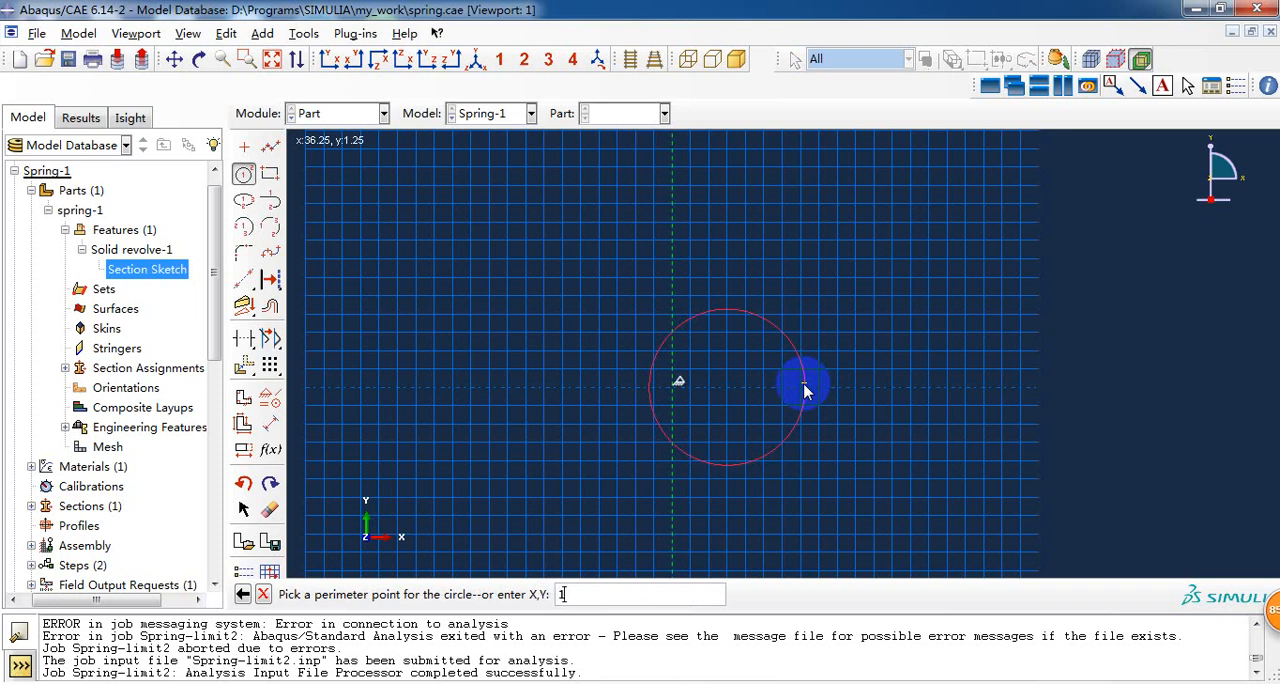
type("6.5")
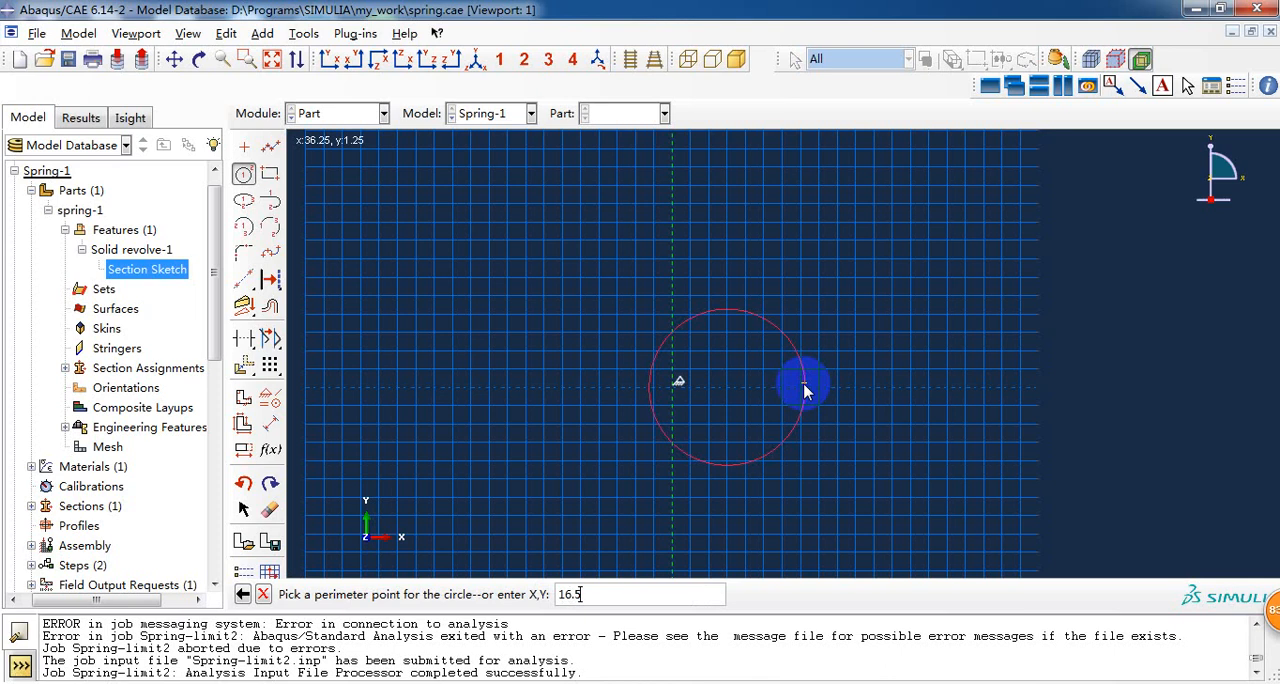
key("Return")
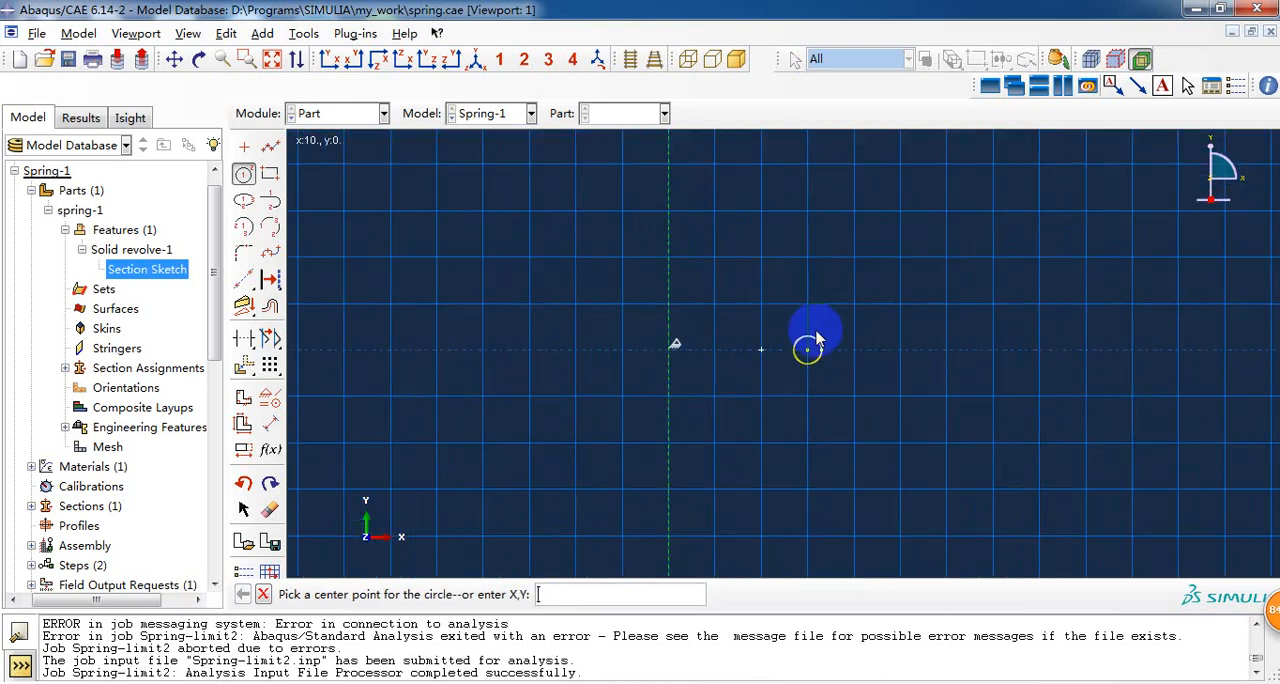
mouse_move(864, 344)
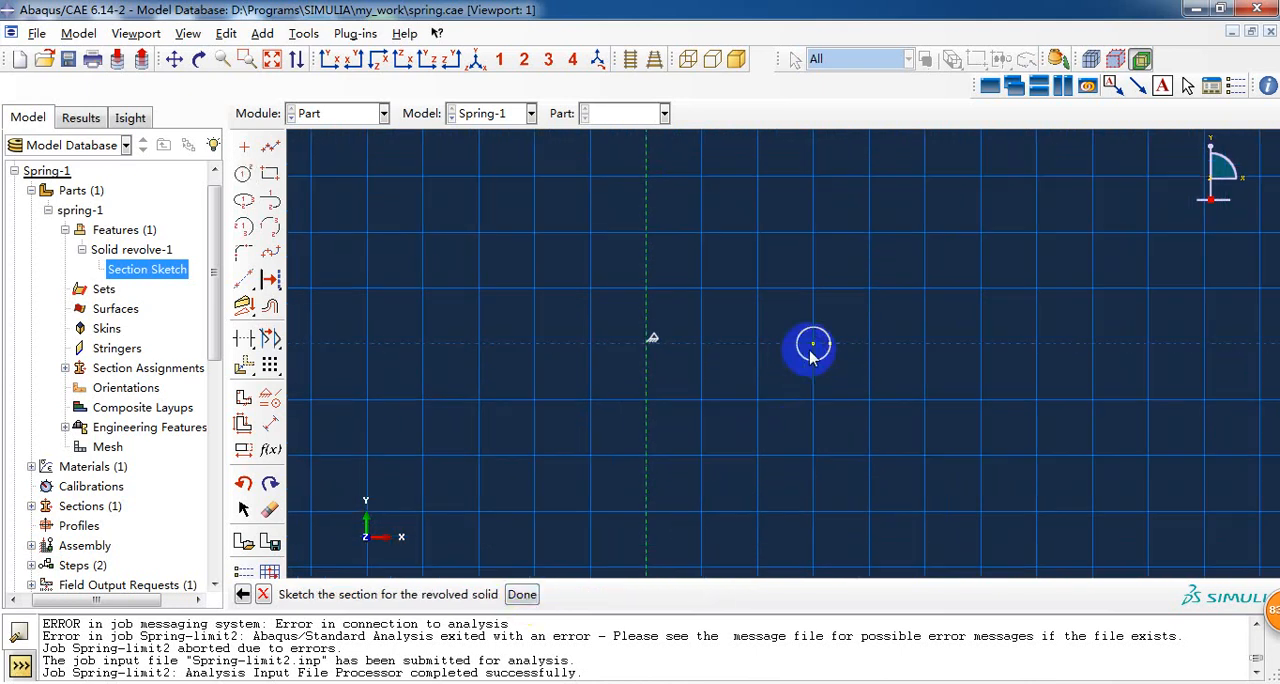
- Finish the sketch and revolve it ten turns with translation pitch 3 to form the helical coil
left_click(520, 594)
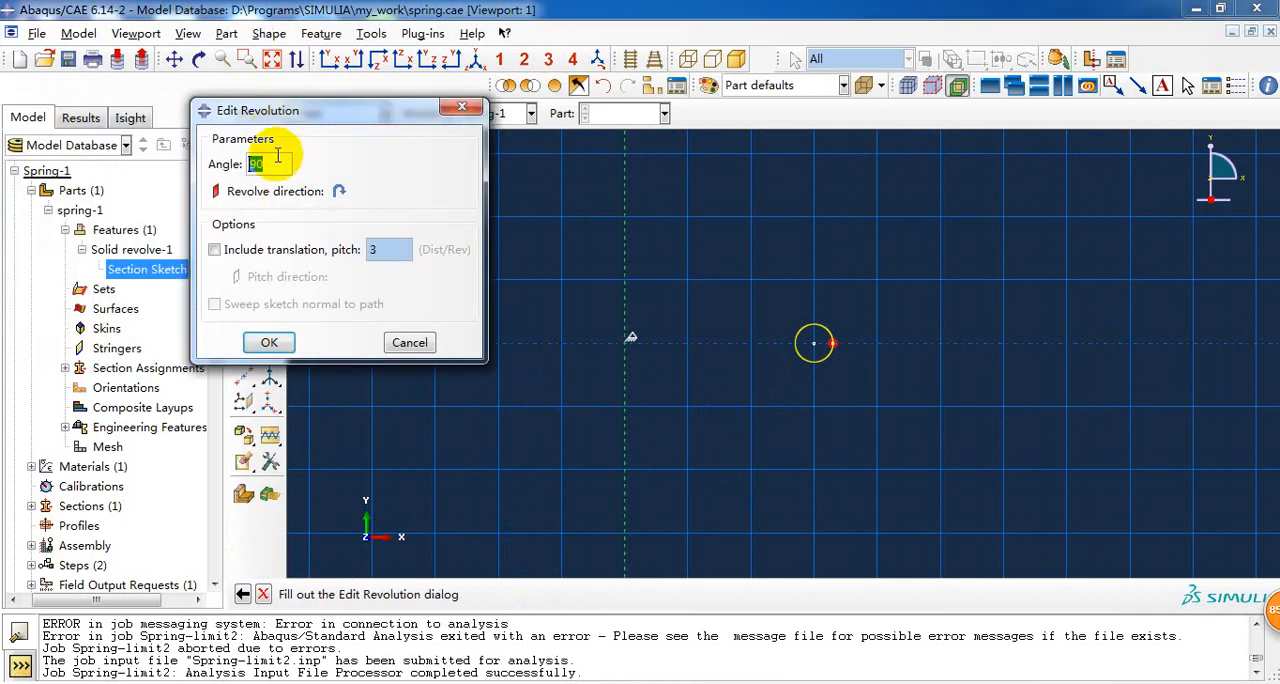
mouse_move(276, 198)
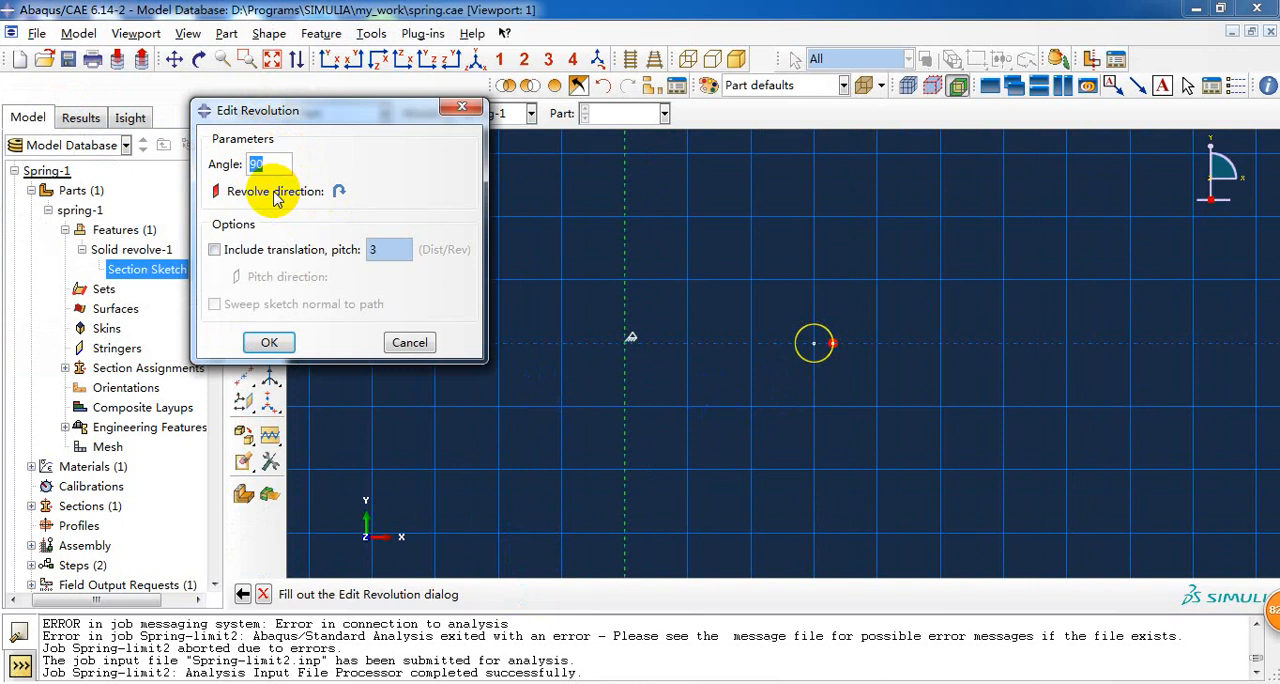
type("10*360")
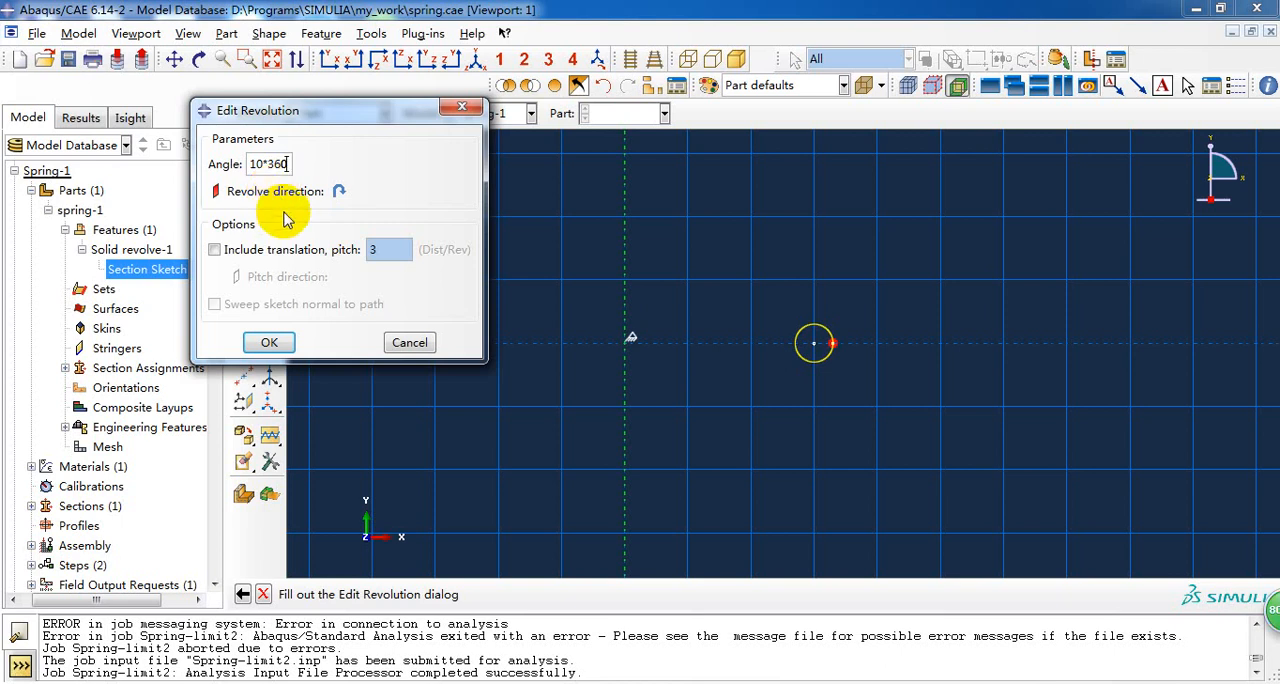
left_click(214, 250)
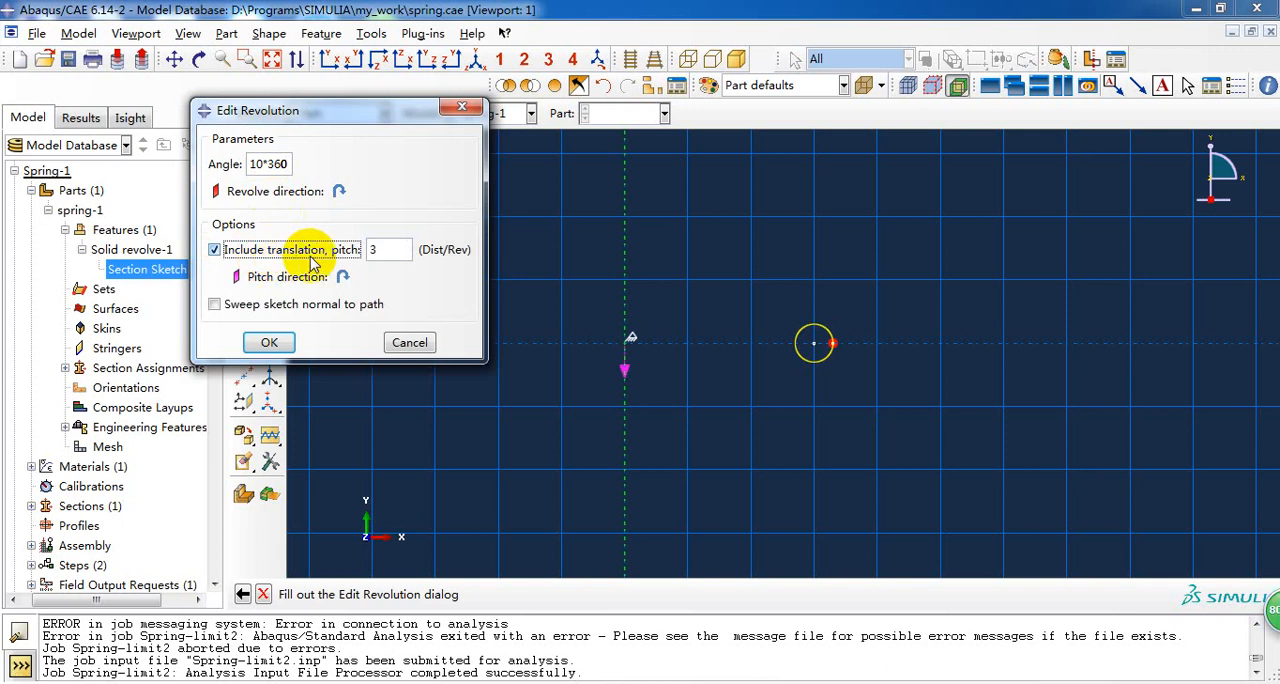
left_click(388, 250)
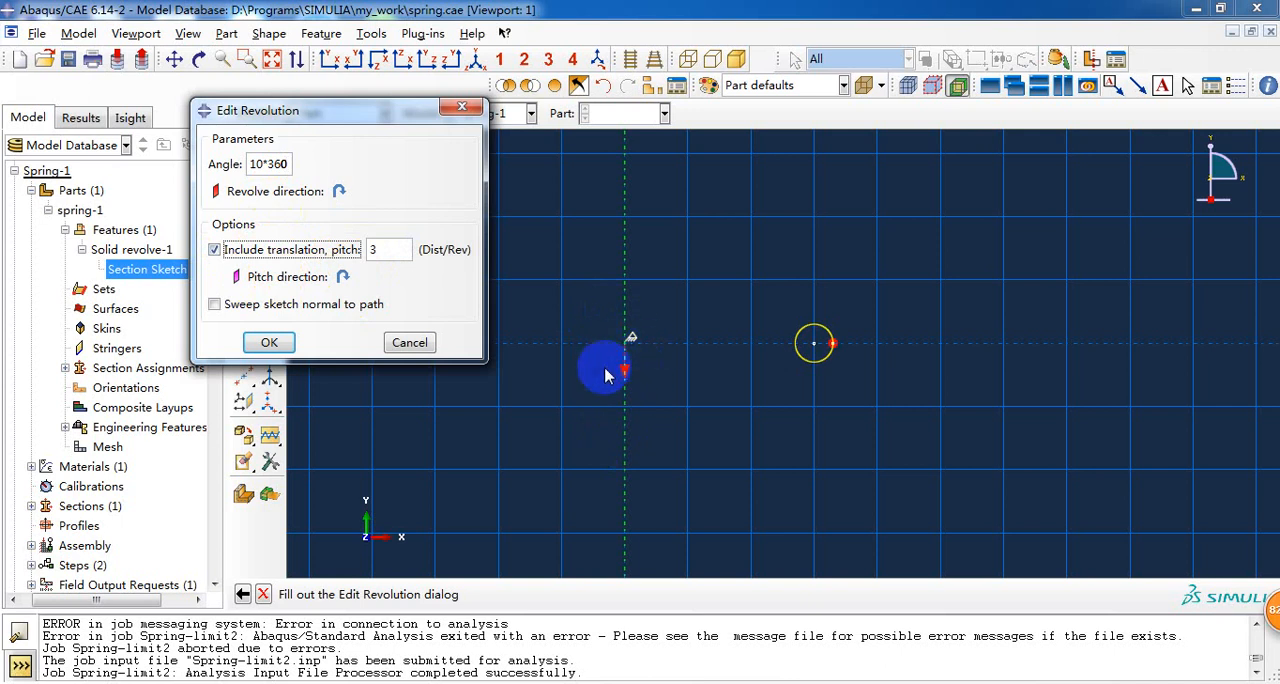
left_click(384, 250)
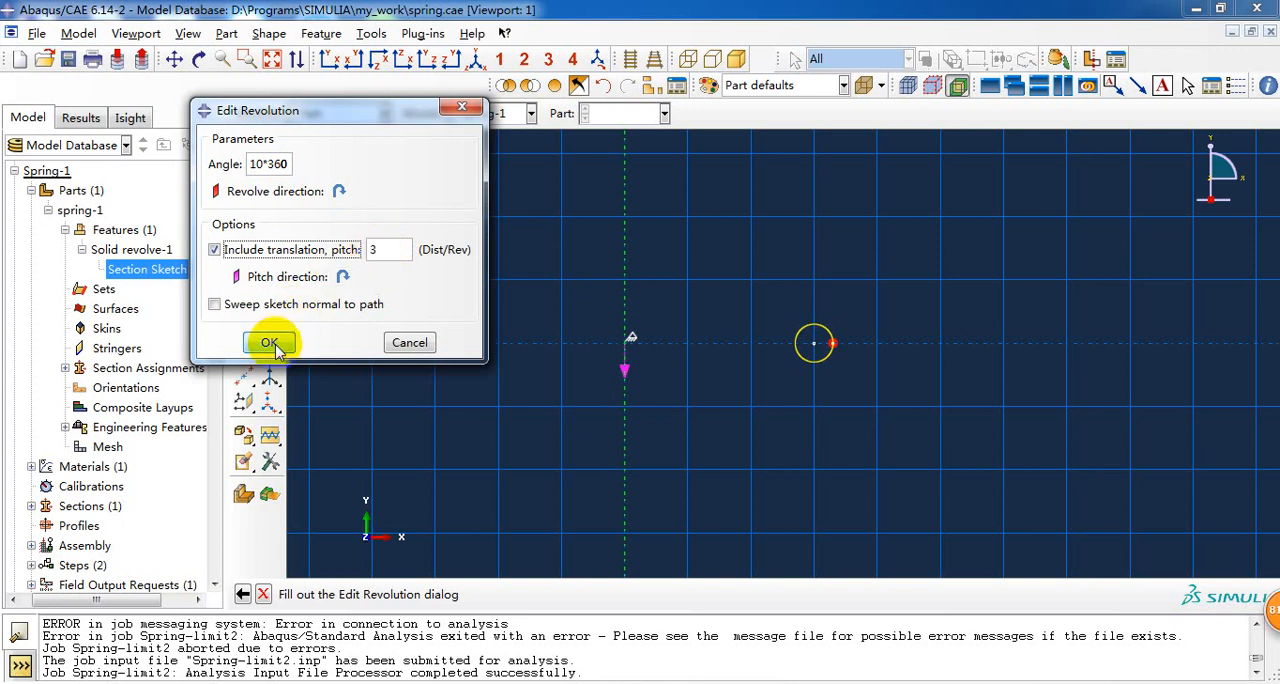
left_click(268, 342)
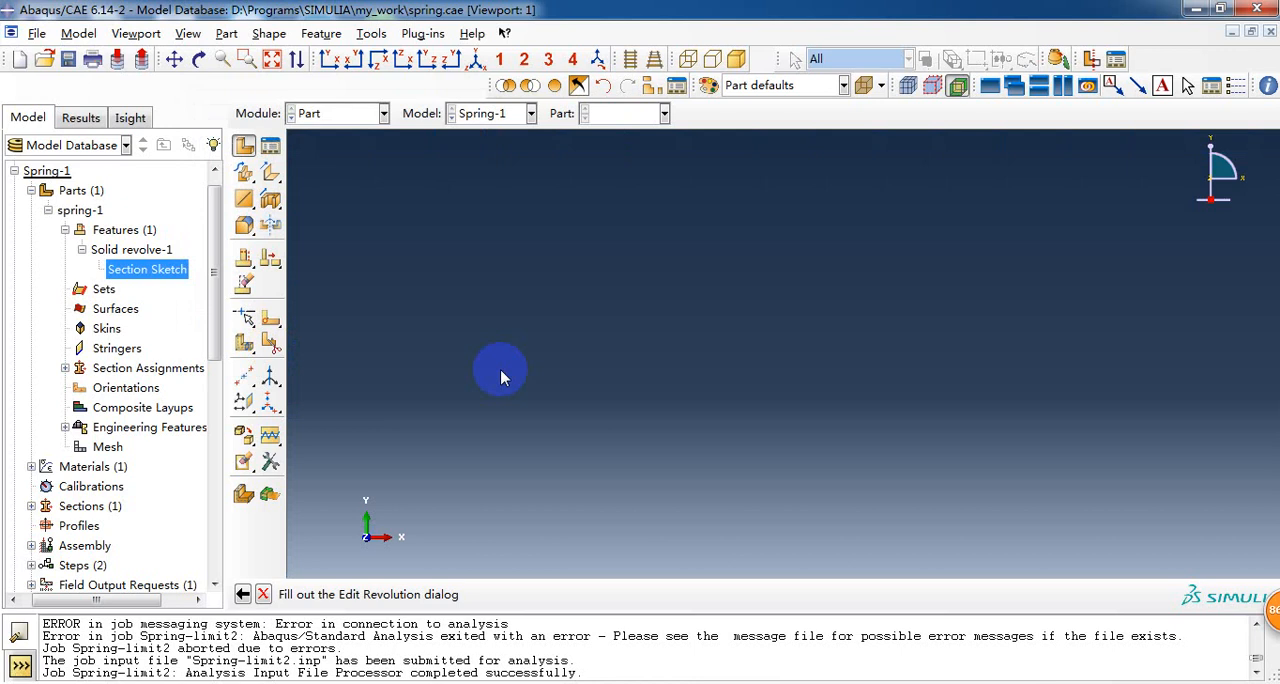
mouse_move(516, 366)
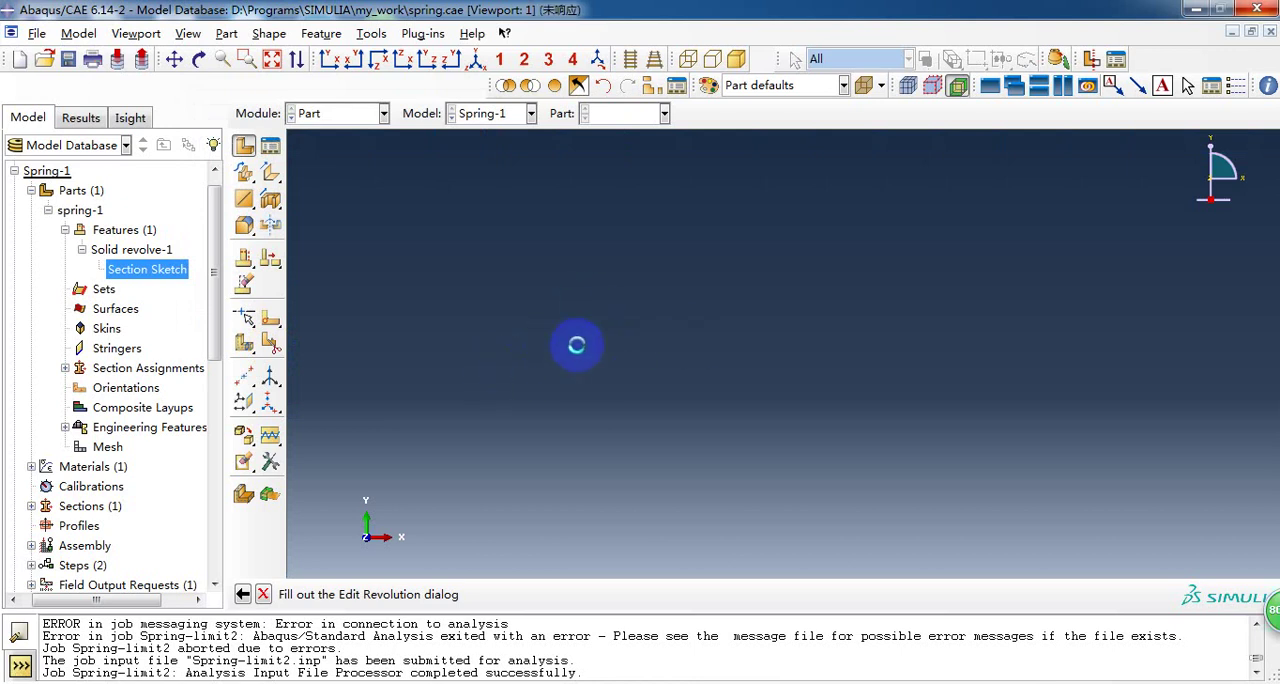
mouse_move(518, 364)
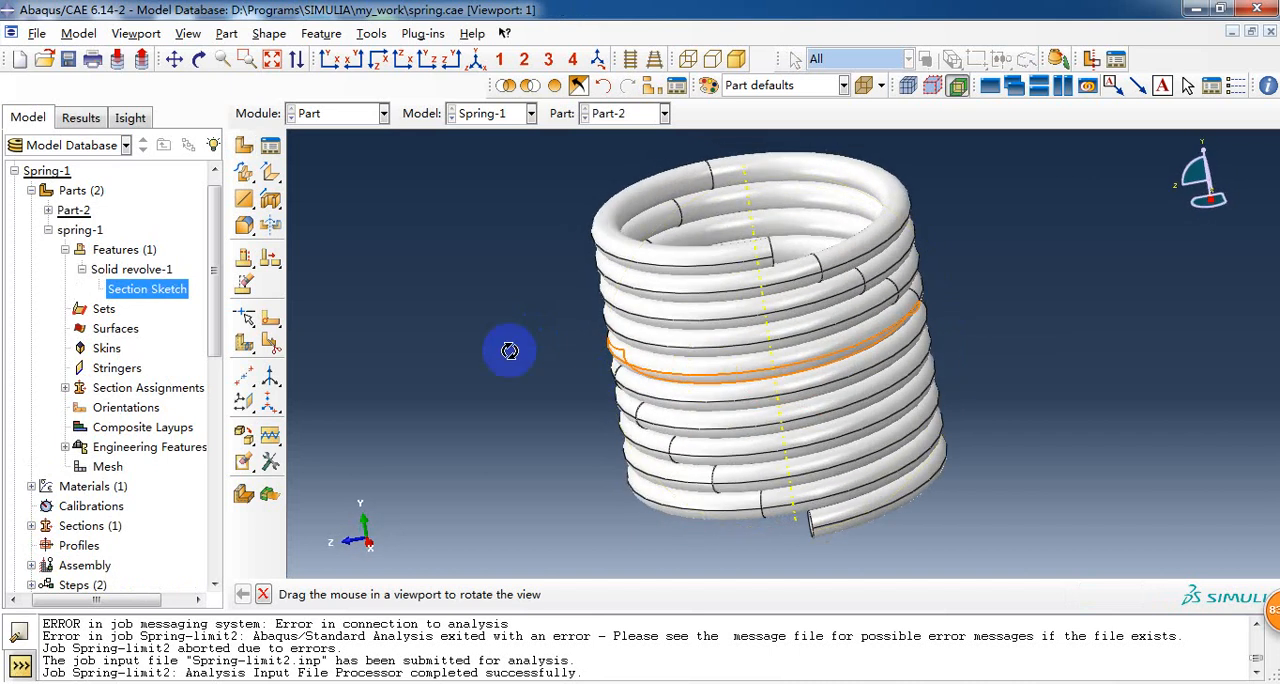
- Review spring-1's revolve feature parameters for reference without changing them
left_click_drag(508, 352, 770, 416)
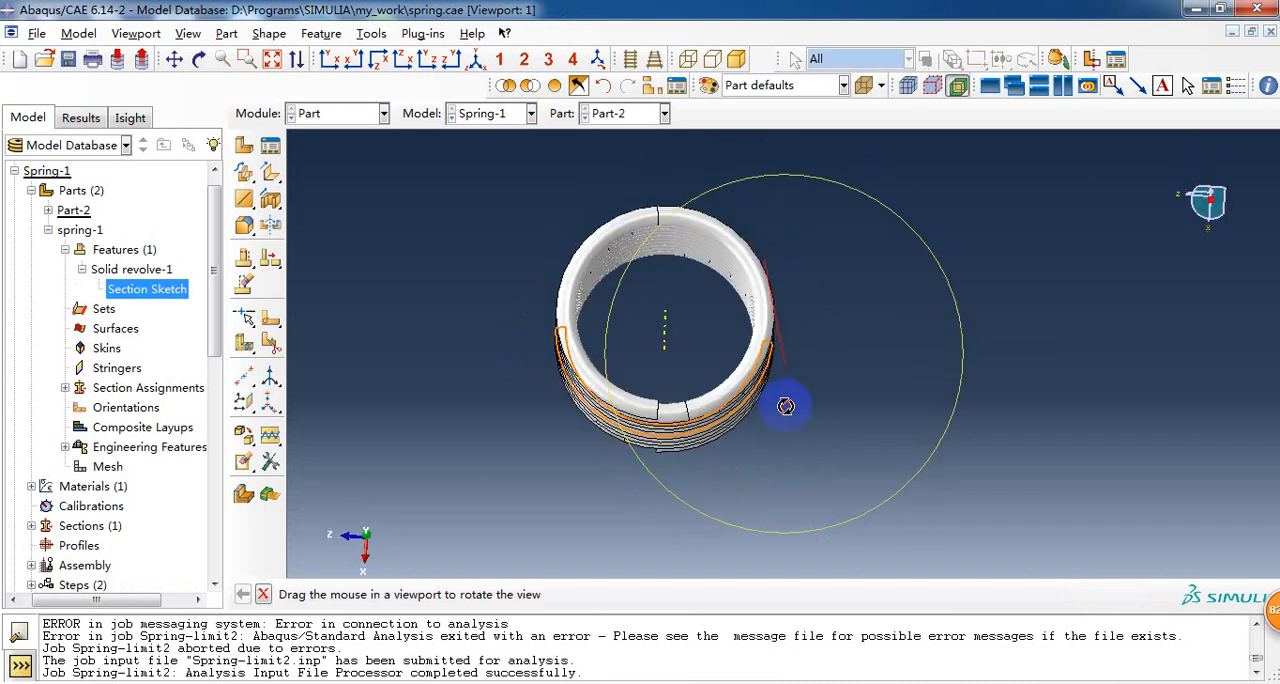
left_click_drag(784, 404, 434, 208)
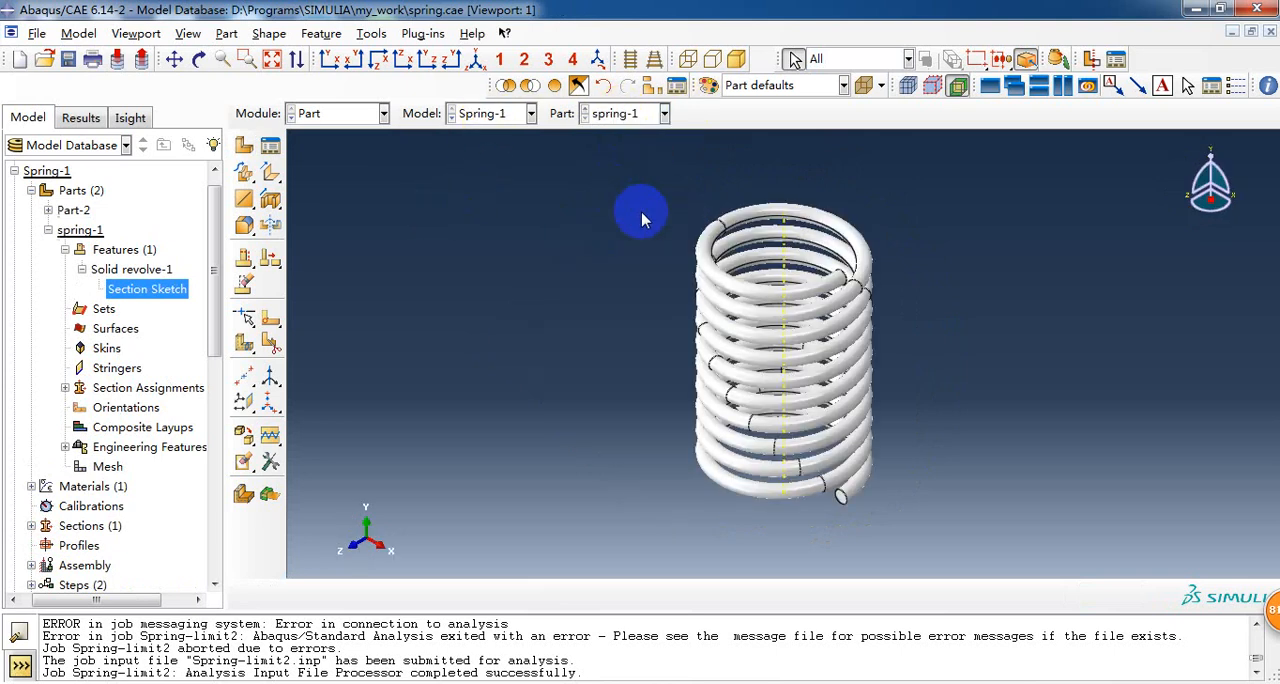
double_click(146, 288)
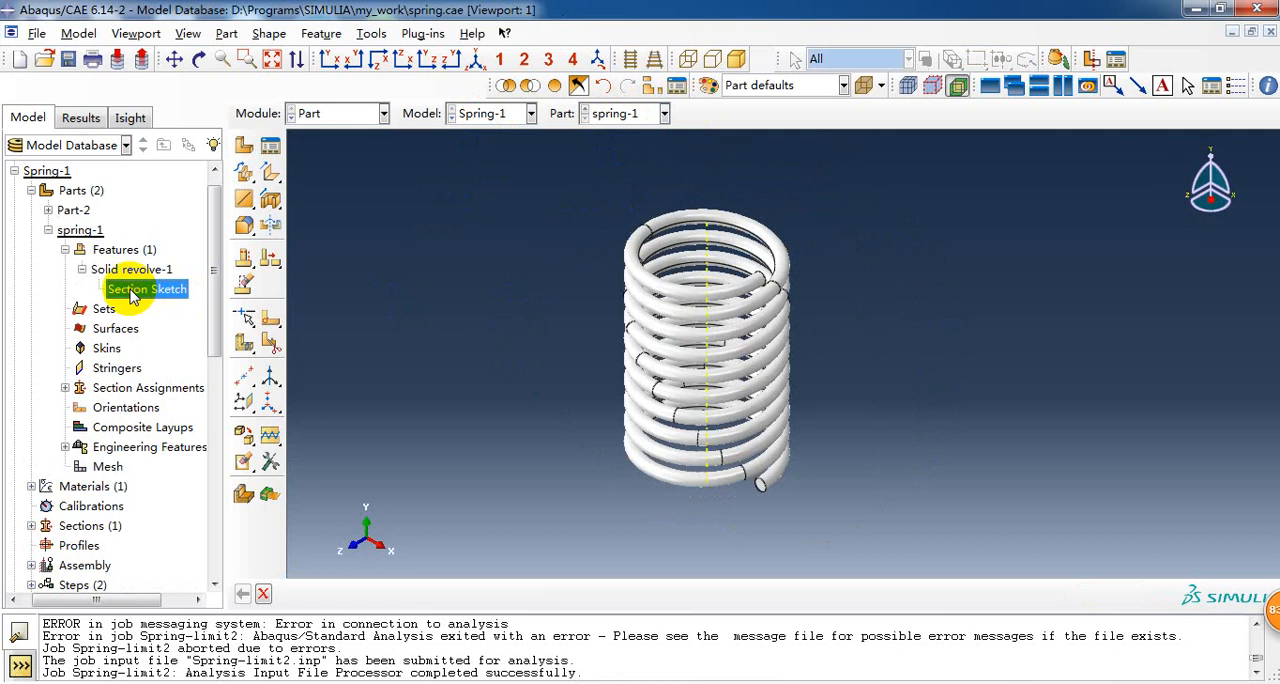
double_click(146, 288)
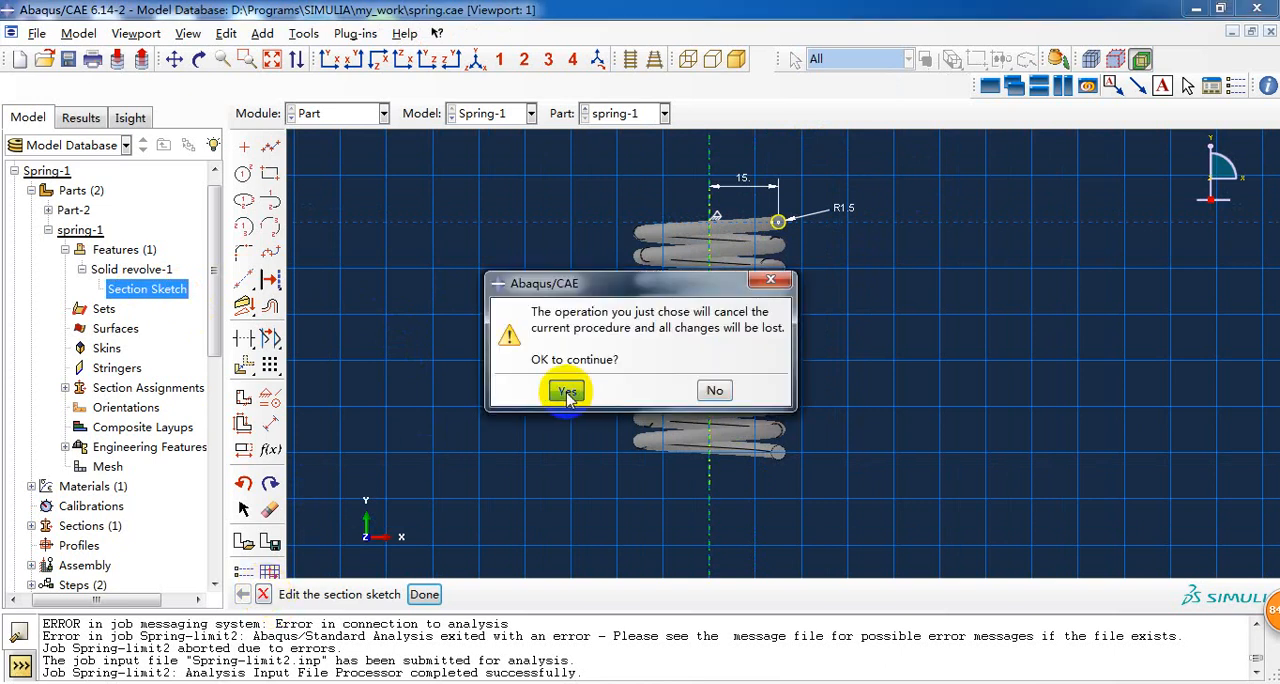
left_click(566, 390)
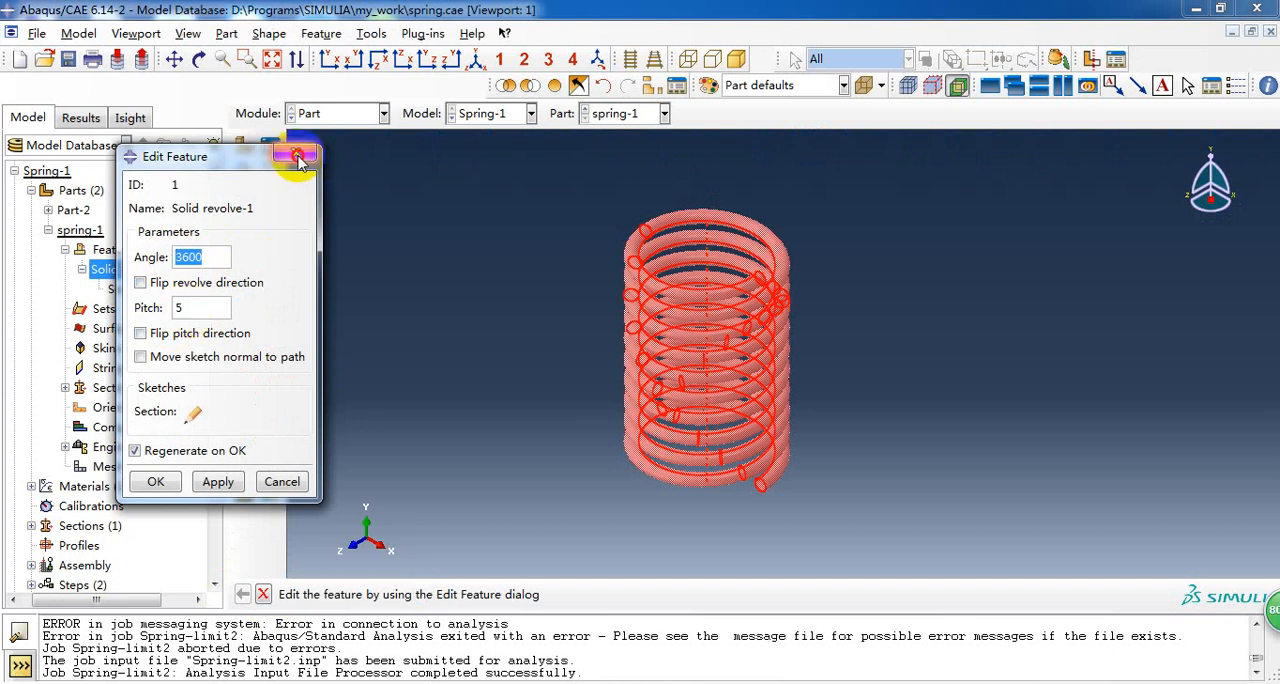
left_click(156, 480)
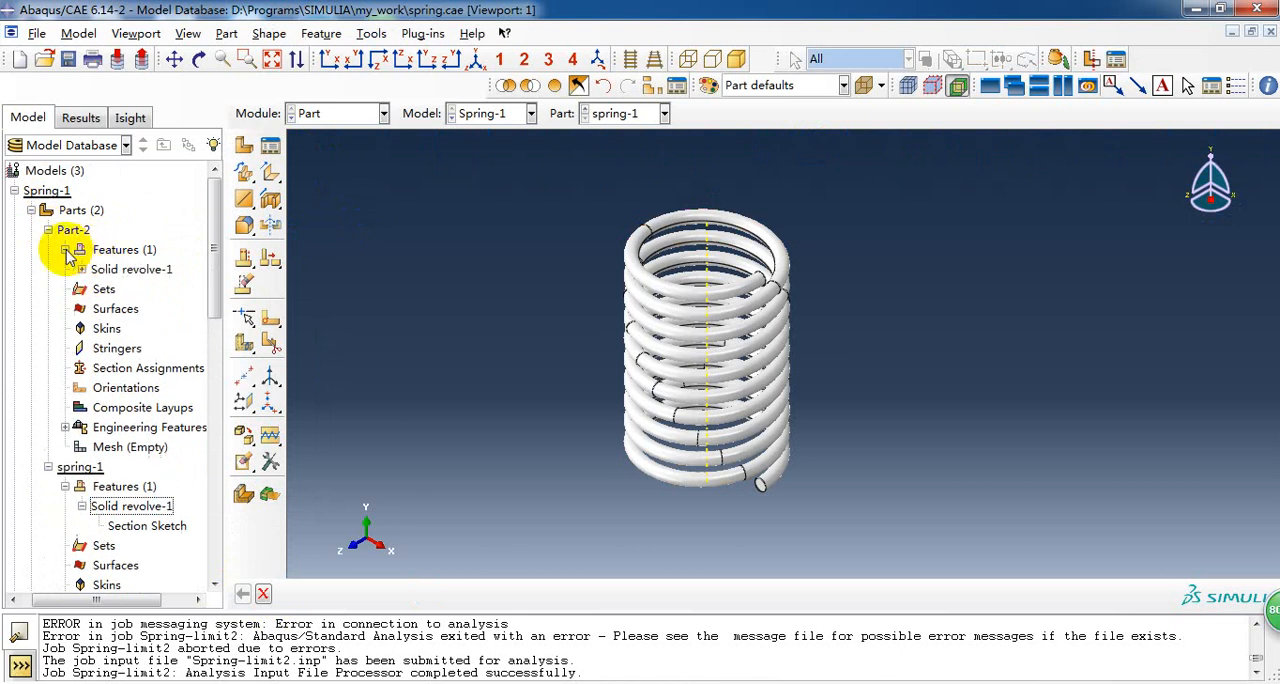
- Edit Part-2's Solid revolve-1 to angle 3600 and pitch 5 and regenerate the coil
double_click(132, 268)
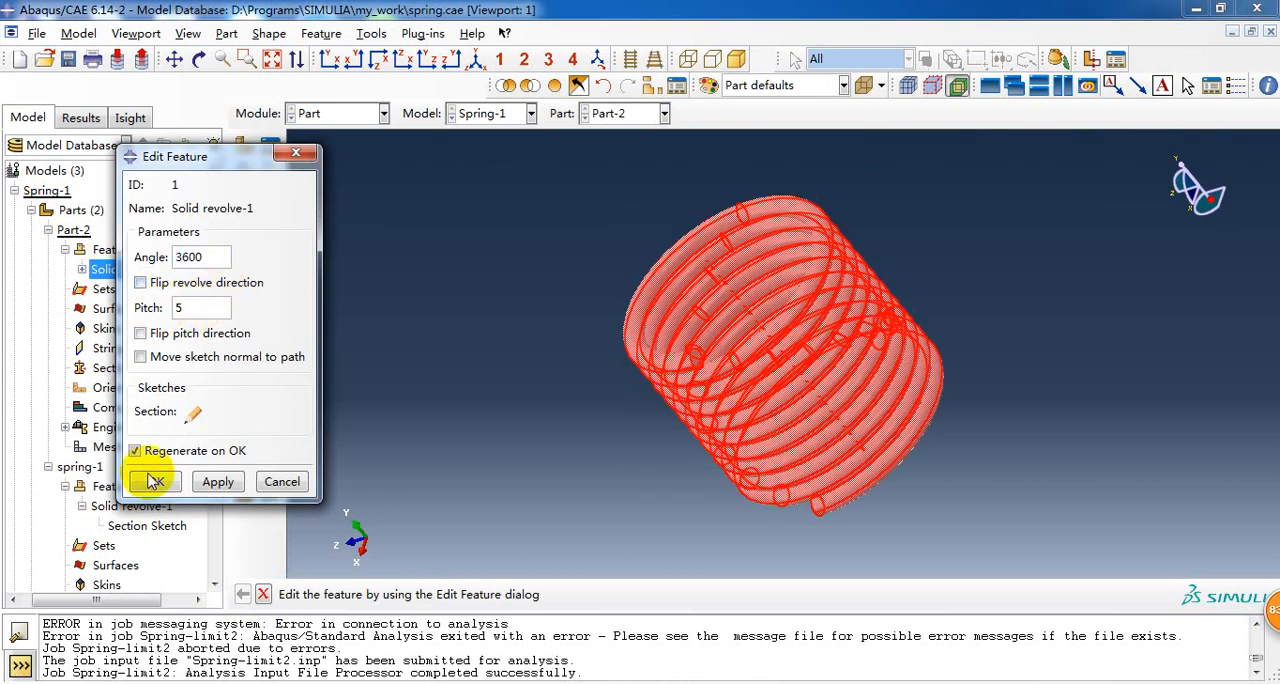
left_click(152, 482)
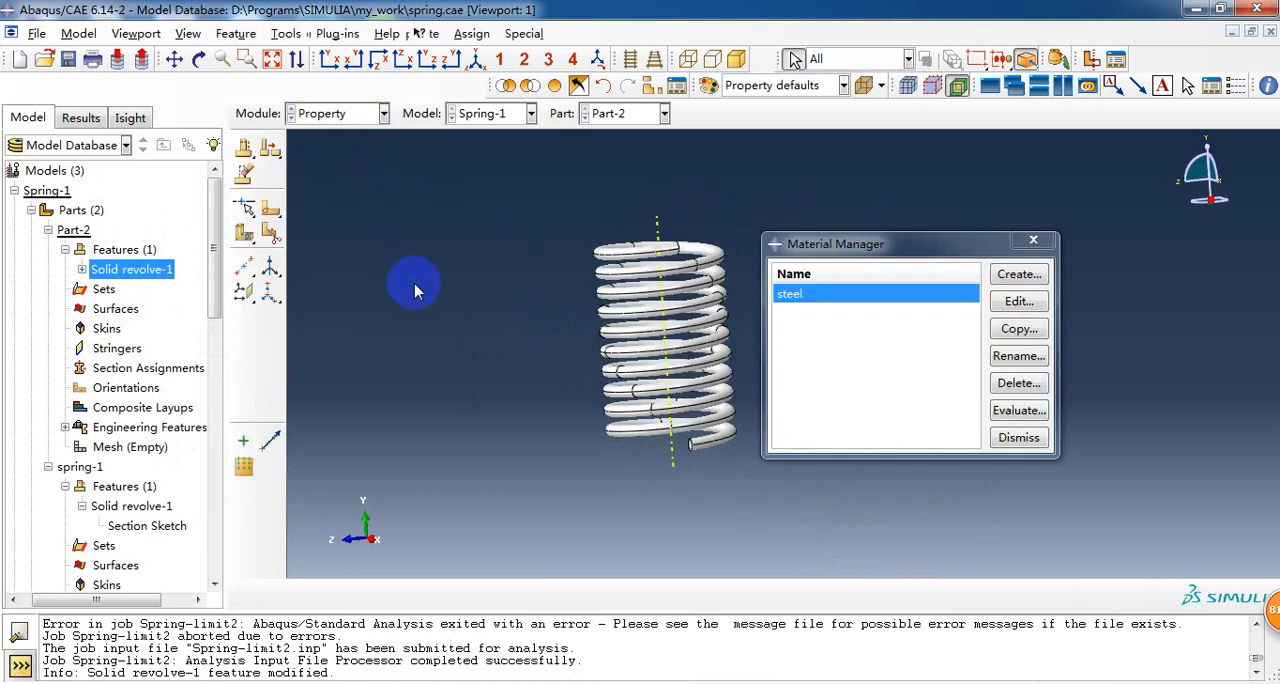
mouse_move(372, 284)
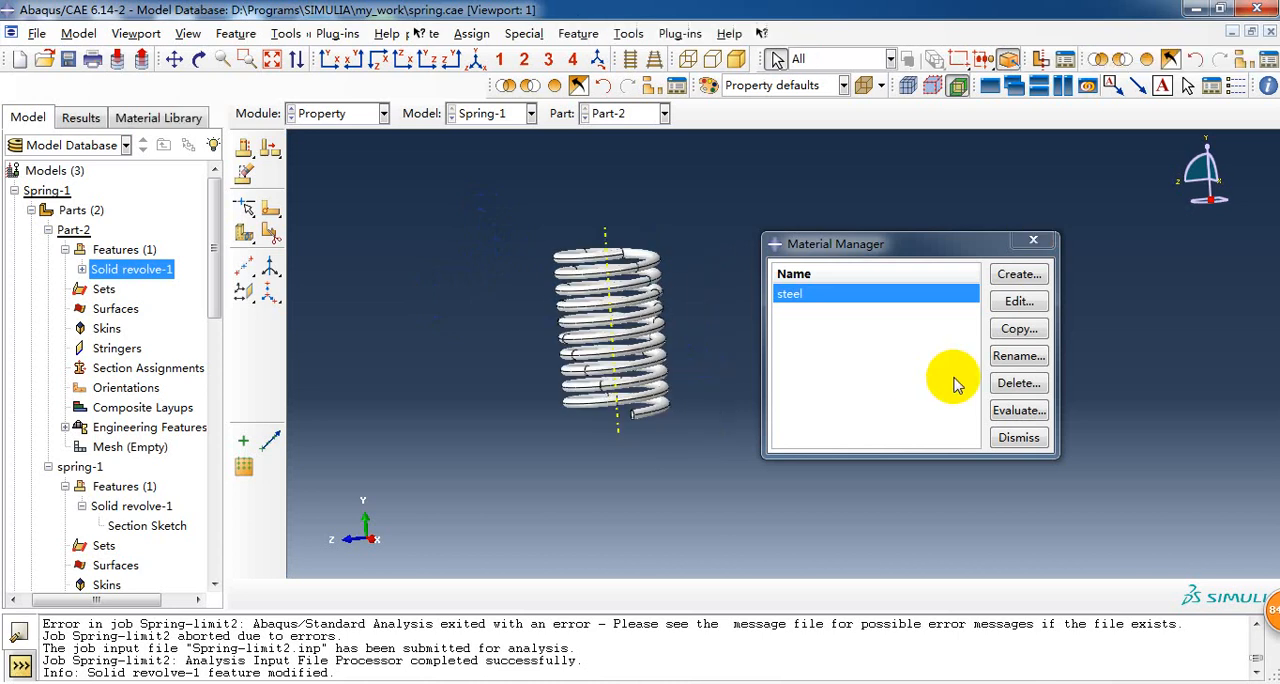
- Confirm steel's elastic properties, Young's modulus 206000 and Poisson's ratio 0.3, then list the sections
left_click(1018, 300)
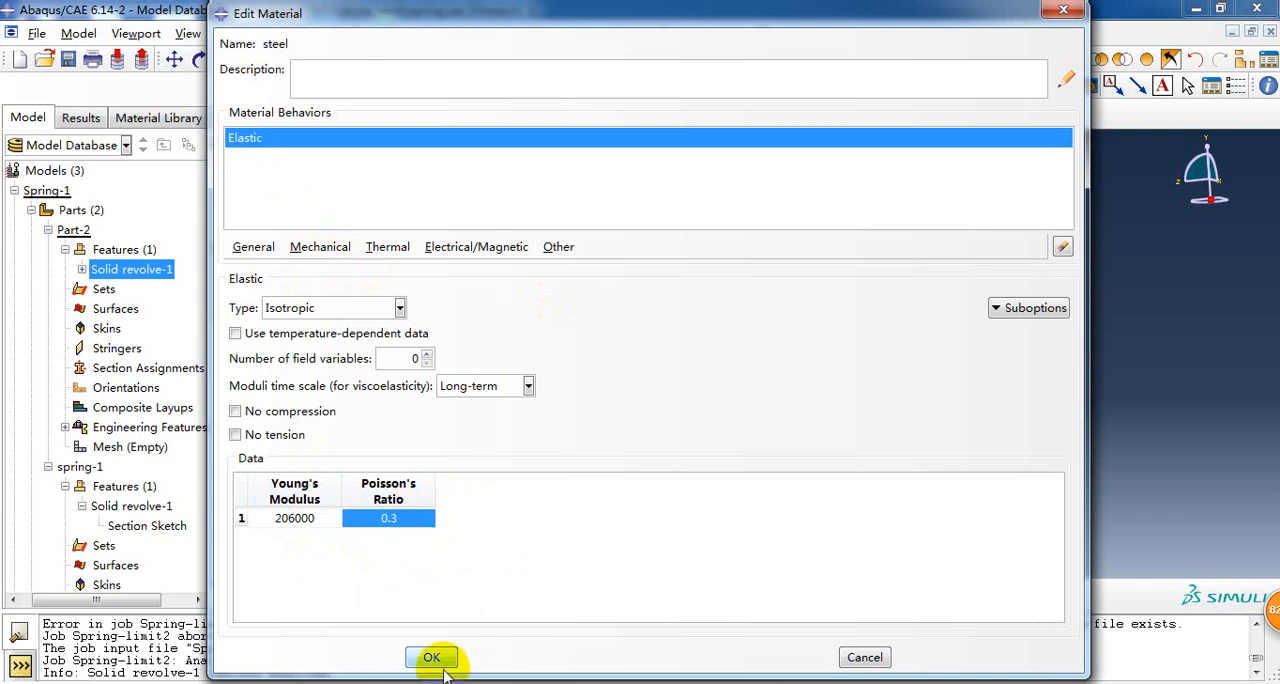
left_click(432, 656)
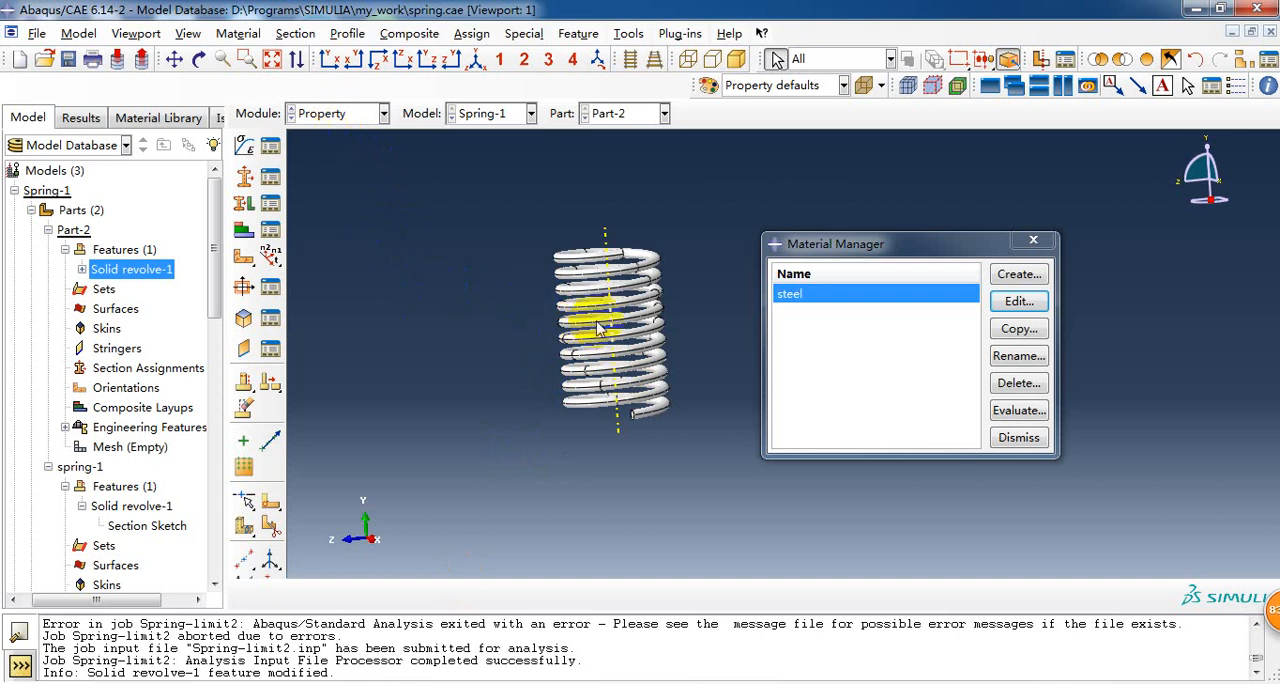
left_click(270, 178)
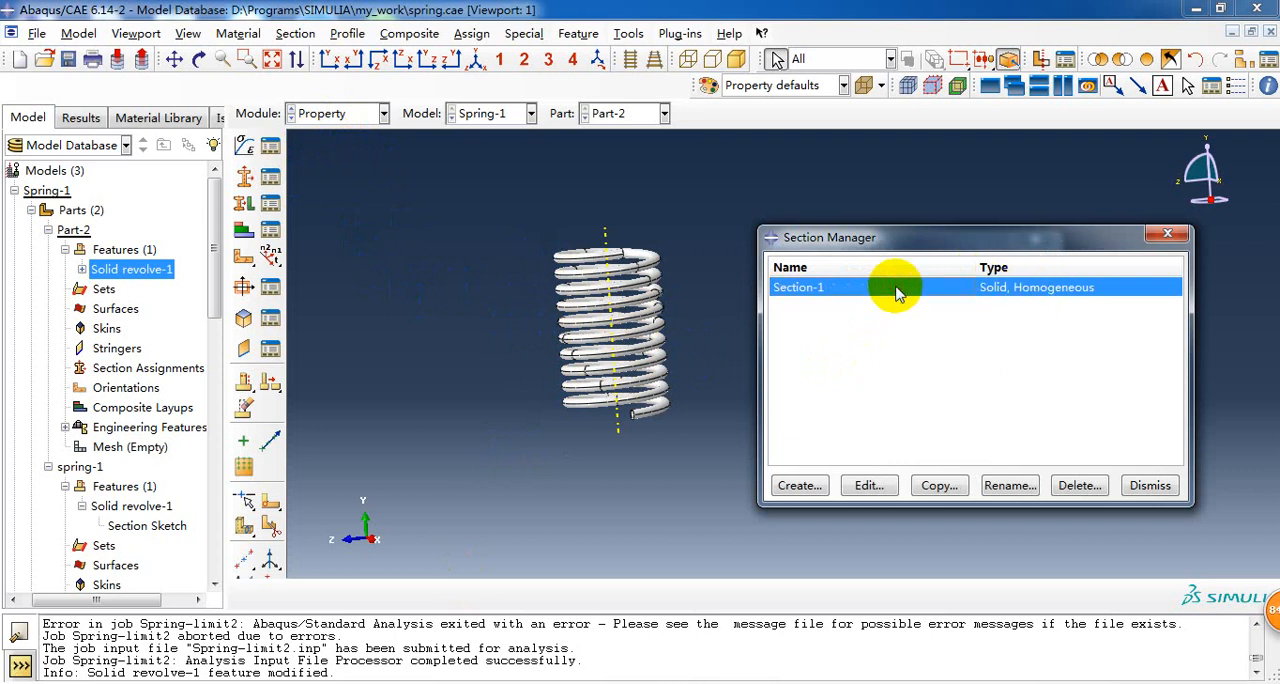
- Check the solid homogeneous Section-1 and close the material and section lists
left_click(868, 484)
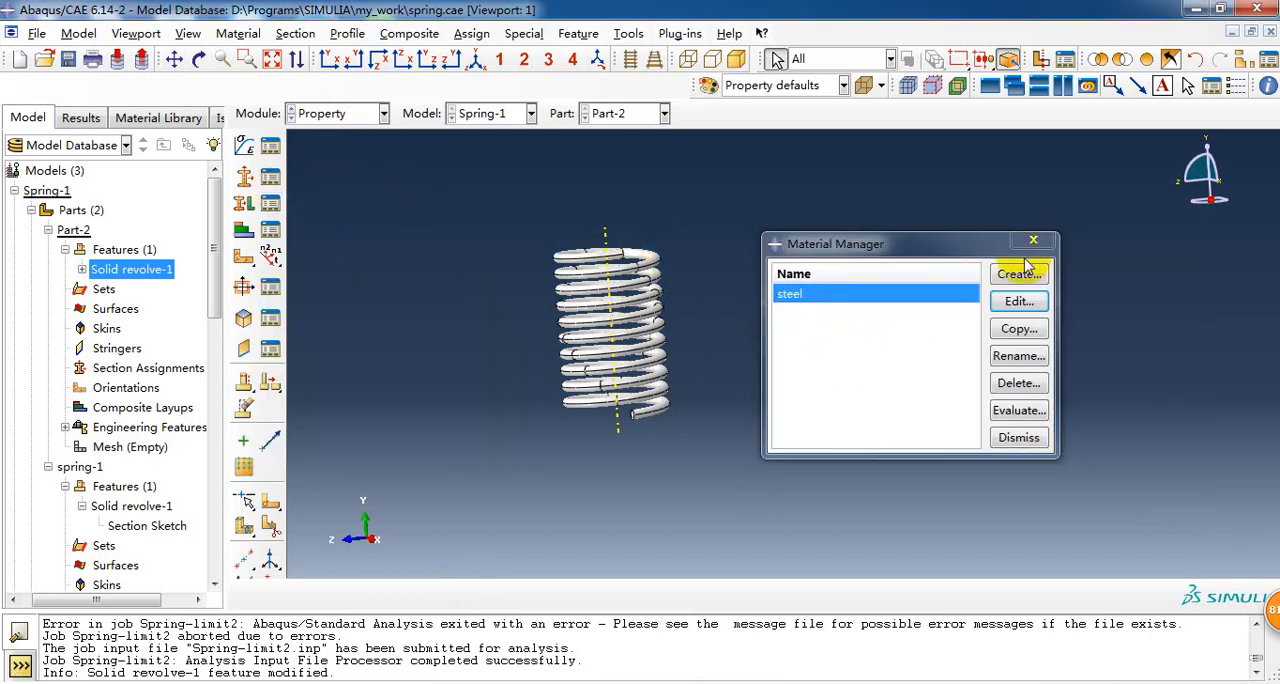
left_click(1018, 436)
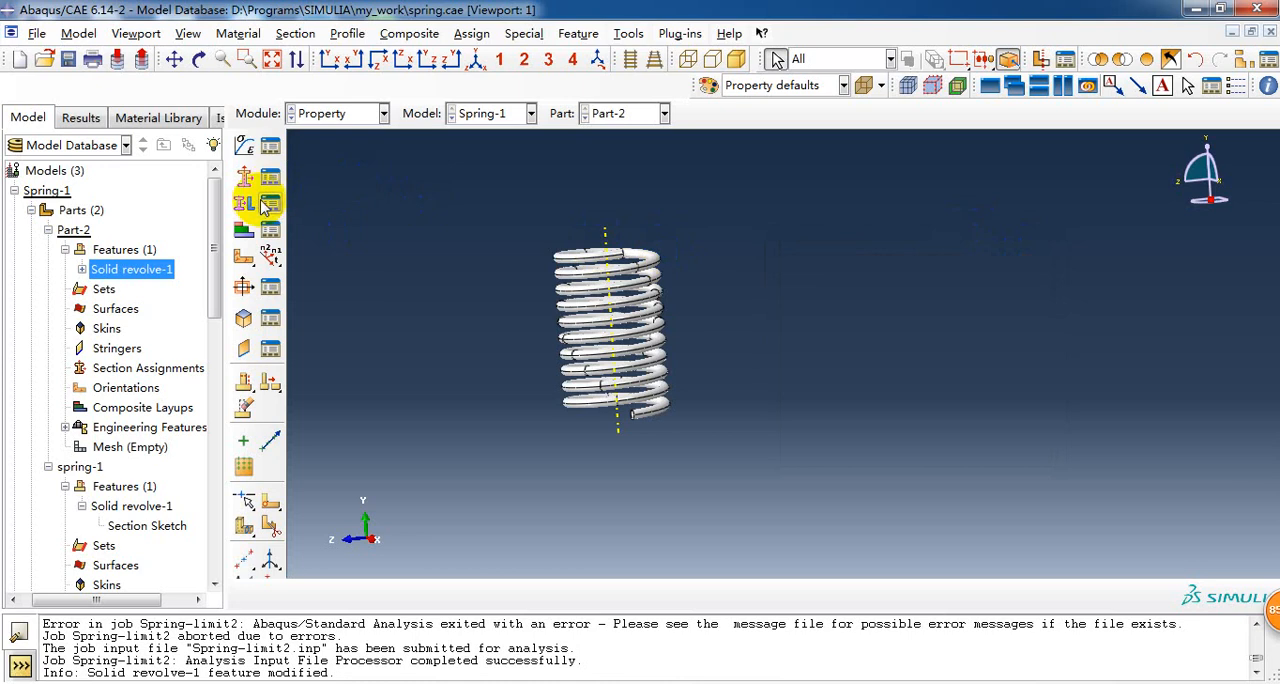
left_click(244, 204)
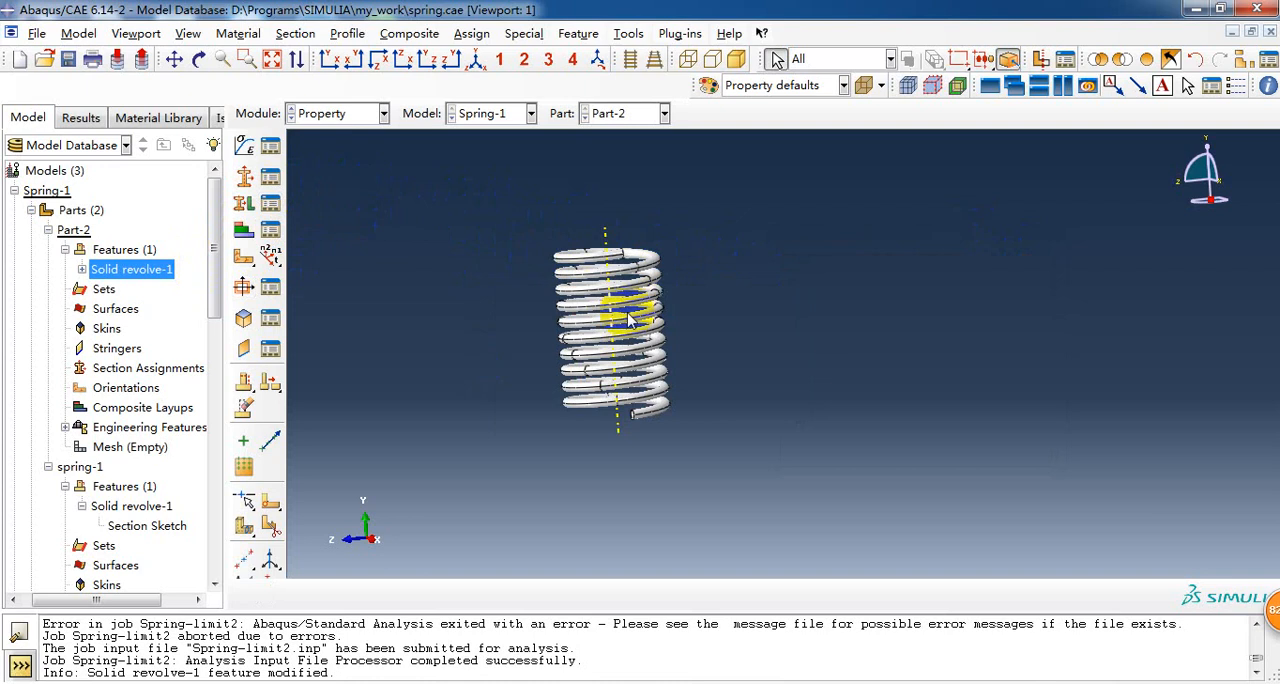
- Make Part-2 current and assign Section-1 to the spring coil
right_click(72, 230)
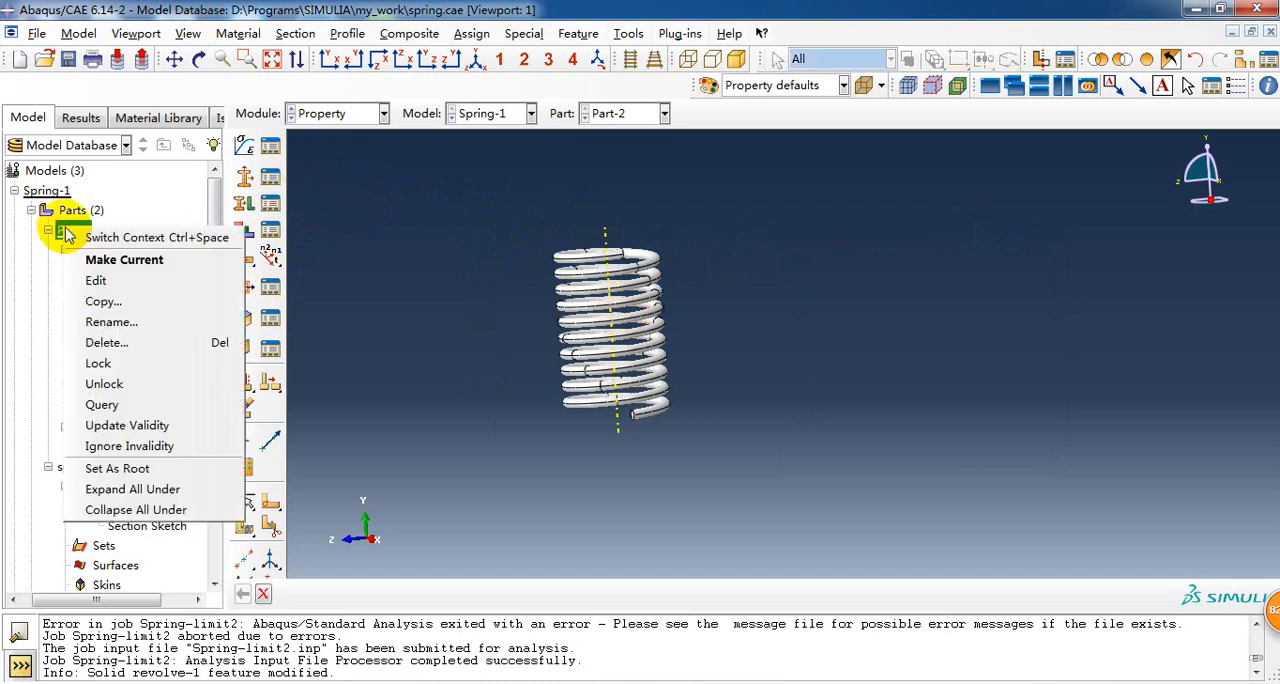
left_click(96, 280)
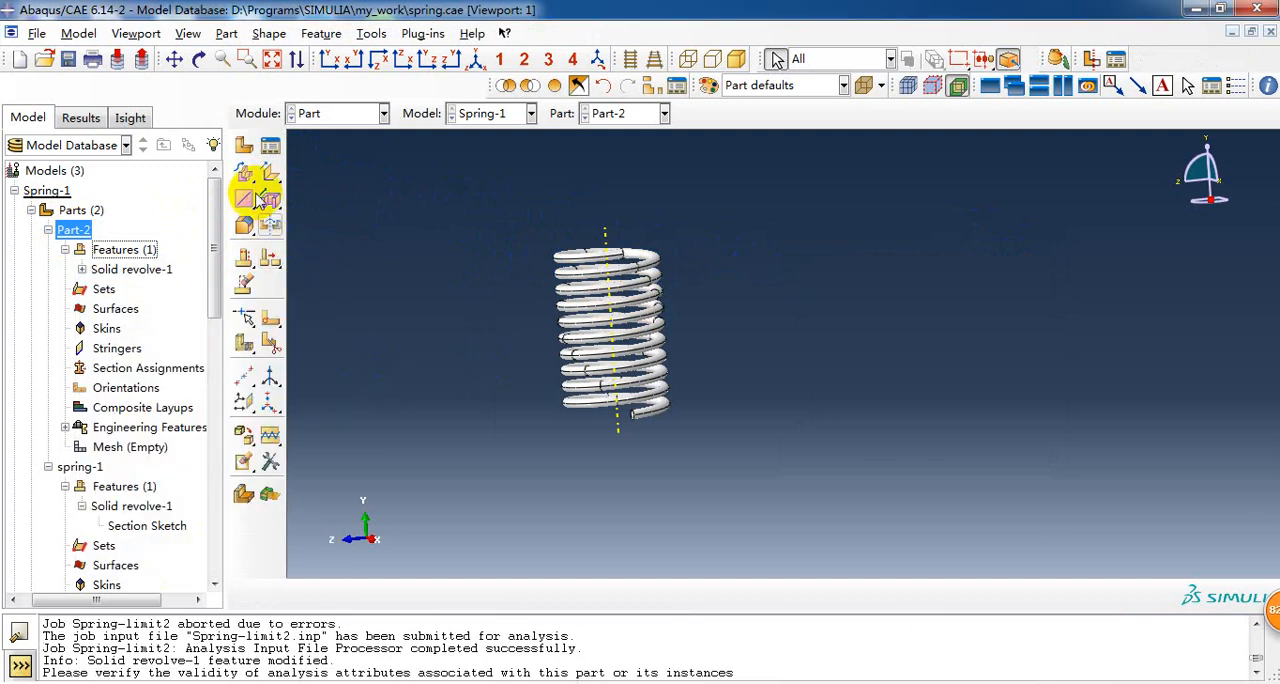
left_click(340, 112)
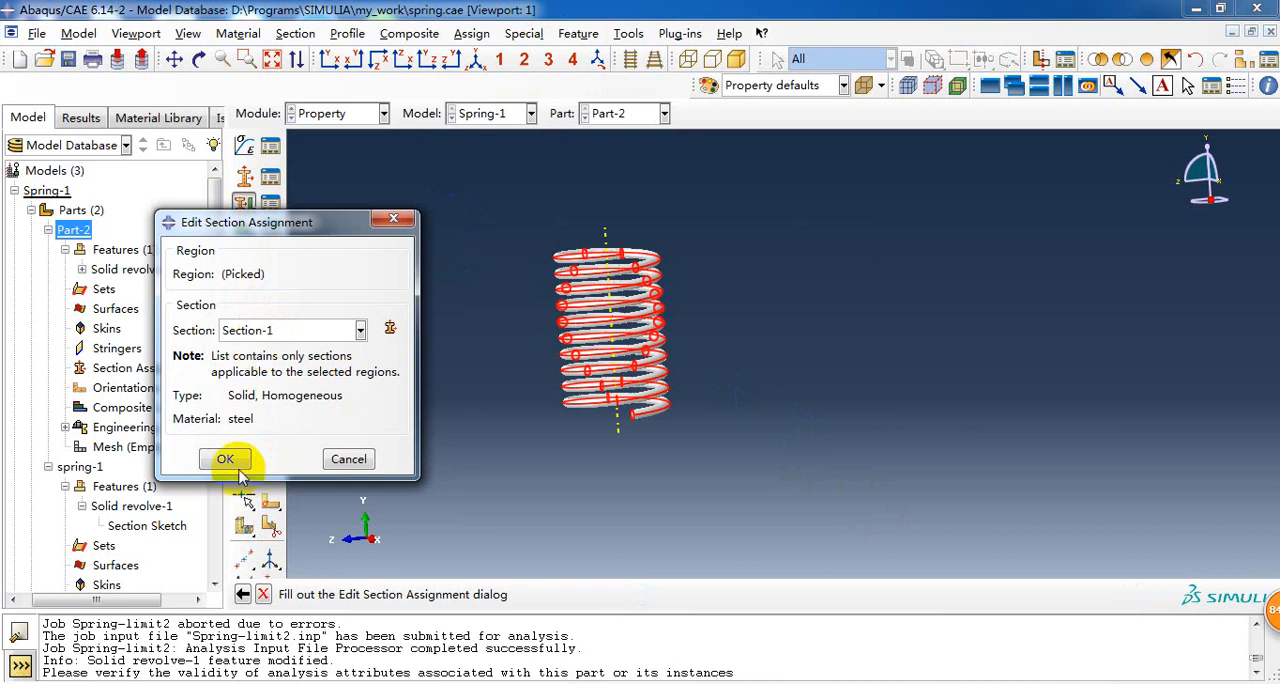
left_click(224, 458)
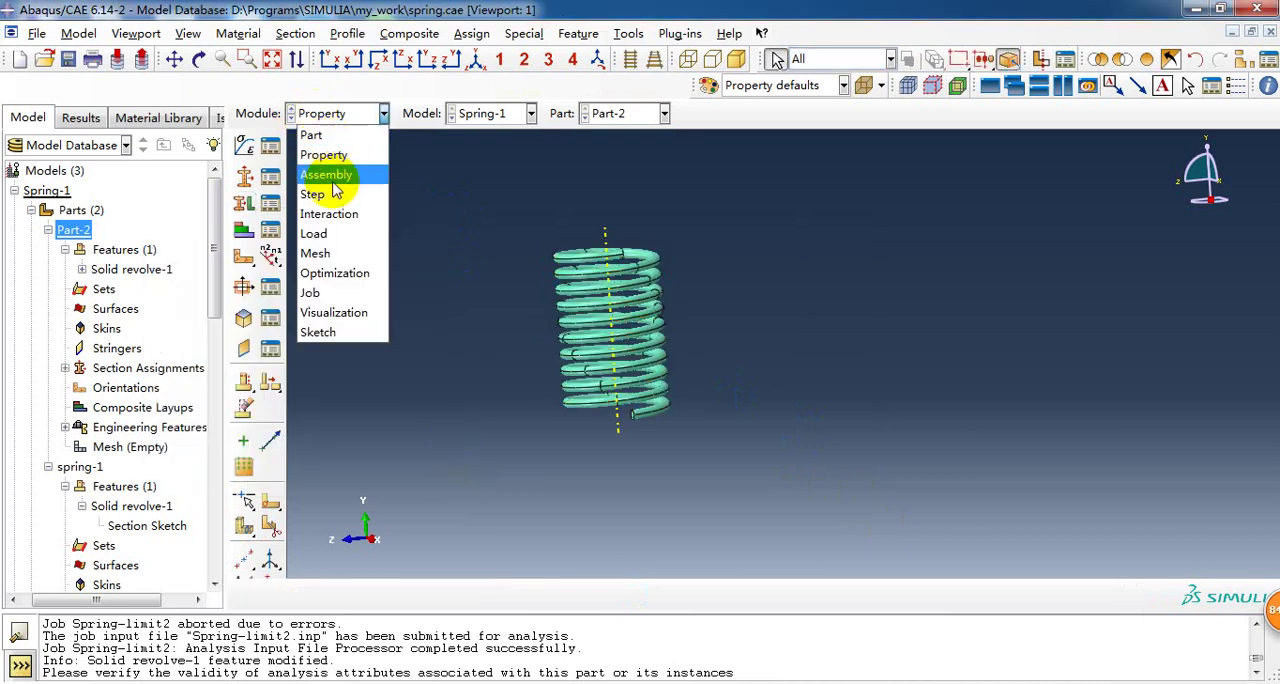
- In the Assembly module, review the spring-1 instance source without creating a new instance
left_click(324, 174)
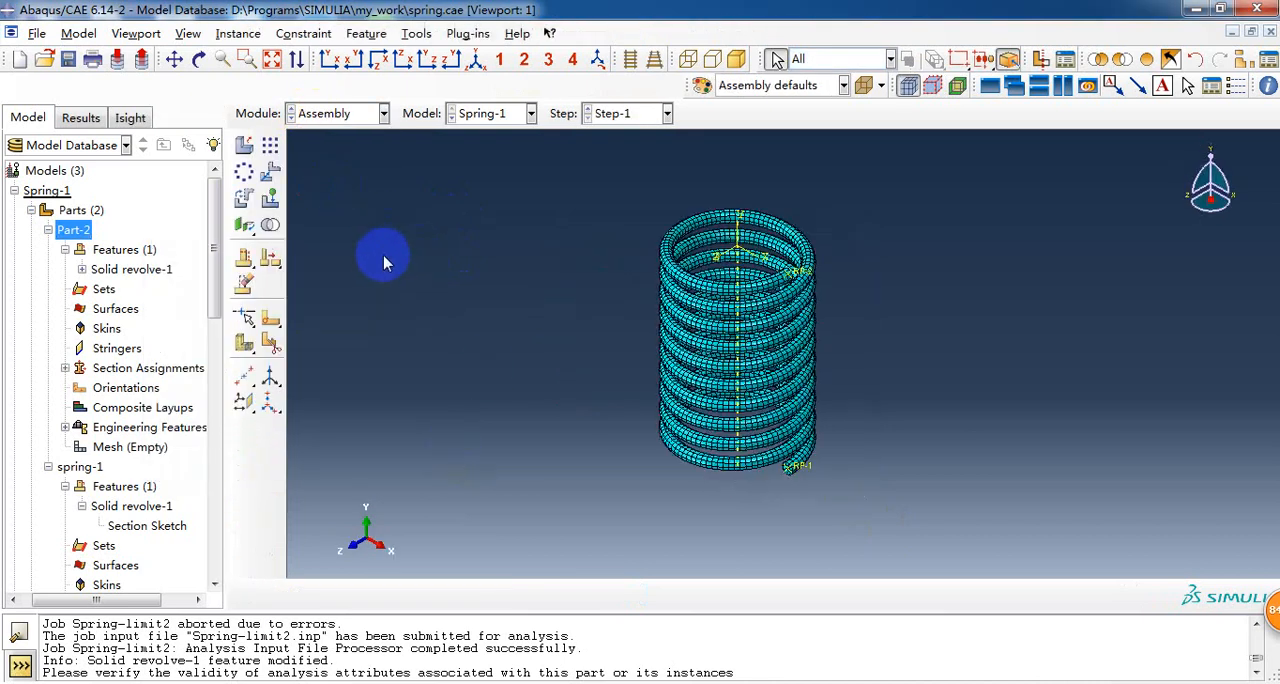
left_click(244, 146)
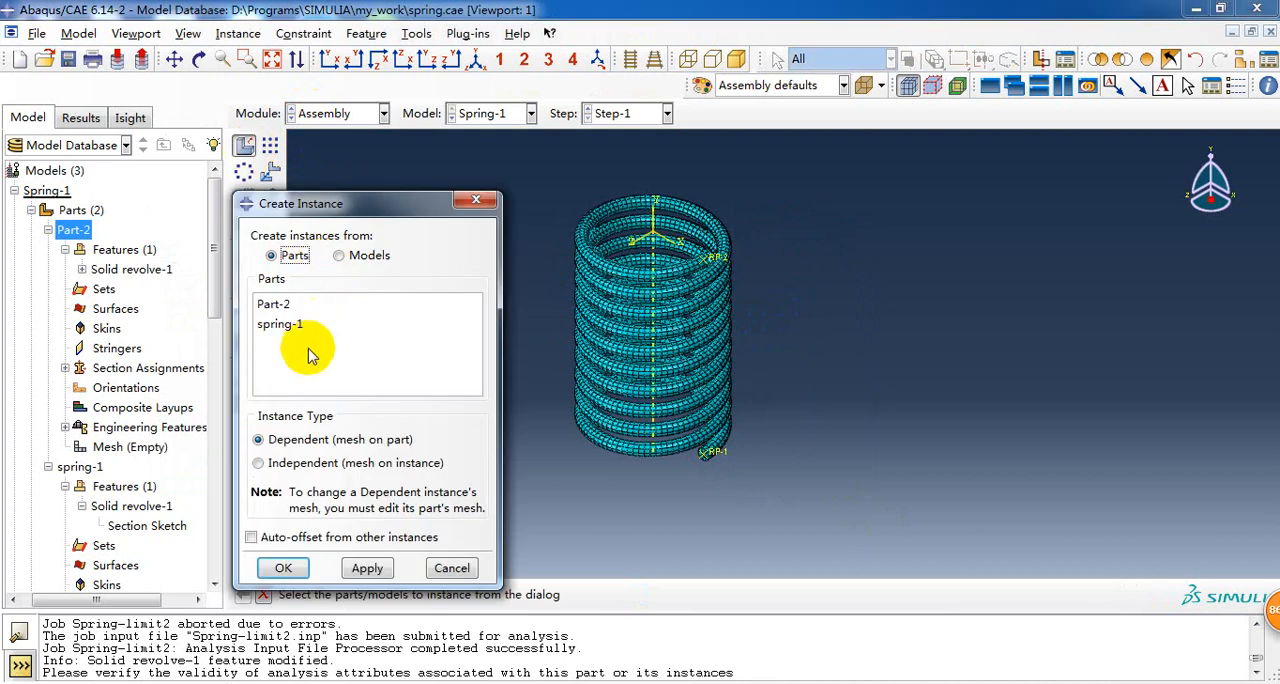
left_click(280, 324)
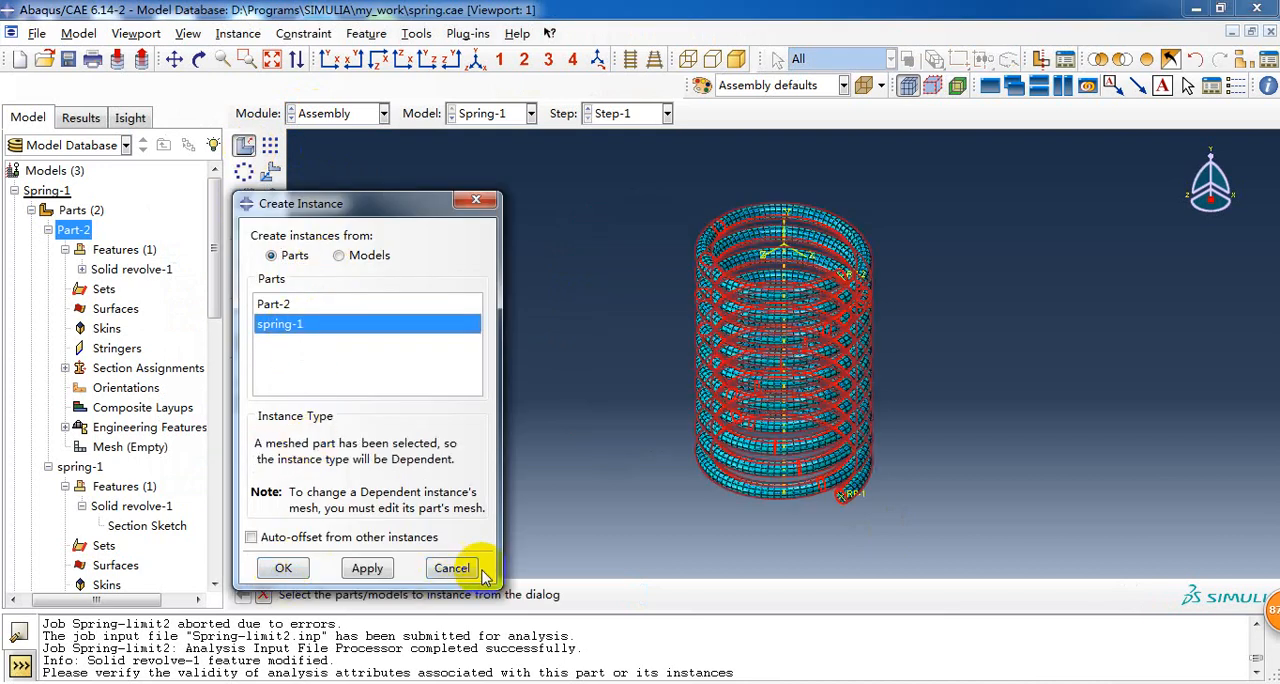
left_click(452, 568)
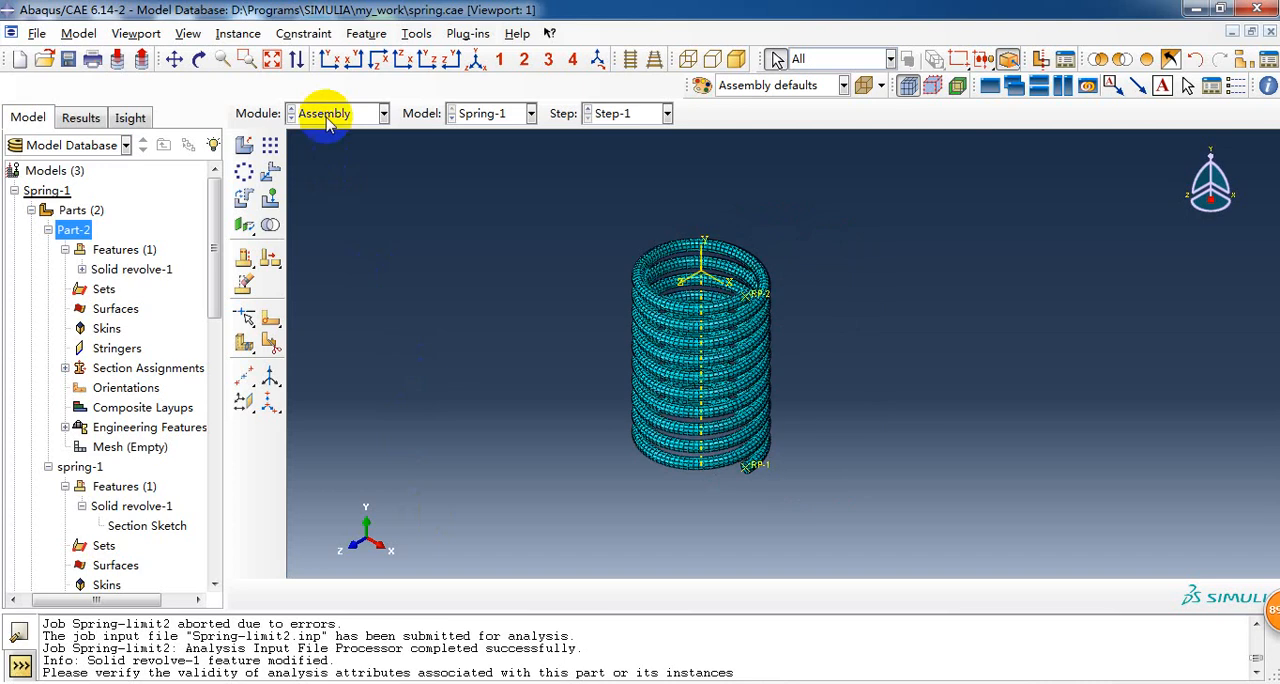
left_click(340, 112)
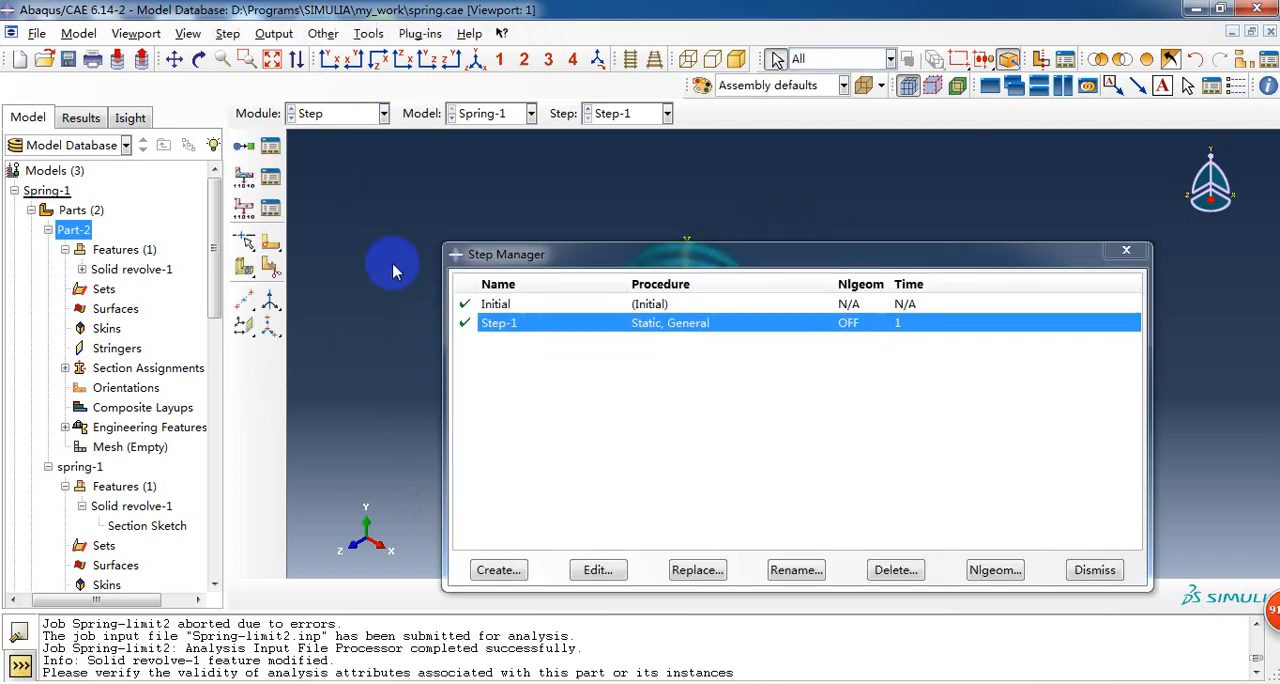
mouse_move(560, 540)
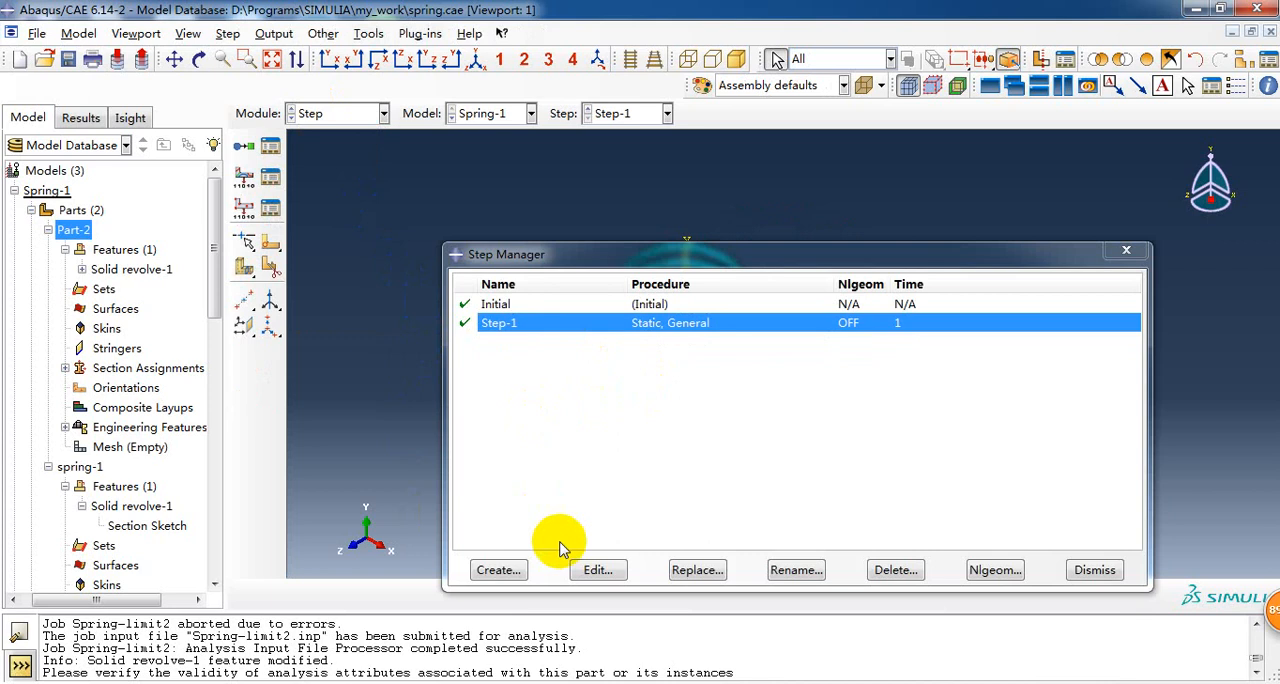
- Review Step-1's Static, General settings and incrementation unchanged, then dismiss the Step Manager
left_click(498, 568)
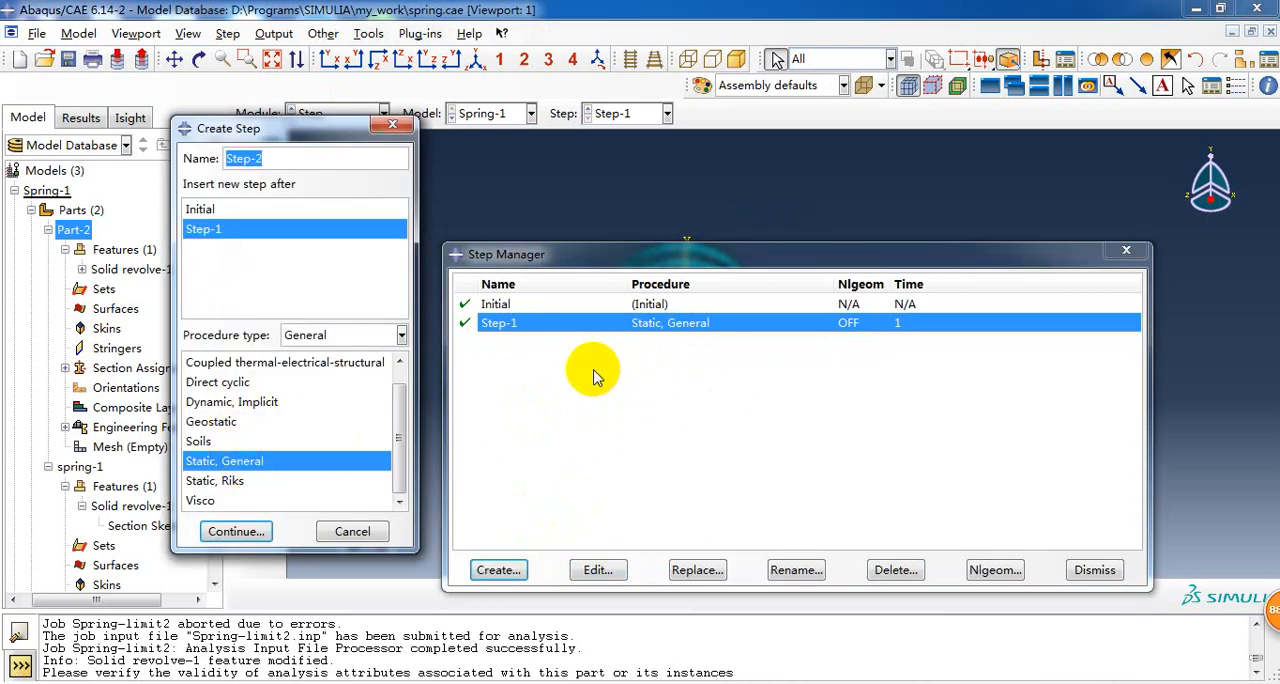
left_click(352, 532)
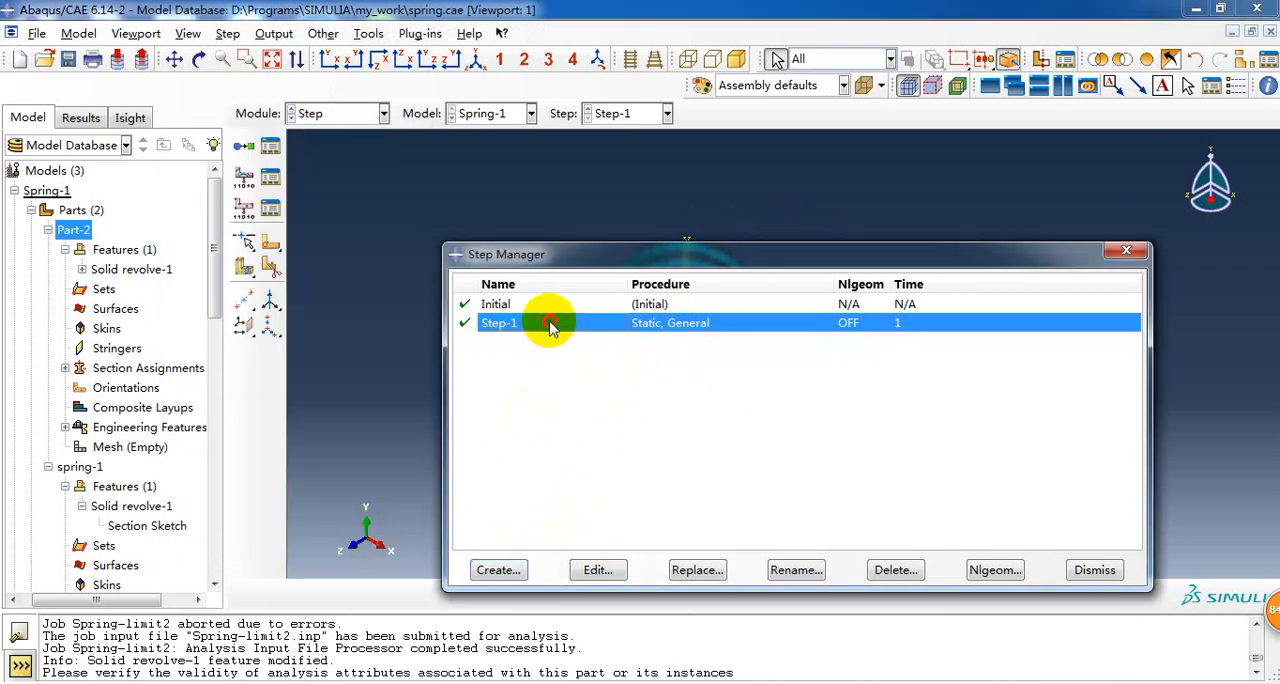
left_click(598, 570)
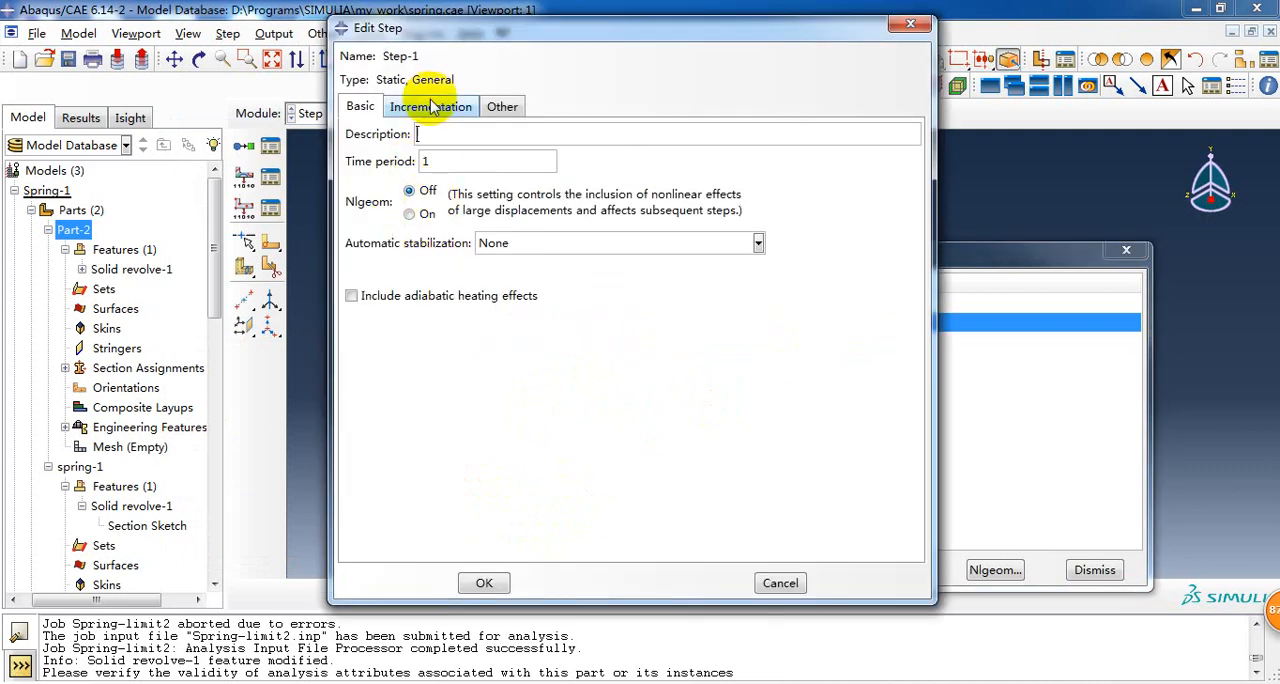
left_click(430, 106)
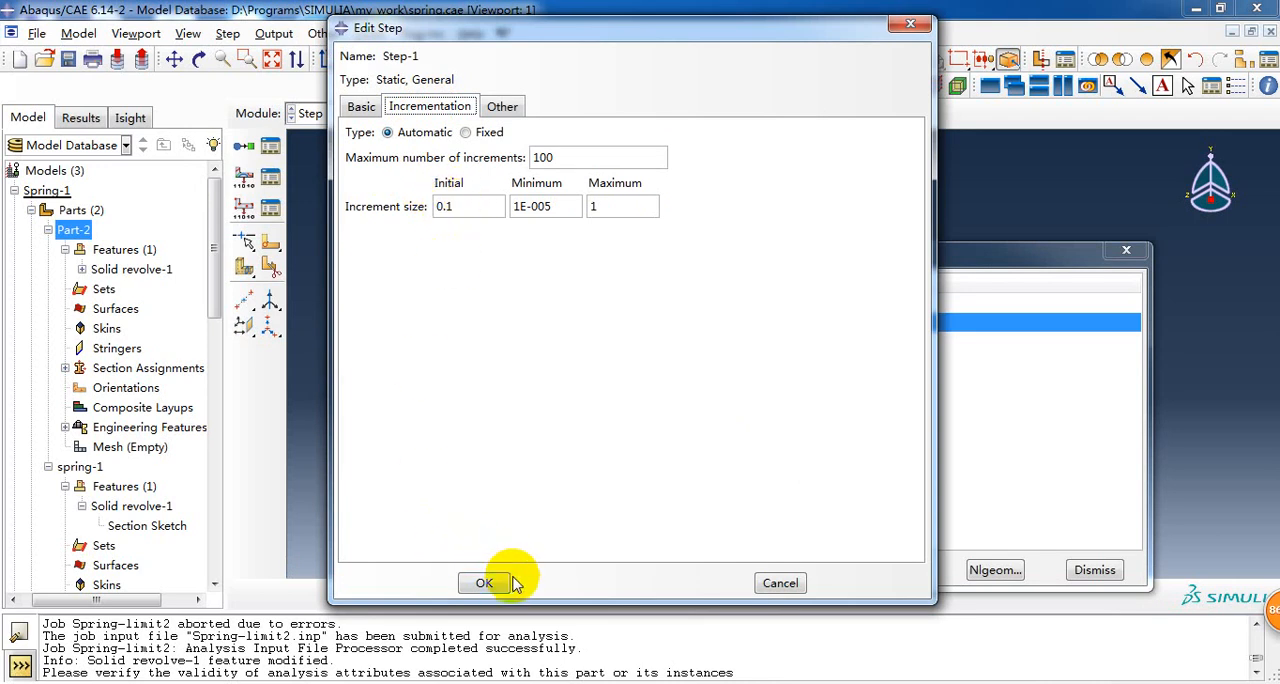
left_click(484, 584)
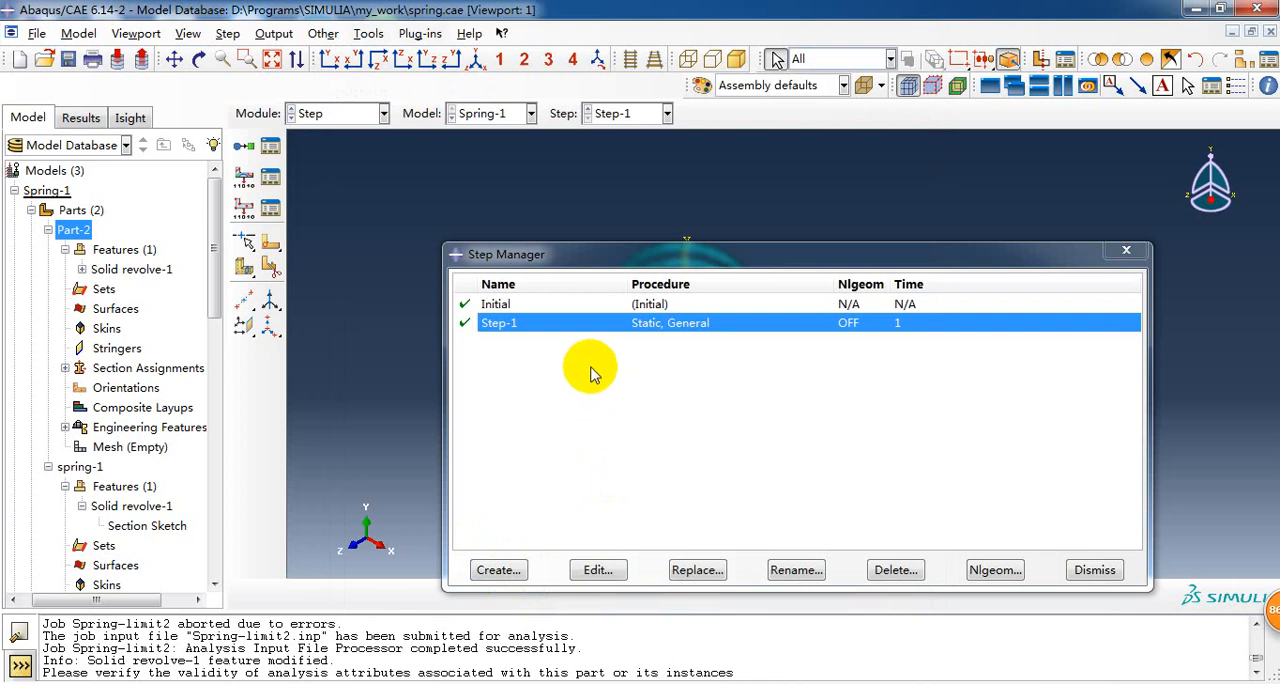
mouse_move(584, 392)
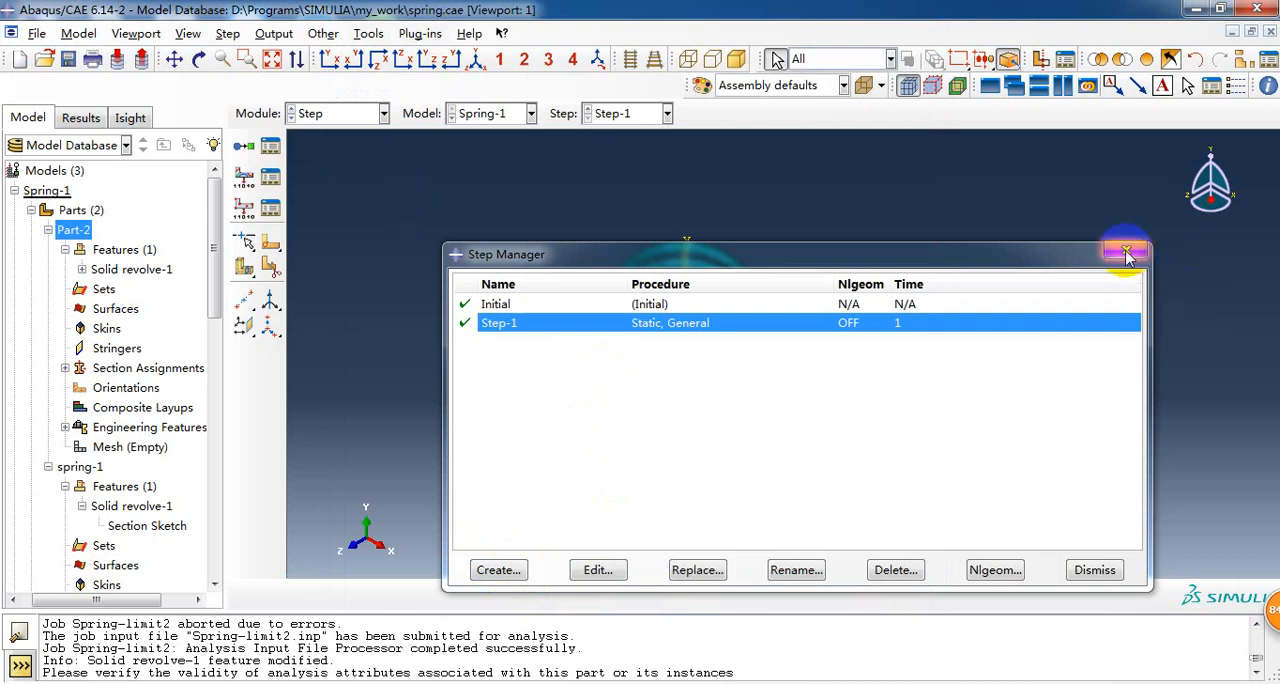
left_click(1126, 252)
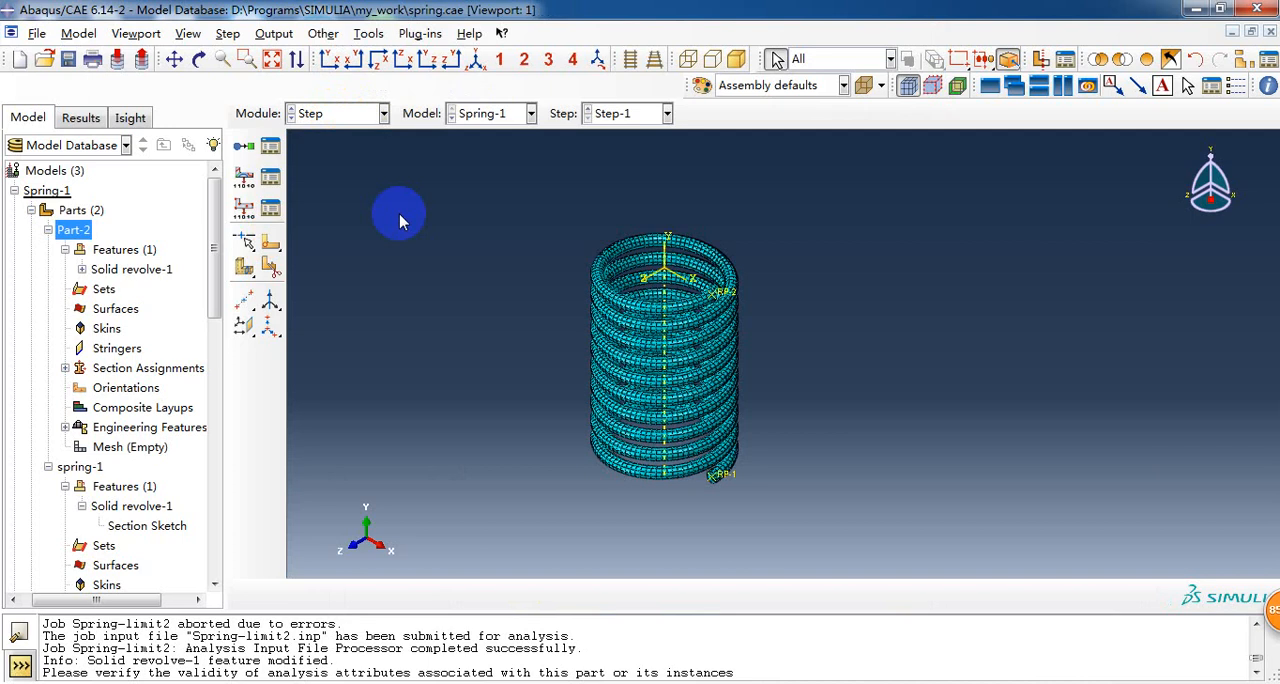
mouse_move(404, 228)
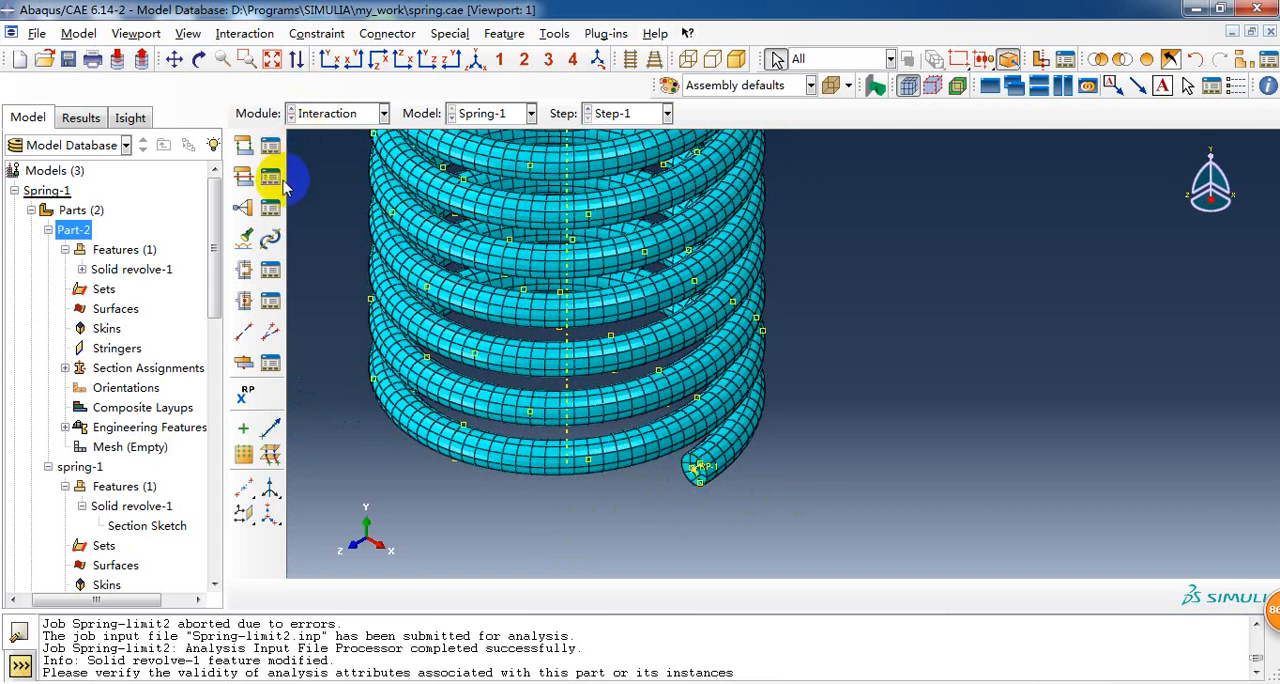
mouse_move(532, 68)
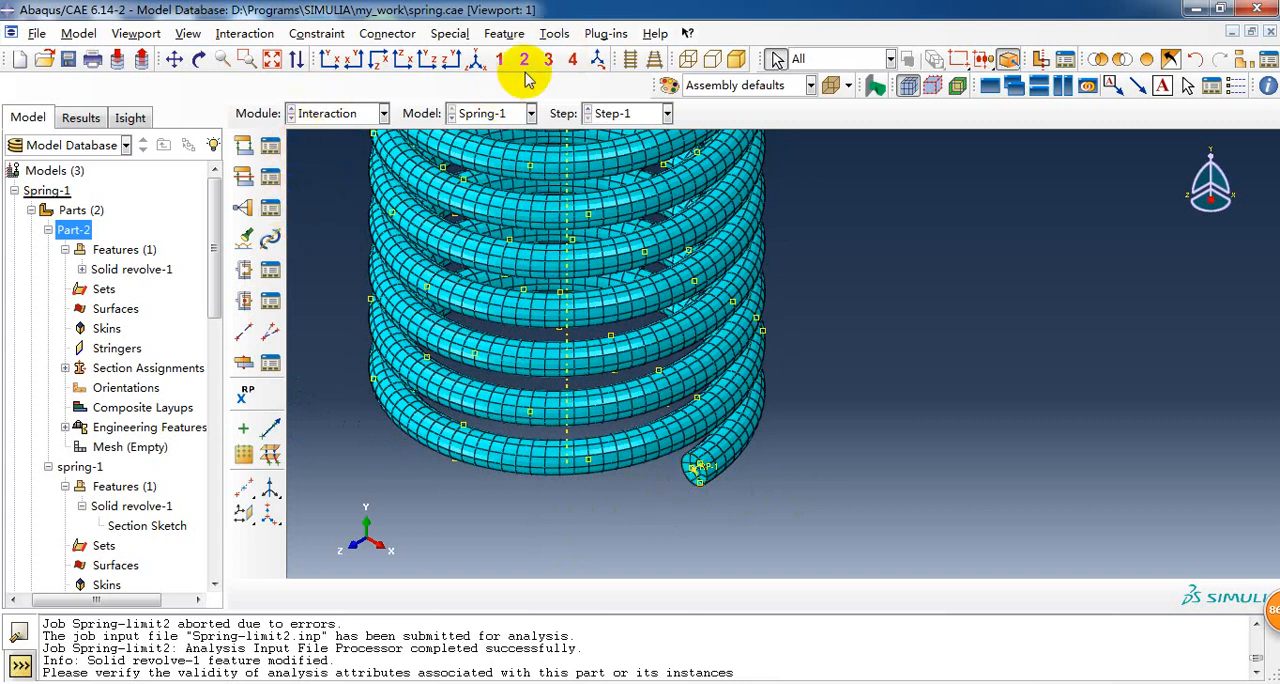
- Begin creating a reference point from the Tools menu in the Interaction module
left_click(554, 32)
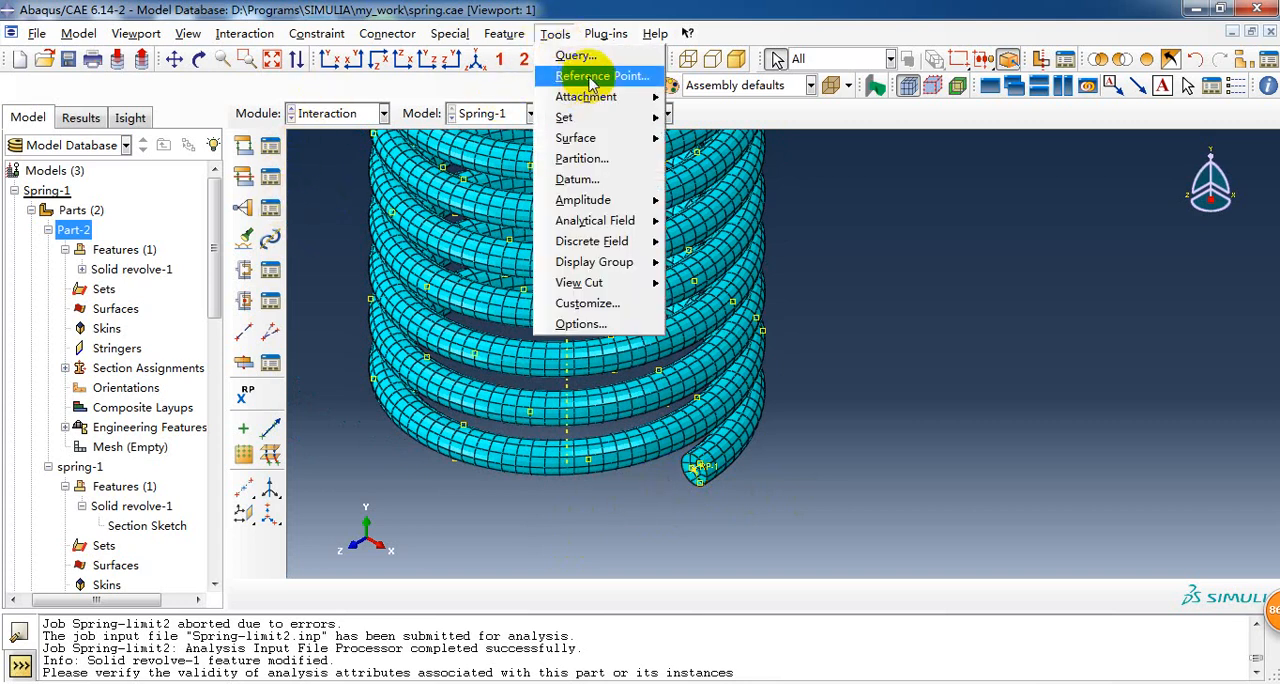
left_click(596, 76)
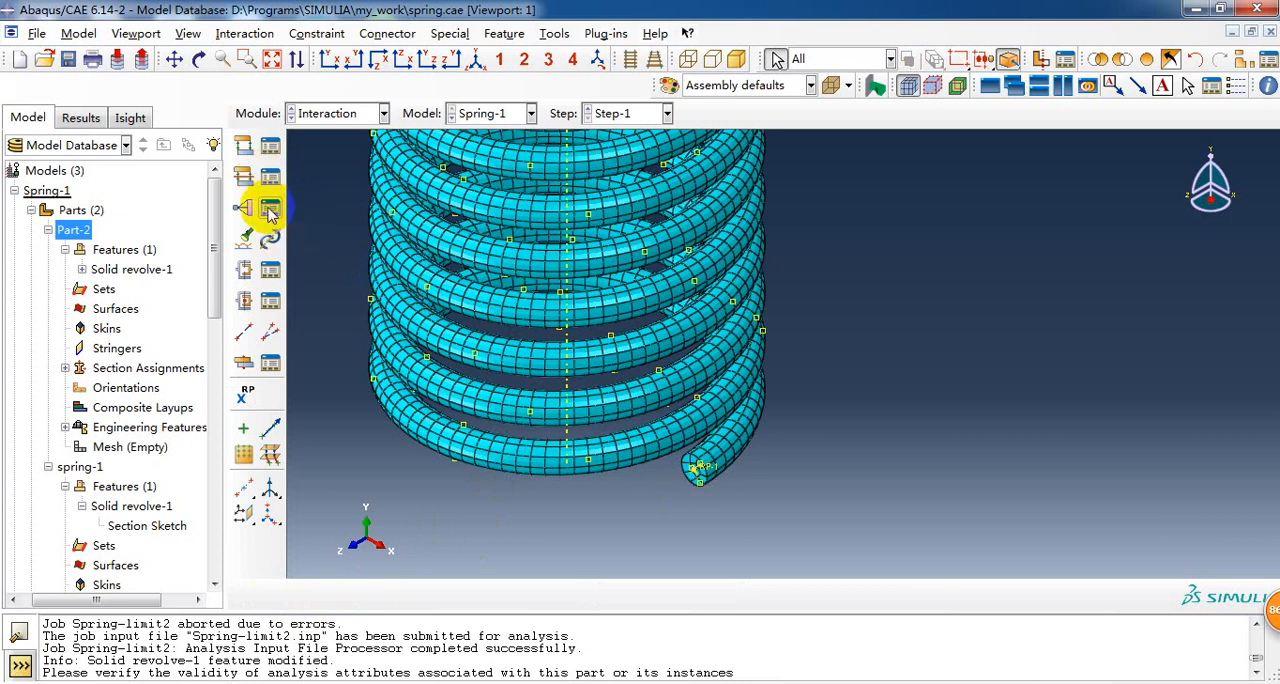
left_click(270, 208)
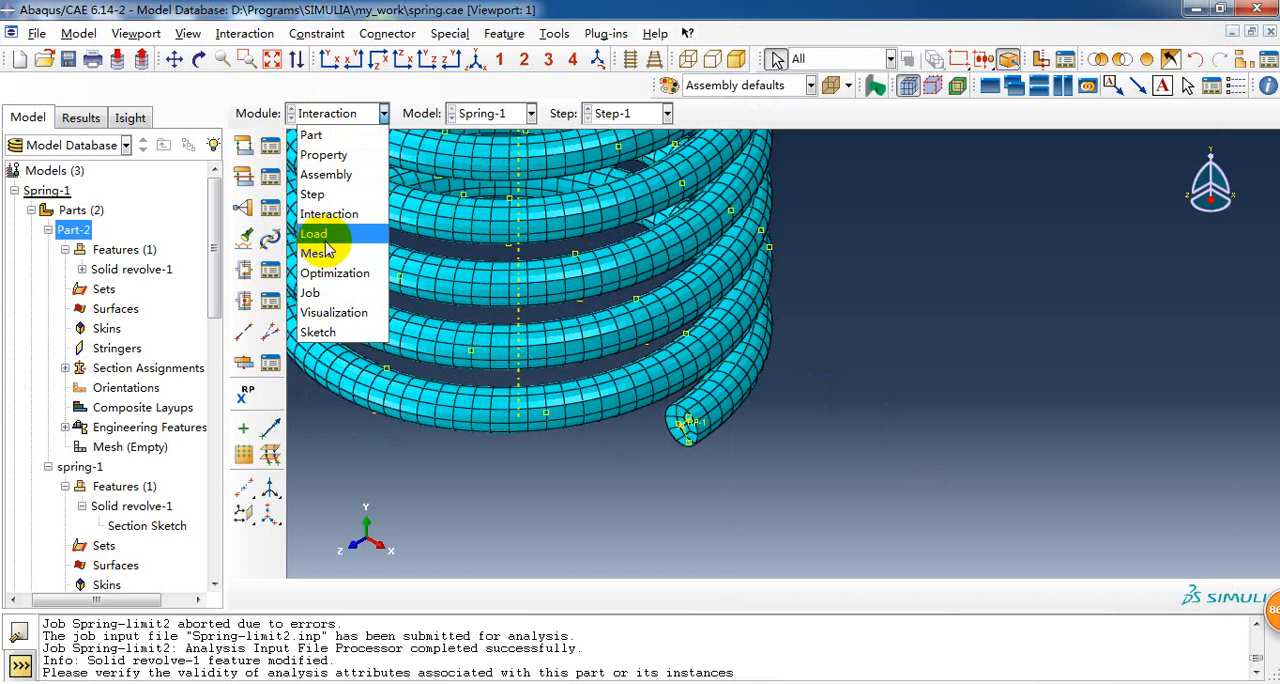
- Confirm BC-1 encastre on the bottom end and BC-2 displacement U2 = -1 on the top end in Step-1
left_click(312, 232)
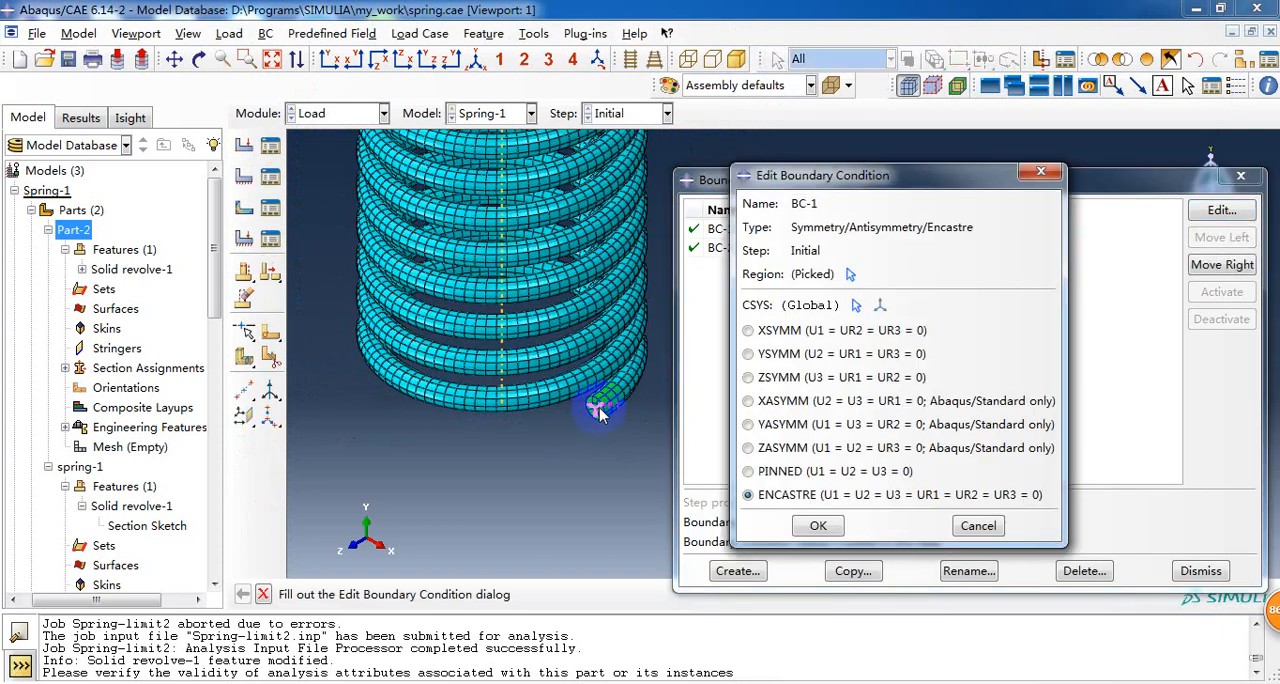
mouse_move(836, 302)
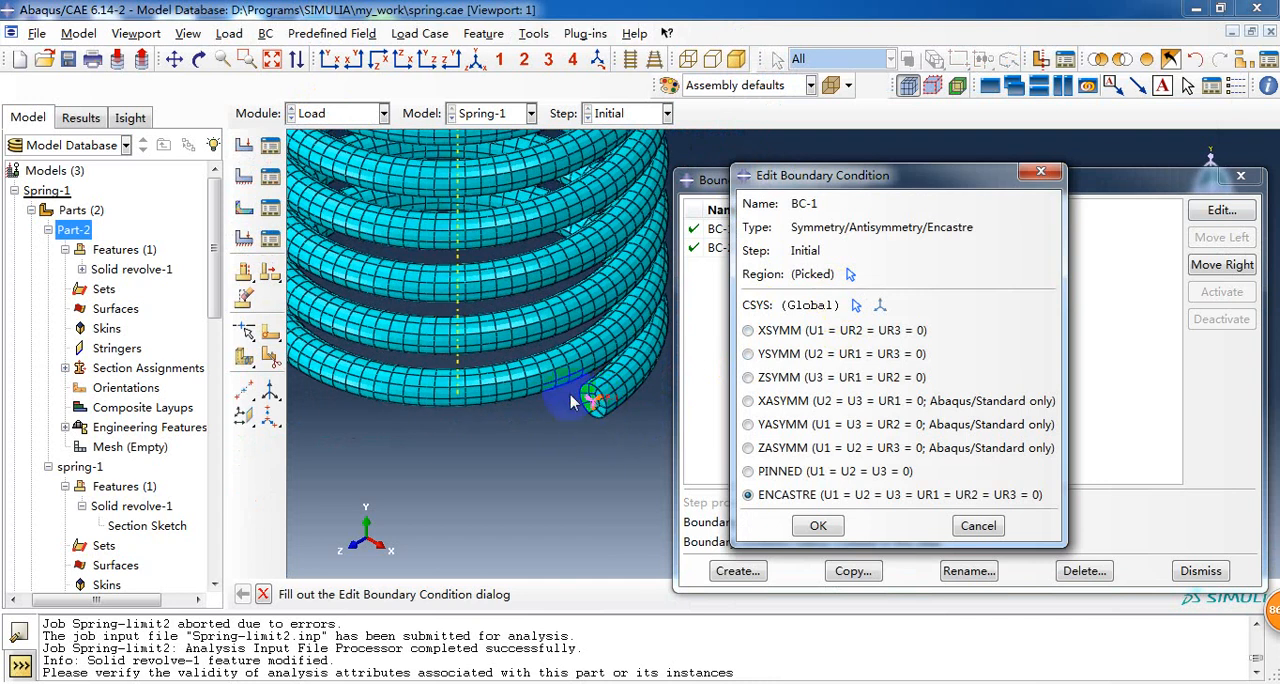
left_click(816, 524)
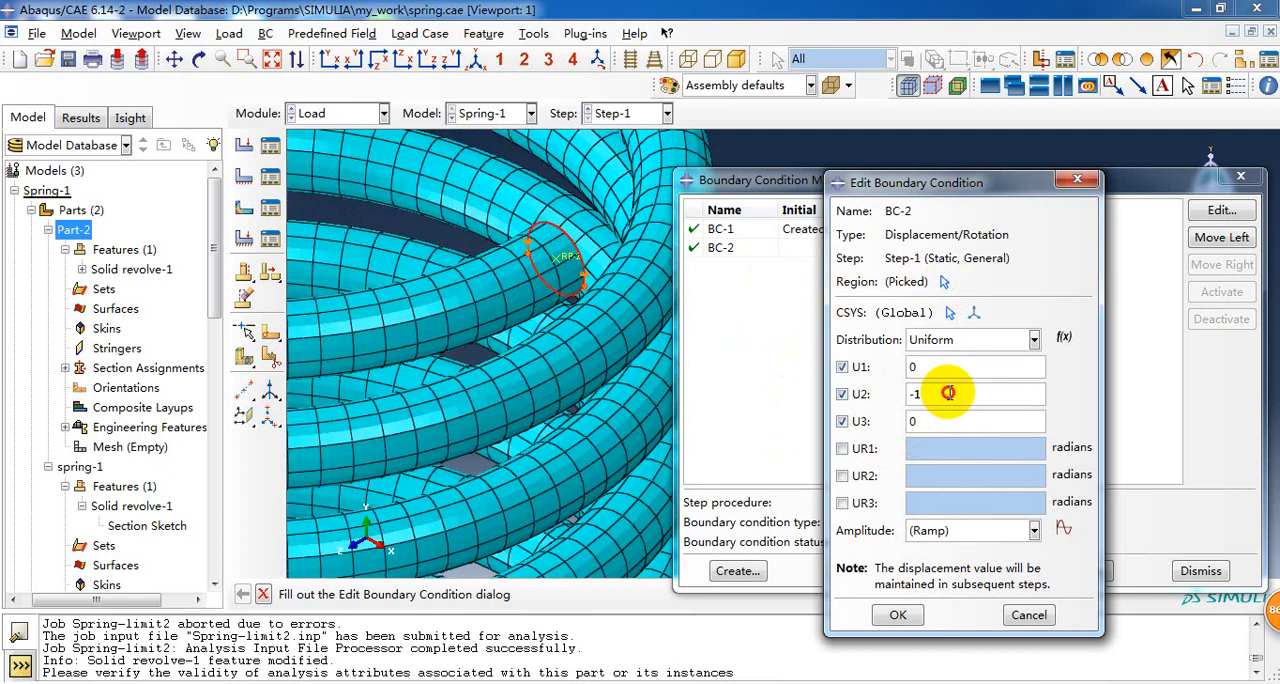
left_click(974, 394)
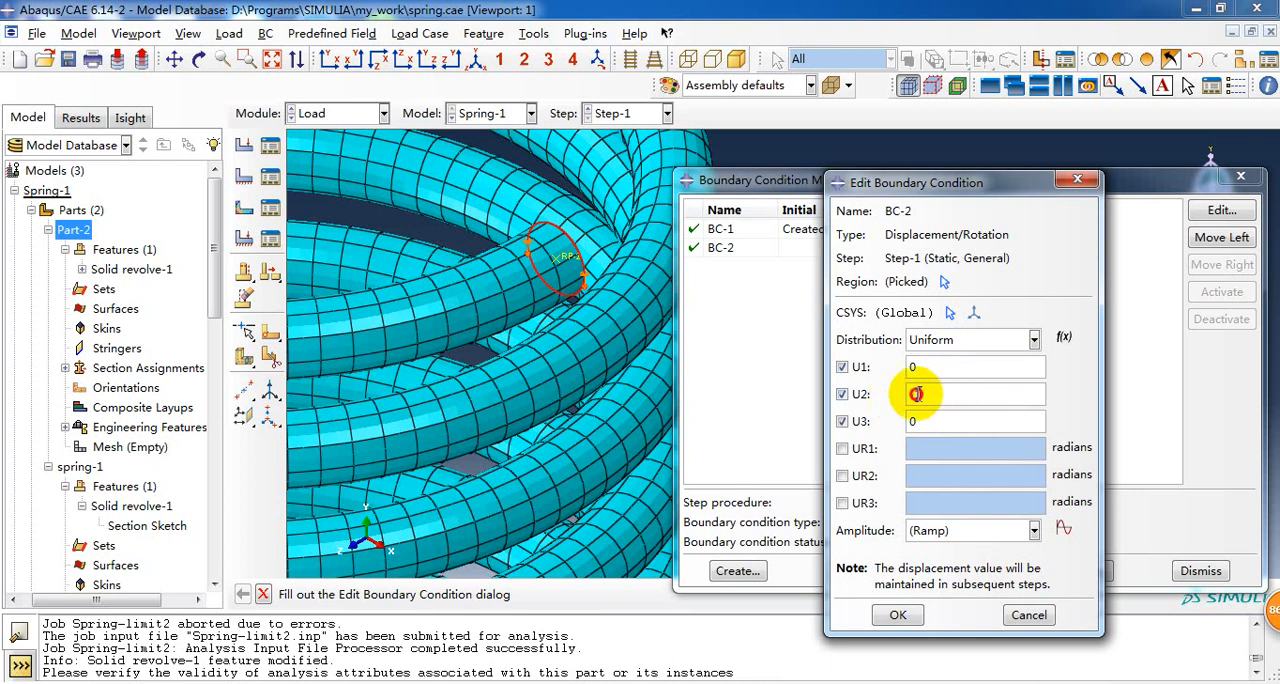
left_click(896, 614)
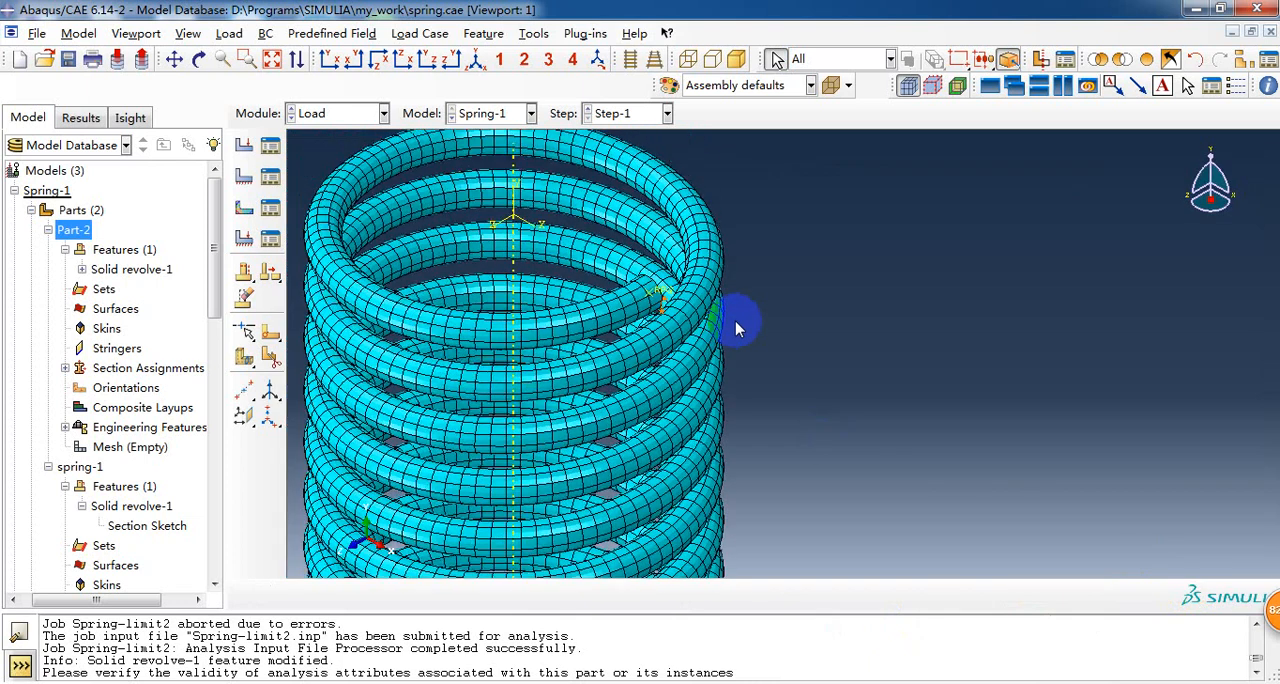
left_click(340, 112)
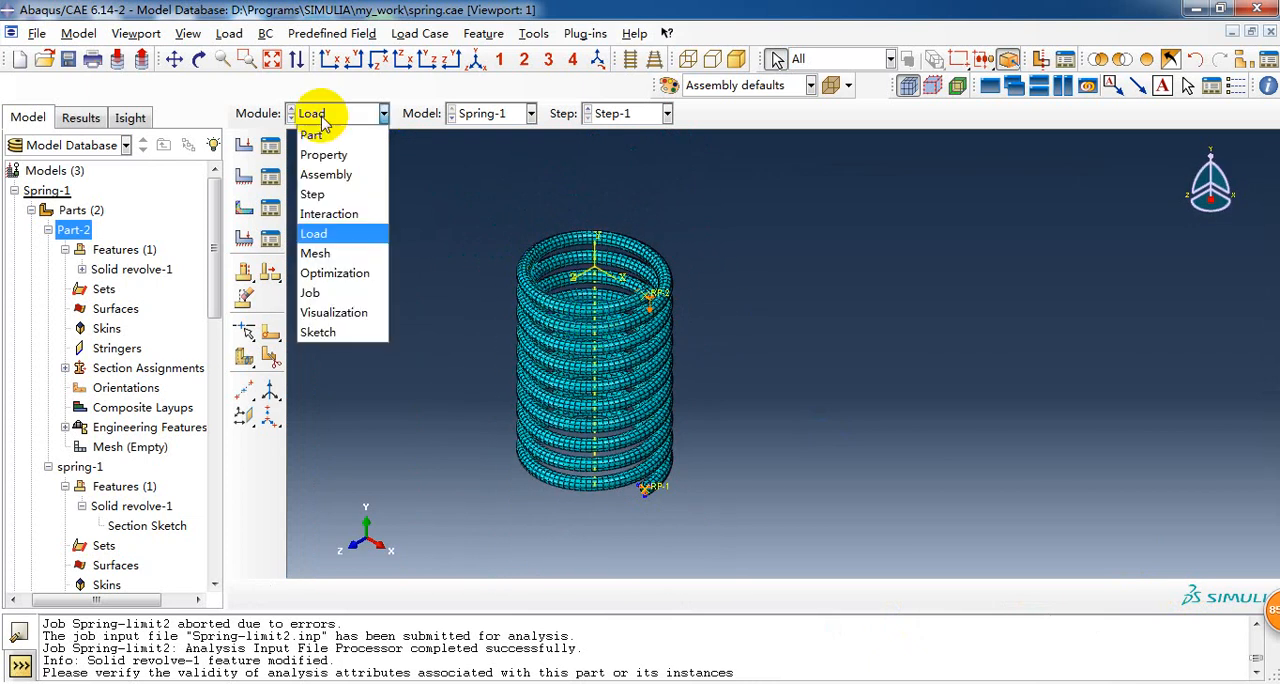
- Enter the Mesh module, dismiss the dependent-instance warning and make Part-2 the object to mesh
left_click(314, 252)
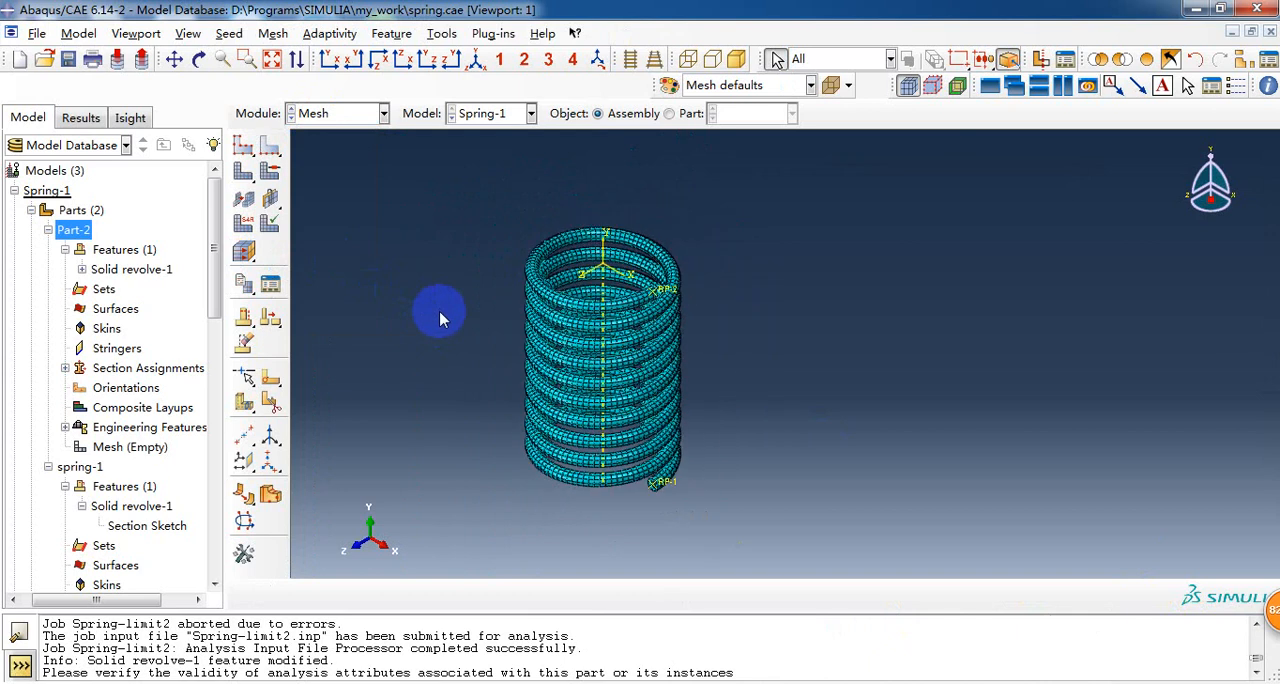
mouse_move(450, 330)
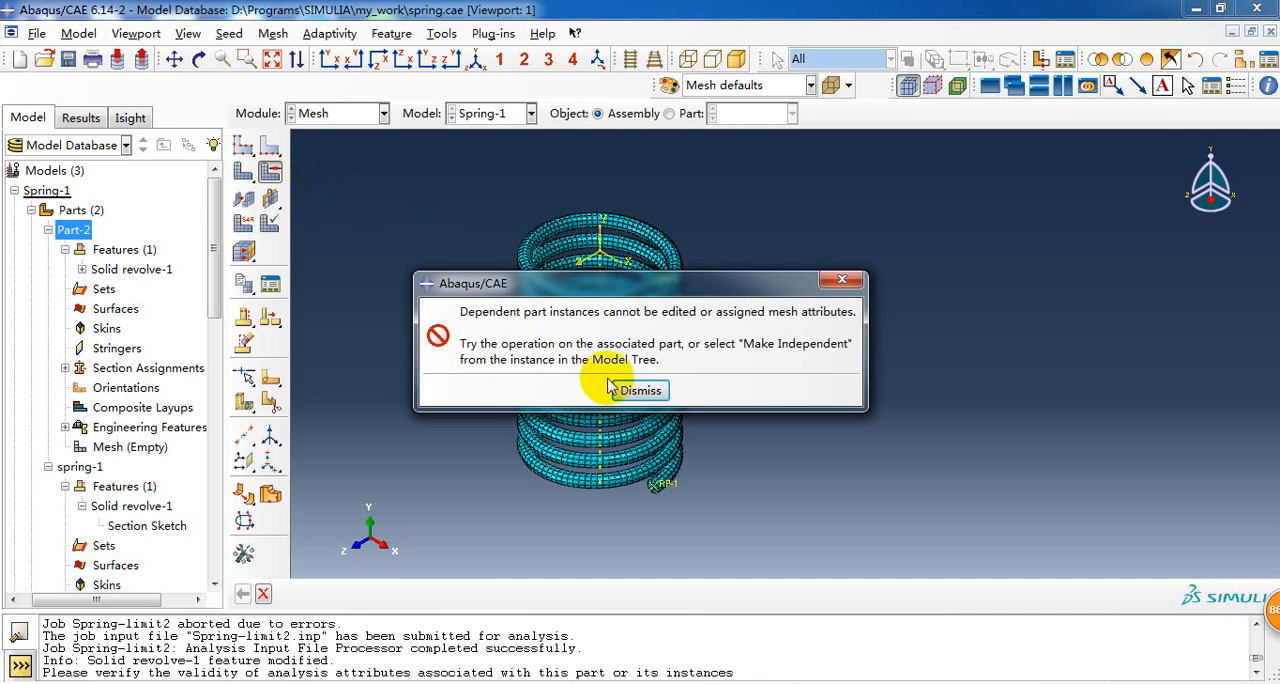
left_click(640, 390)
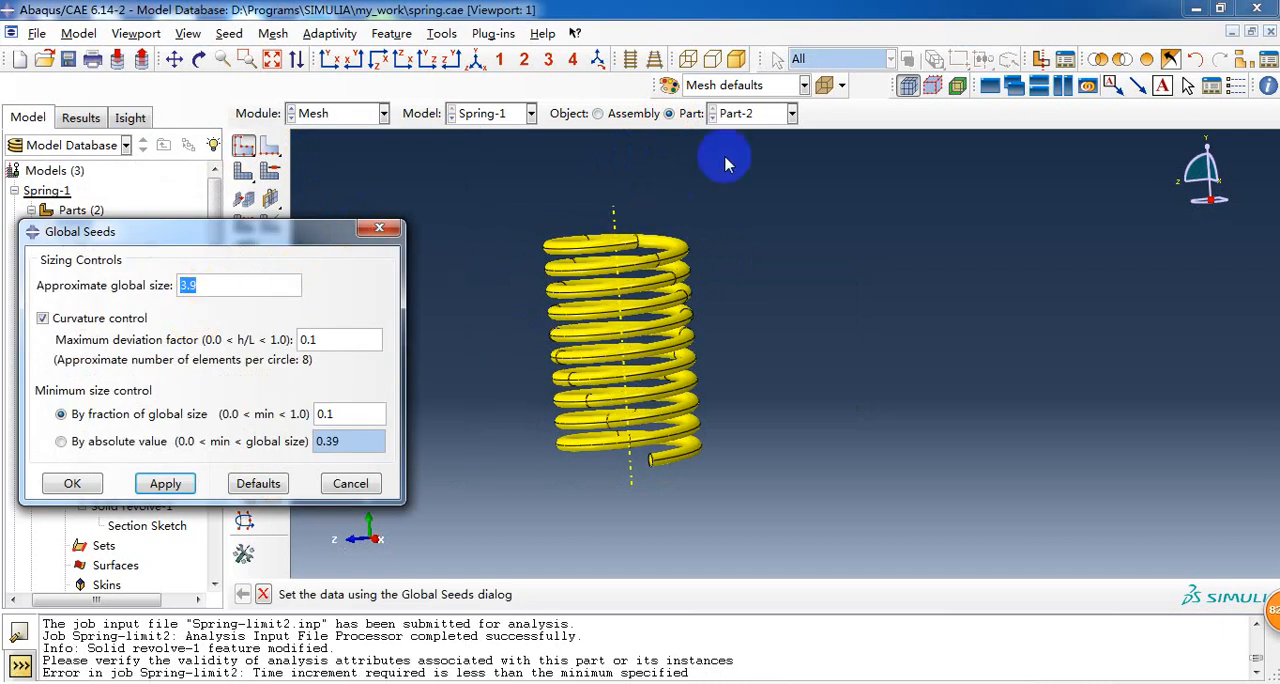
left_click(72, 484)
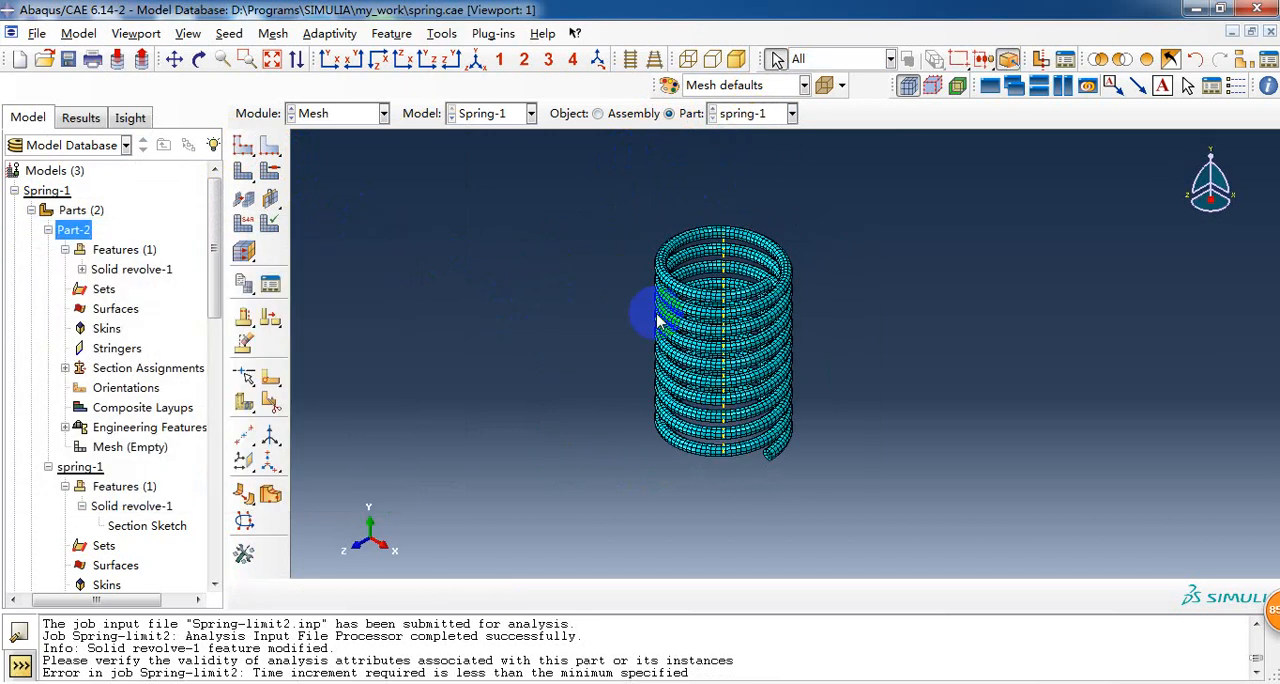
left_click(244, 144)
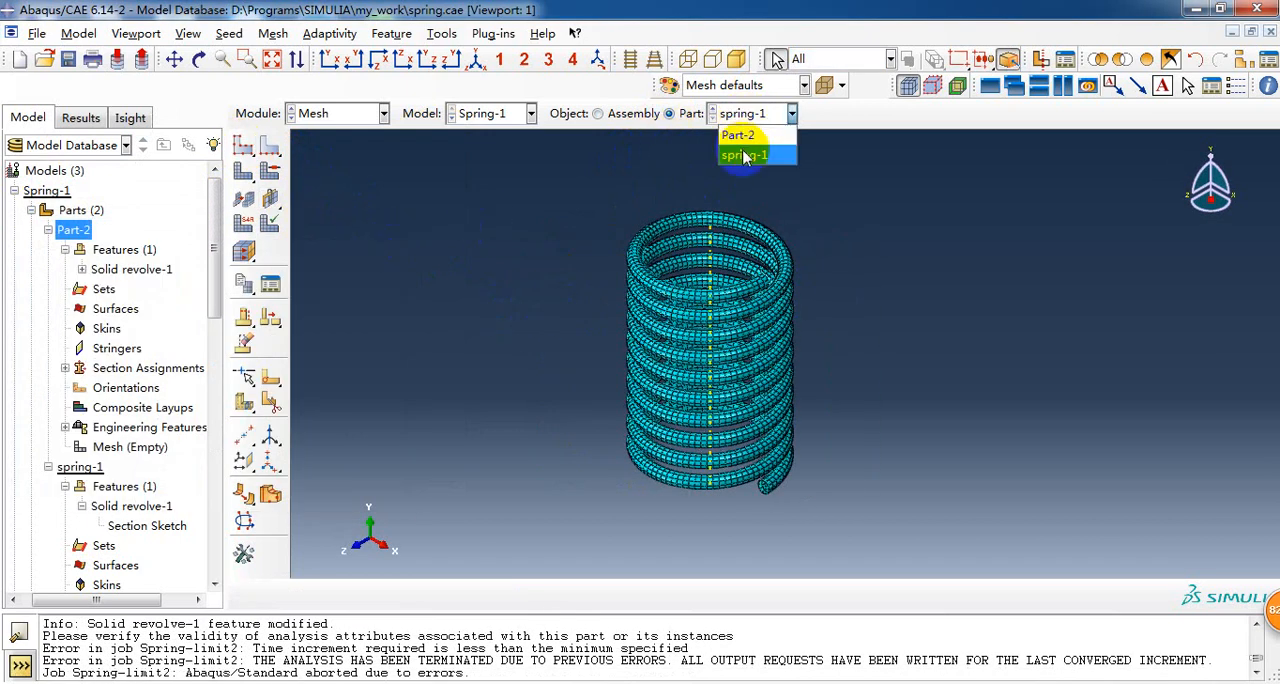
left_click(738, 136)
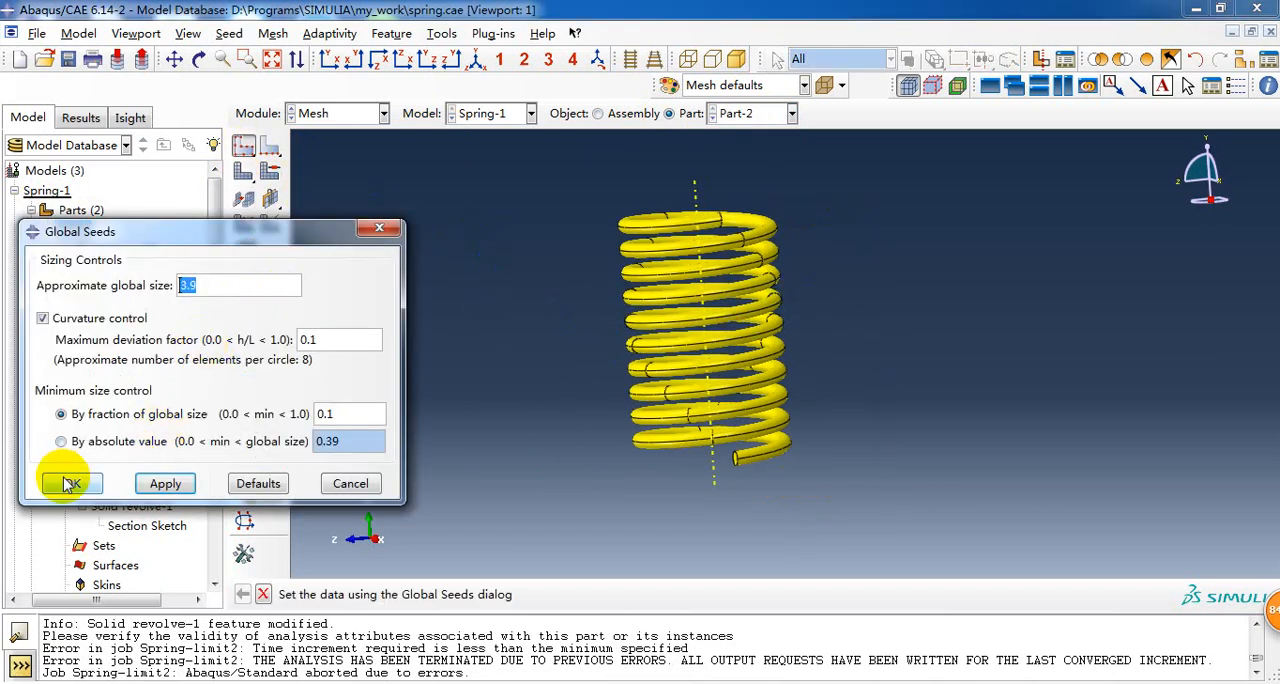
- Accept the global seed sizes on Part-2, finish seeding and confirm meshing the part
left_click(64, 484)
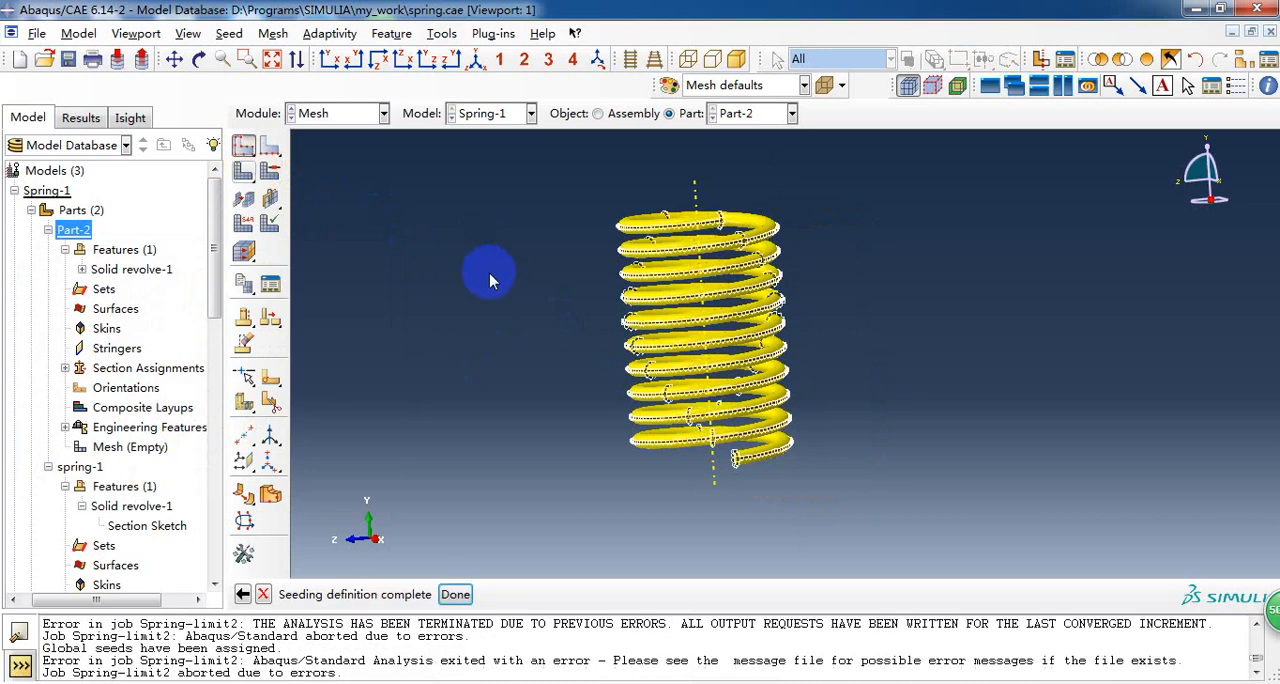
left_click(456, 594)
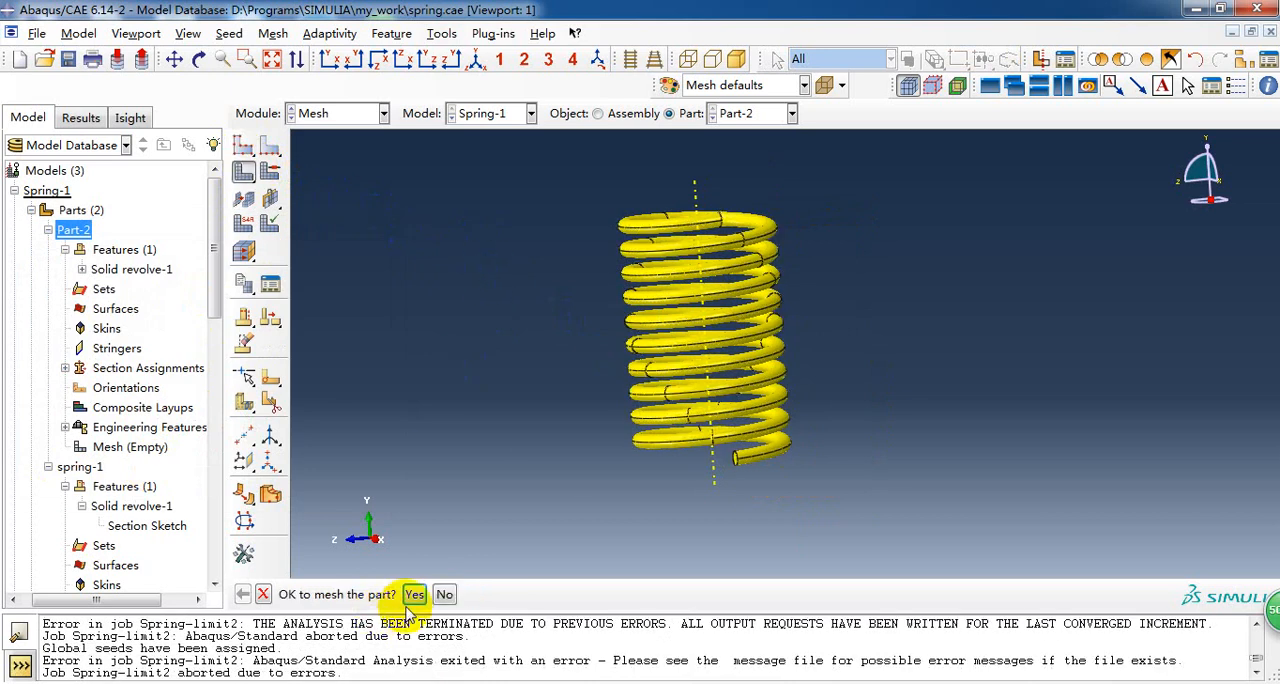
left_click(412, 594)
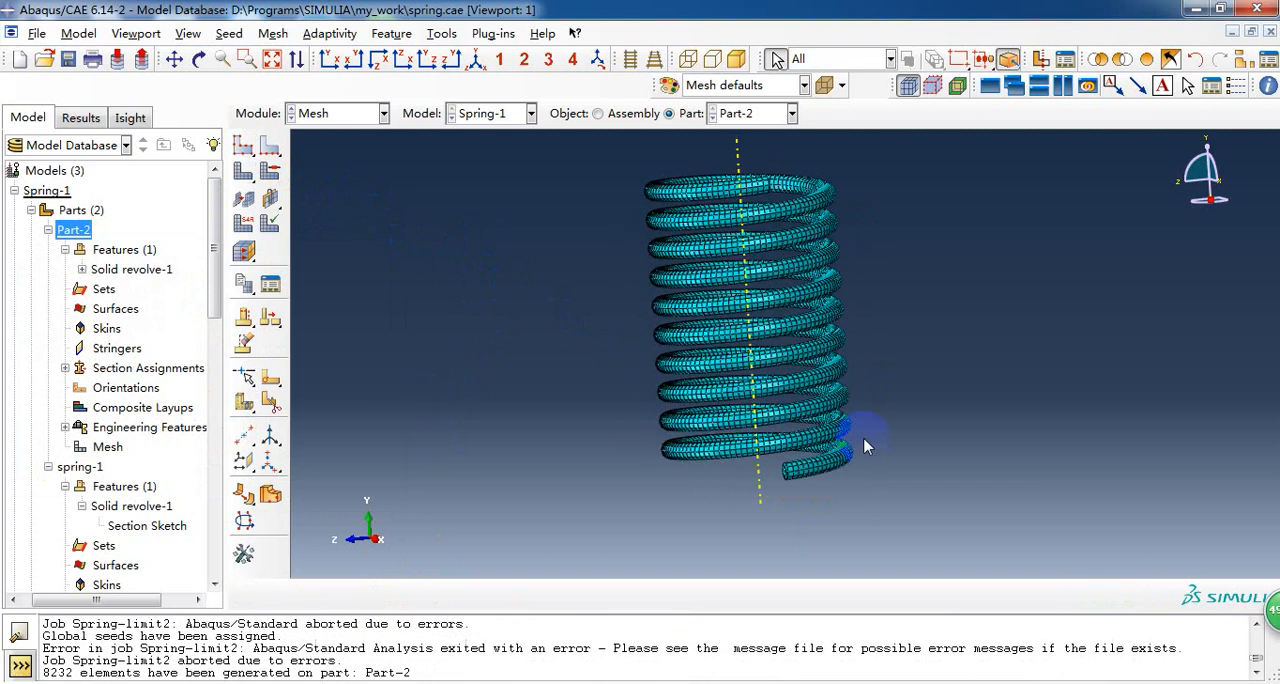
left_click(788, 112)
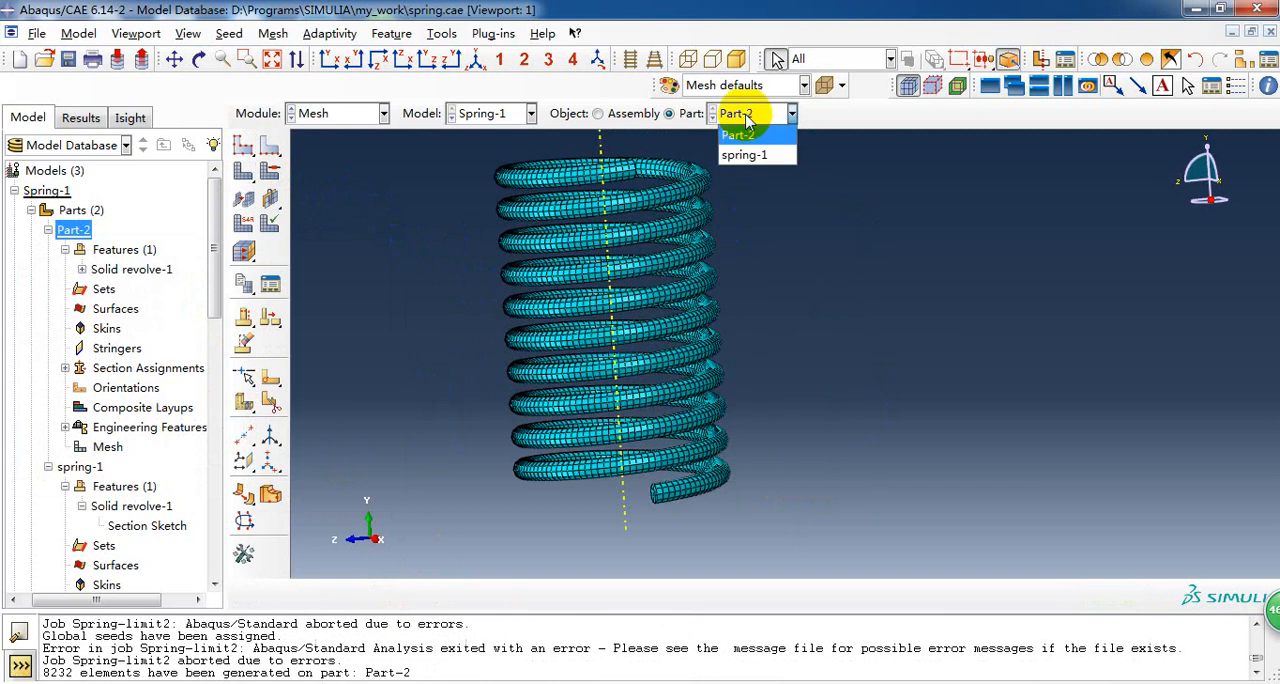
left_click(744, 156)
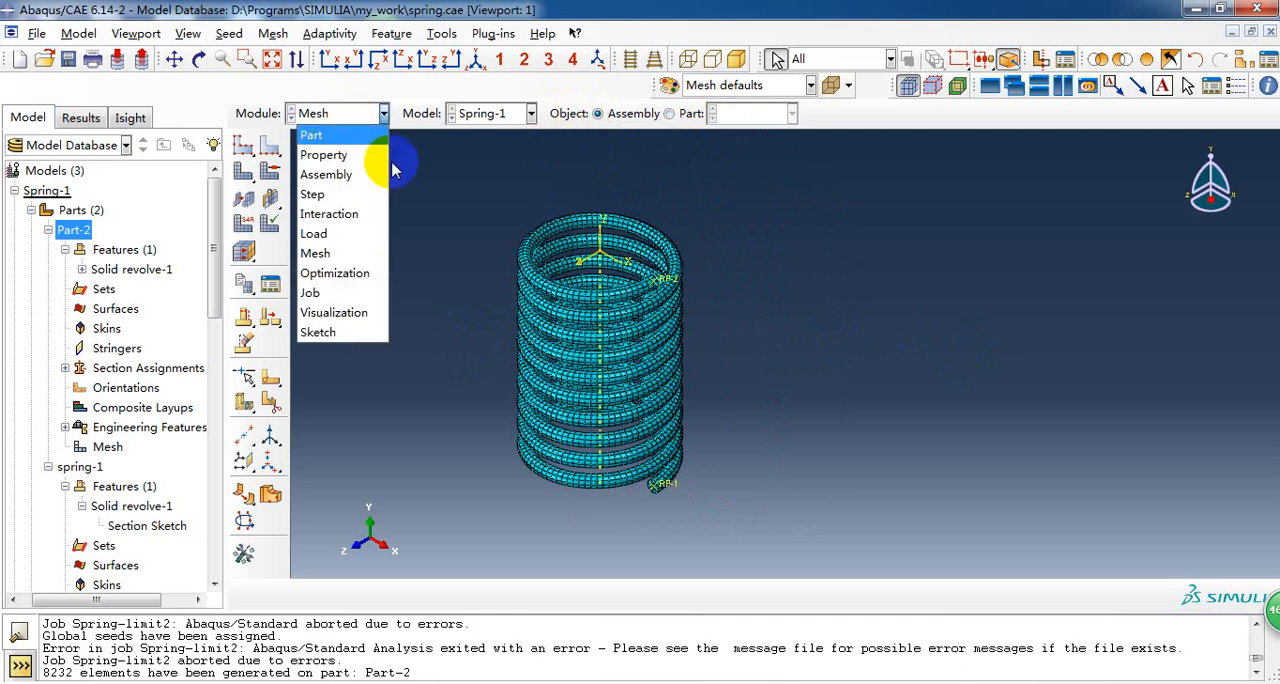
- Generate the mesh on the spring part with C3D20R quadratic brick elements
left_click(664, 310)
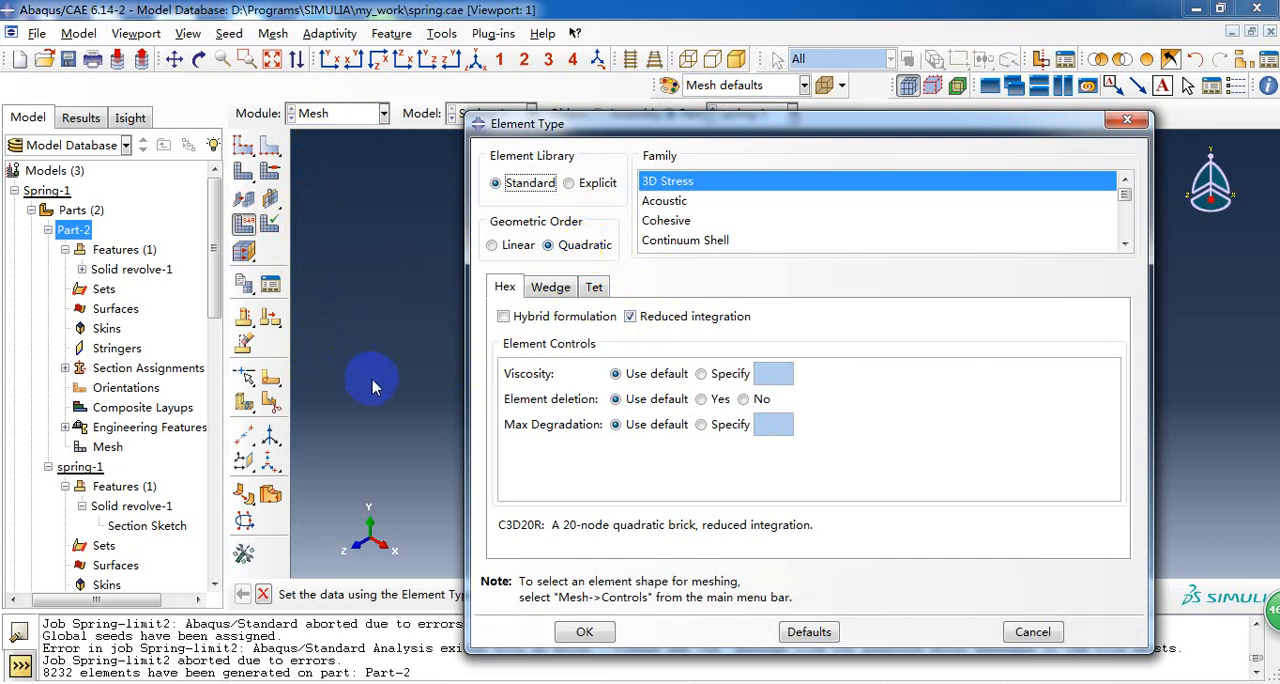
mouse_move(390, 390)
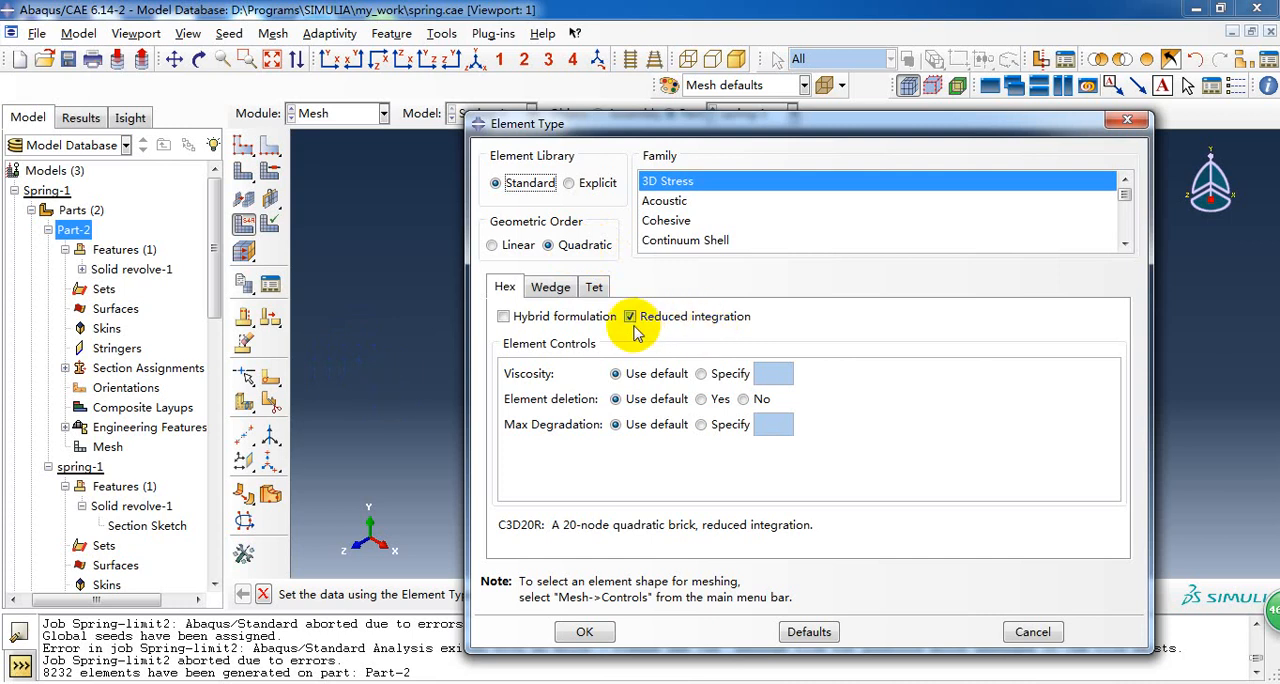
mouse_move(672, 336)
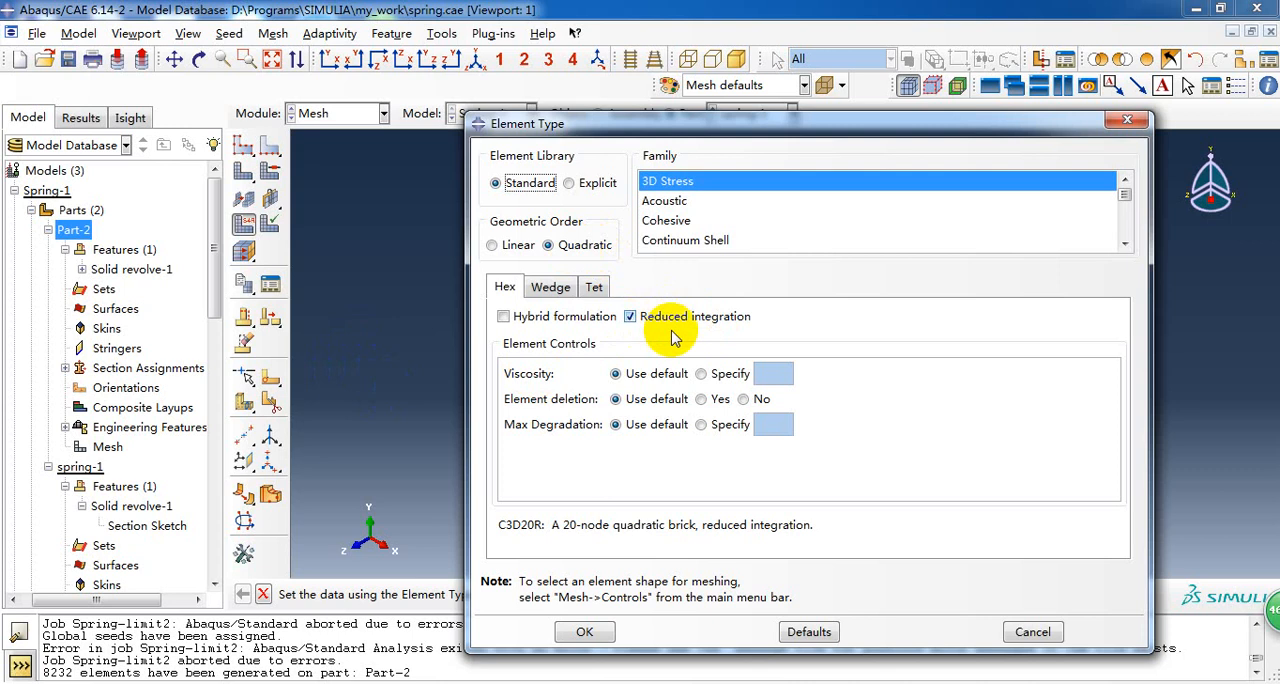
mouse_move(636, 348)
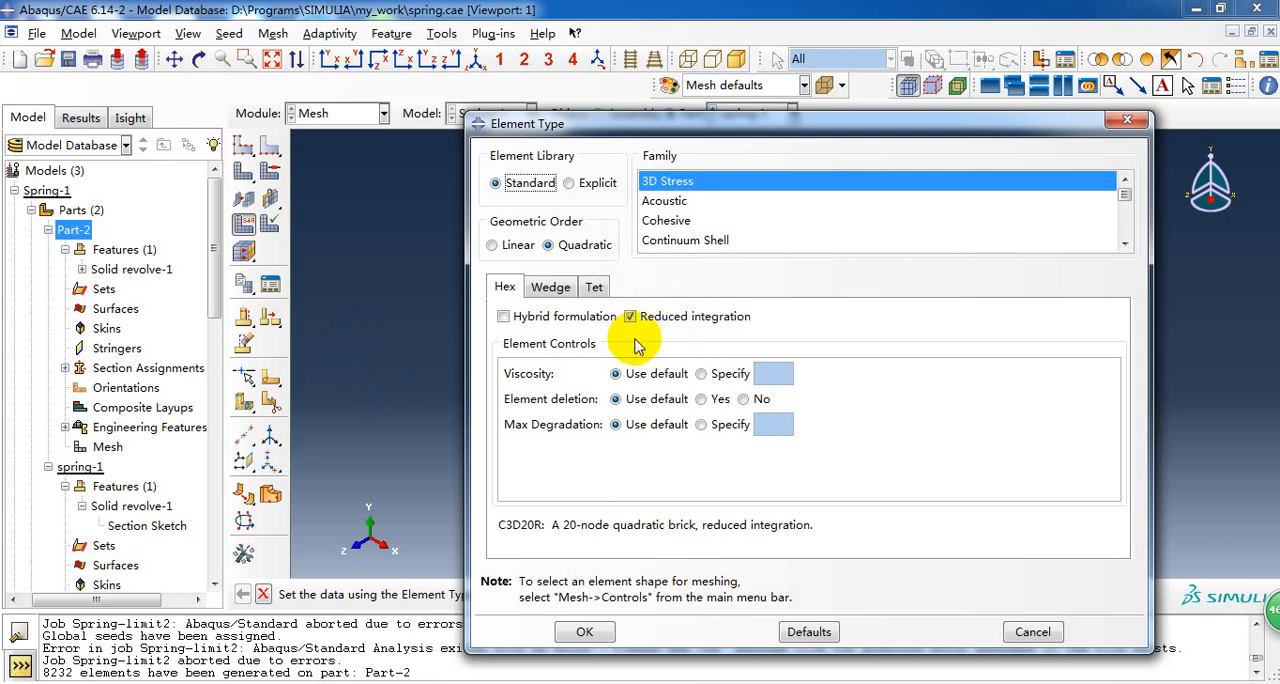
mouse_move(498, 532)
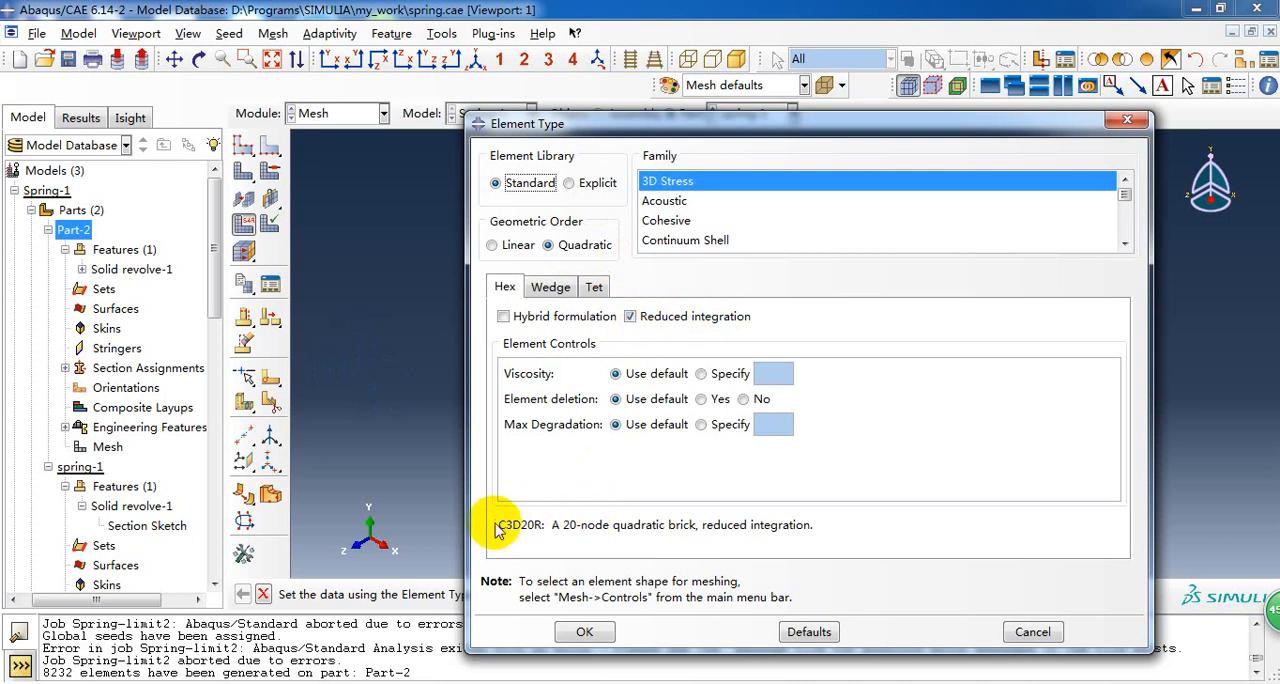
mouse_move(500, 528)
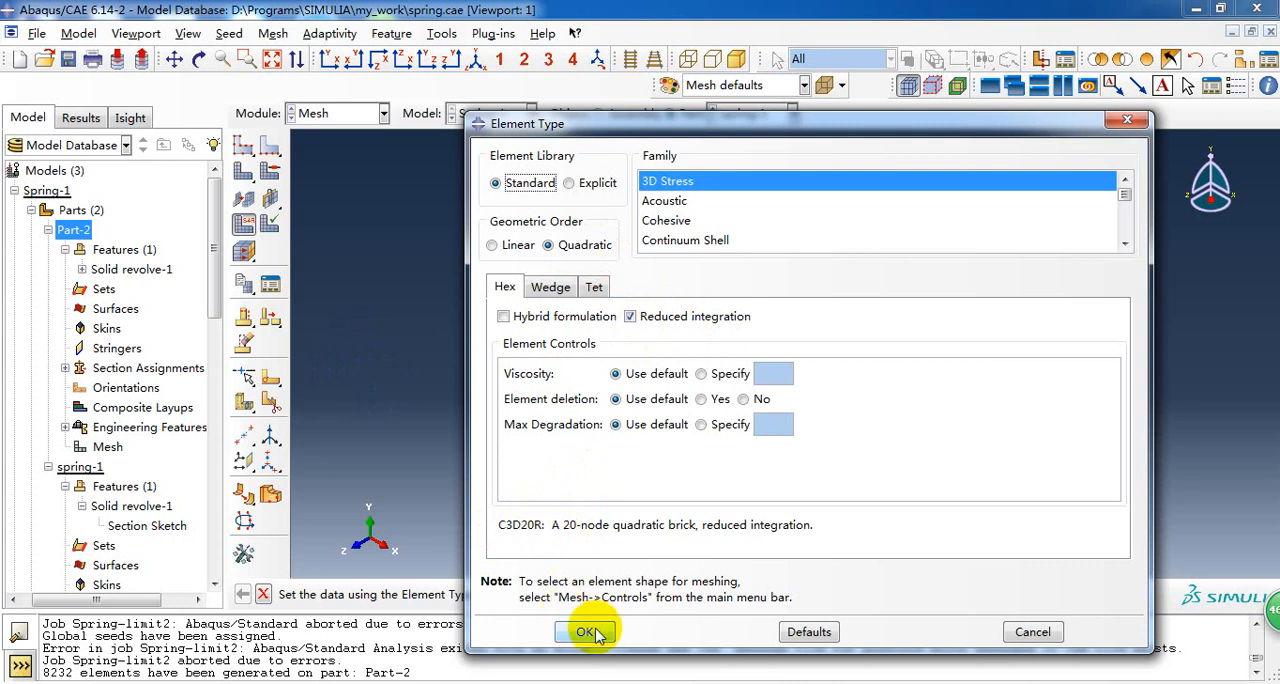
left_click(580, 632)
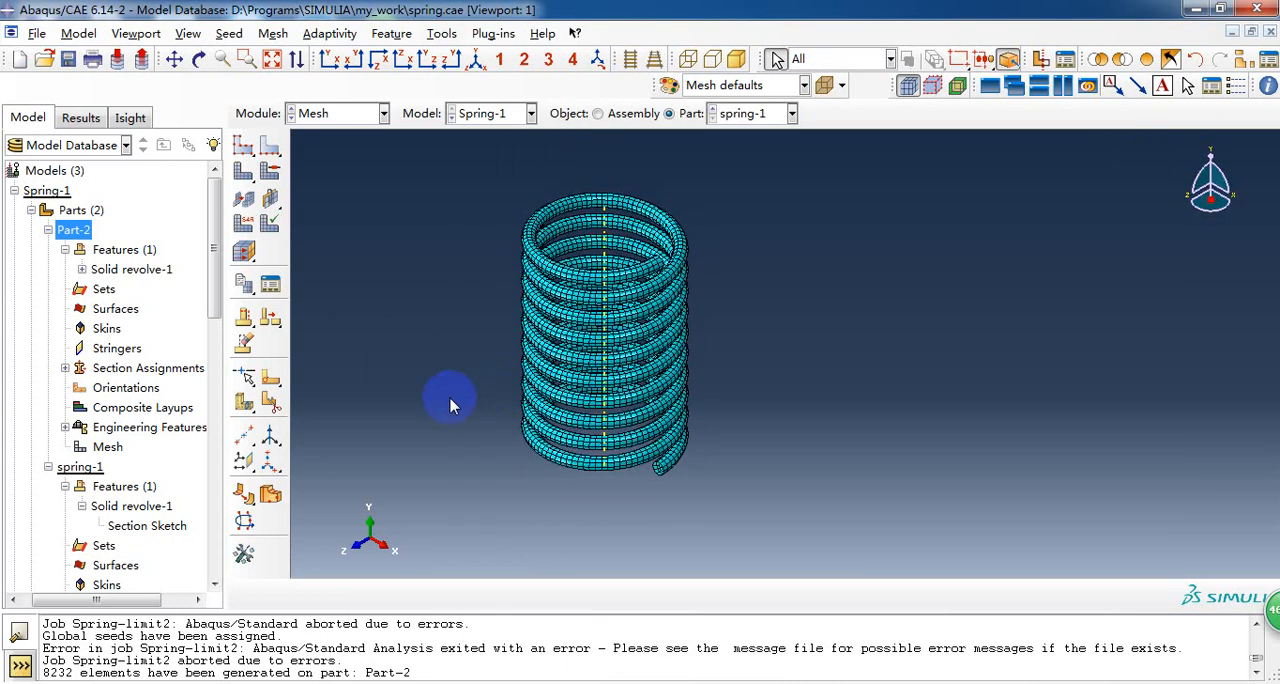
left_click(380, 112)
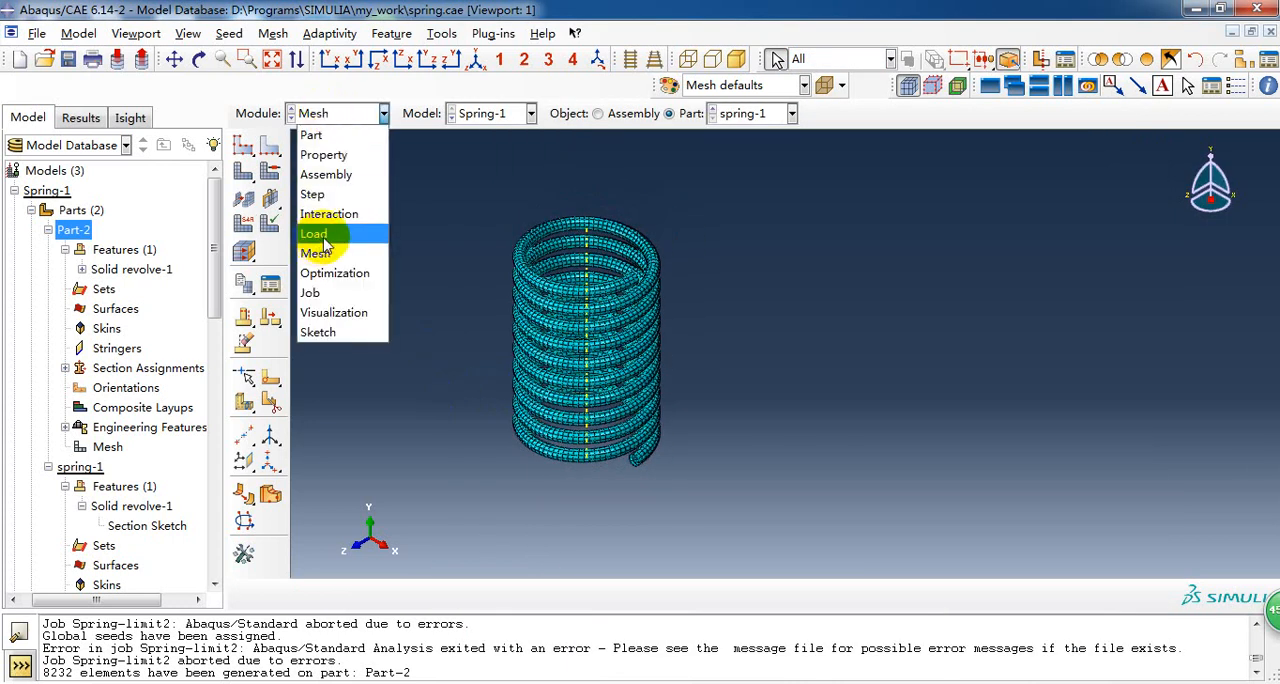
- Enter the Job module to submit the spring-static analysis
left_click(308, 292)
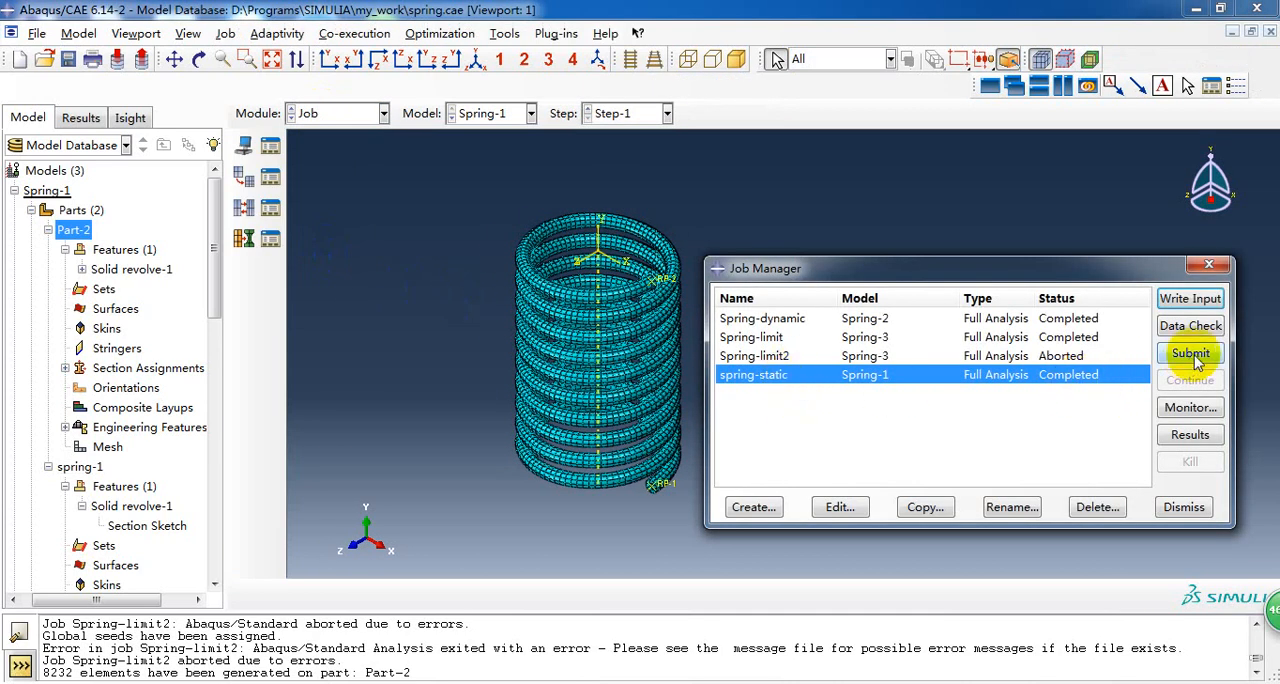
mouse_move(1082, 386)
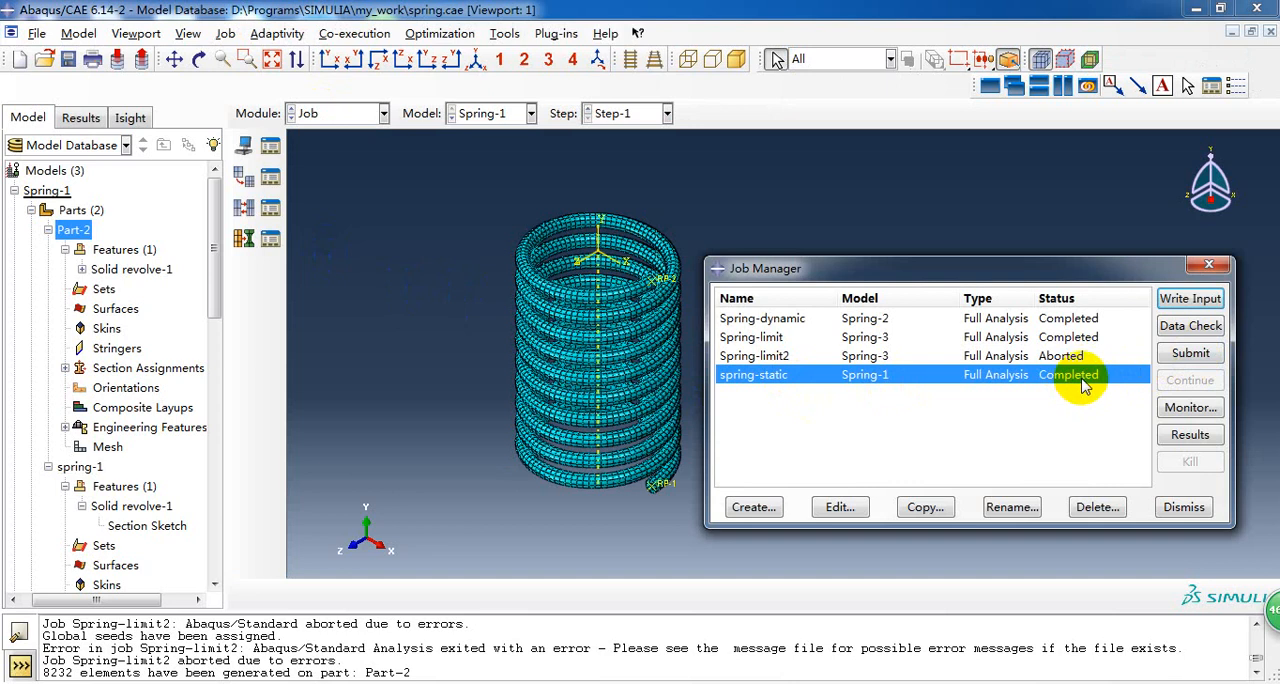
mouse_move(1068, 386)
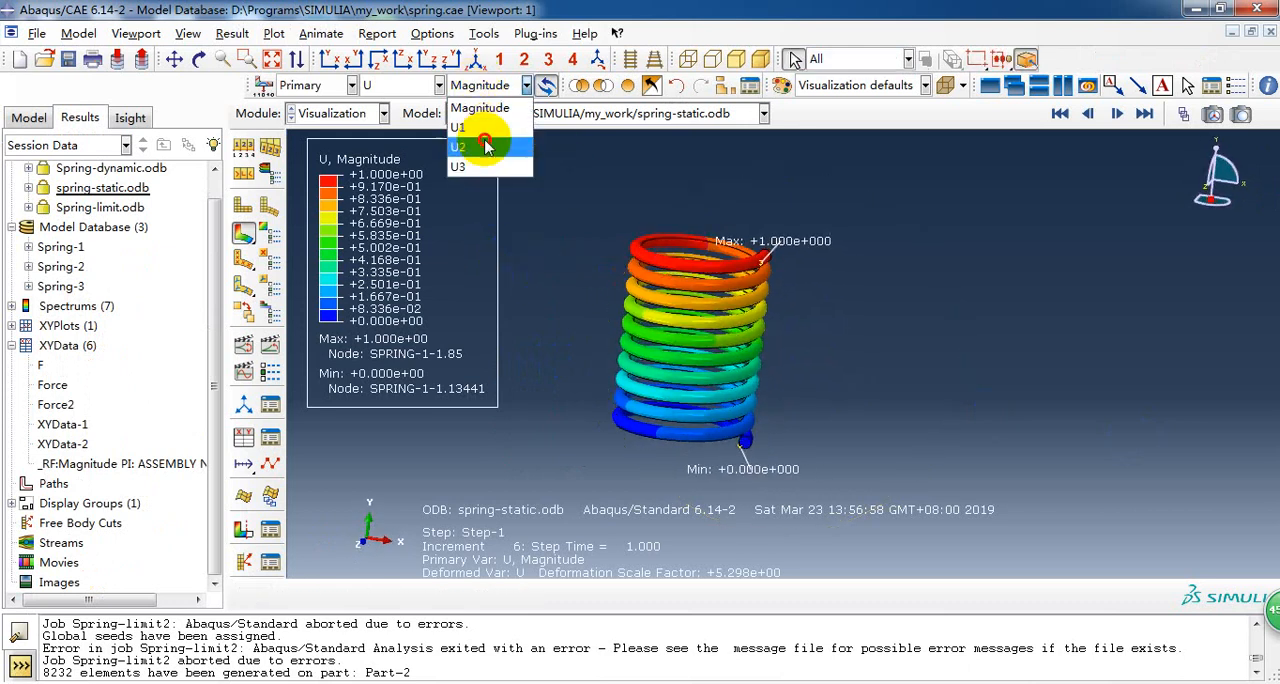
- Contour the U2 vertical displacement on the deformed spring and animate the loading increments
left_click(464, 146)
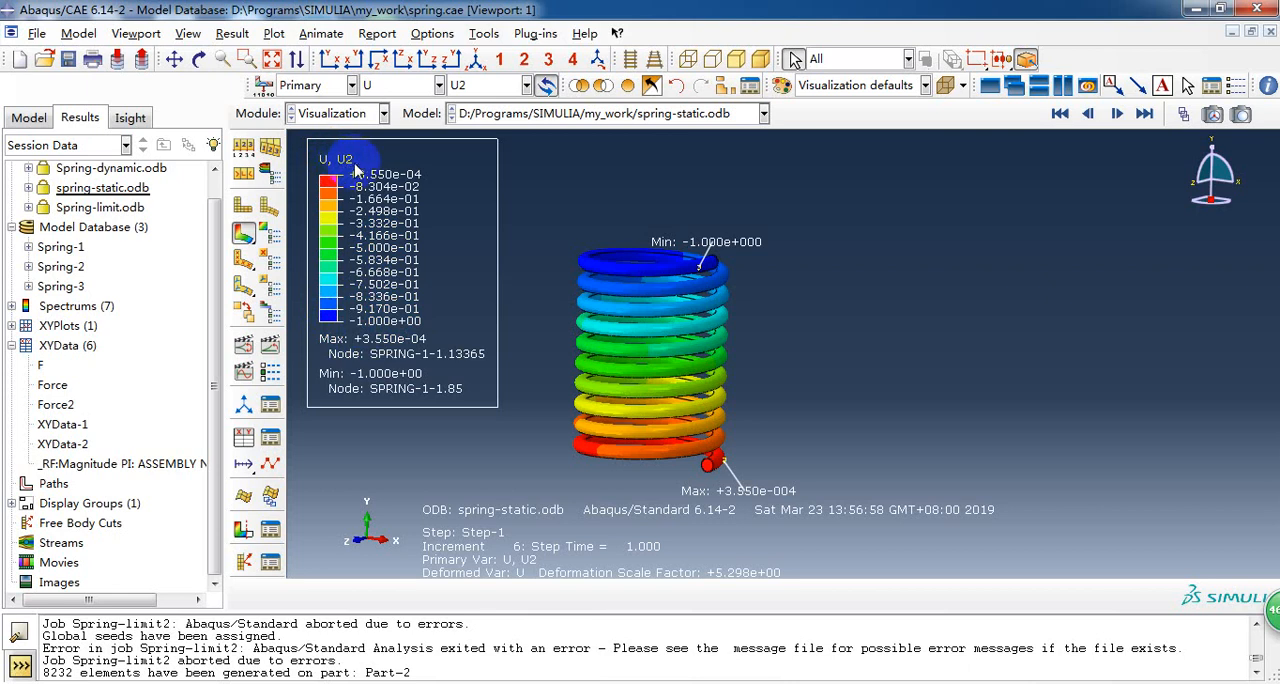
mouse_move(668, 304)
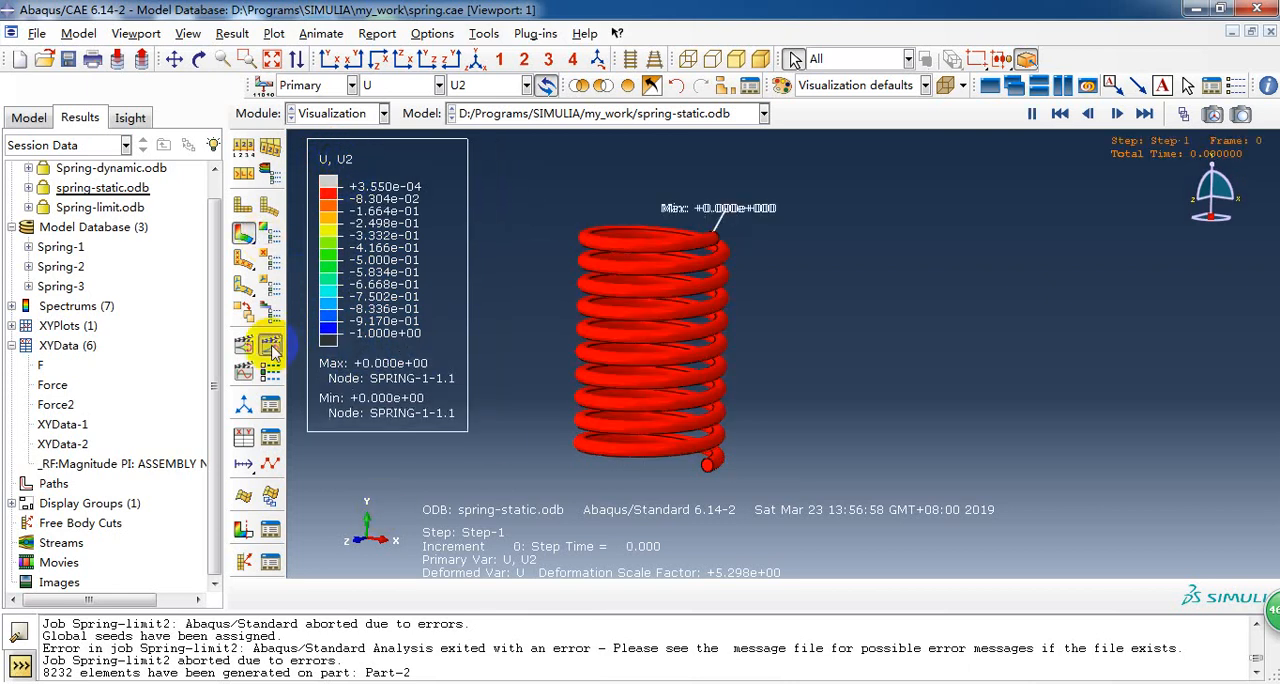
left_click(1116, 112)
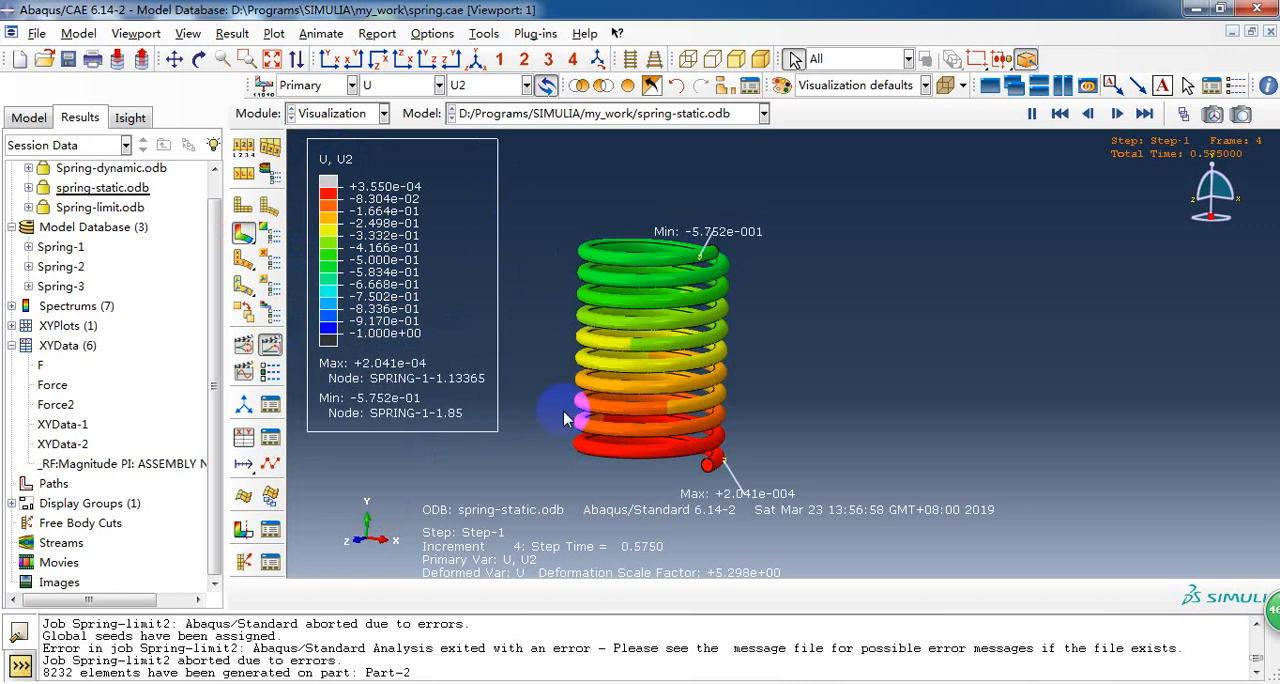
left_click(1088, 112)
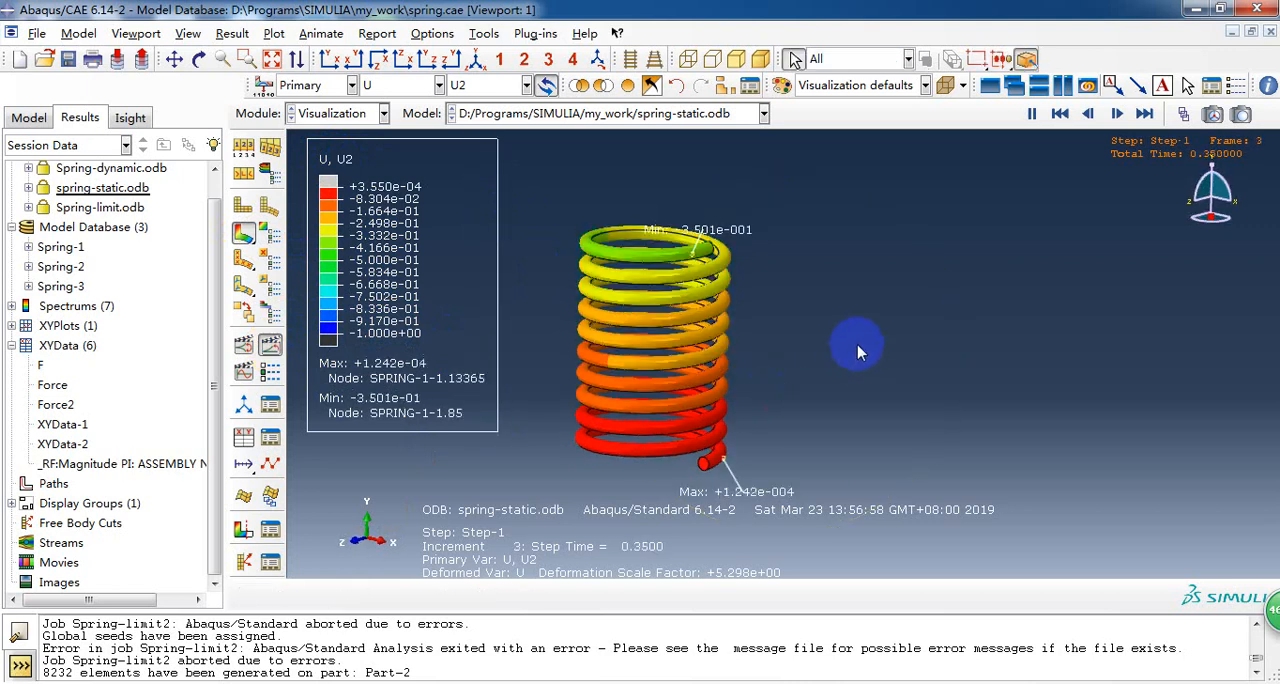
left_click(1120, 112)
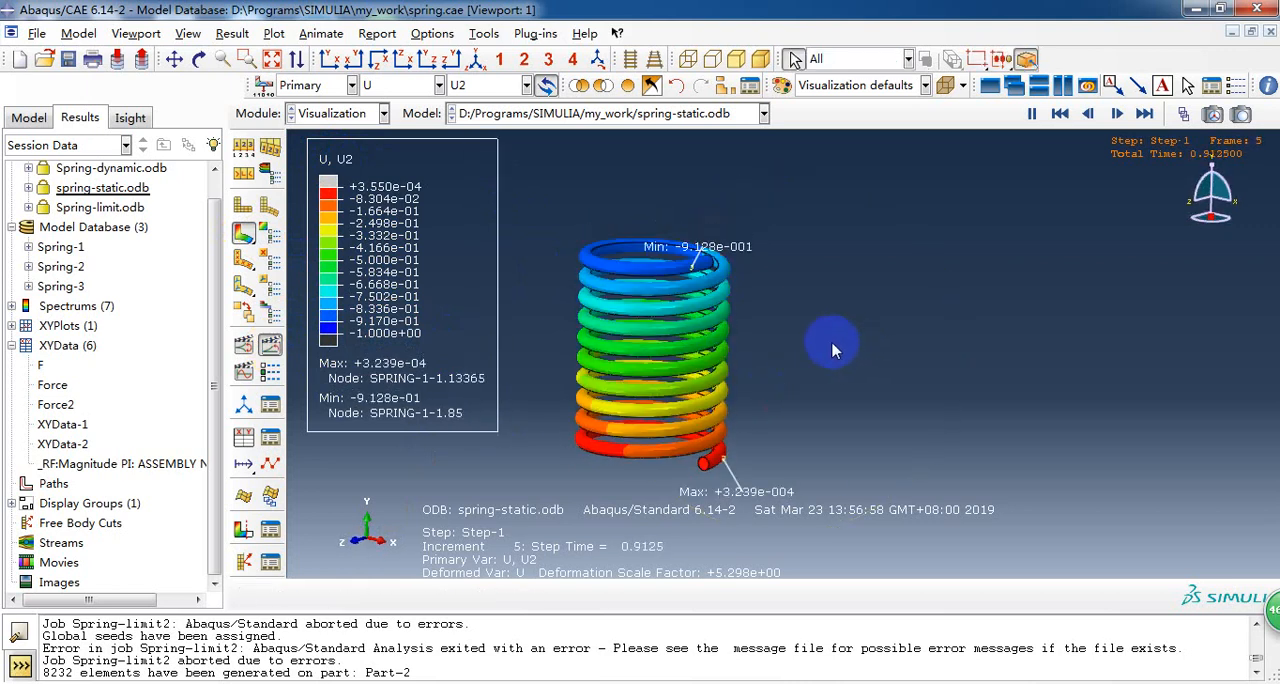
left_click(1146, 112)
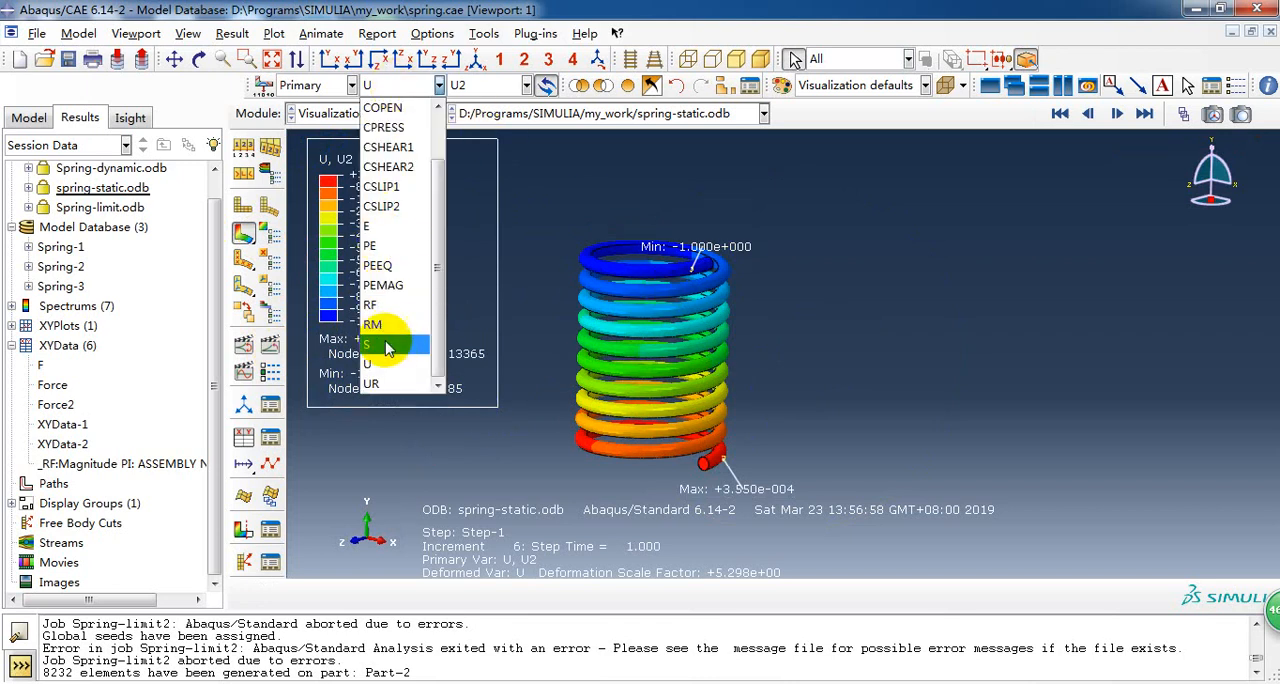
- Switch the contour to Mises stress and rotate the spring to inspect it from several angles
left_click(370, 344)
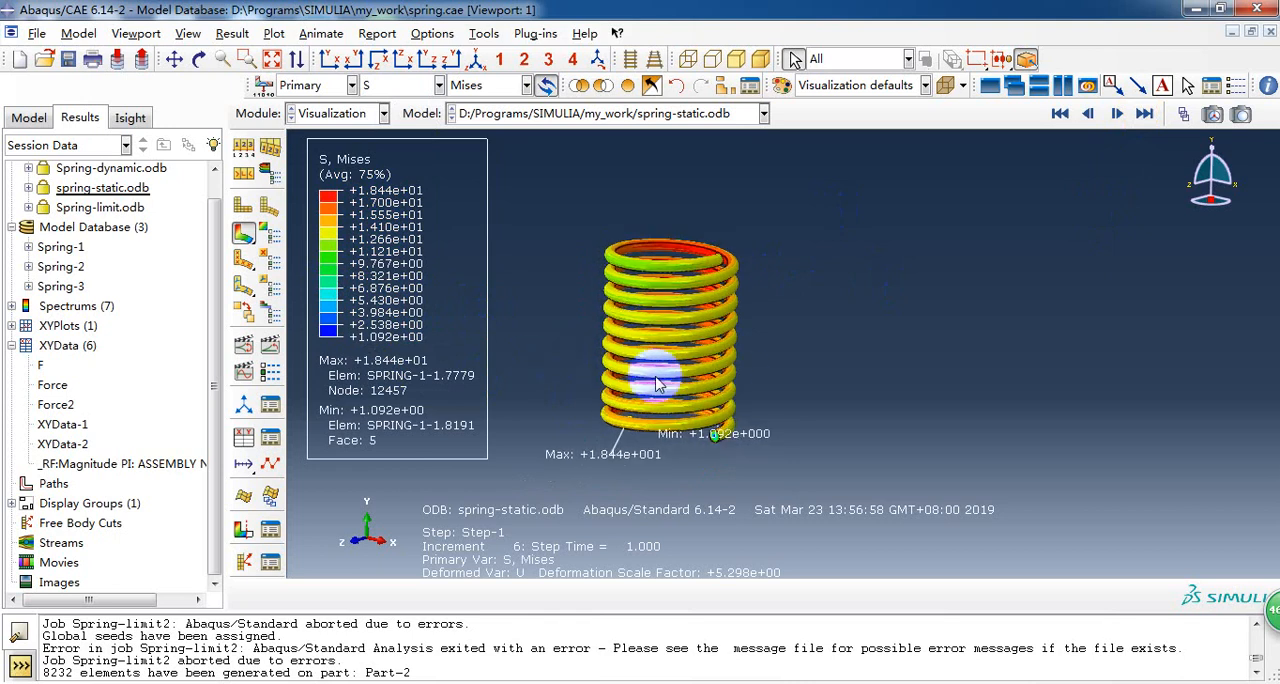
mouse_move(572, 342)
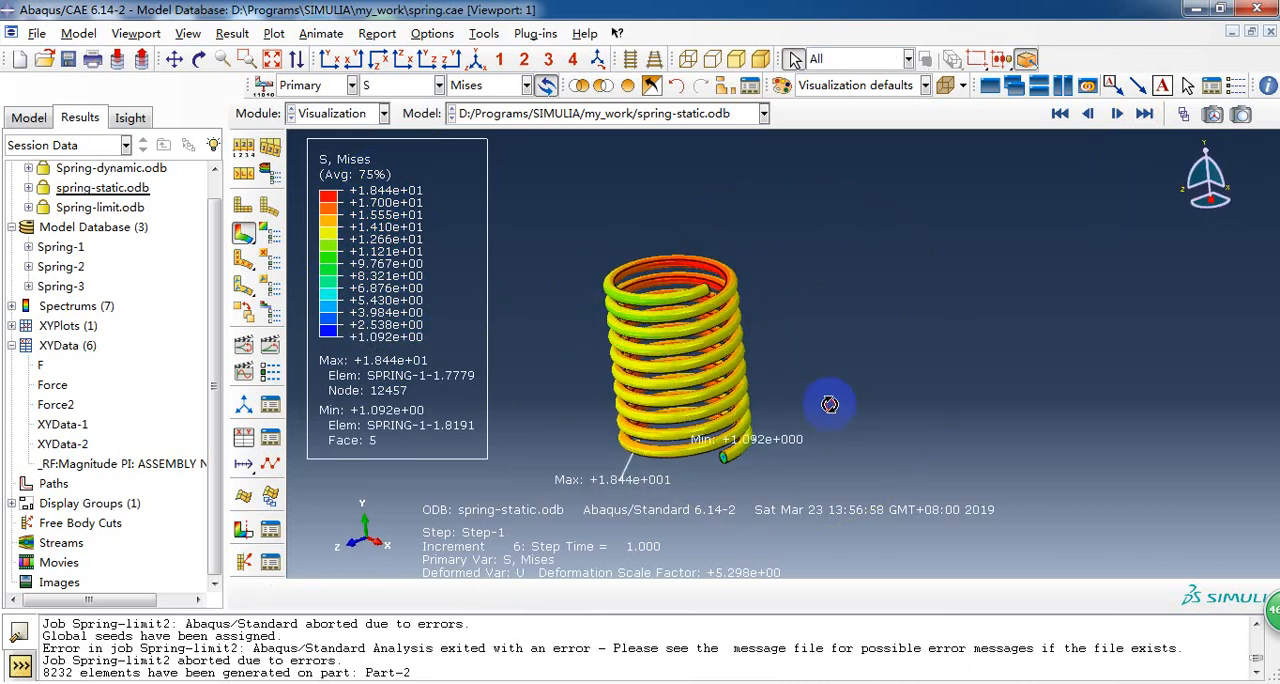
left_click_drag(830, 404, 756, 448)
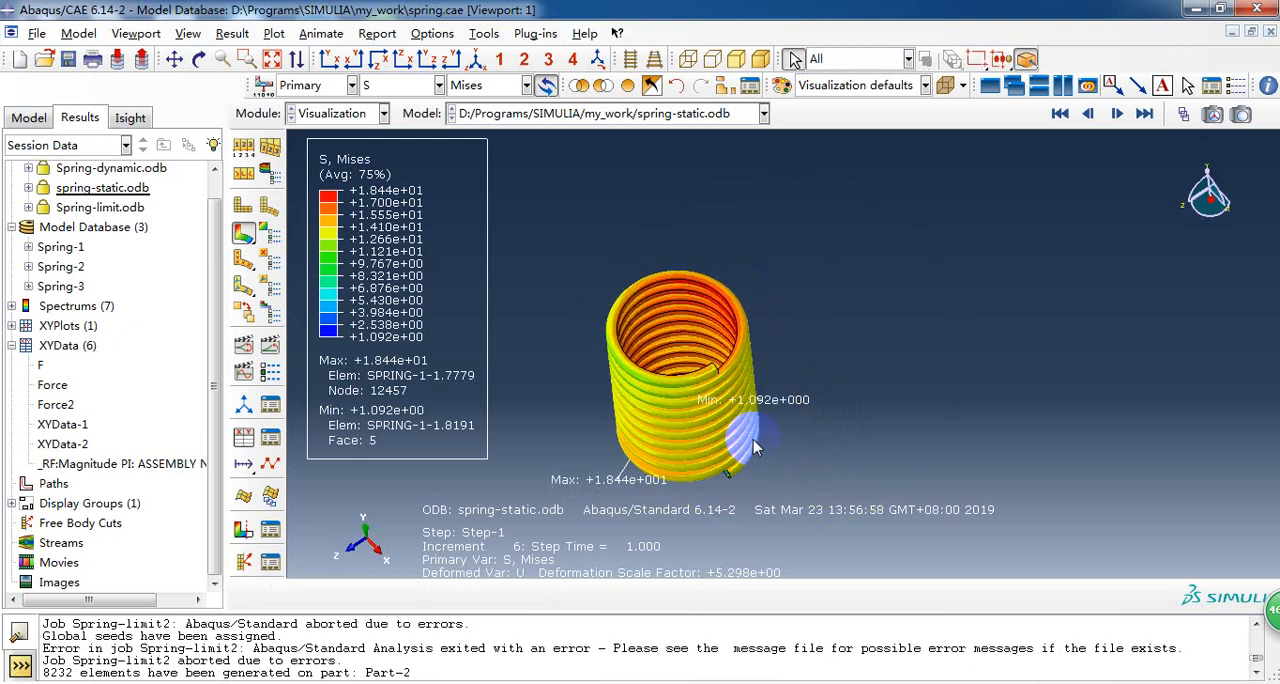
left_click_drag(756, 448, 704, 390)
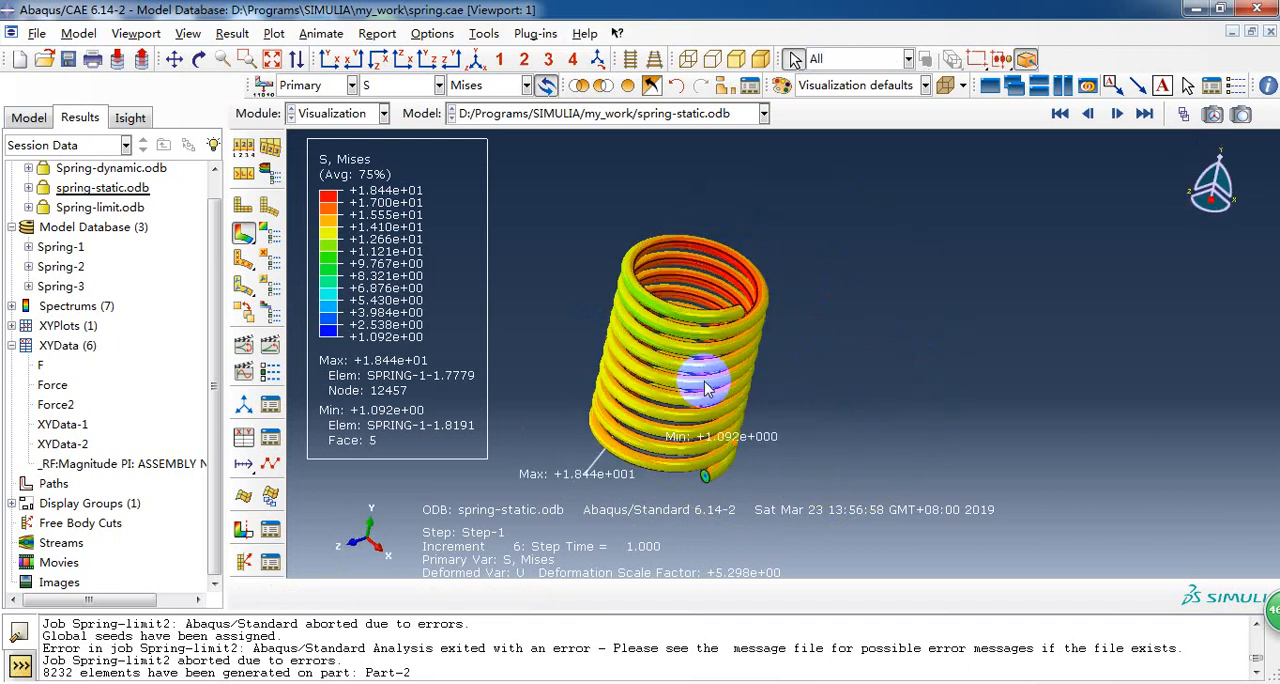
left_click_drag(704, 390, 808, 360)
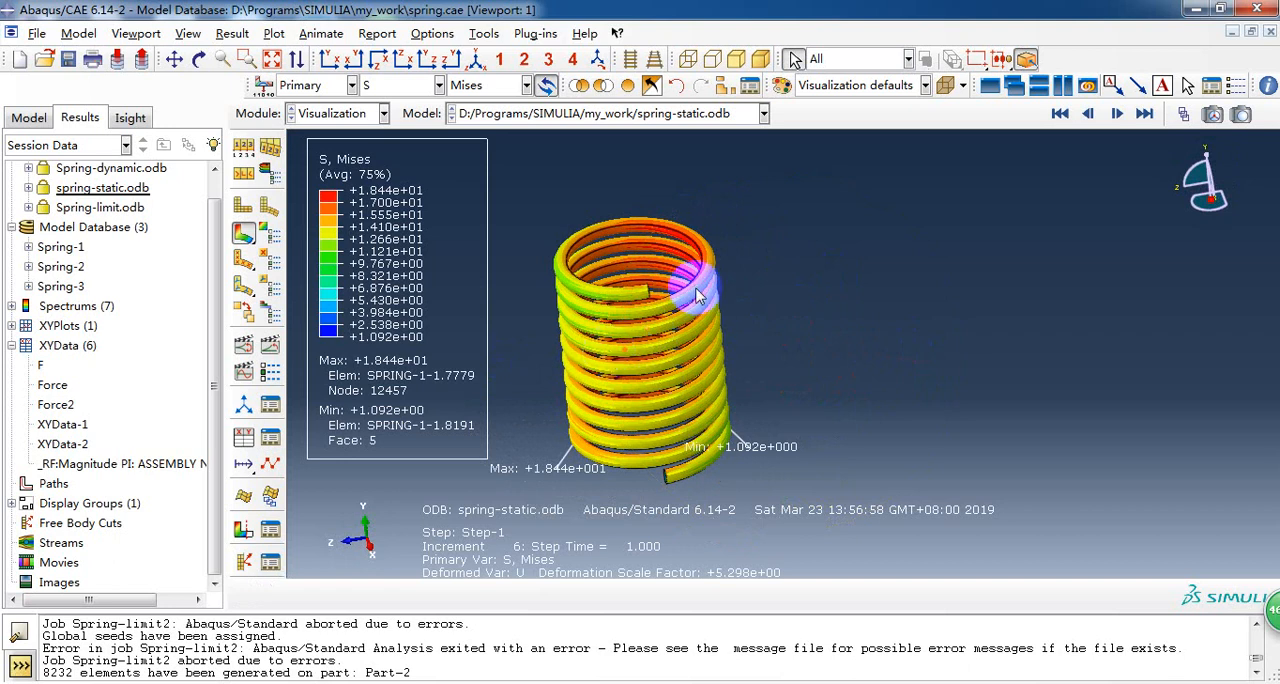
mouse_move(652, 324)
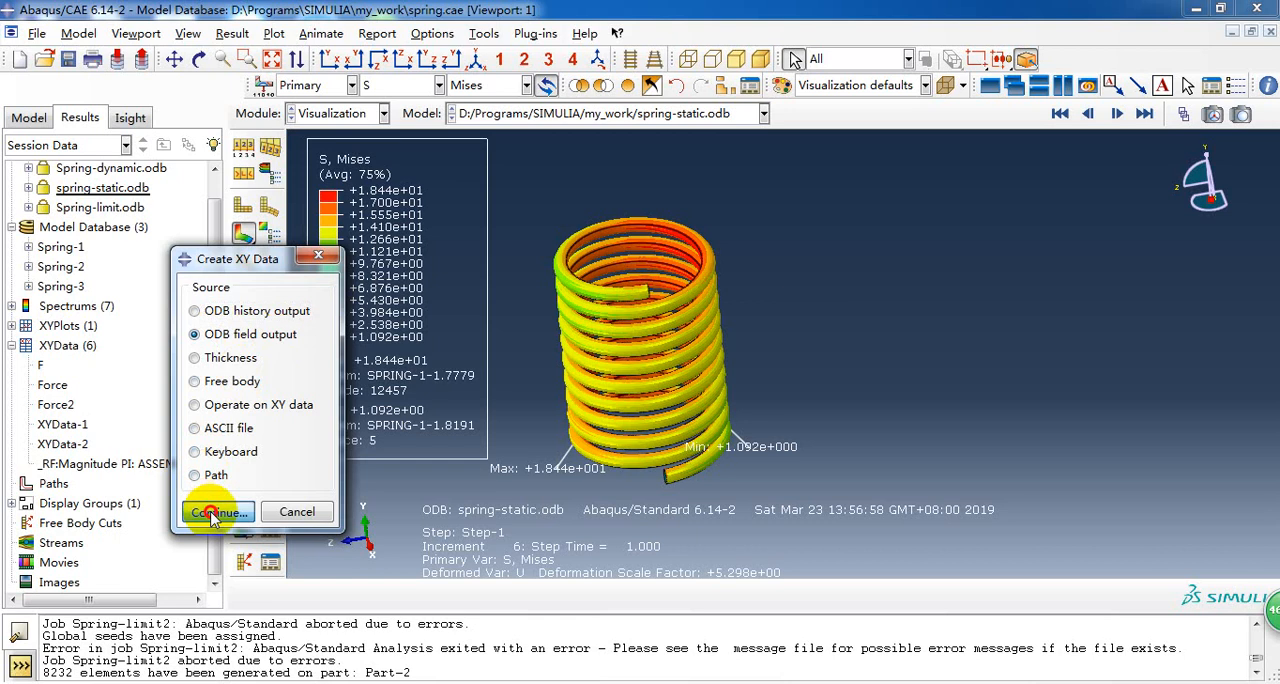
- From ODB field output, select only the vertical reaction force RF2 as the XY variable
left_click(214, 512)
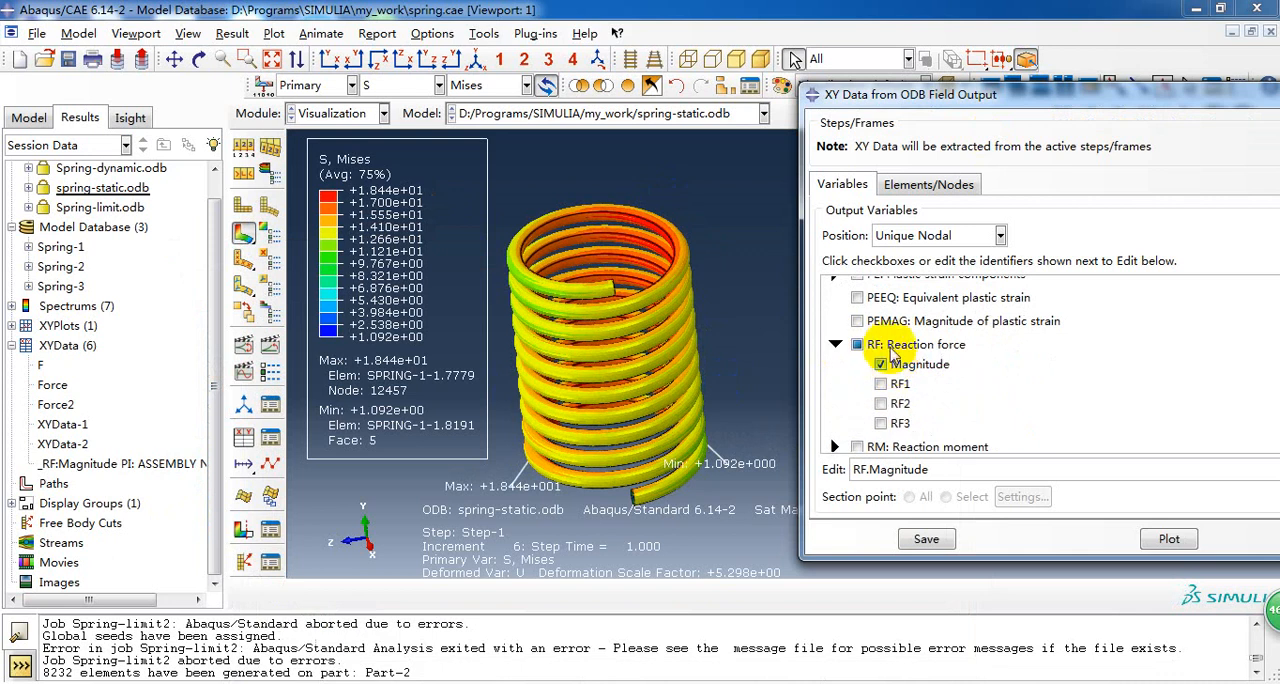
left_click(880, 364)
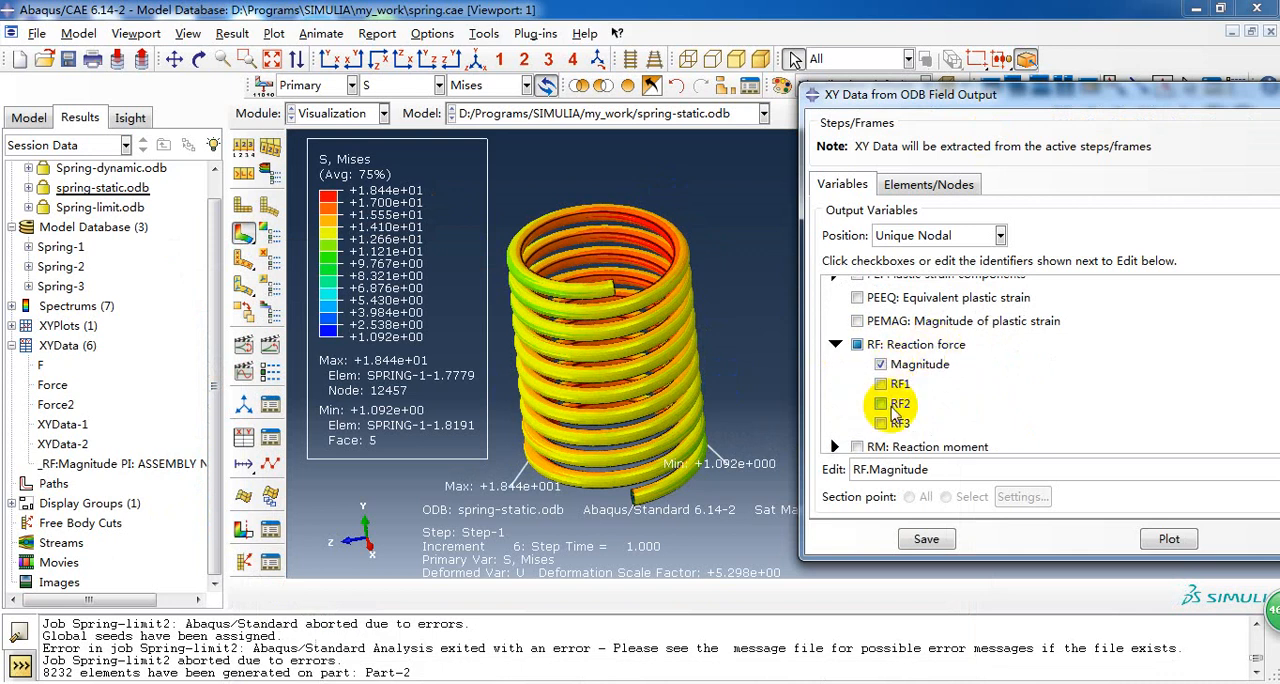
left_click(880, 404)
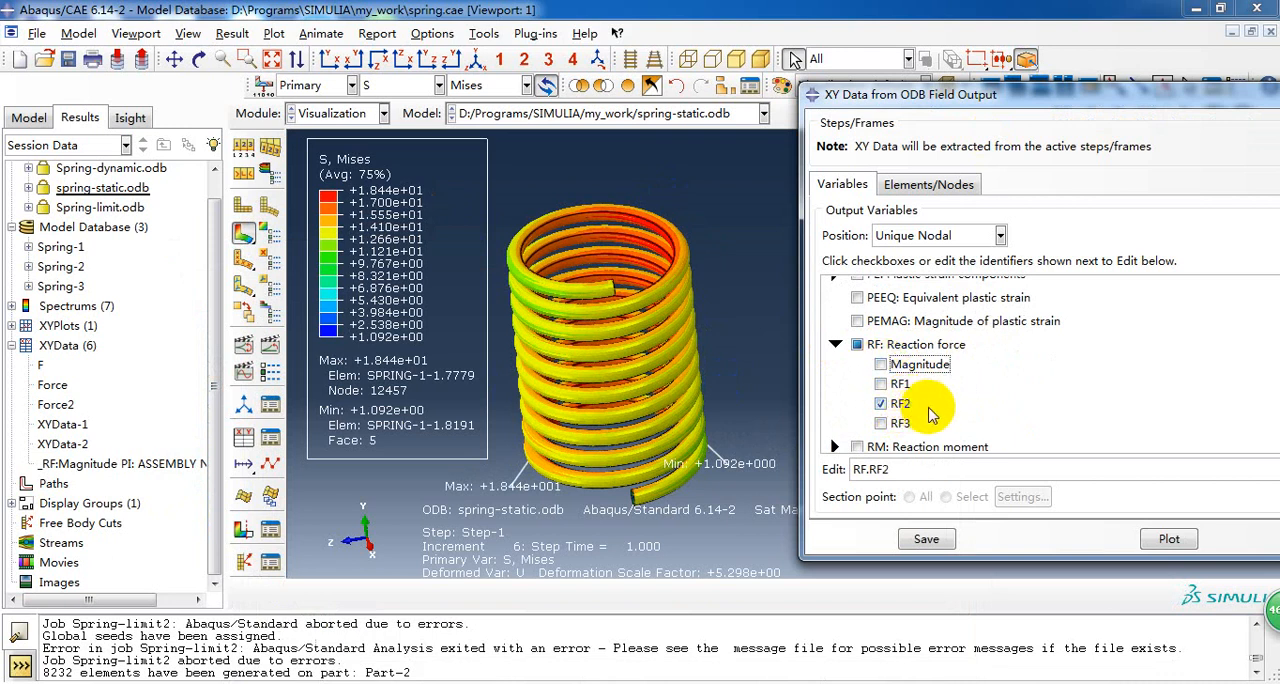
left_click(928, 184)
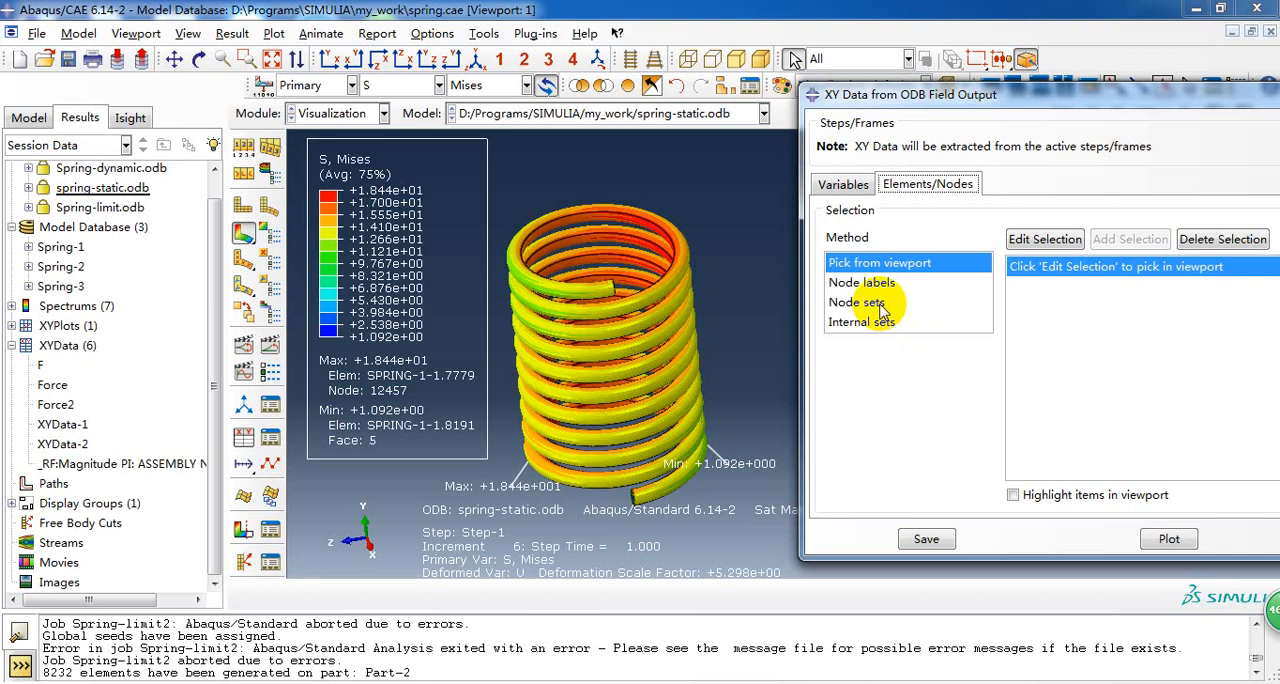
- Pick the reference-point node set, highlight it on the spring and plot RF2 against time
left_click(856, 302)
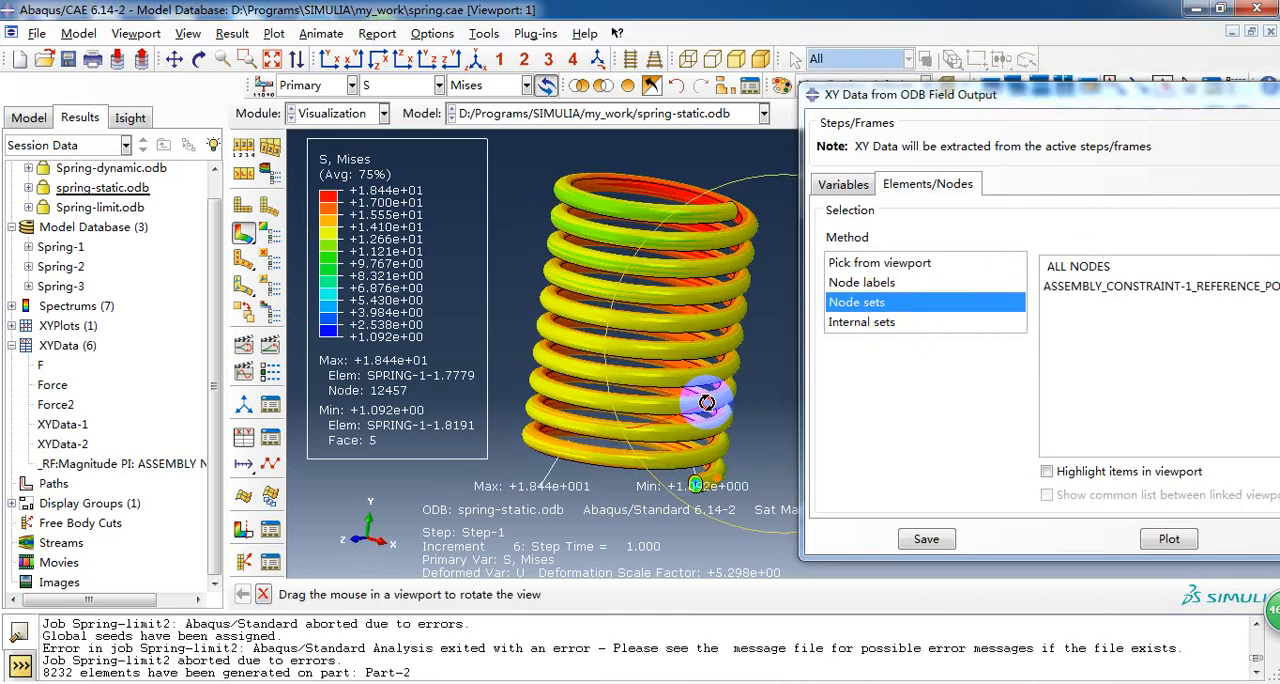
left_click_drag(708, 402, 664, 448)
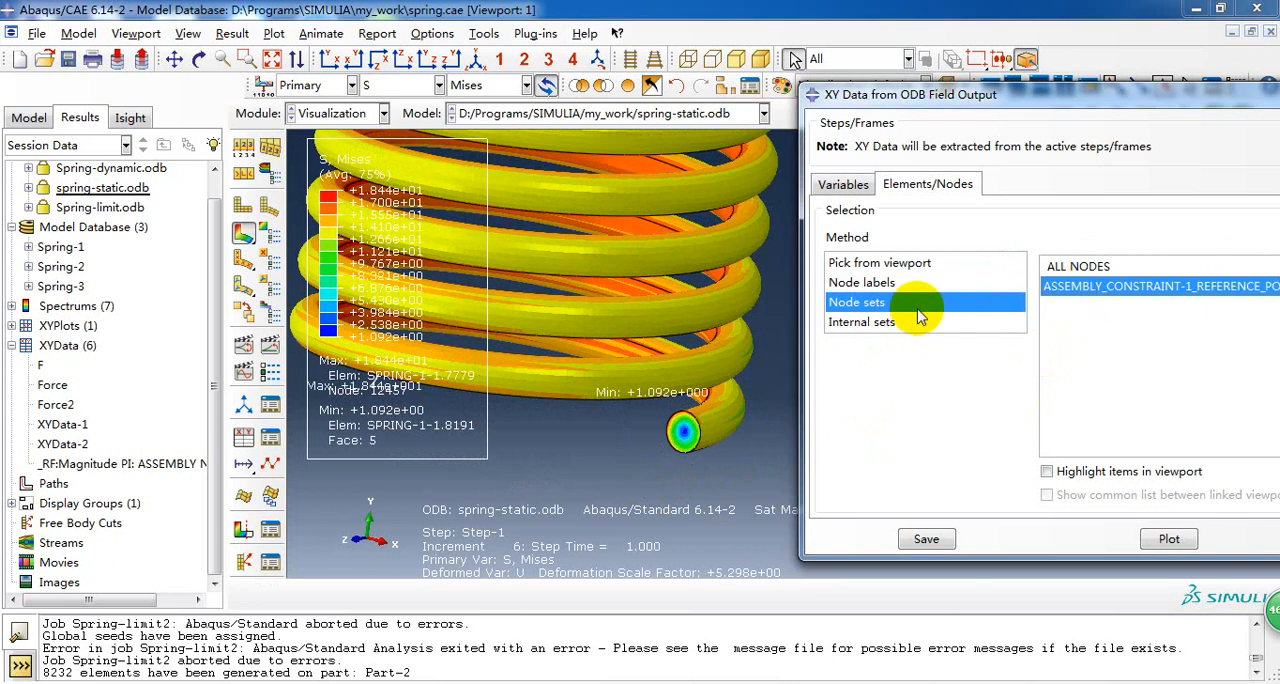
mouse_move(888, 288)
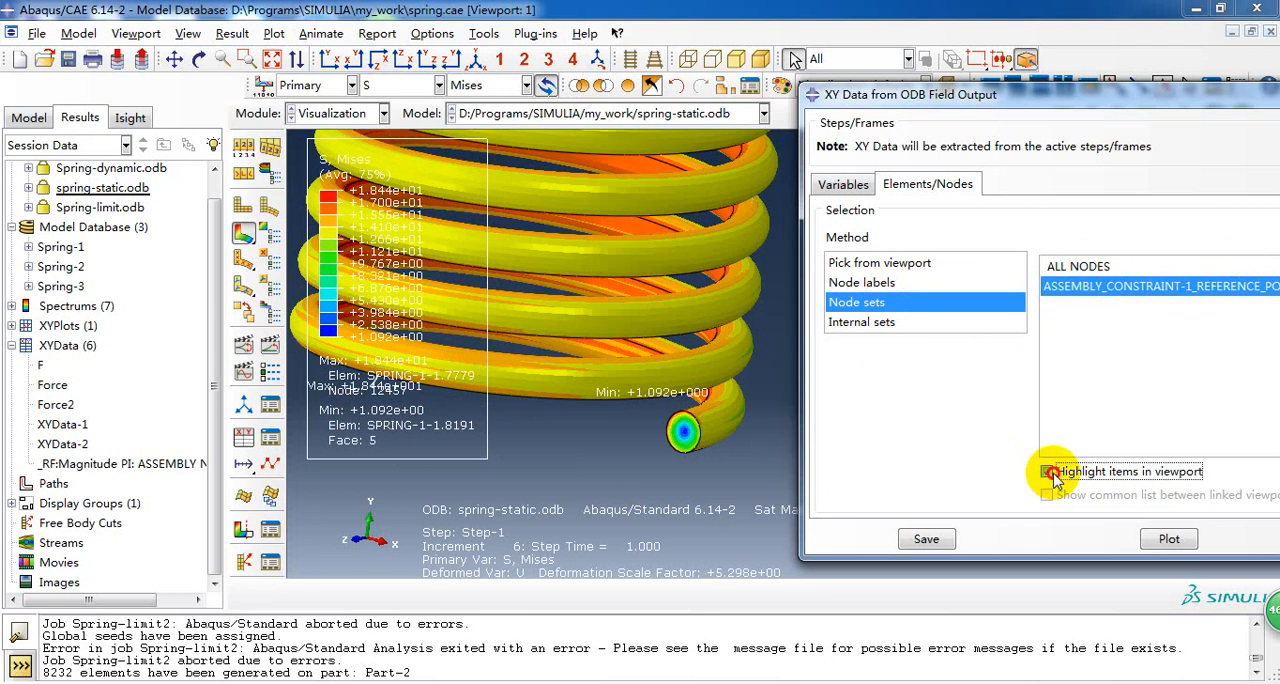
left_click(1046, 472)
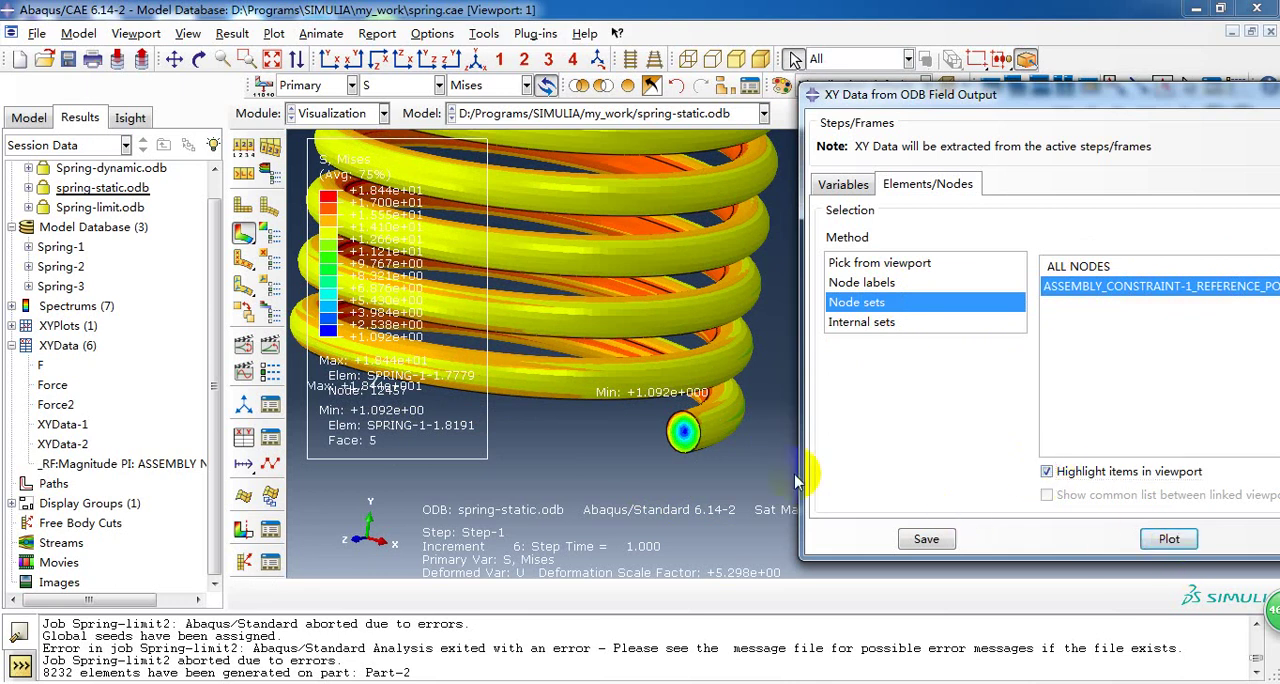
left_click(1168, 538)
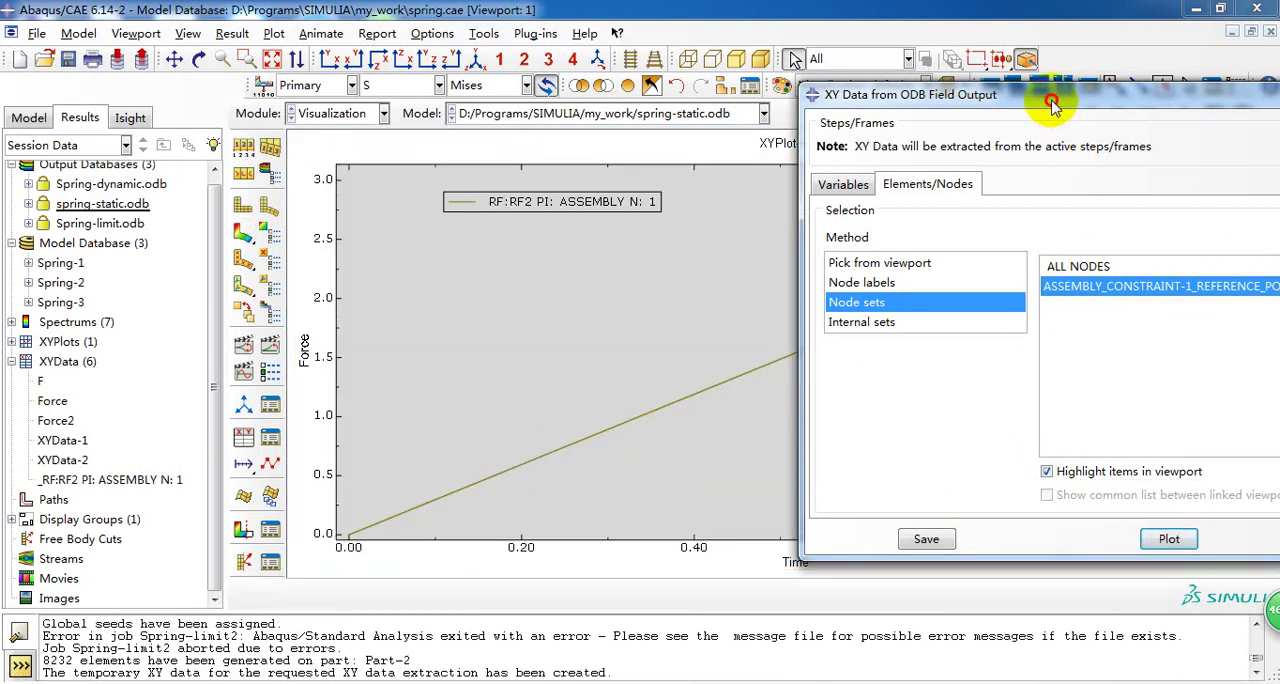
- Close the XY data extraction dialog, leaving the RF2 curve plotted alone
left_click(1168, 538)
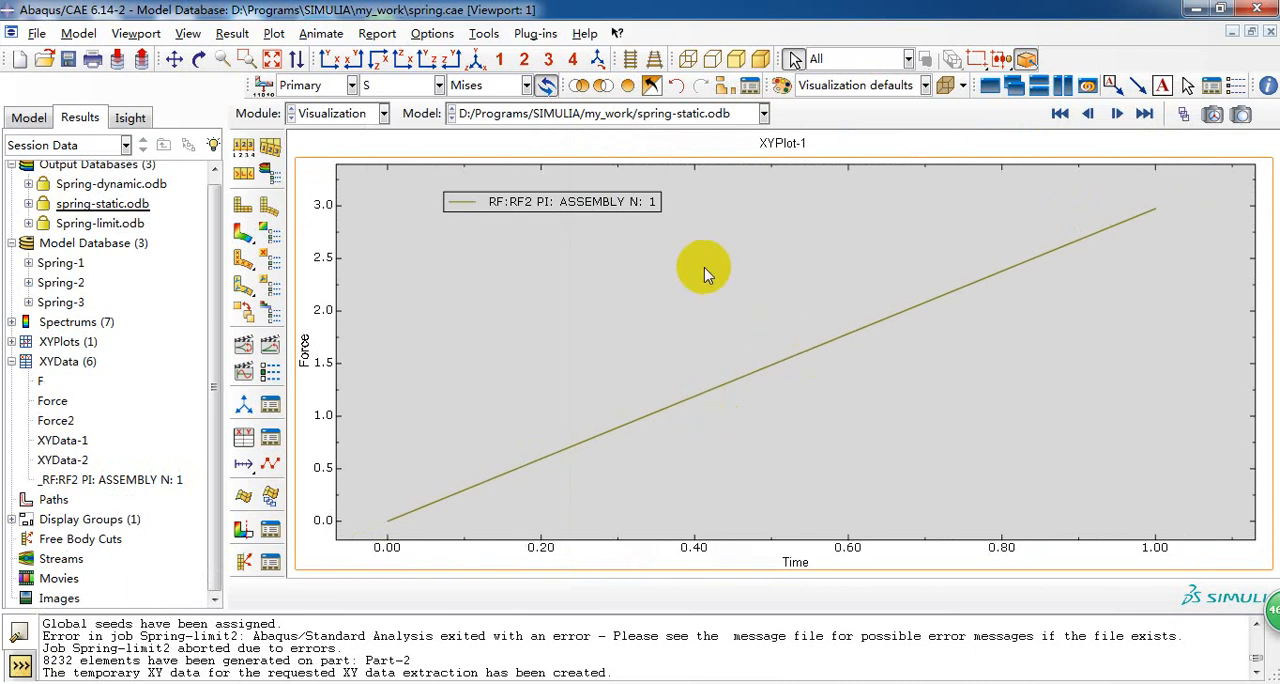
mouse_move(502, 322)
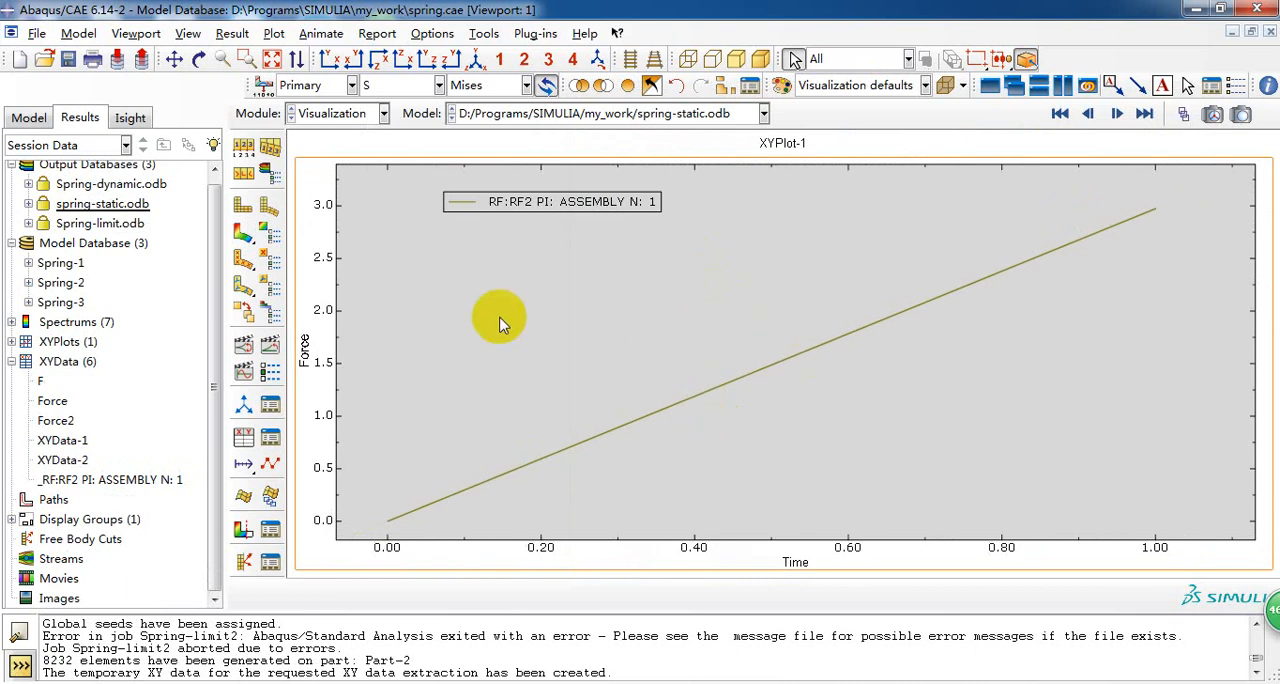
mouse_move(420, 376)
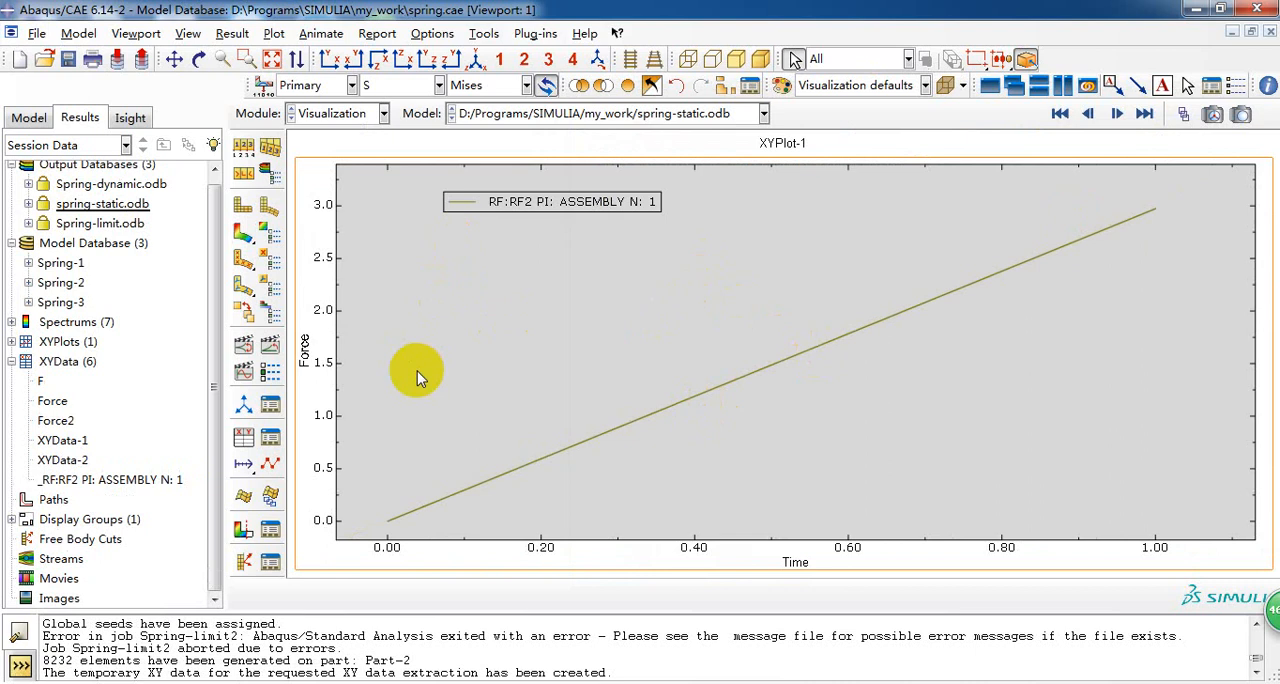
mouse_move(396, 528)
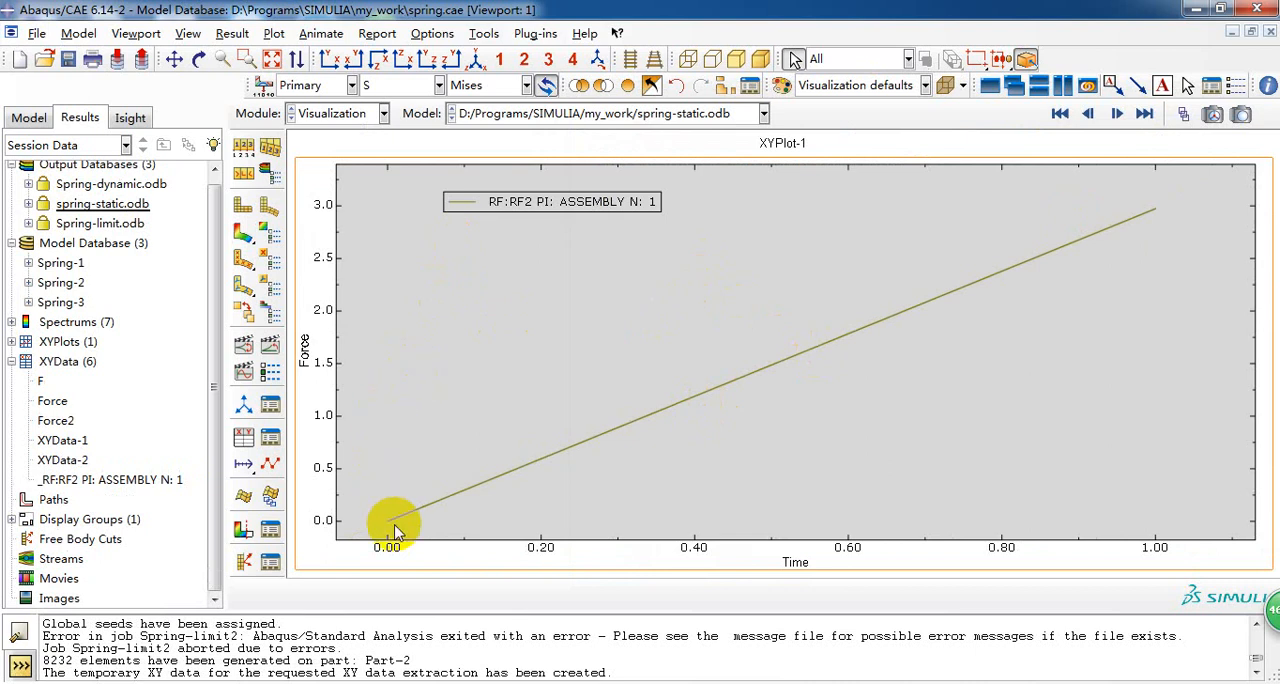
mouse_move(370, 452)
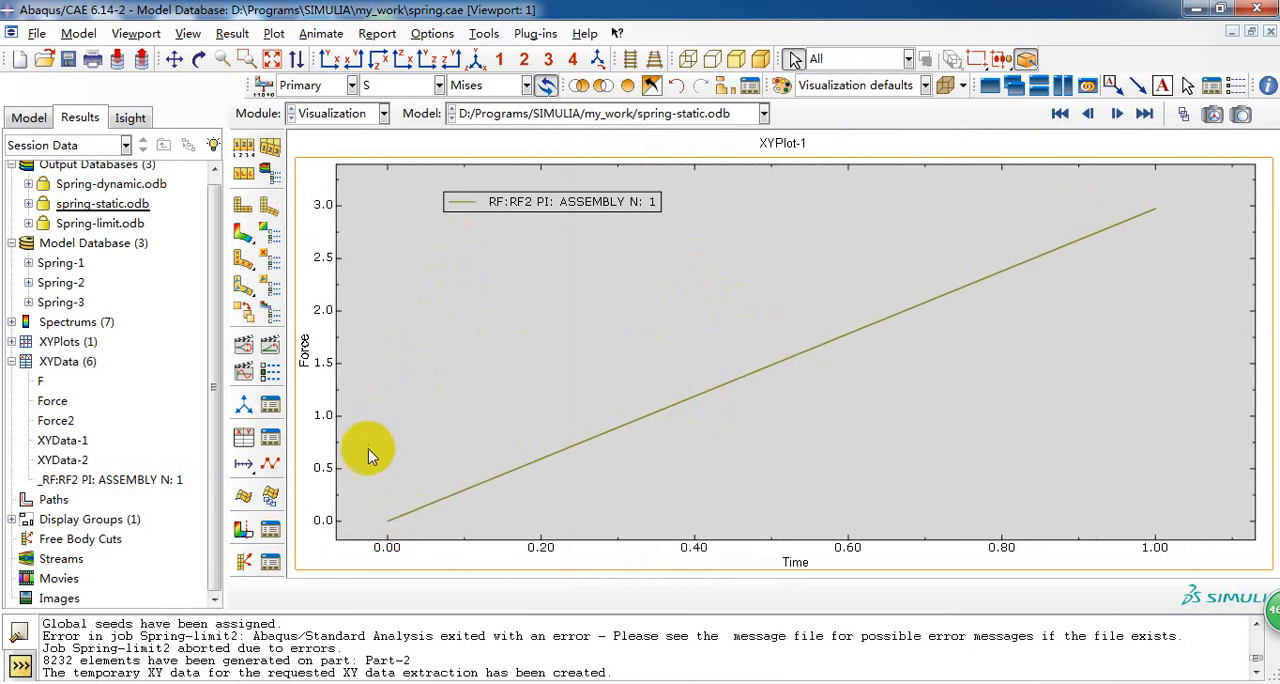
mouse_move(684, 400)
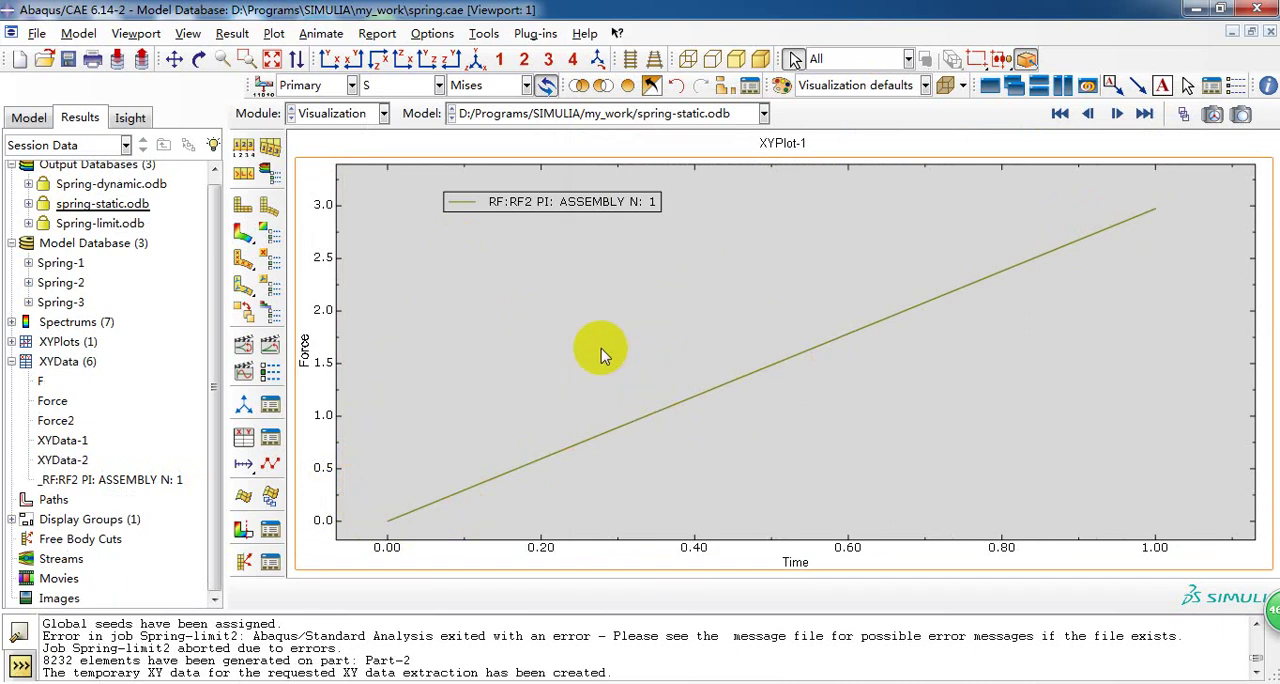
mouse_move(572, 360)
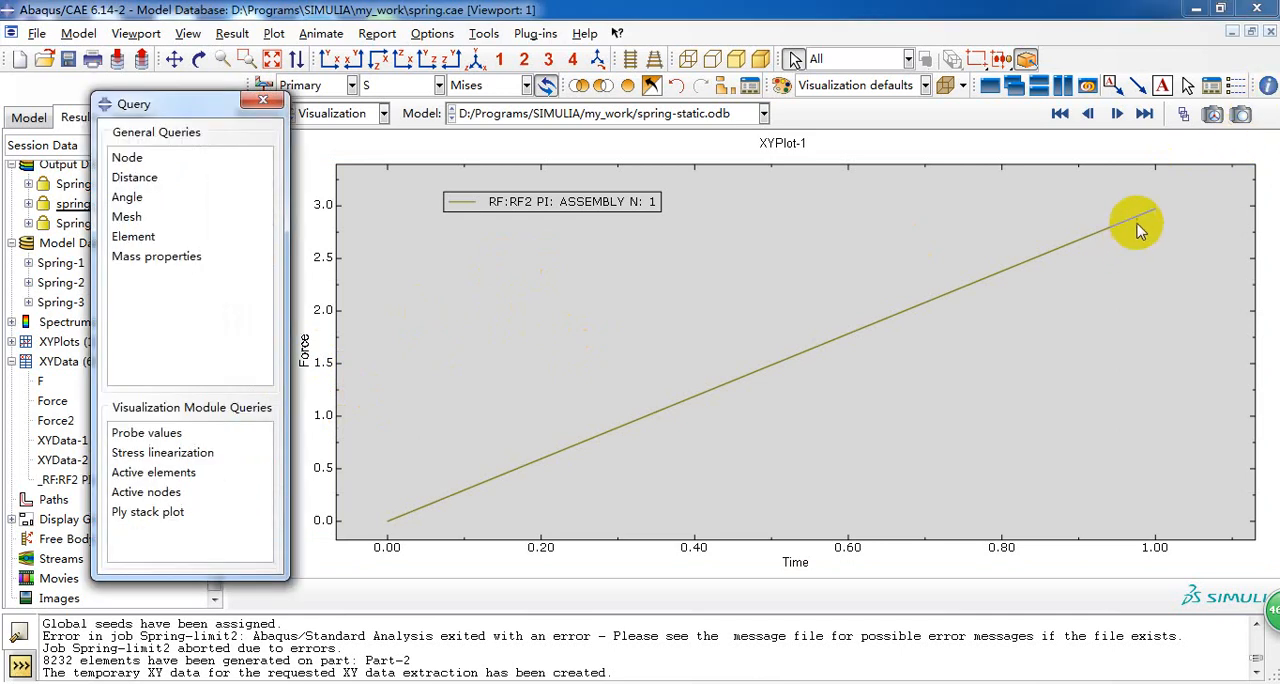
mouse_move(296, 250)
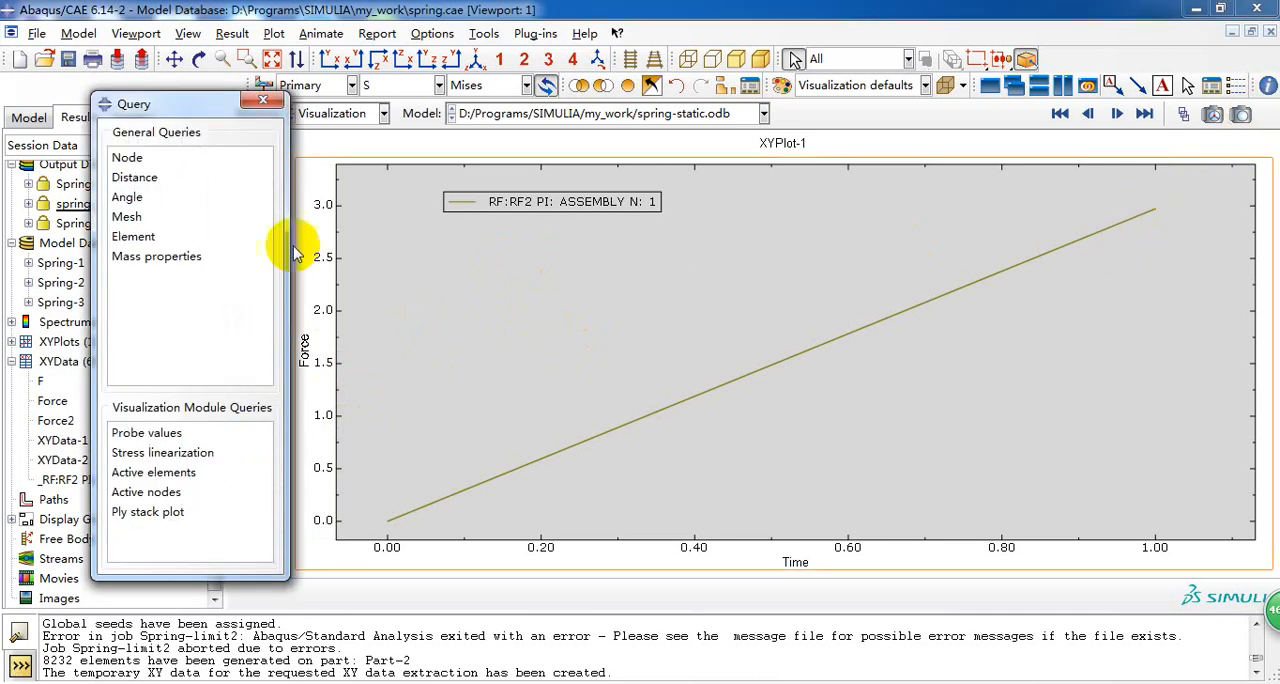
left_click(146, 432)
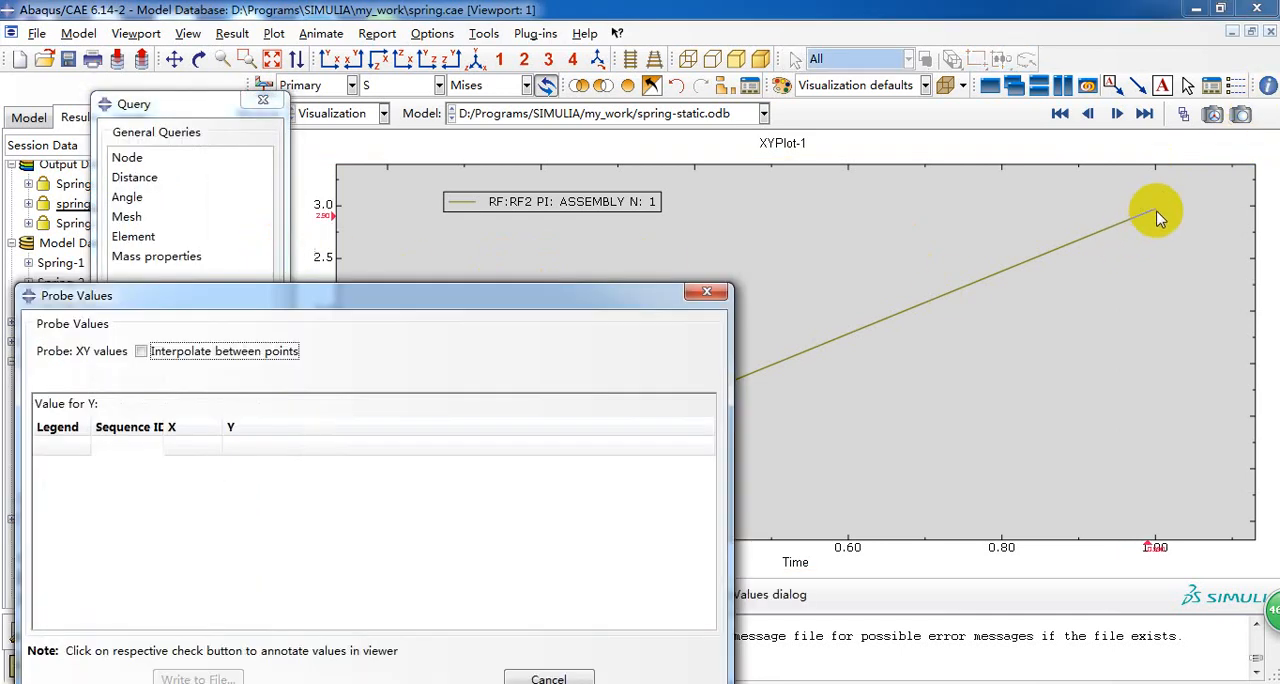
left_click(1152, 216)
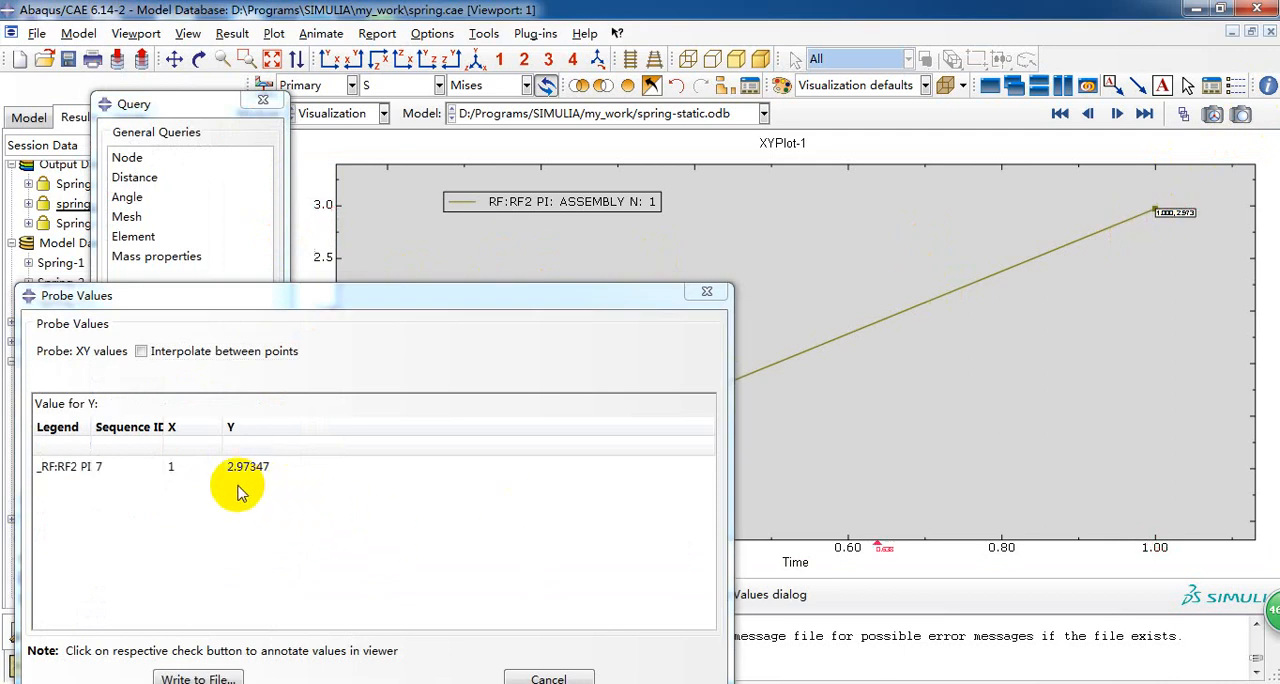
mouse_move(248, 482)
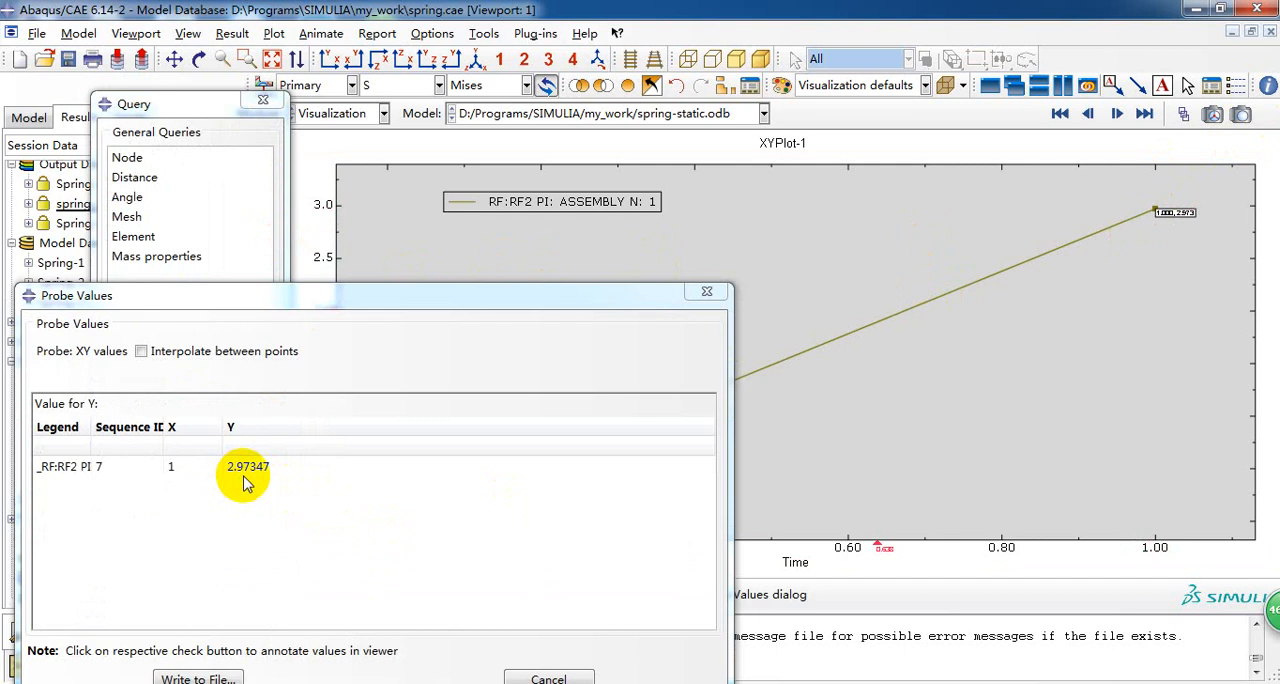
mouse_move(914, 420)
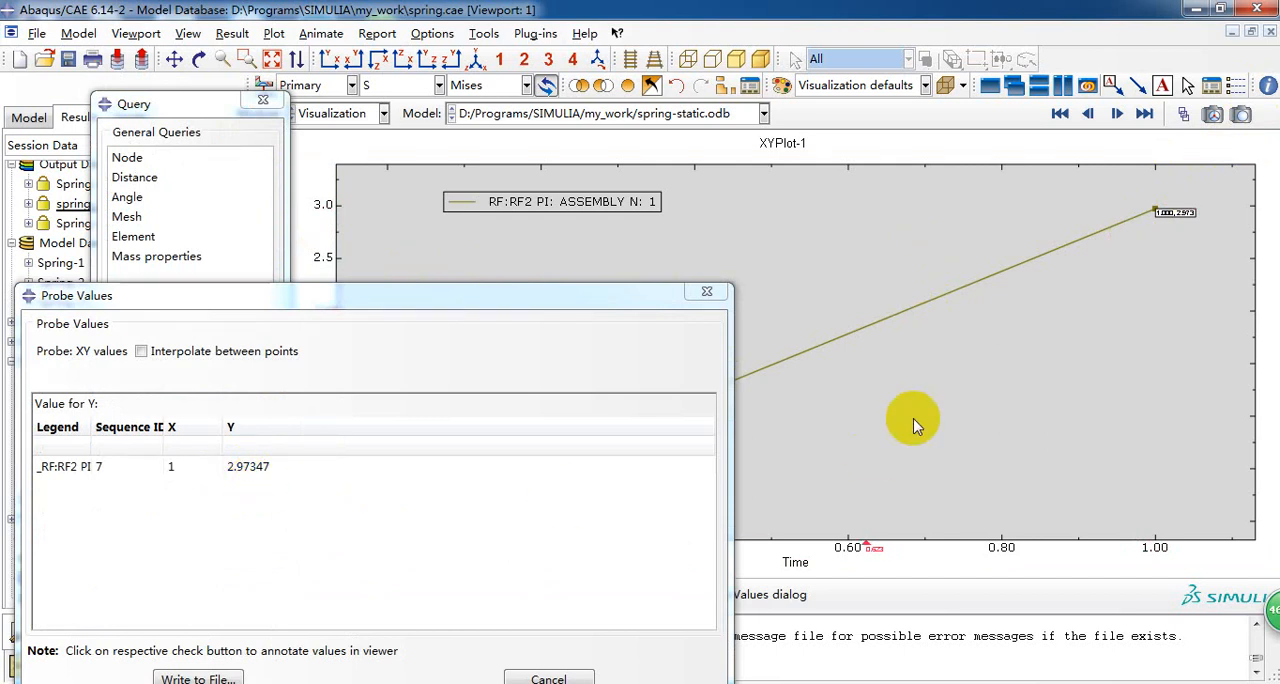
mouse_move(846, 396)
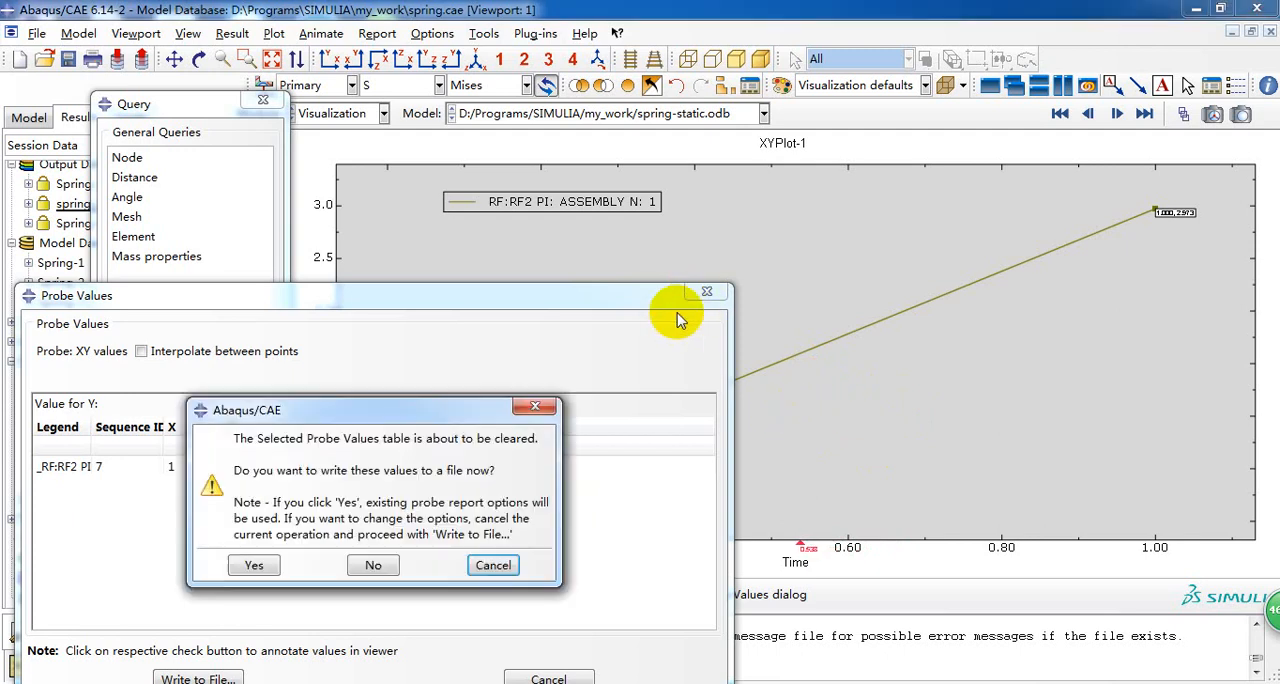
left_click(372, 564)
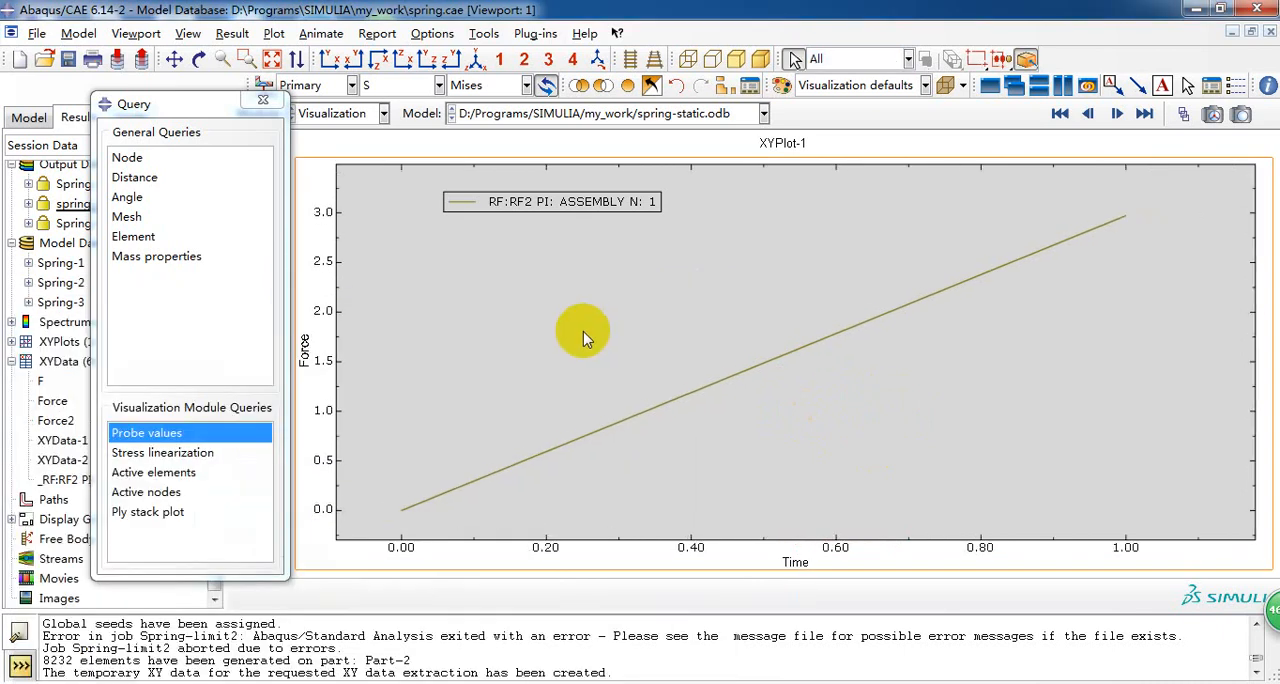
mouse_move(596, 344)
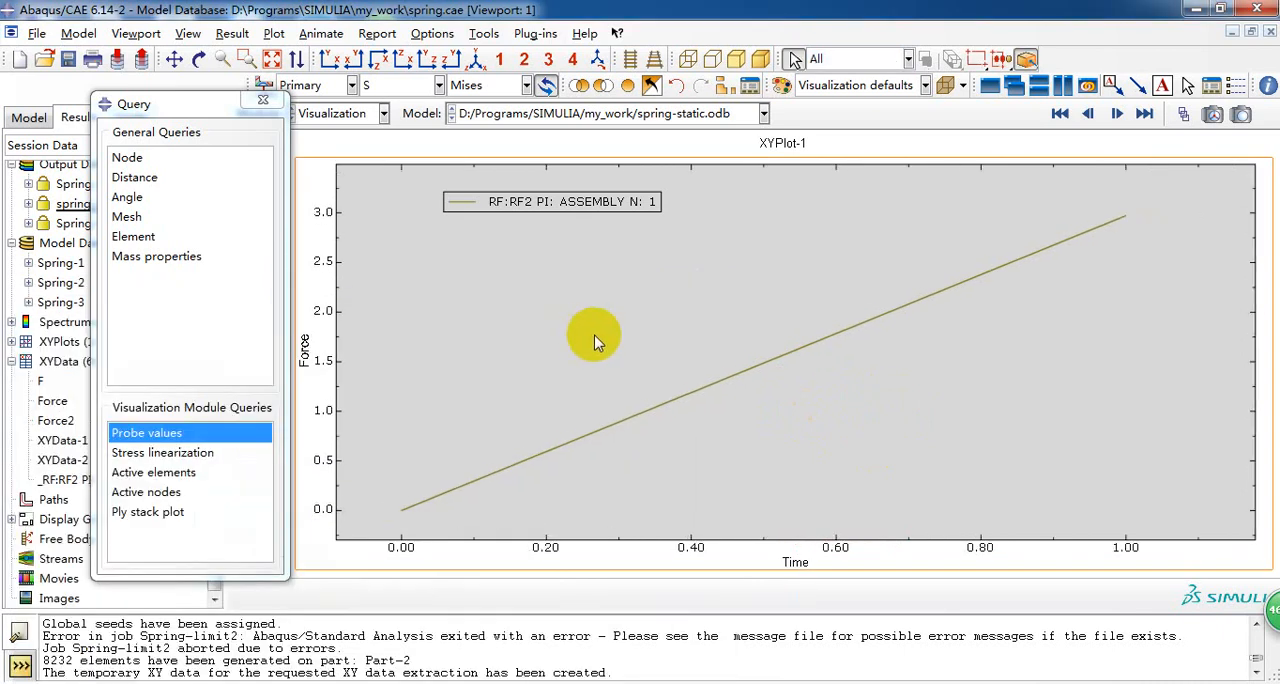
mouse_move(600, 348)
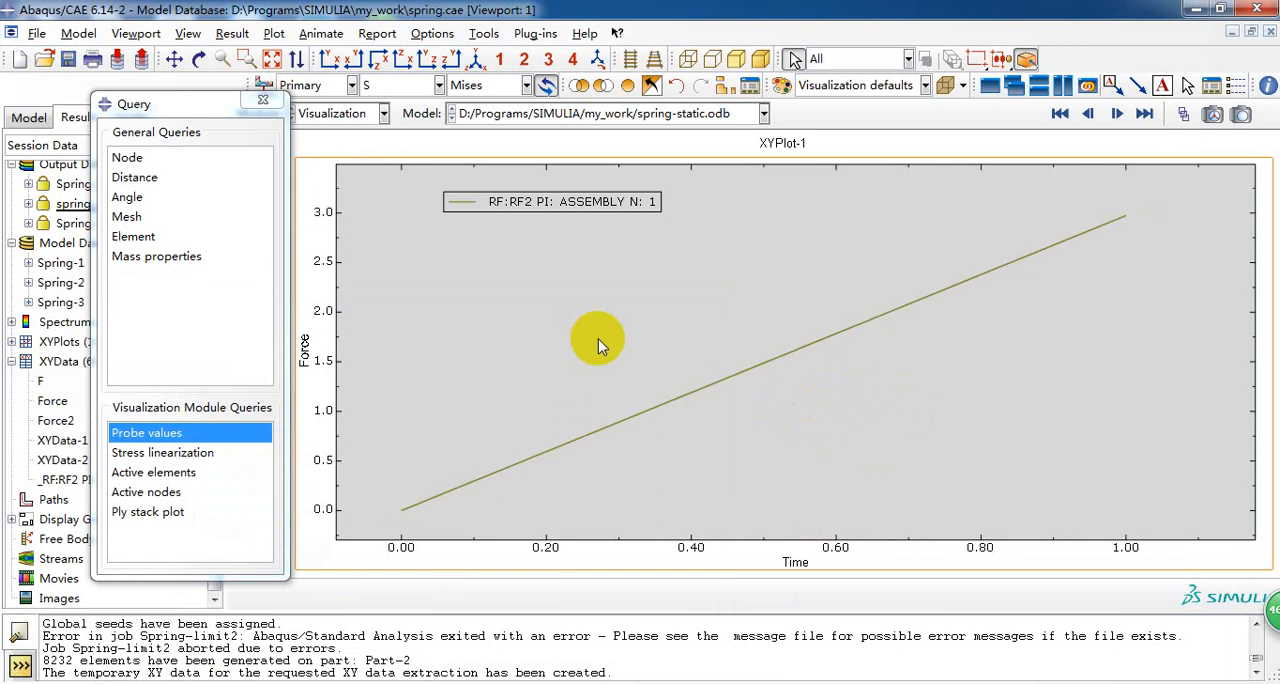
mouse_move(718, 656)
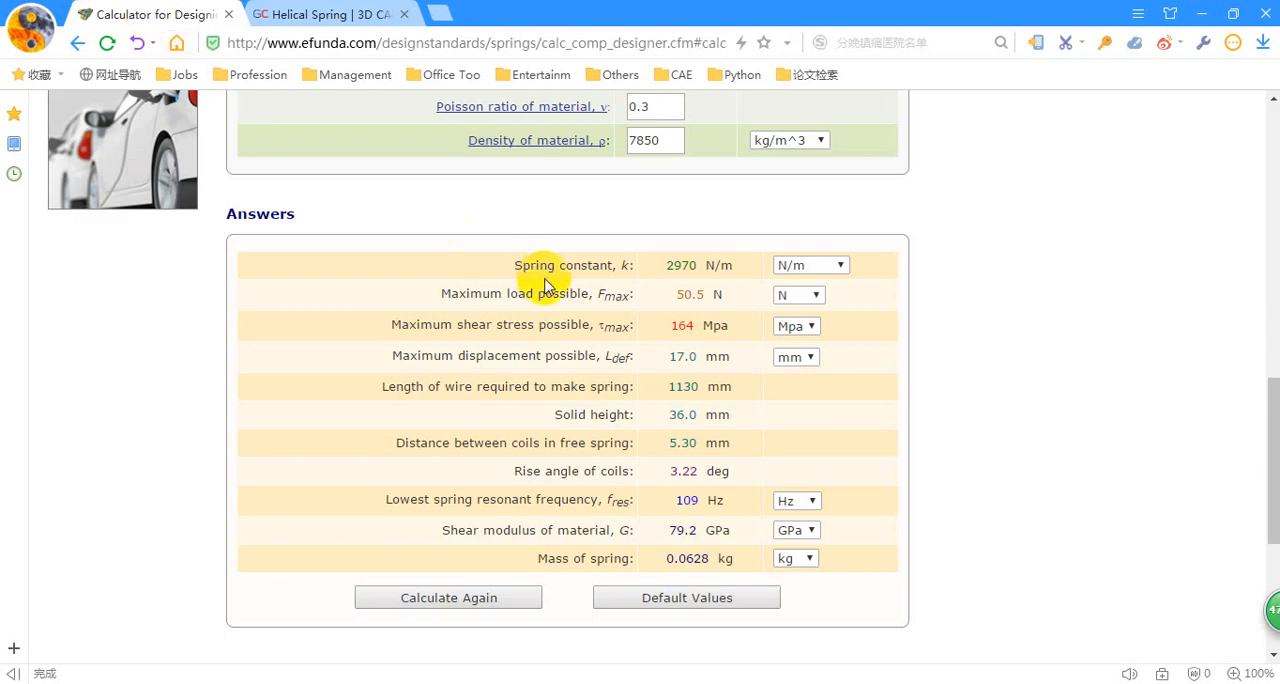
scroll("up", 3)
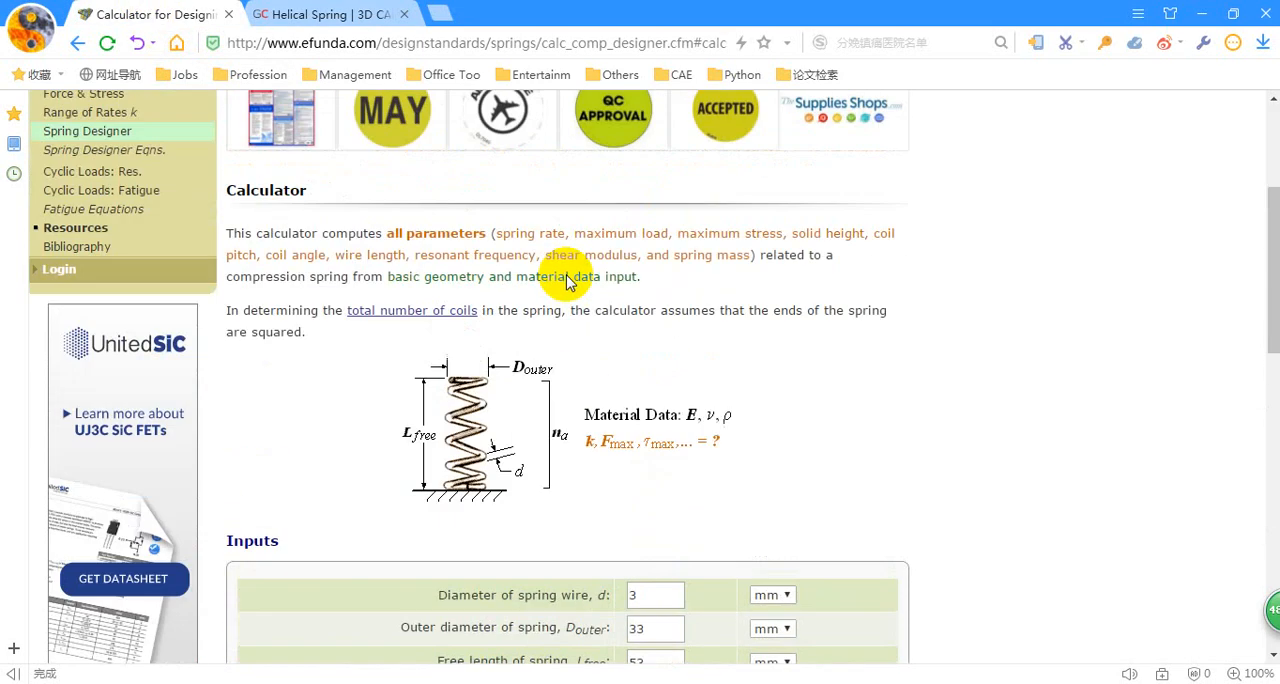
scroll("down", 3)
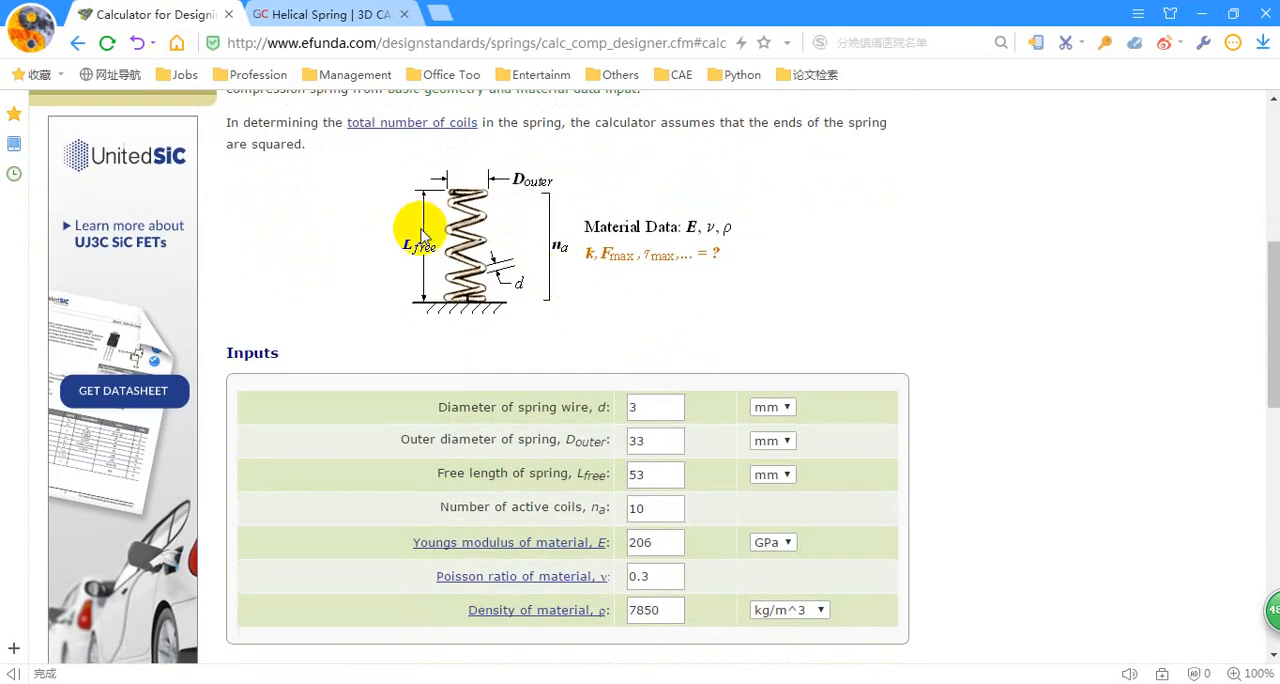
mouse_move(484, 42)
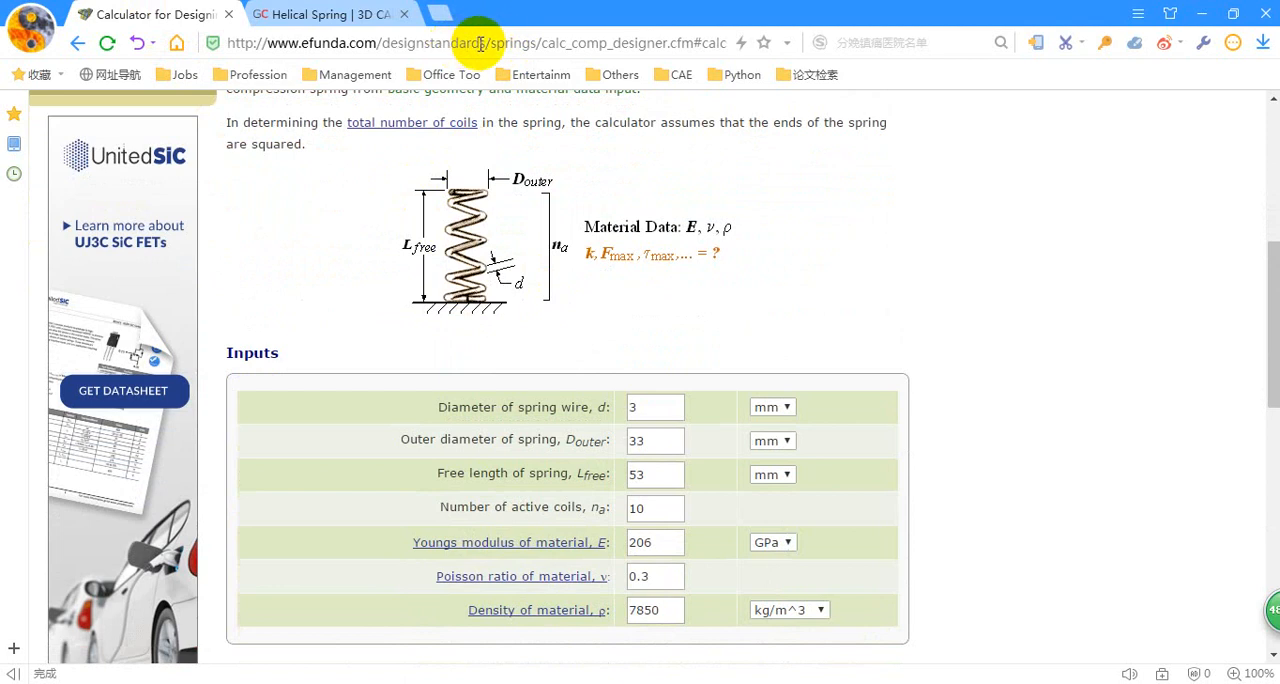
mouse_move(572, 244)
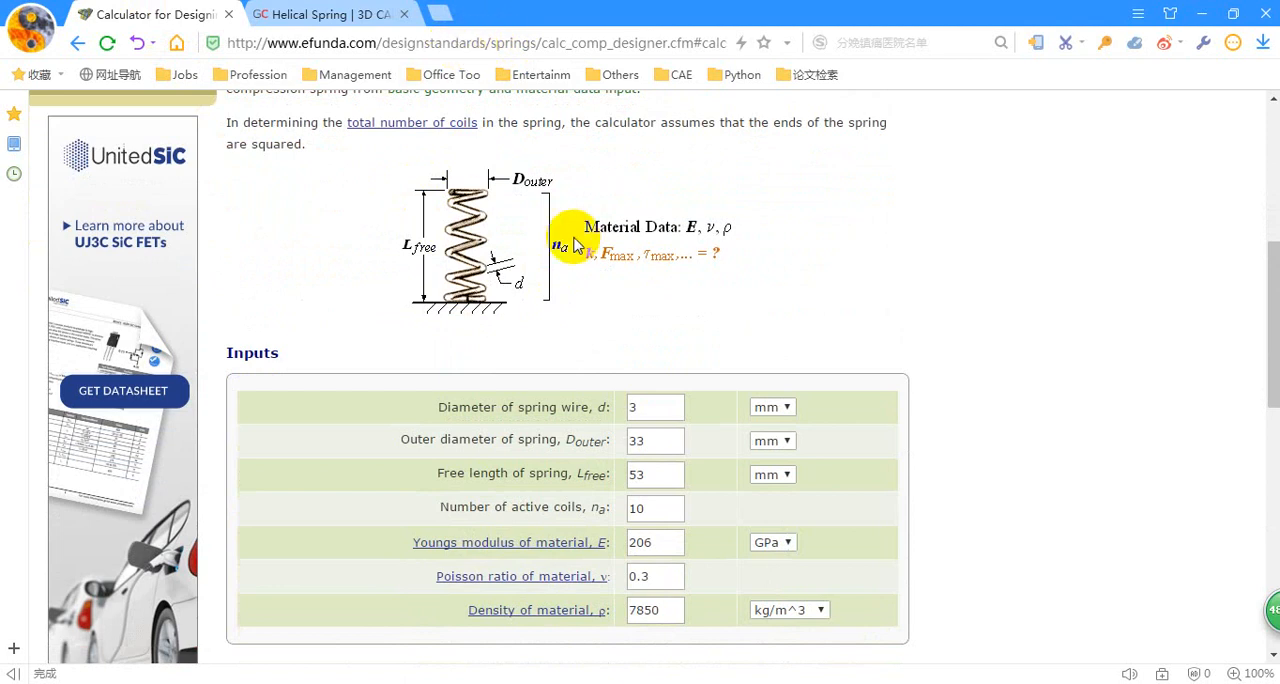
mouse_move(450, 192)
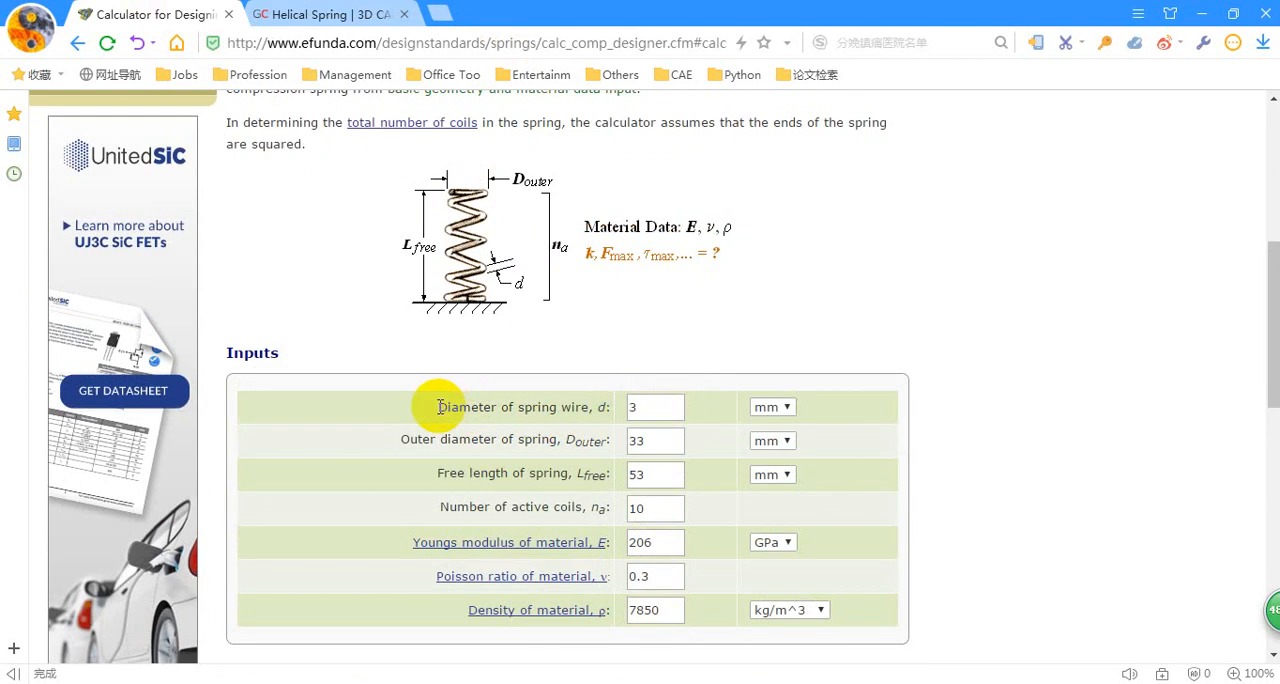
scroll("down", 3)
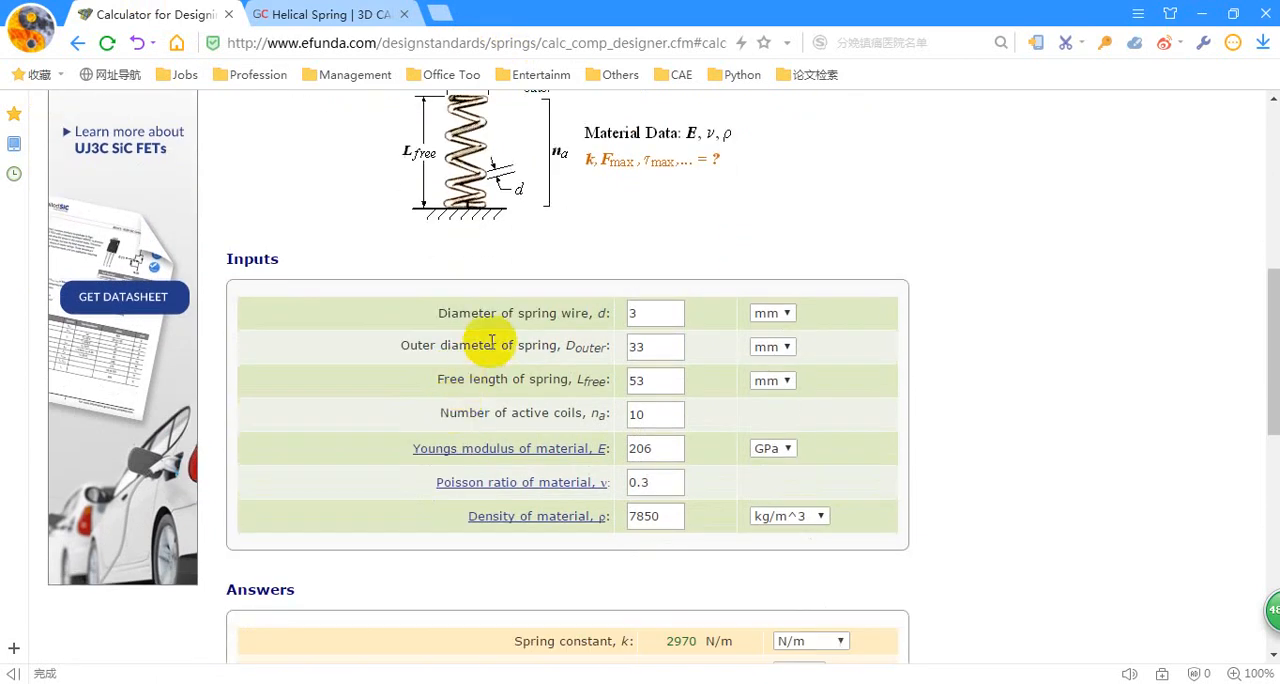
left_click(656, 312)
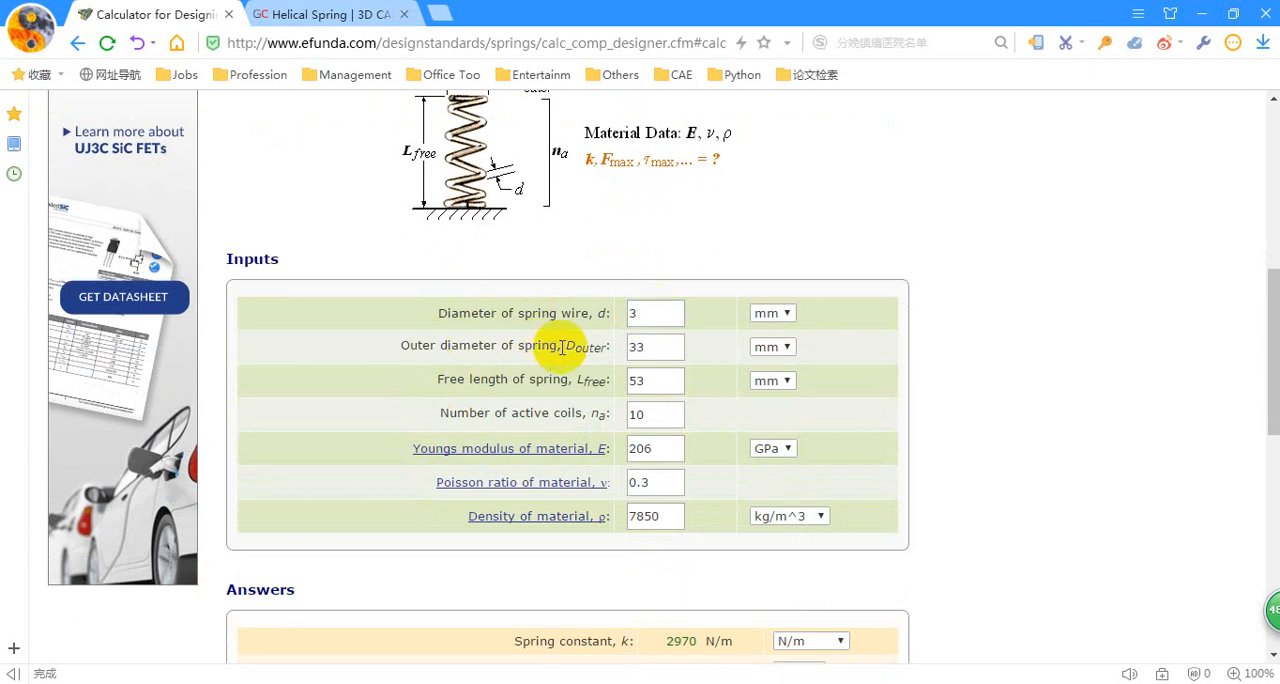
left_click(656, 346)
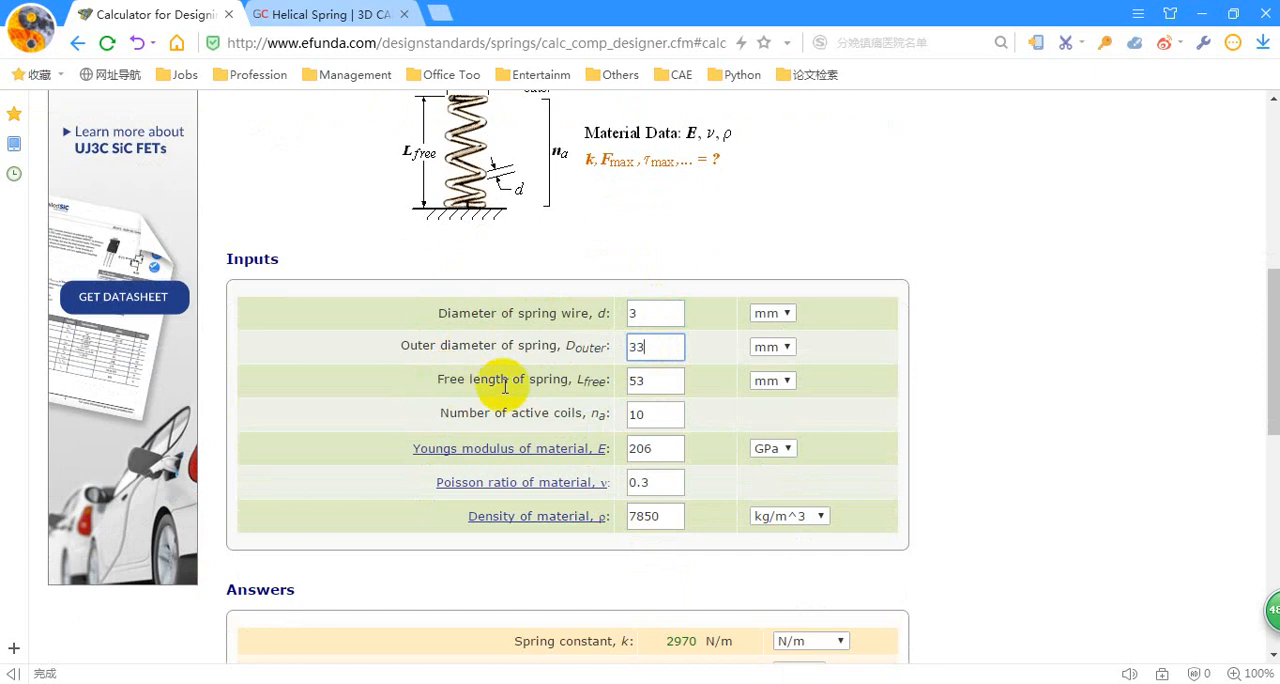
left_click(656, 380)
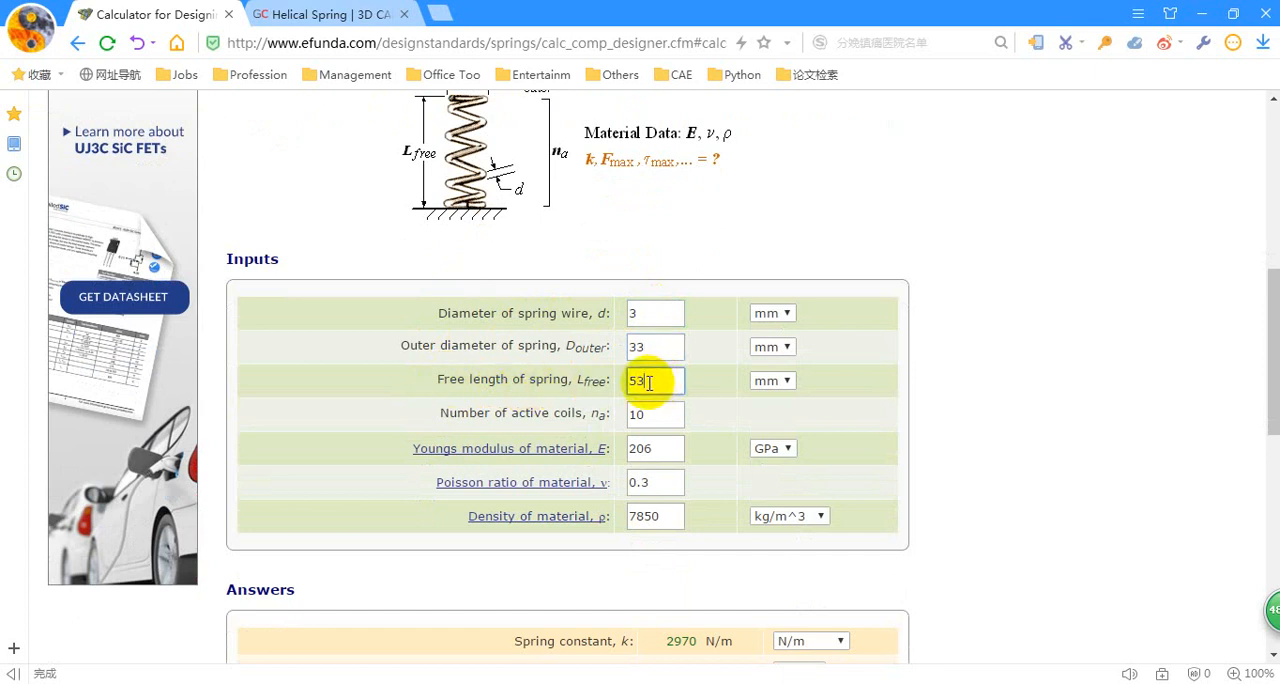
left_click(656, 414)
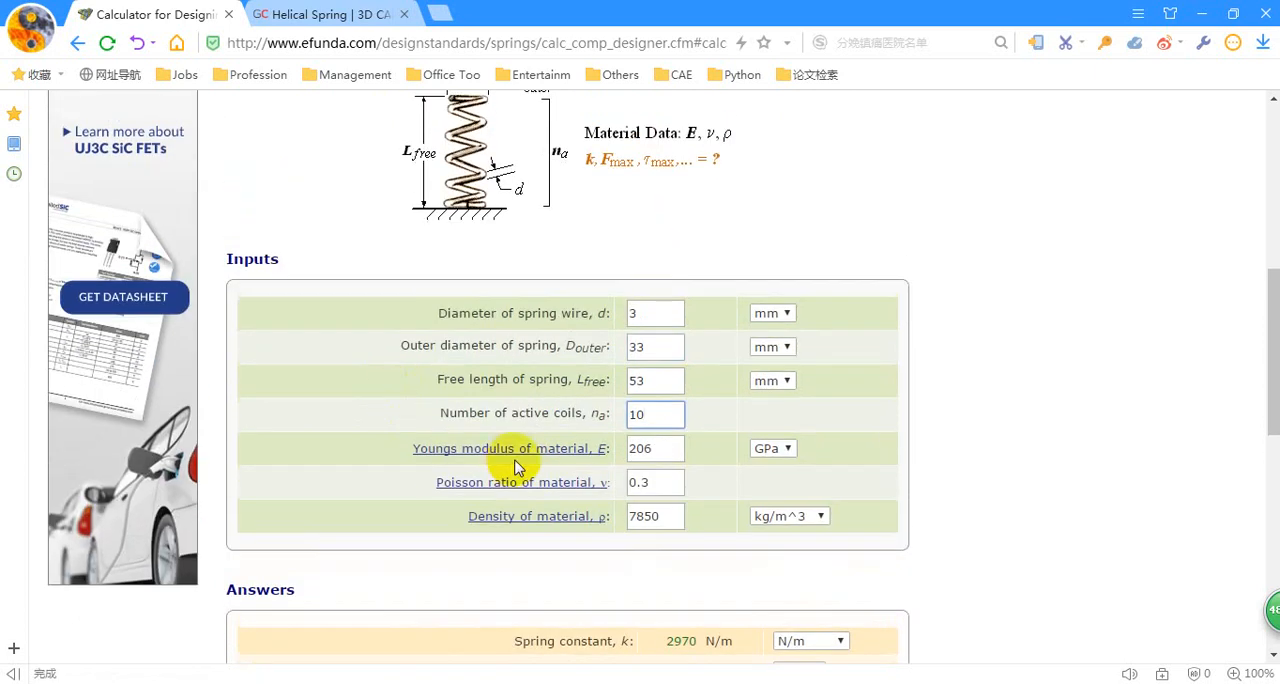
mouse_move(396, 336)
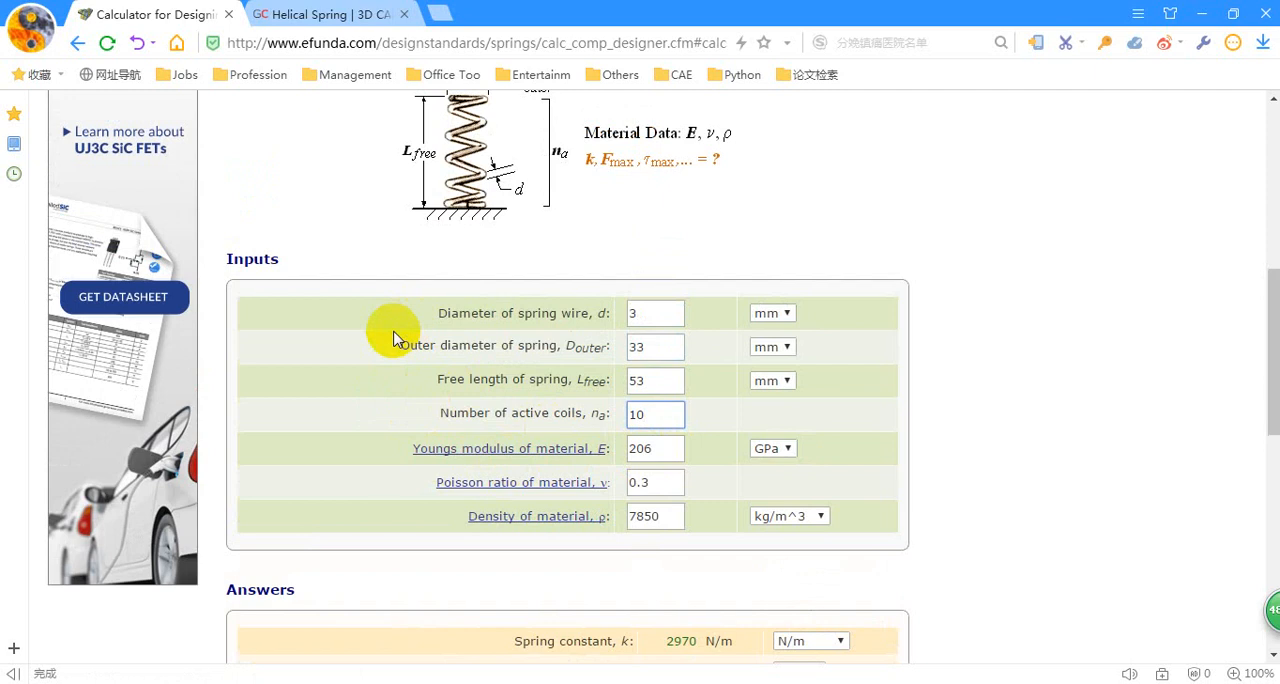
left_click(670, 448)
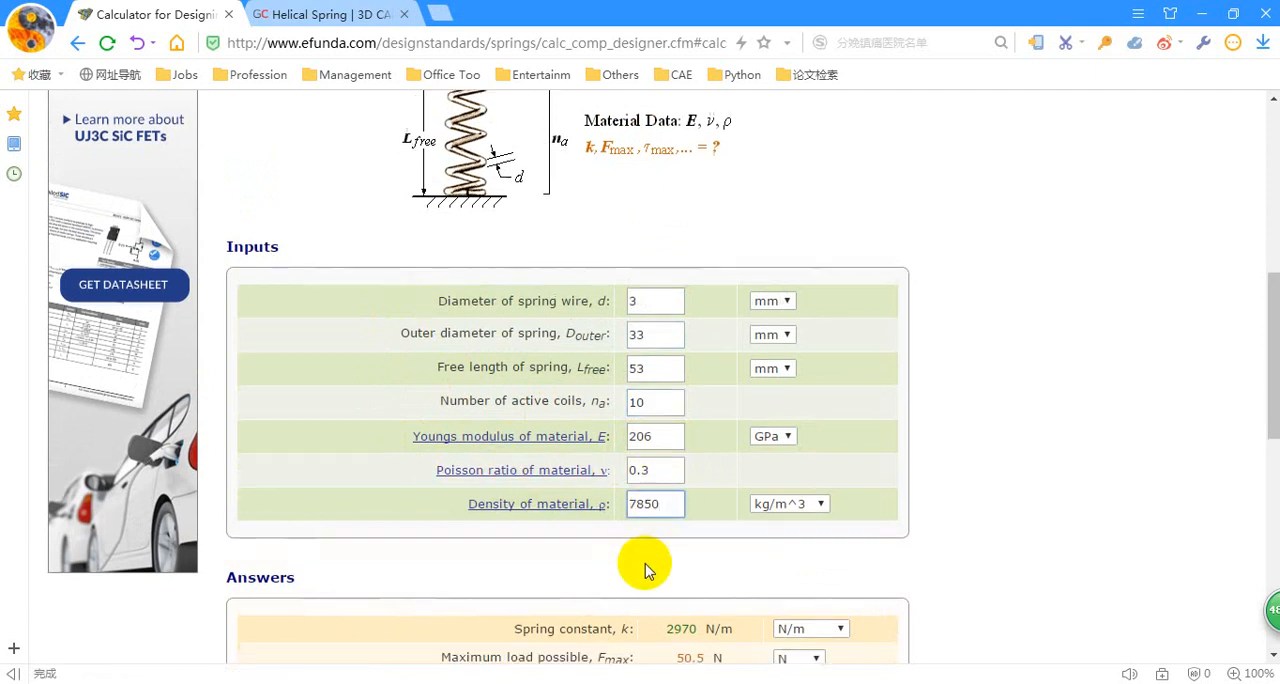
- Keep the outer diameter unit in millimetres and review the eFunda answers table
scroll("down", 3)
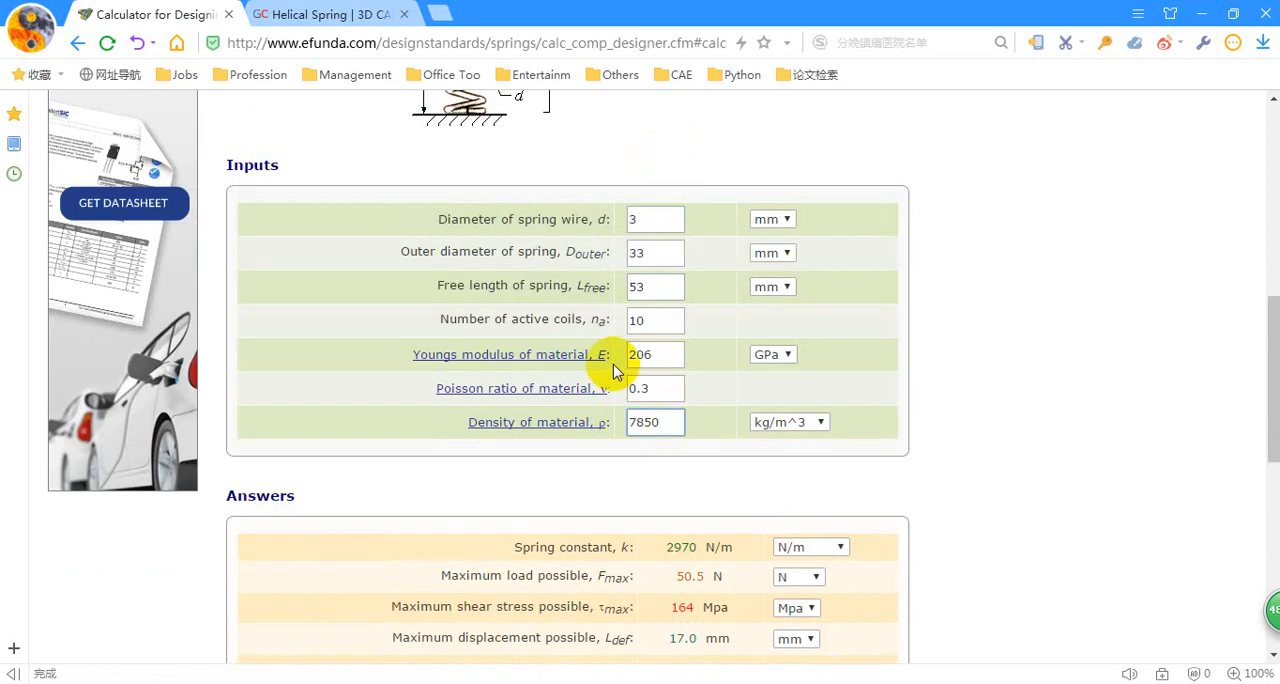
scroll("down", 3)
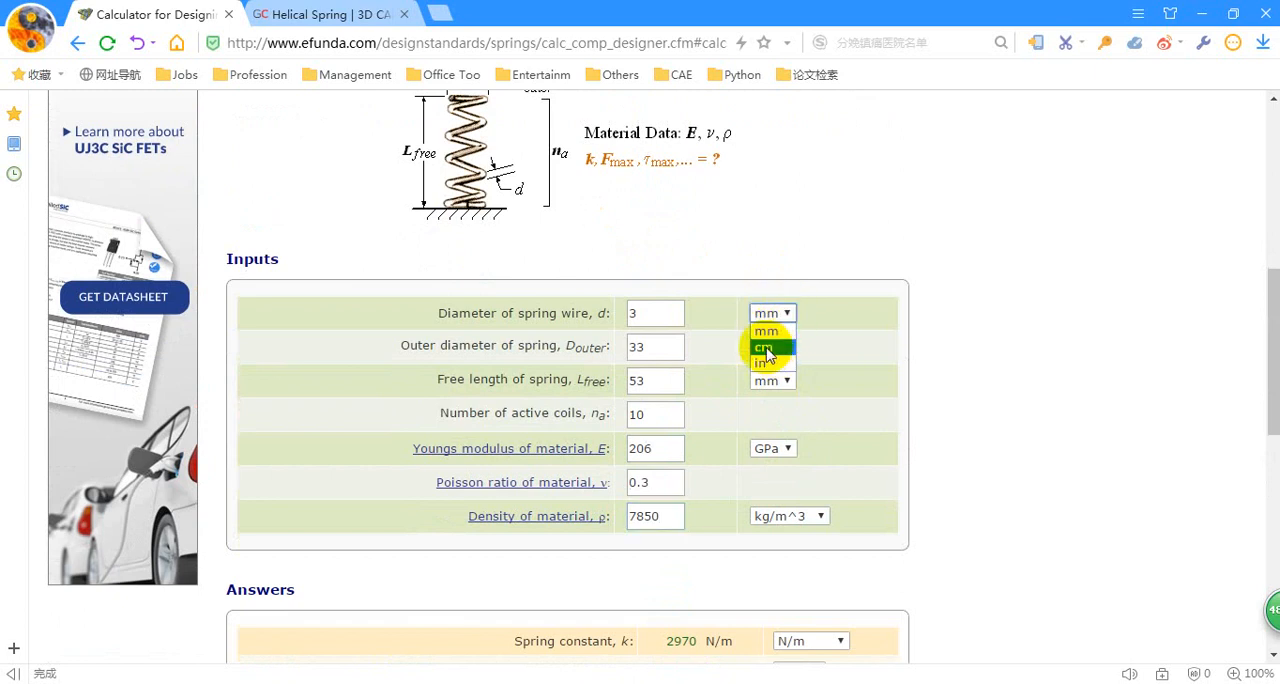
mouse_move(764, 364)
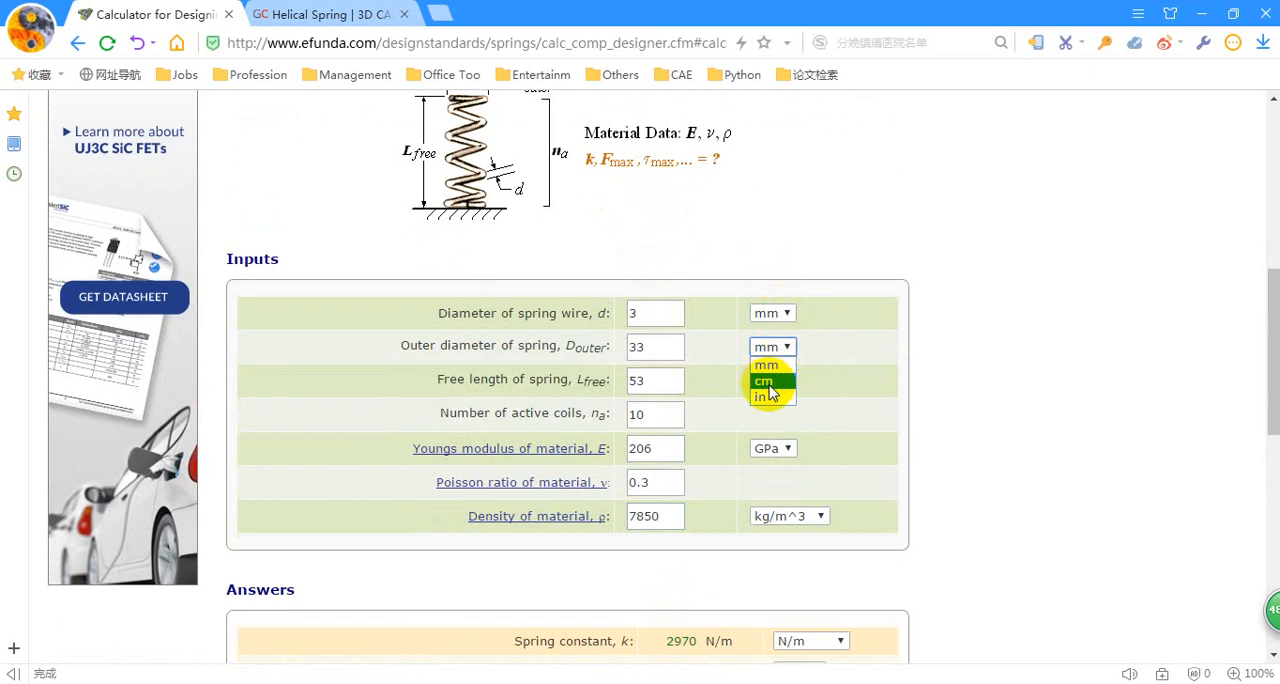
left_click(766, 364)
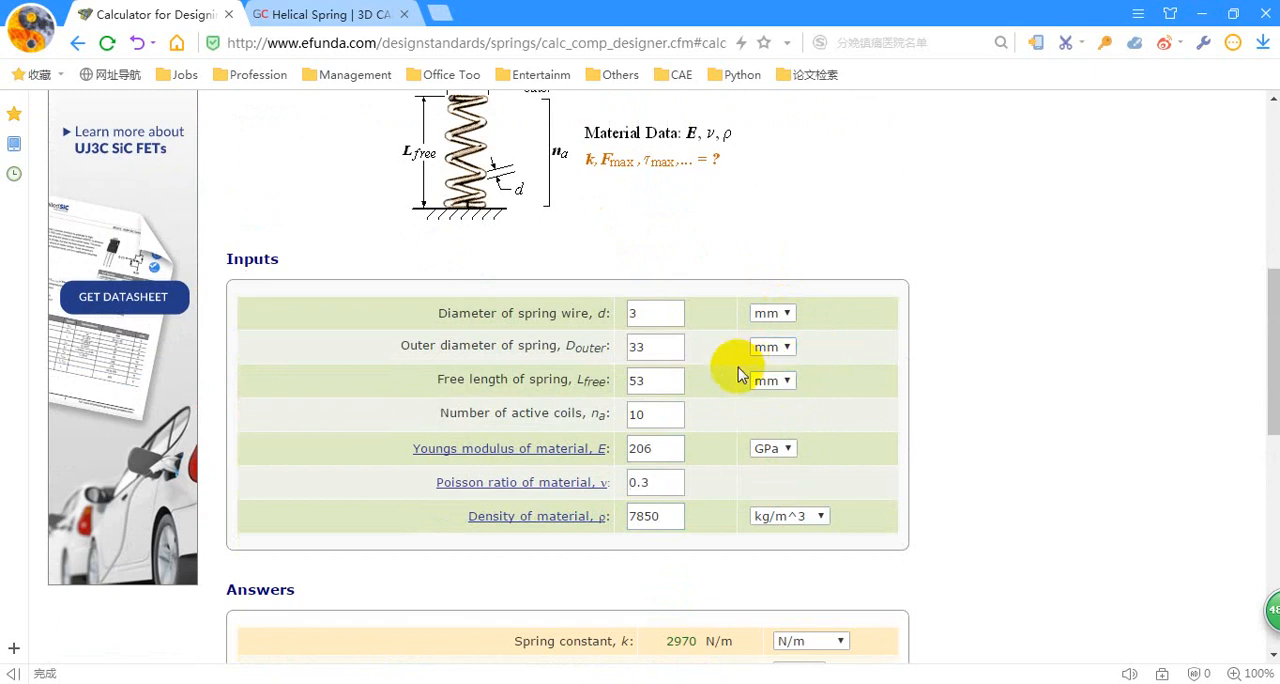
scroll("down", 3)
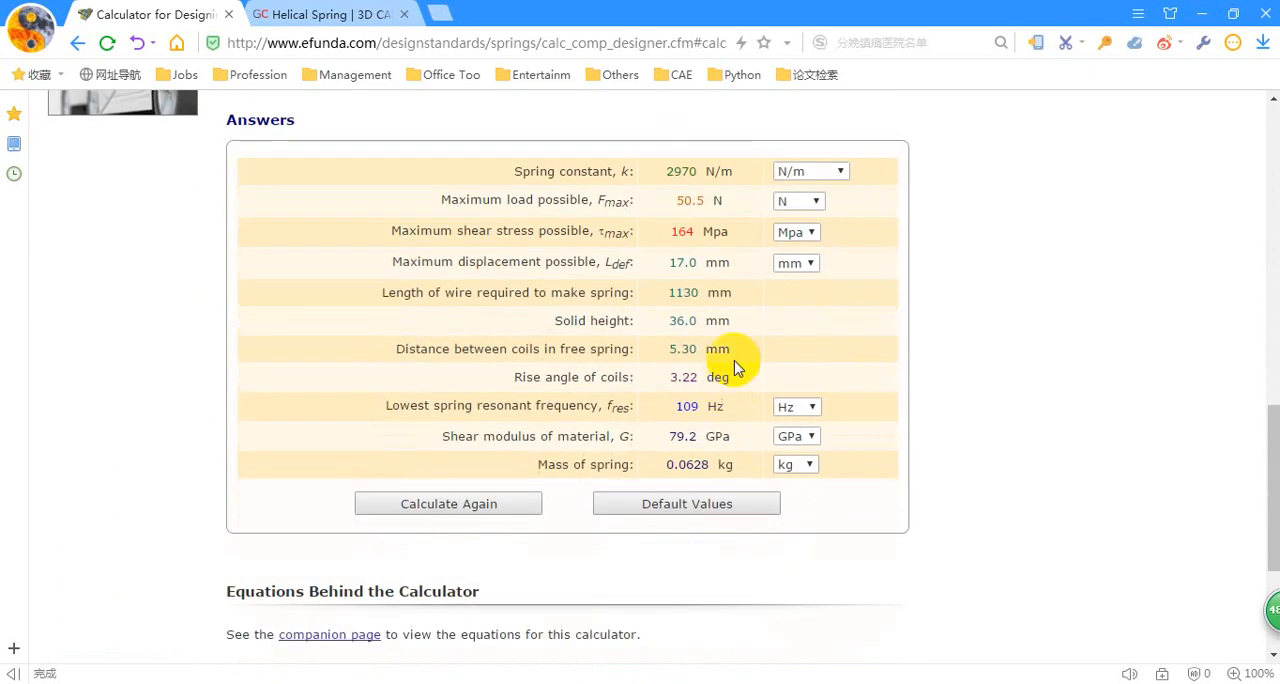
scroll("up", 3)
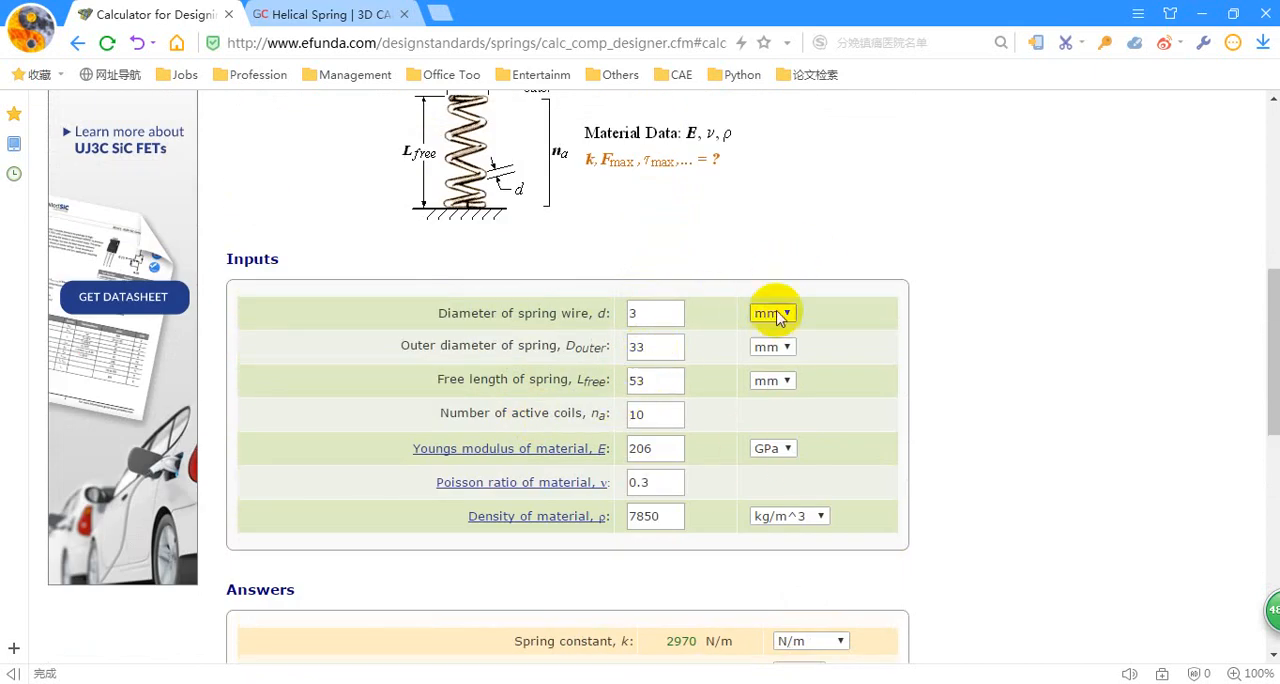
scroll("down", 3)
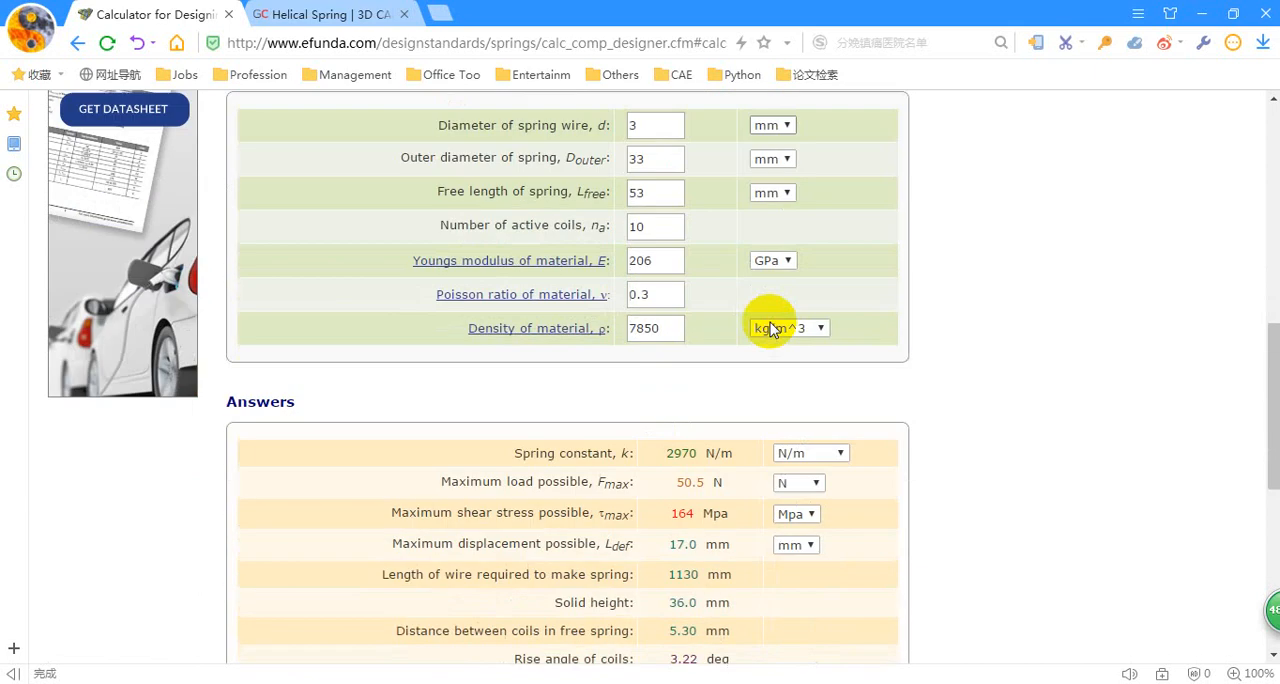
scroll("down", 3)
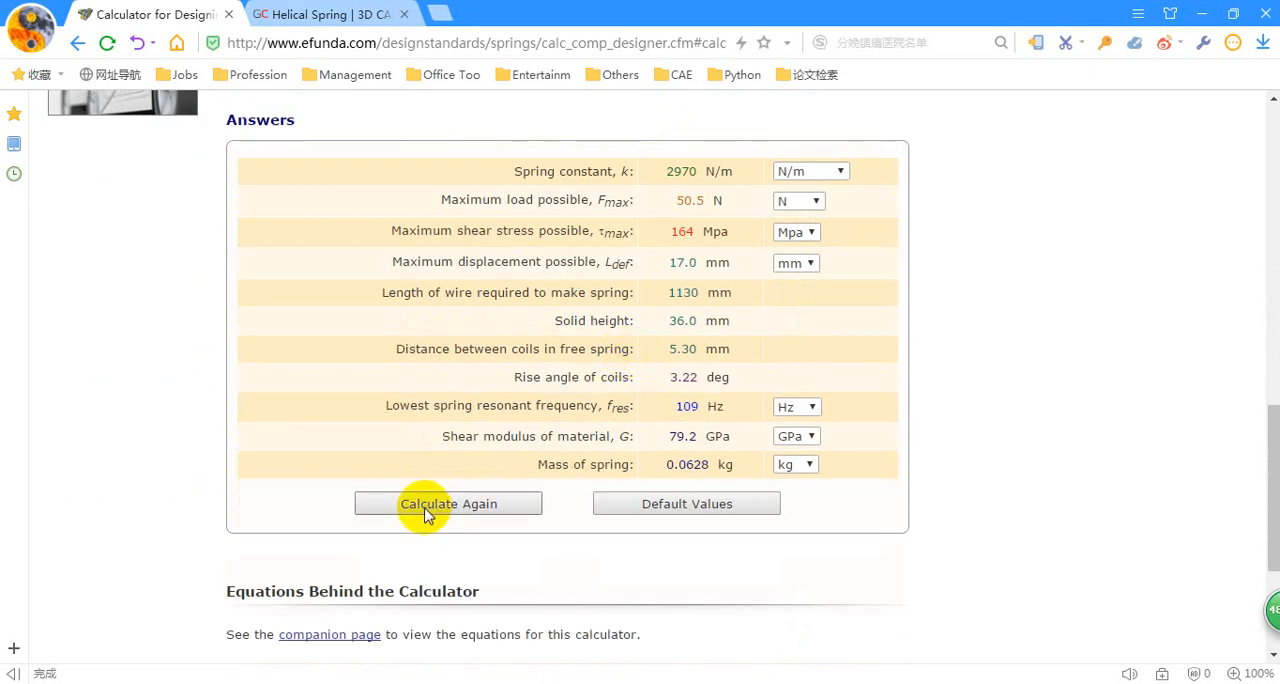
- Recalculate the 10-coil spring and point out the 2970 N/m spring constant result
left_click(448, 504)
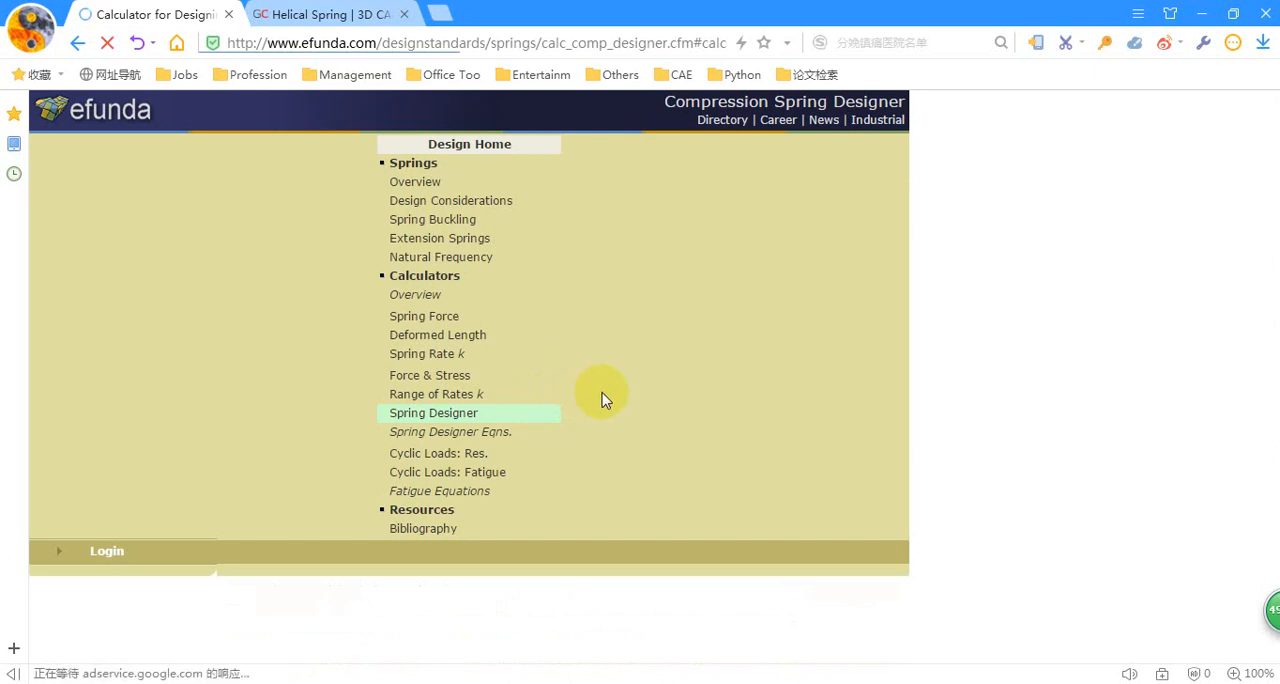
left_click(432, 412)
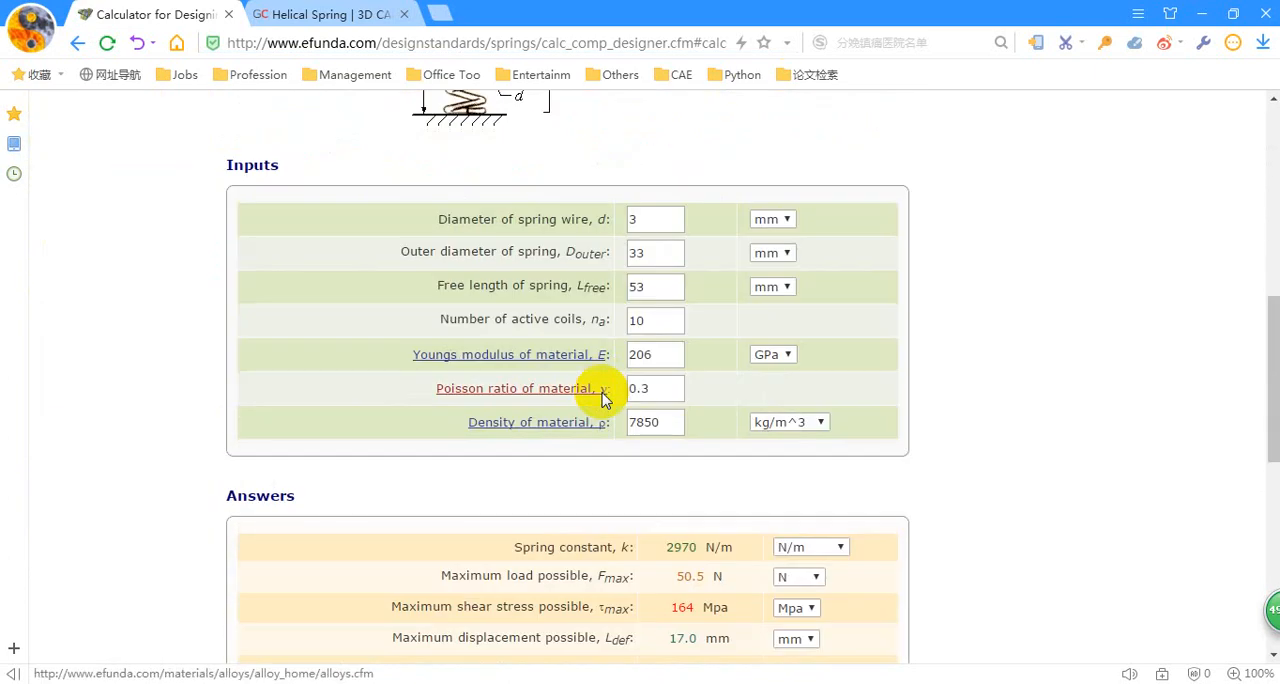
scroll("down", 3)
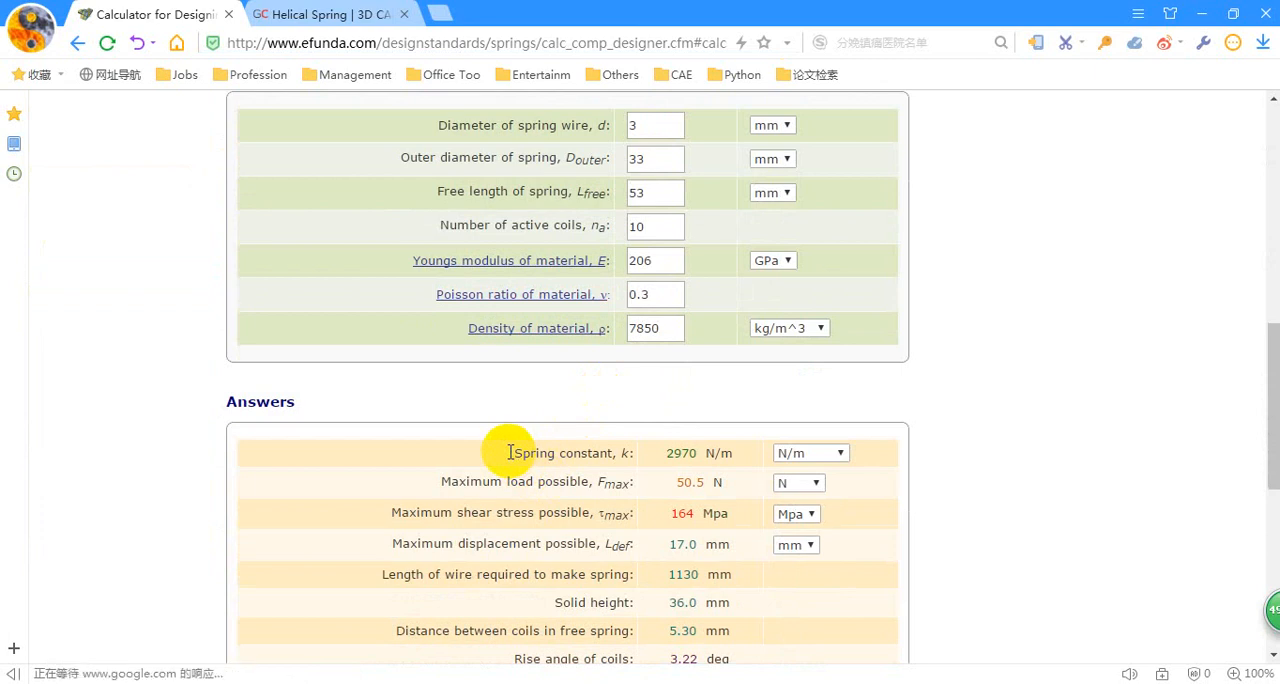
double_click(564, 452)
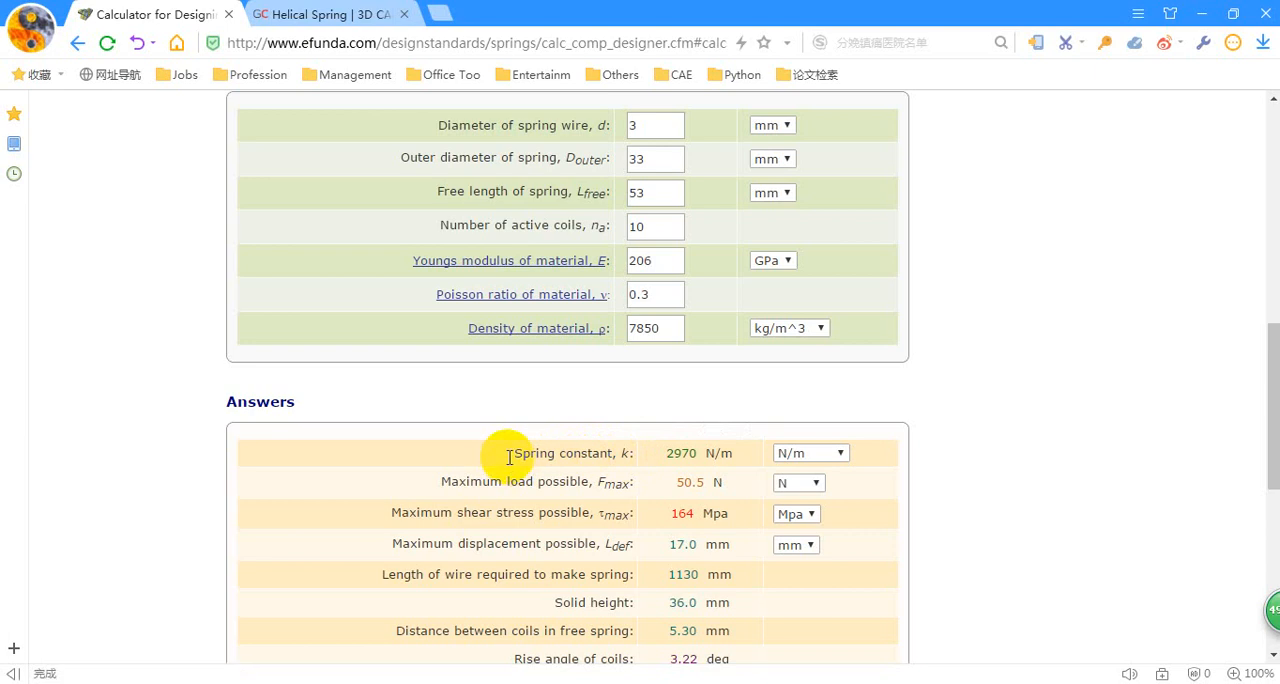
mouse_move(516, 456)
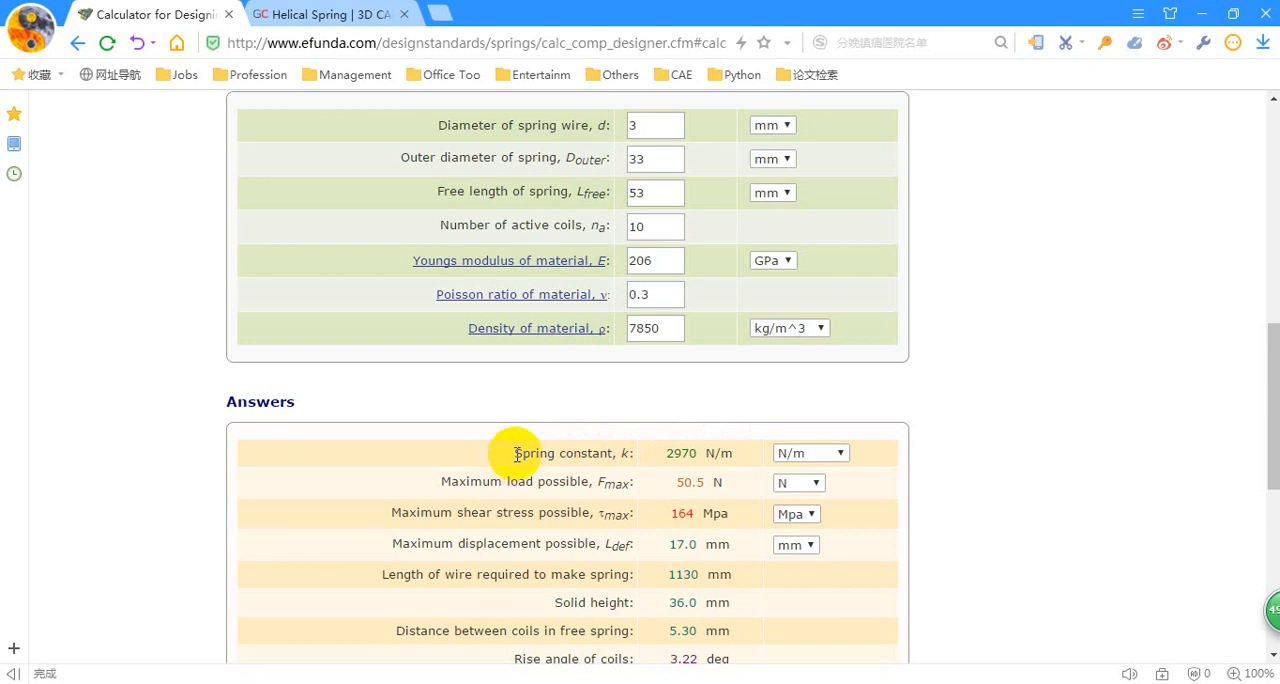
double_click(560, 452)
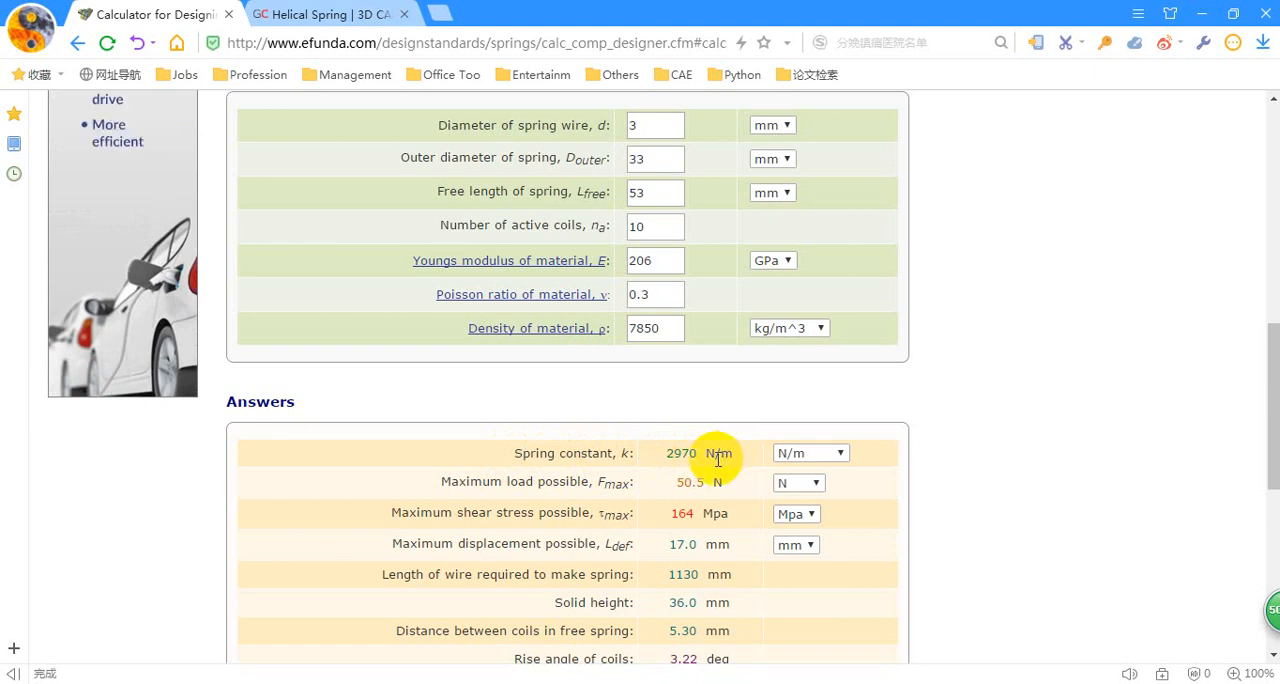
- Check the spring constant unit choices and keep it in N/m
left_click(810, 452)
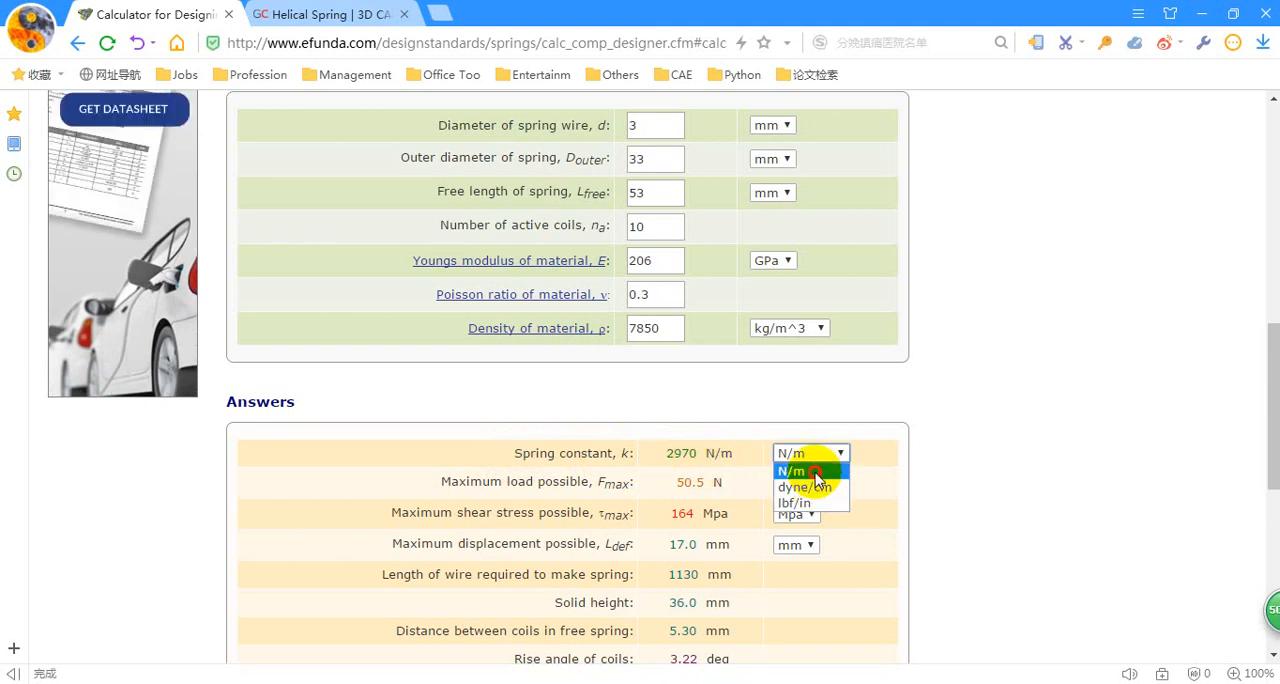
left_click(800, 470)
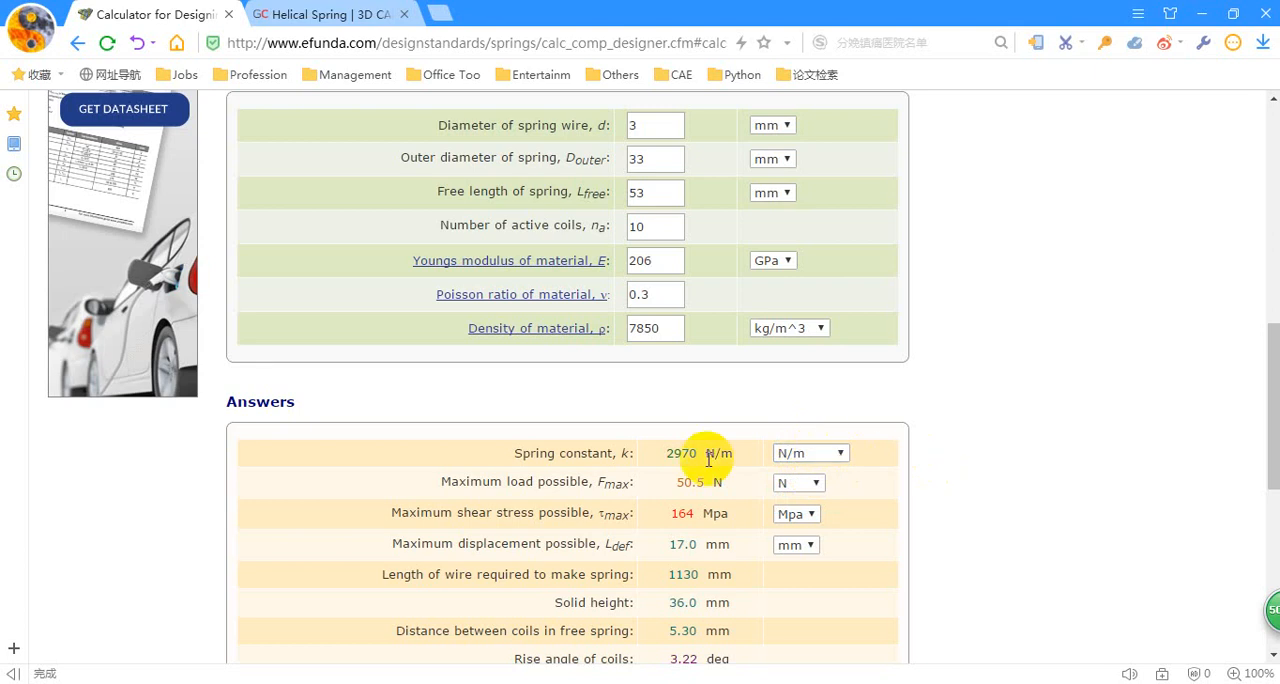
mouse_move(704, 420)
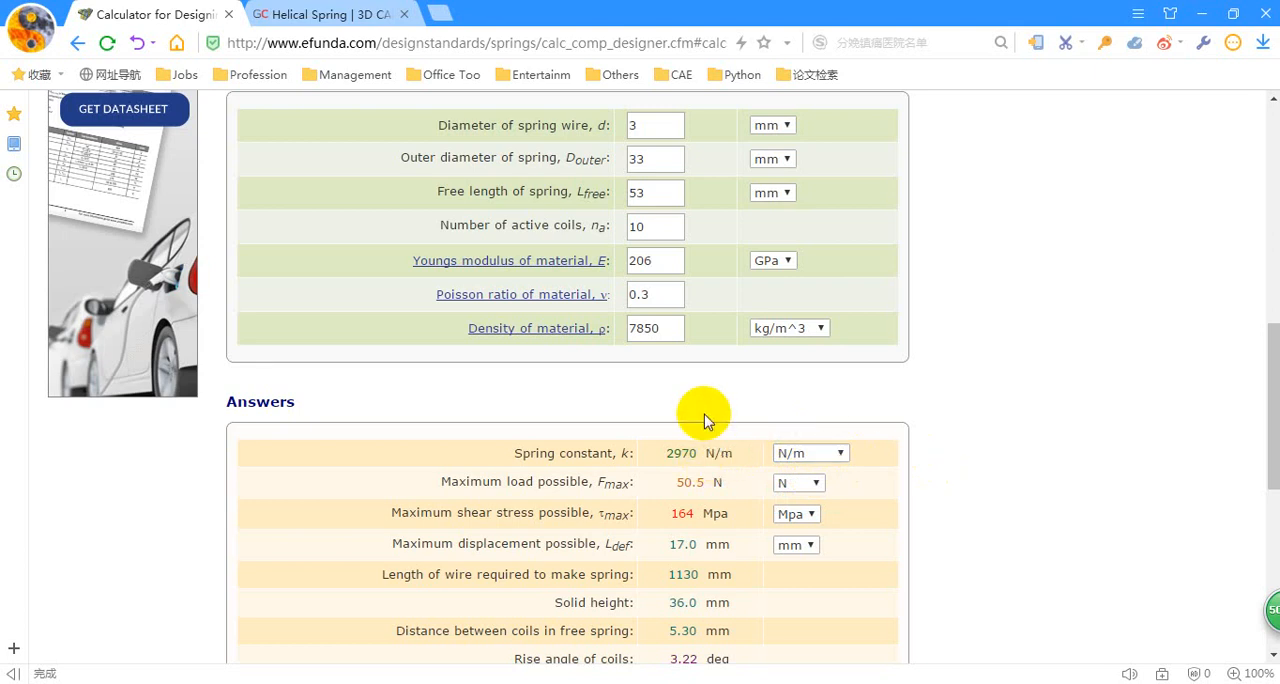
mouse_move(688, 452)
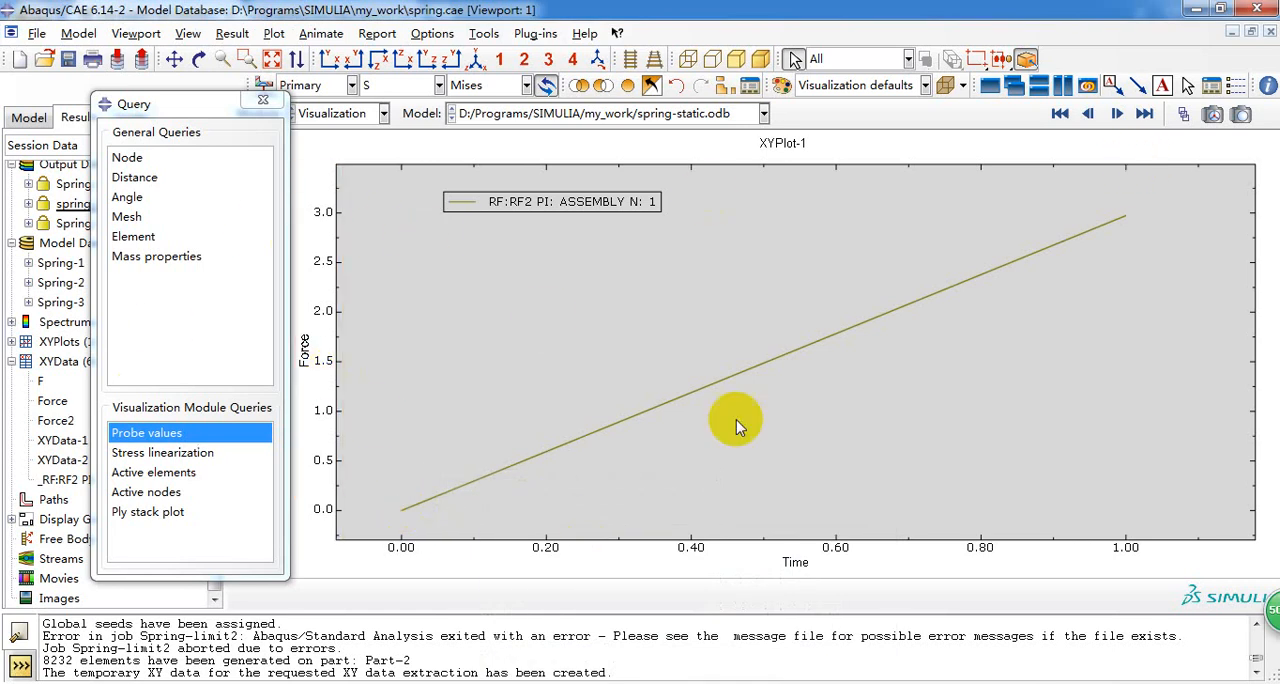
- Probe values on the RF2 curve to read 2.97347 at the end point
left_click(1116, 222)
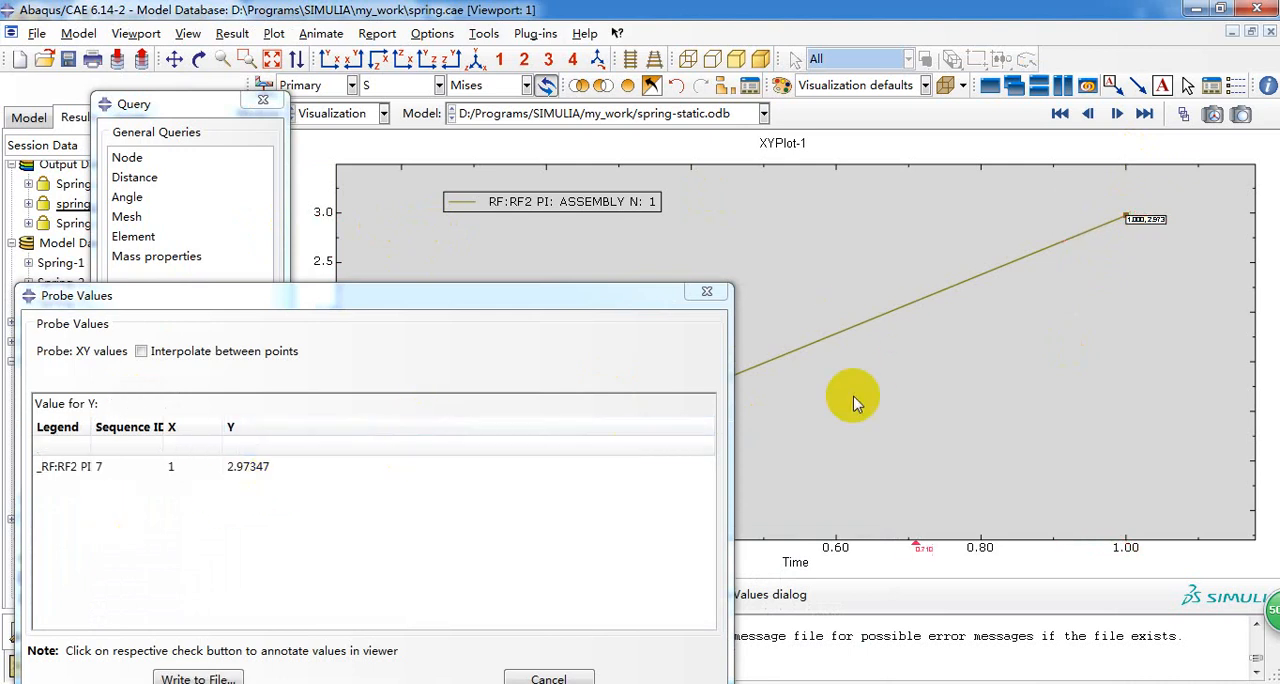
mouse_move(864, 386)
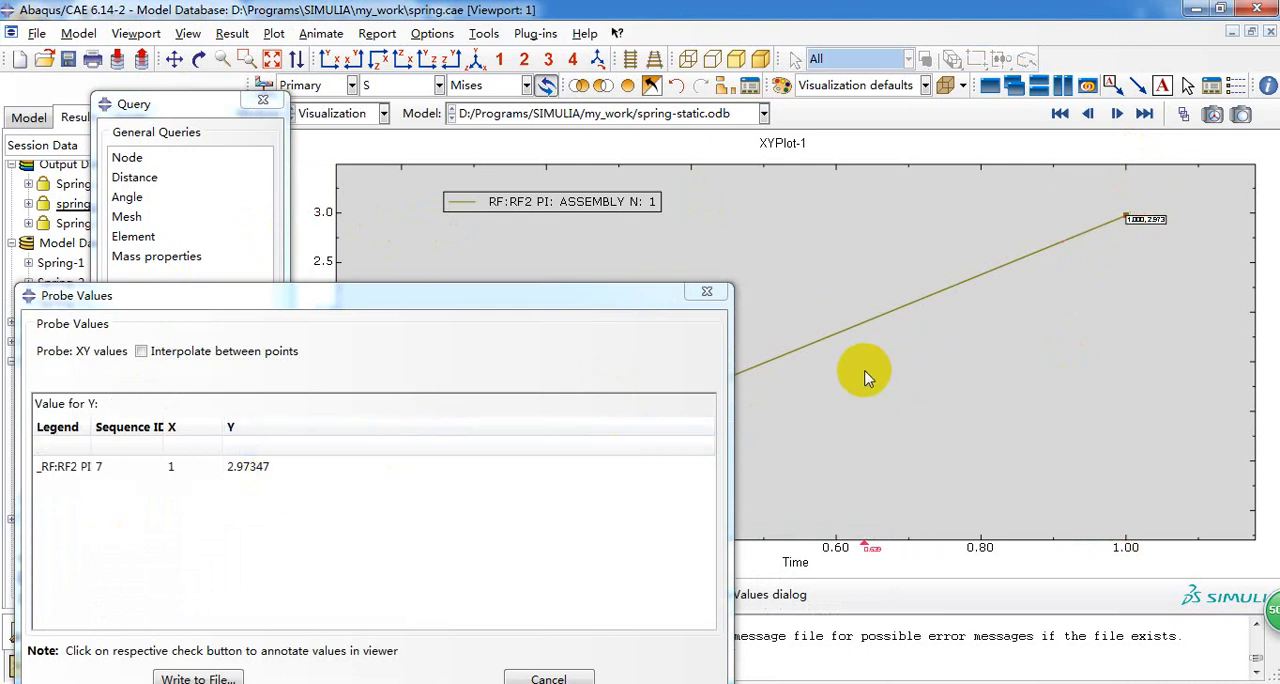
mouse_move(876, 358)
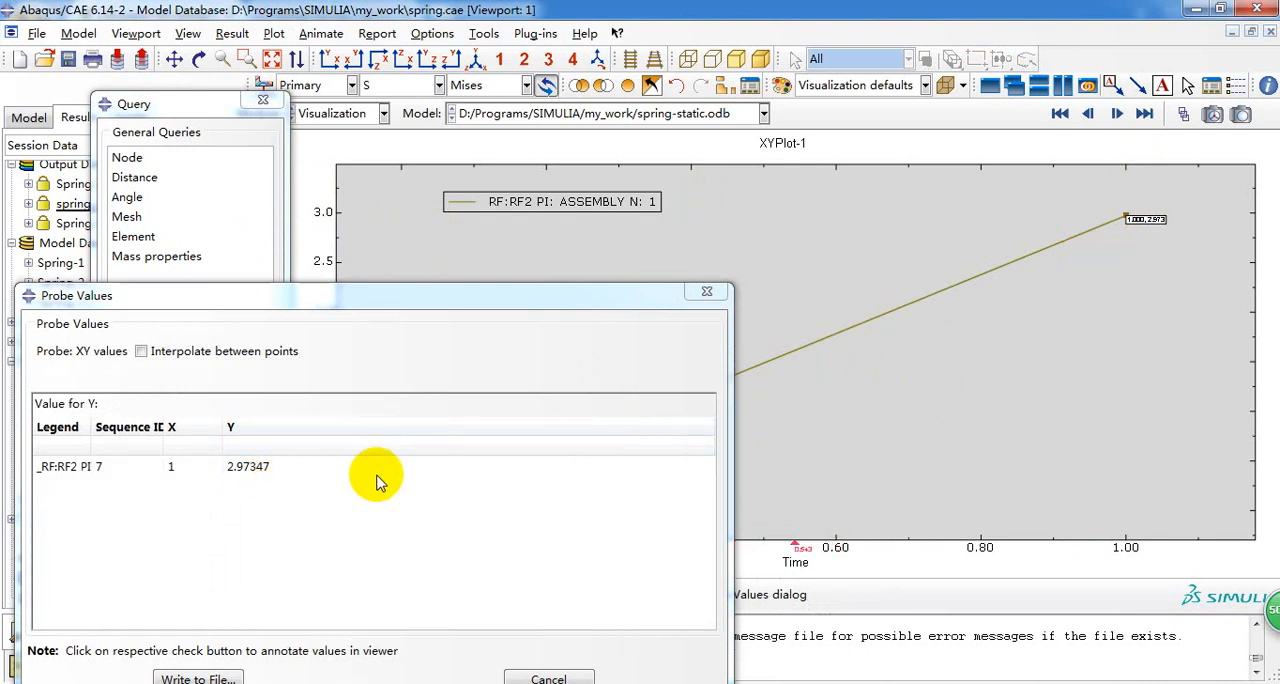
mouse_move(248, 484)
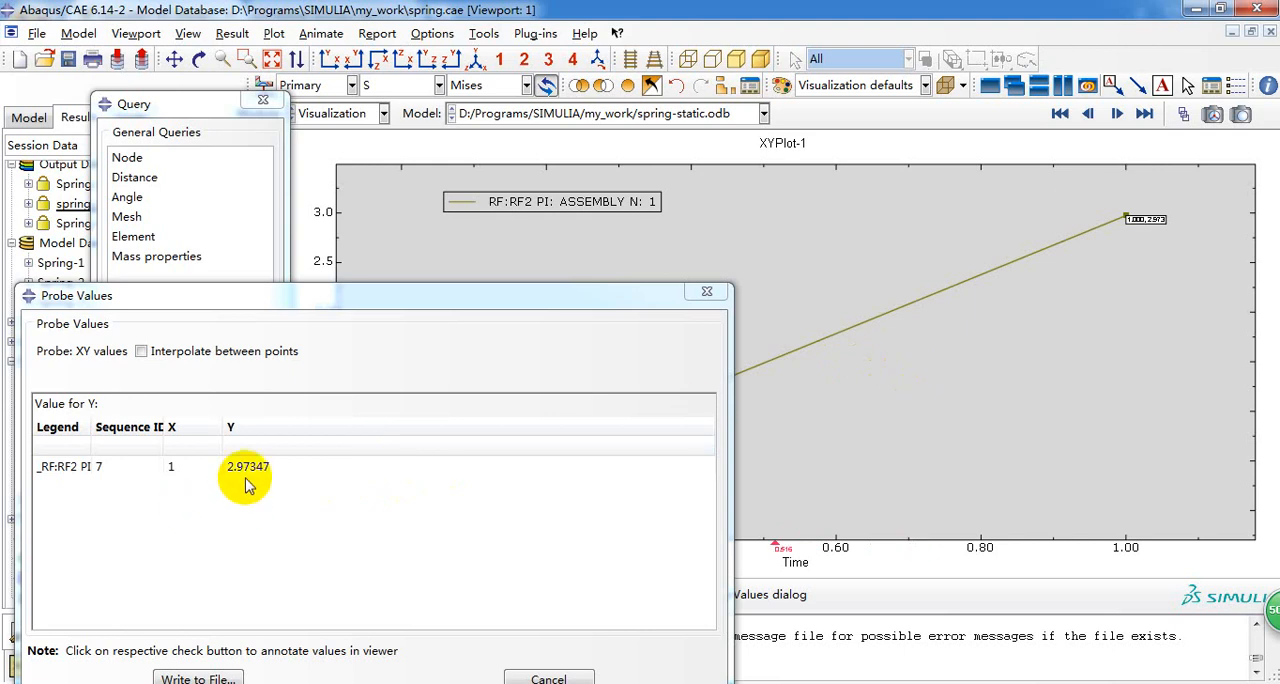
mouse_move(248, 480)
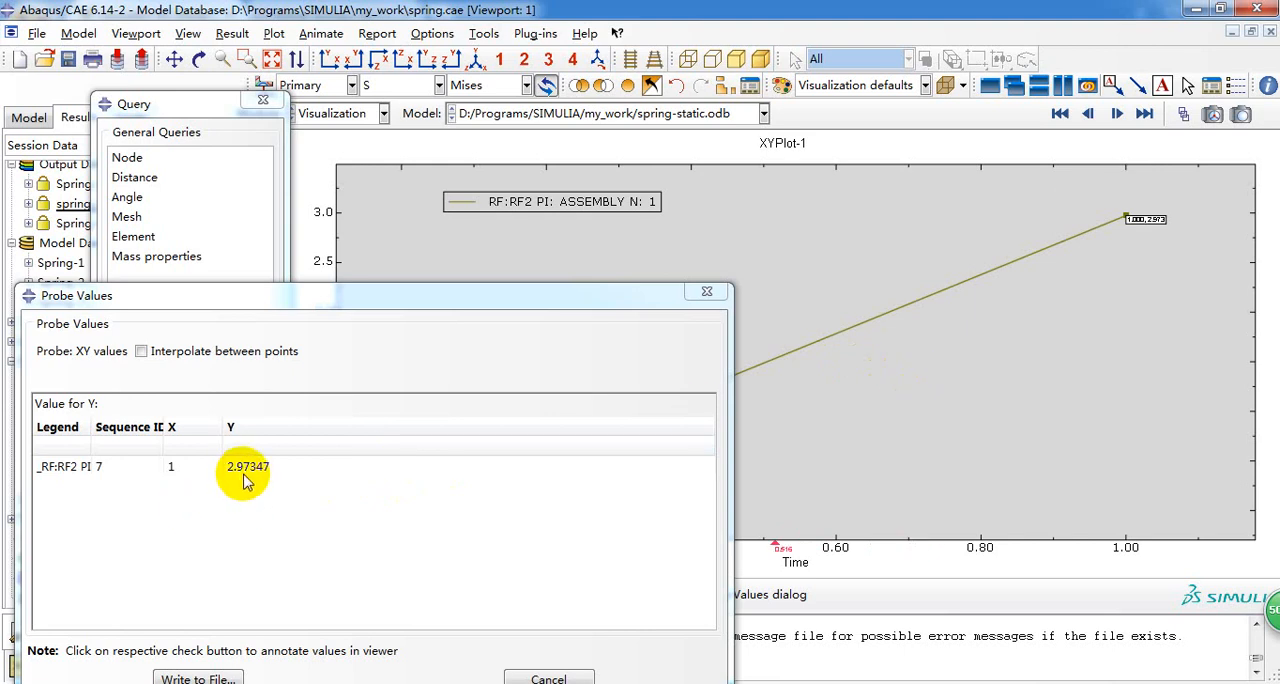
mouse_move(268, 500)
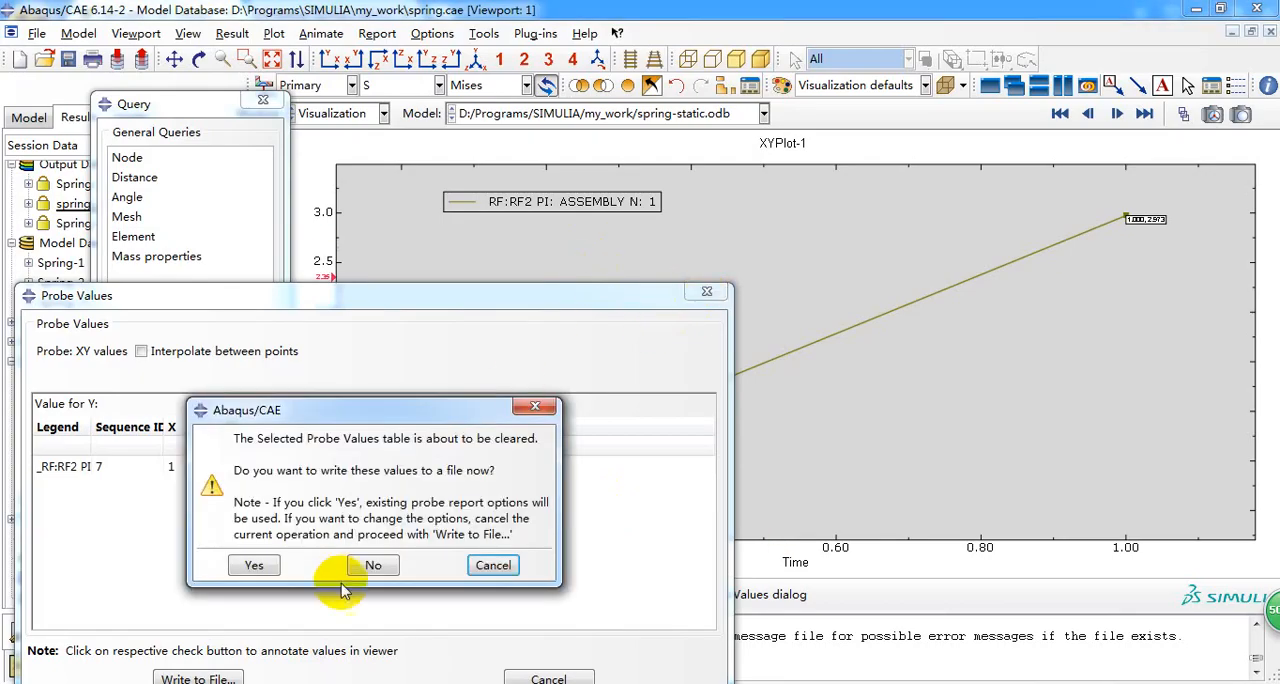
- Clear the probe values without saving and close the query tools to return to the spring model
left_click(372, 564)
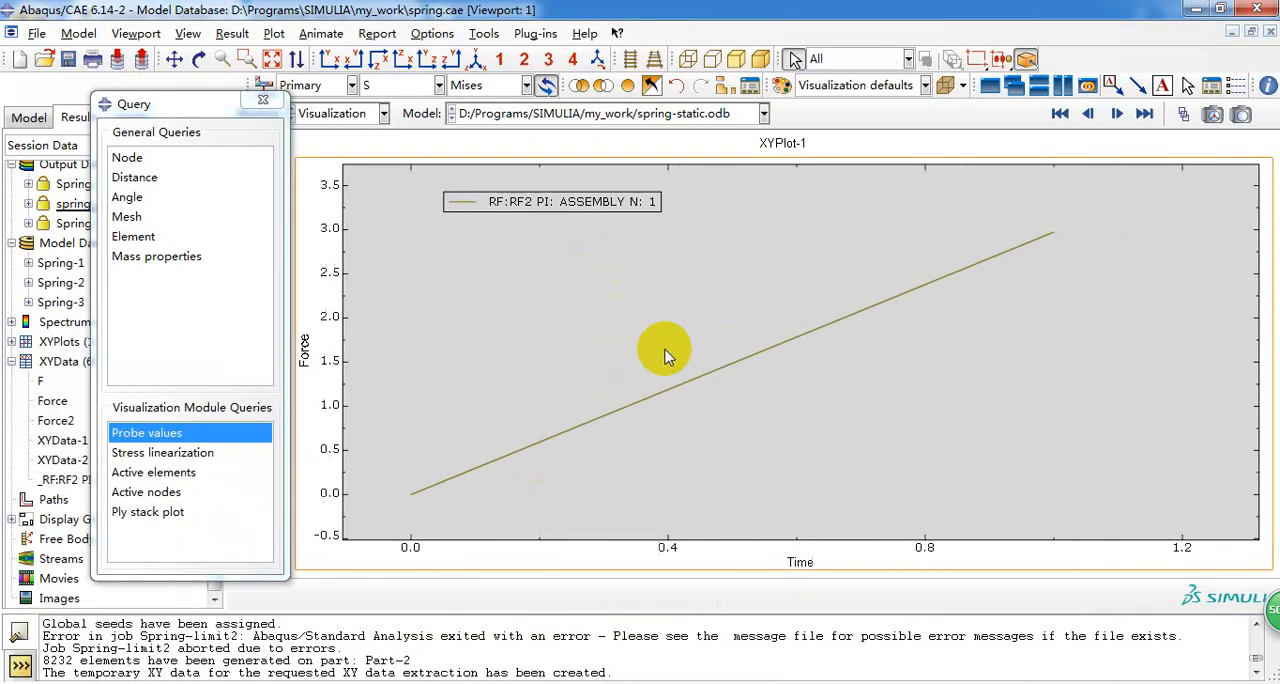
mouse_move(712, 360)
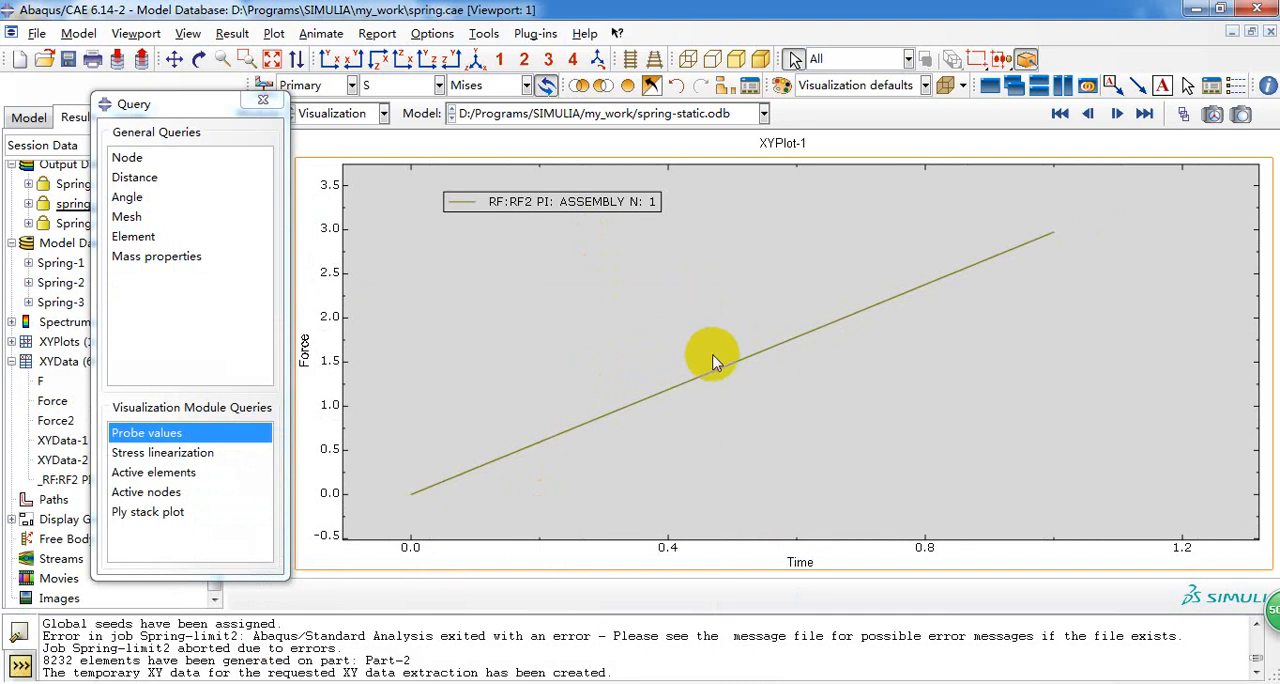
mouse_move(680, 364)
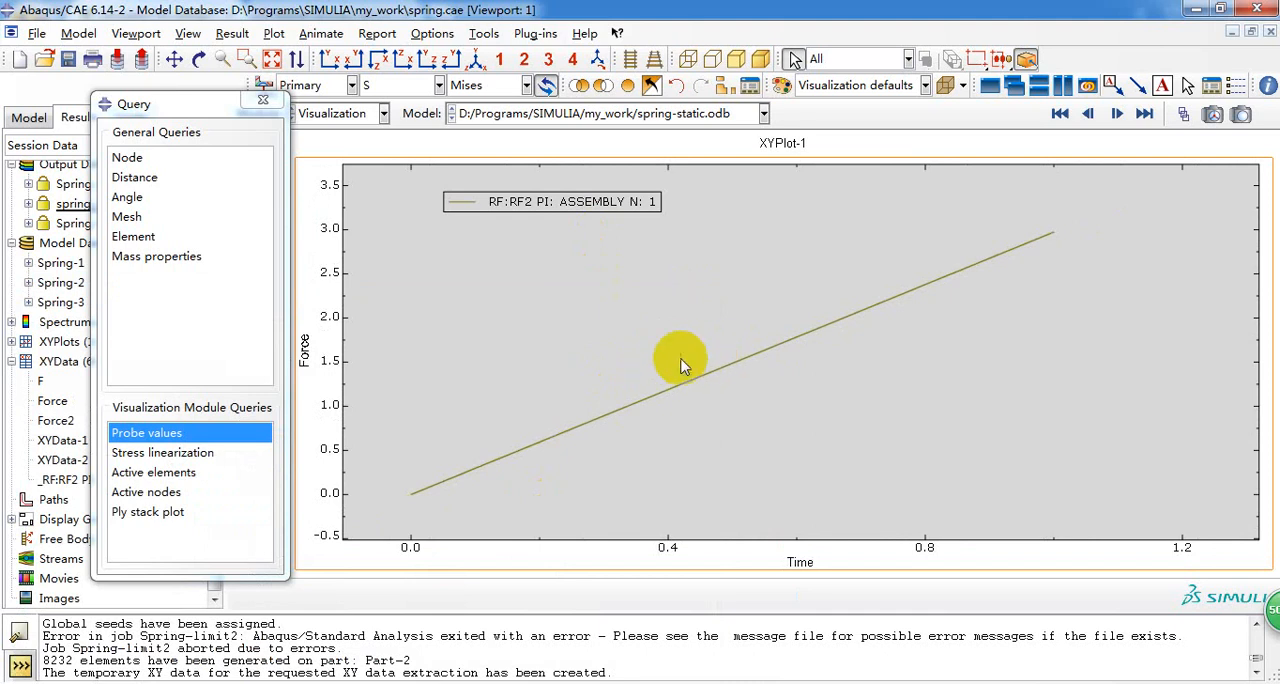
mouse_move(590, 388)
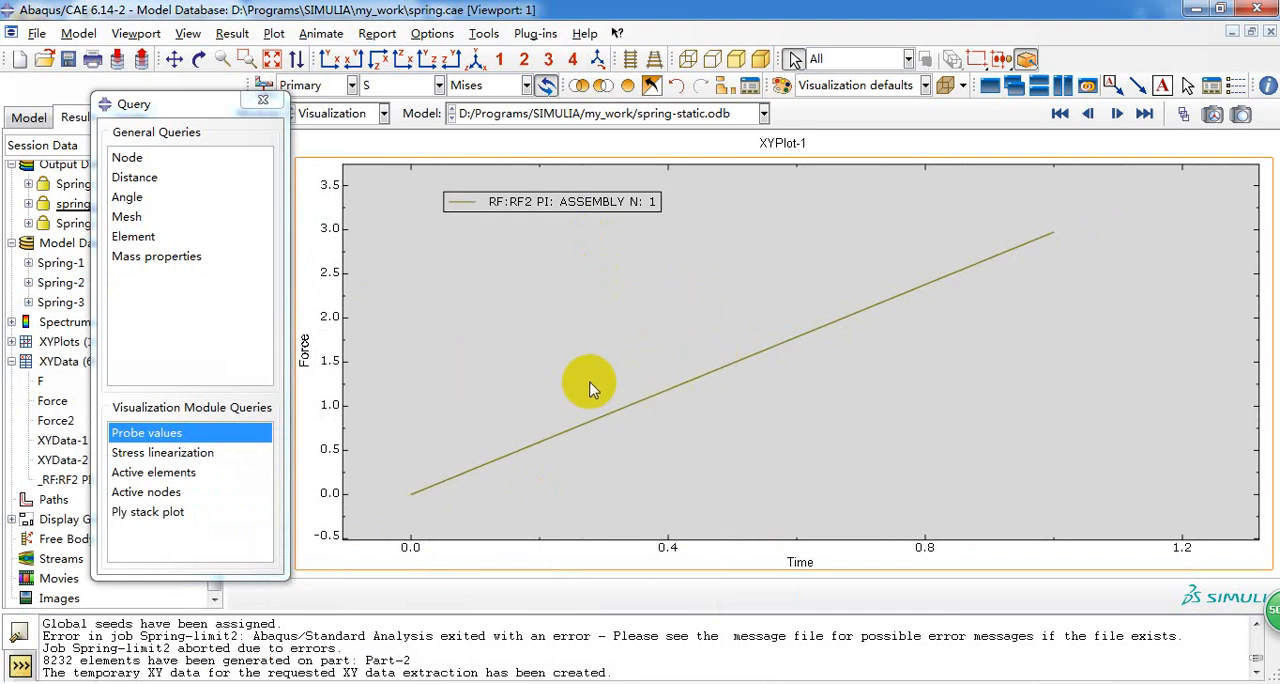
mouse_move(648, 372)
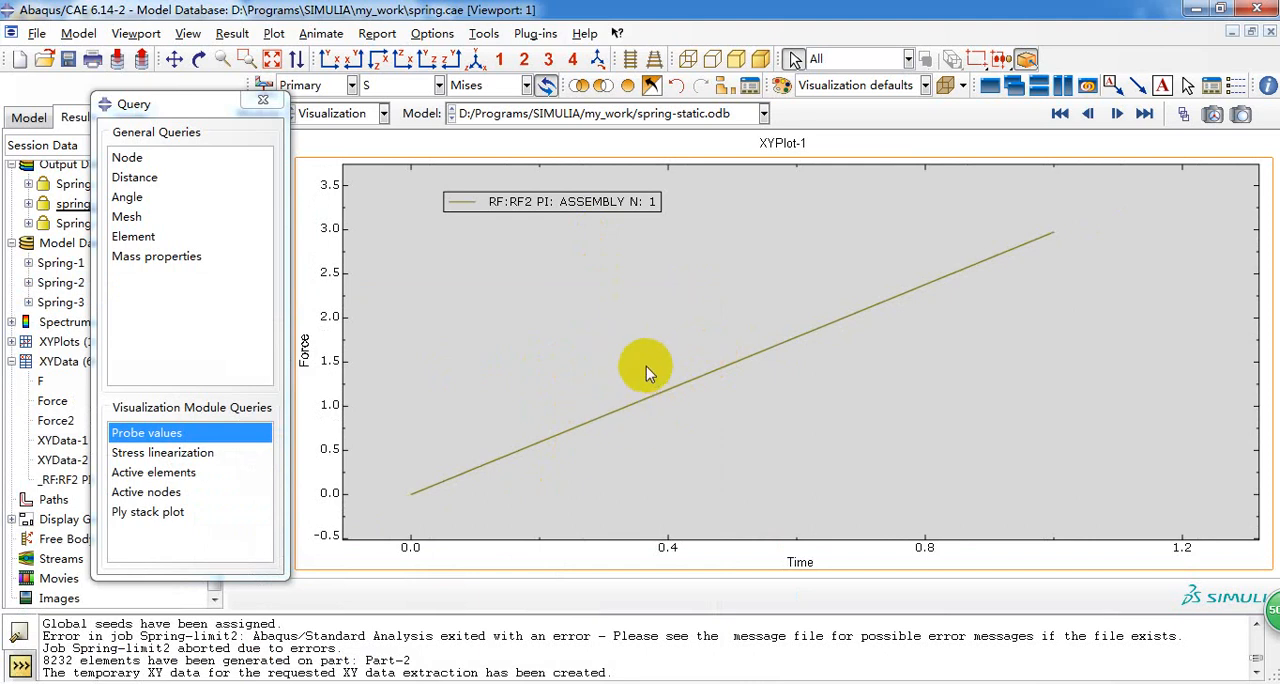
mouse_move(664, 424)
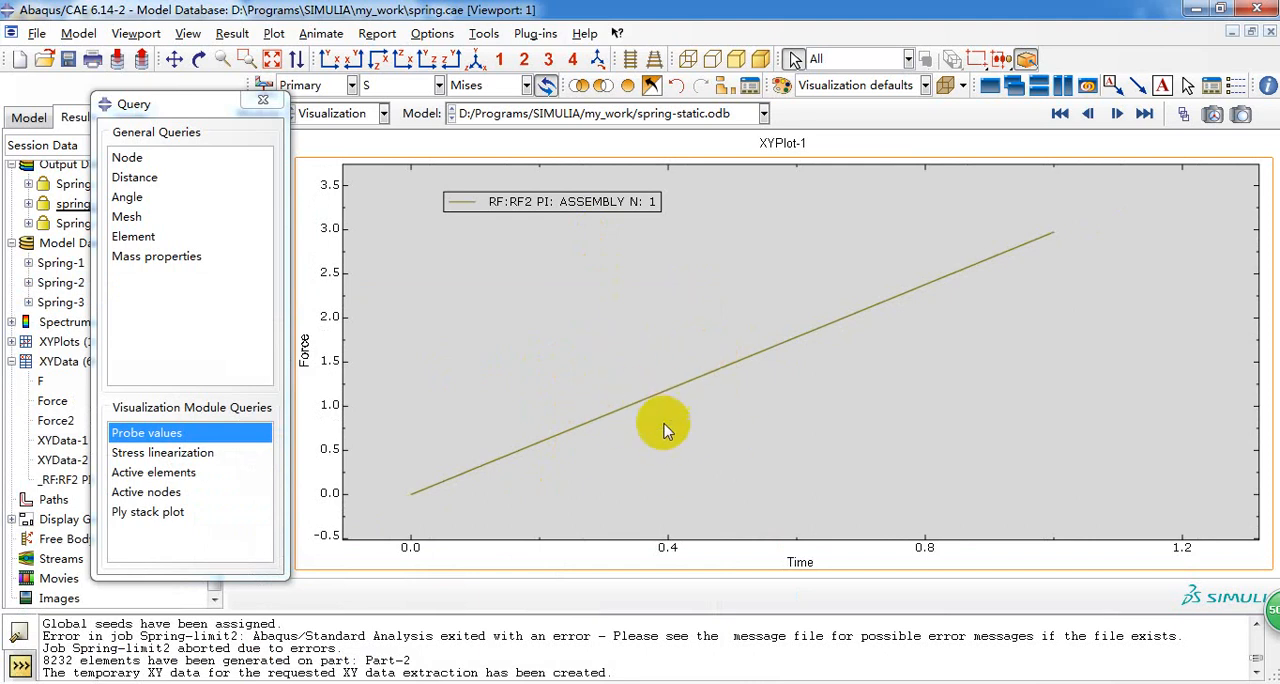
mouse_move(692, 412)
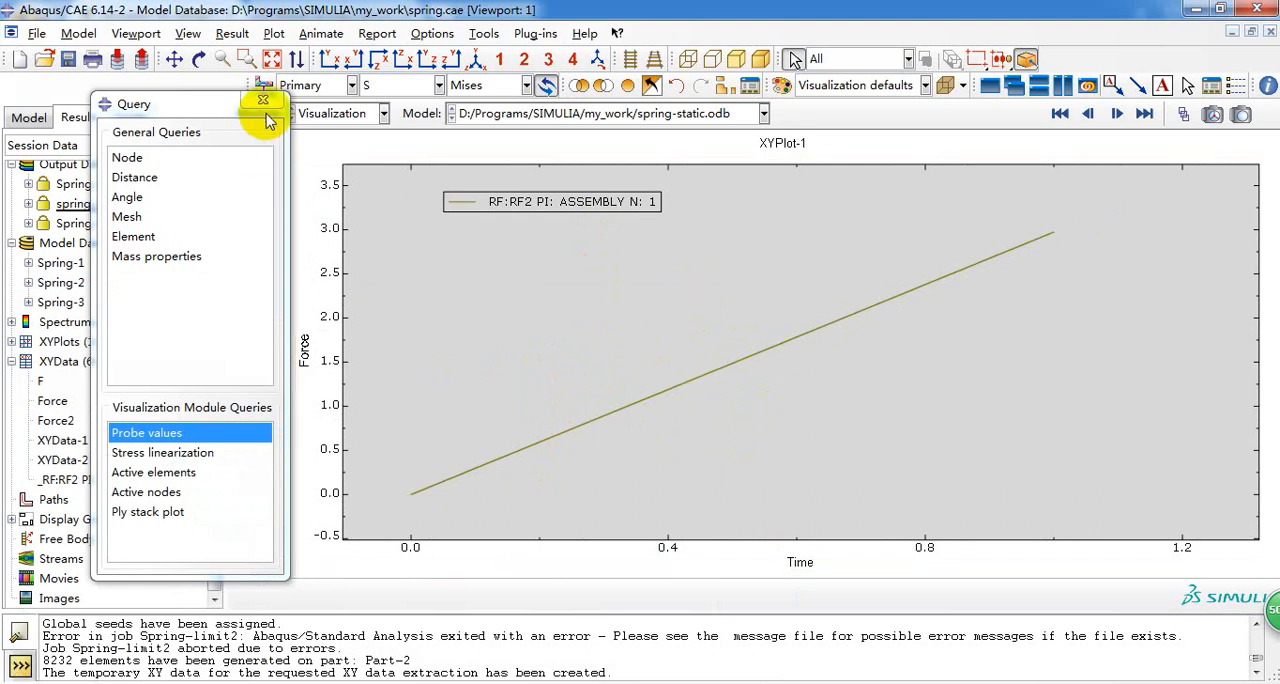
left_click(264, 104)
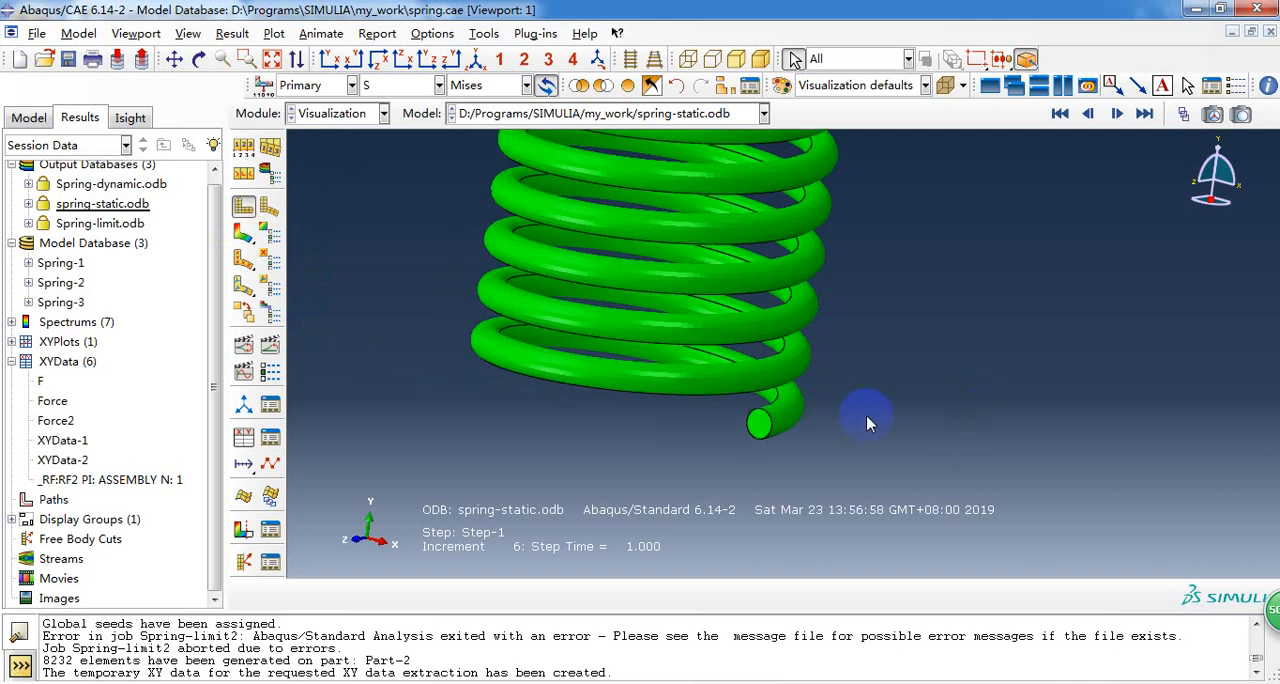
- Orbit the deformed spring with Mises contours to view the coils from the side and above
left_click_drag(868, 424, 676, 438)
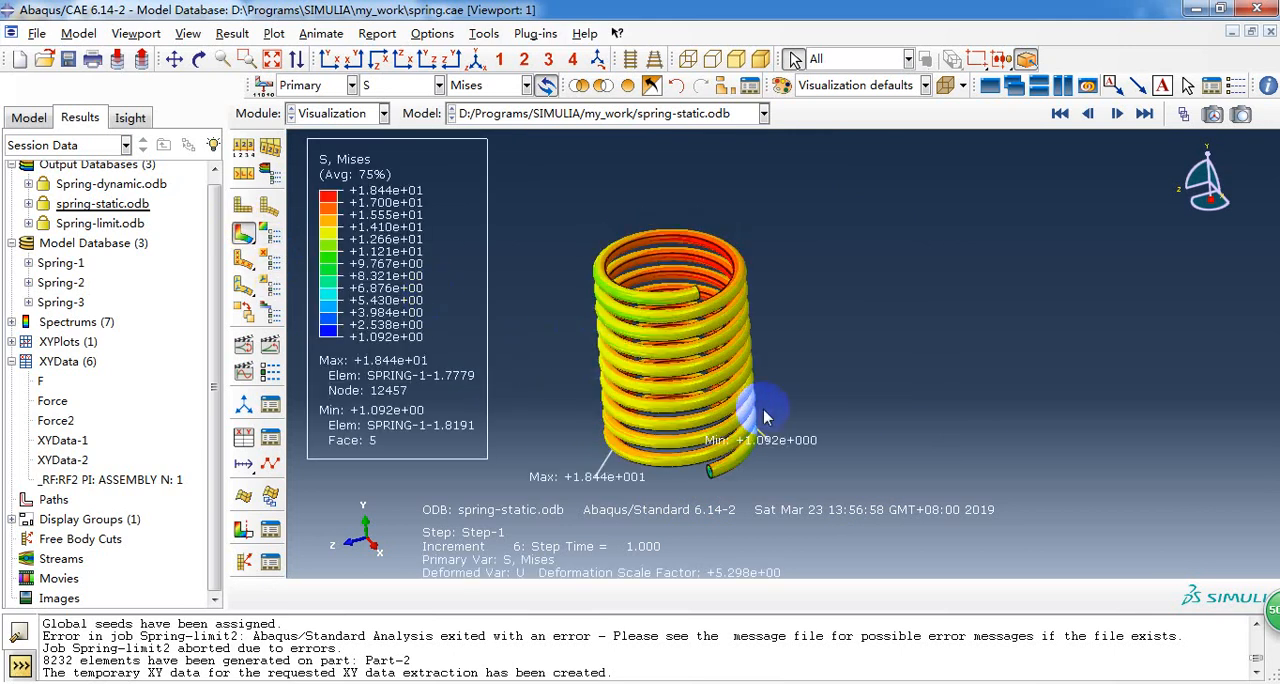
left_click_drag(764, 416, 696, 416)
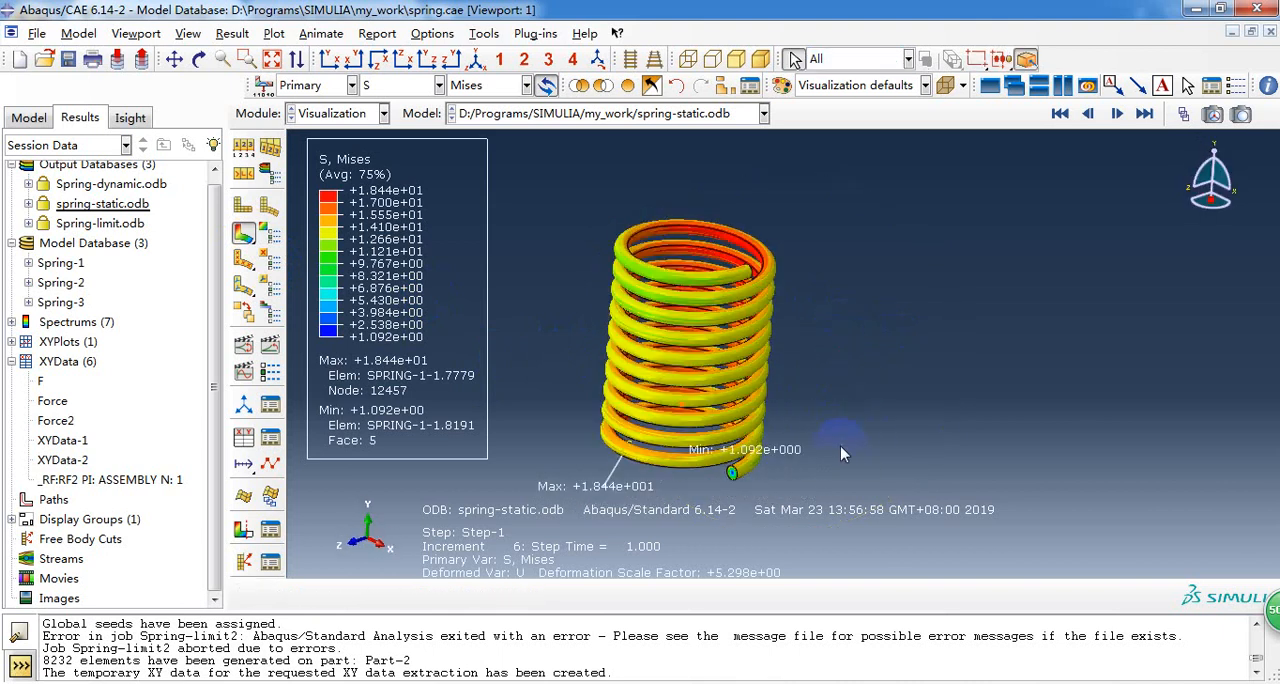
left_click_drag(840, 450, 690, 300)
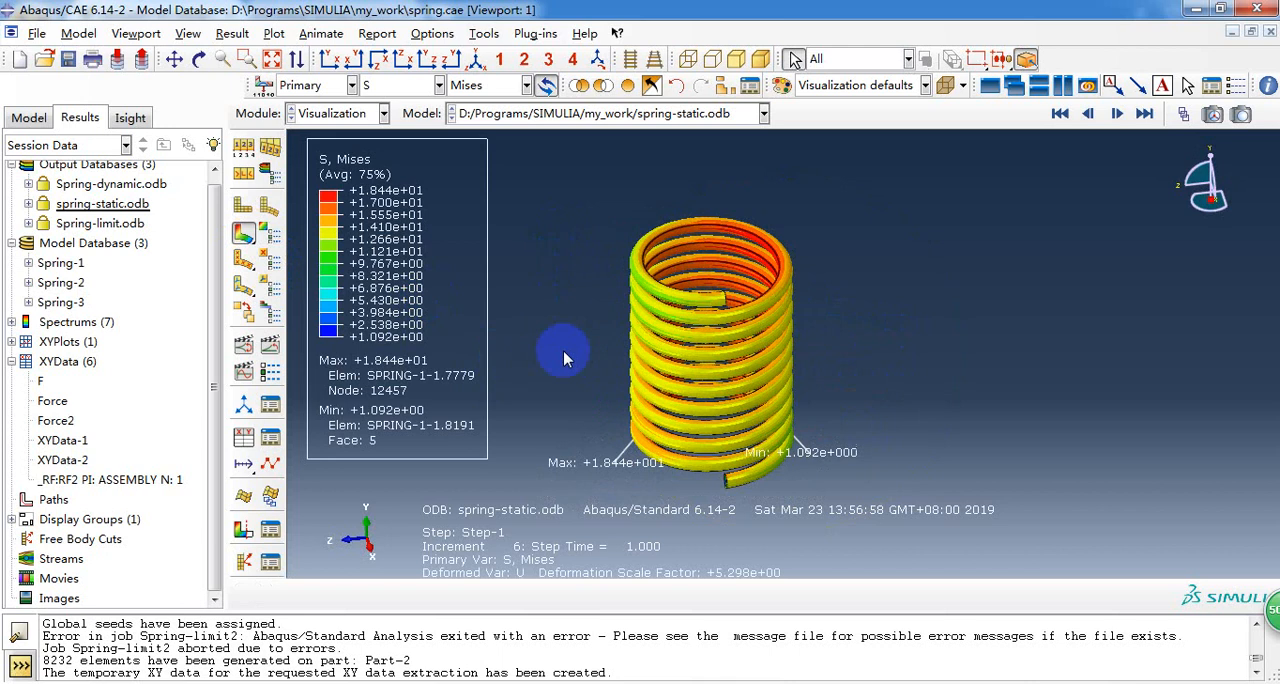
mouse_move(576, 348)
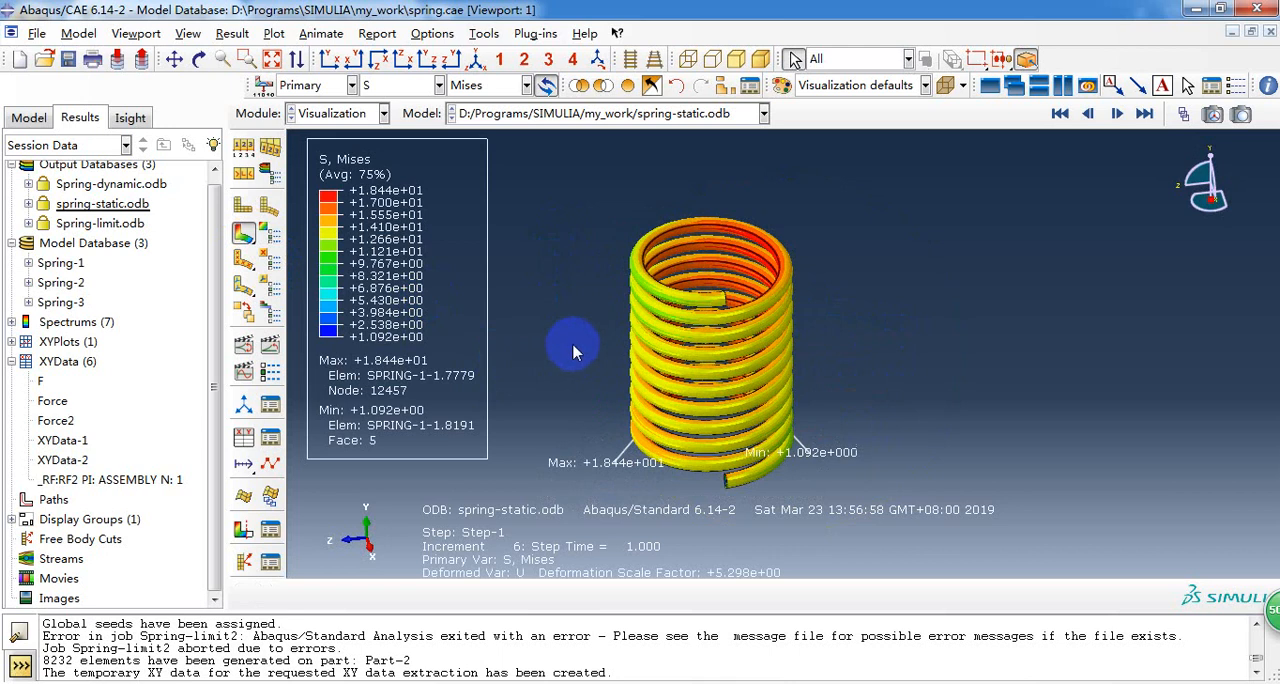